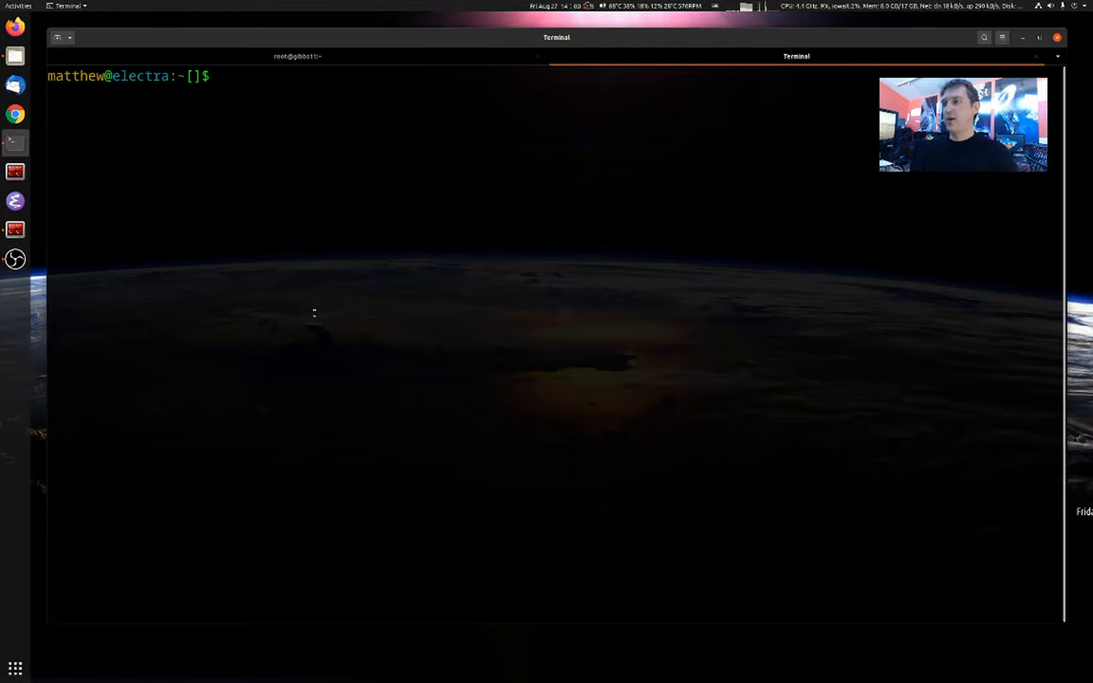
# - List Exp1A.zip locally to confirm the archive is about 112M
pyautogui.write('ls')
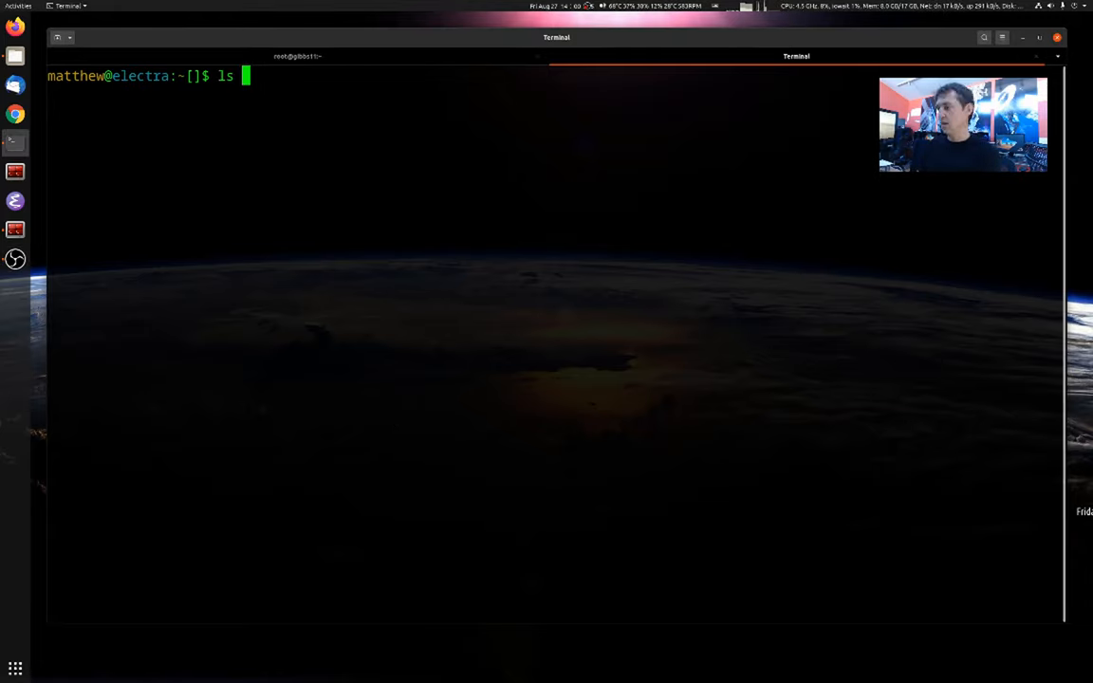
pyautogui.write('Exp1A.zip')
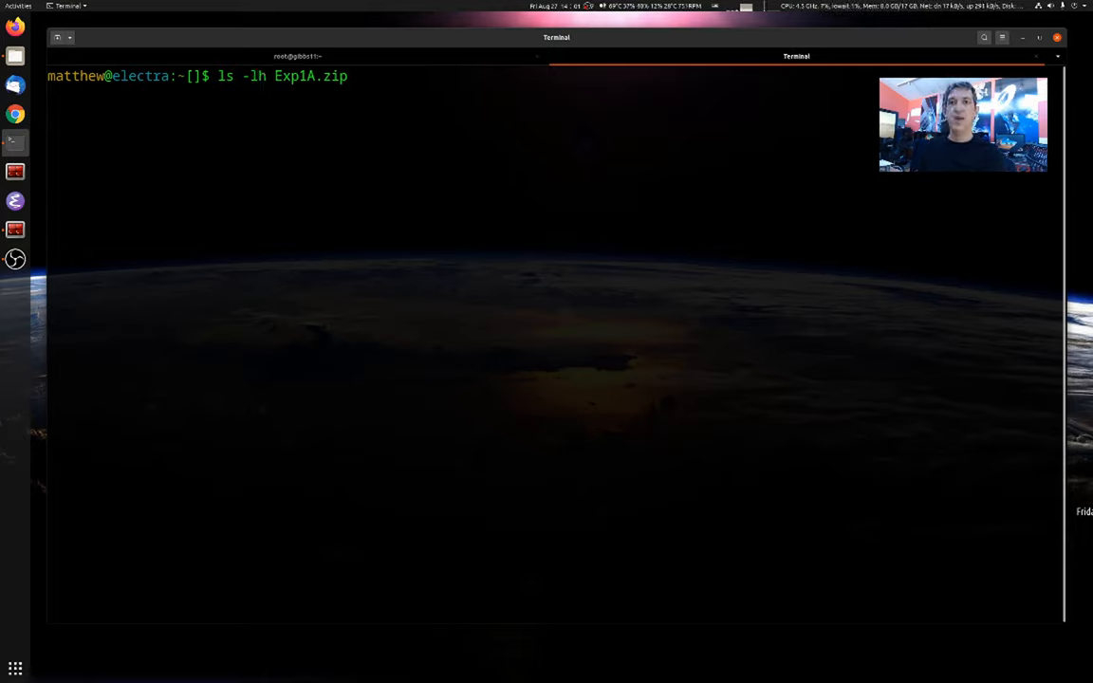
pyautogui.press('Return')
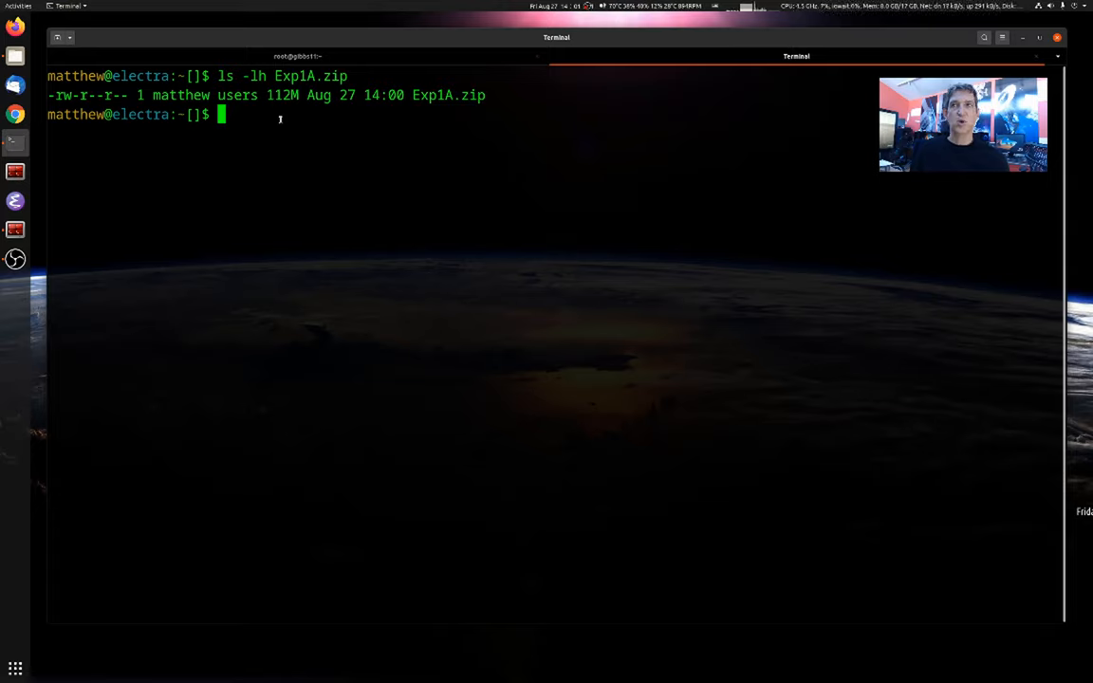
pyautogui.write('scp')
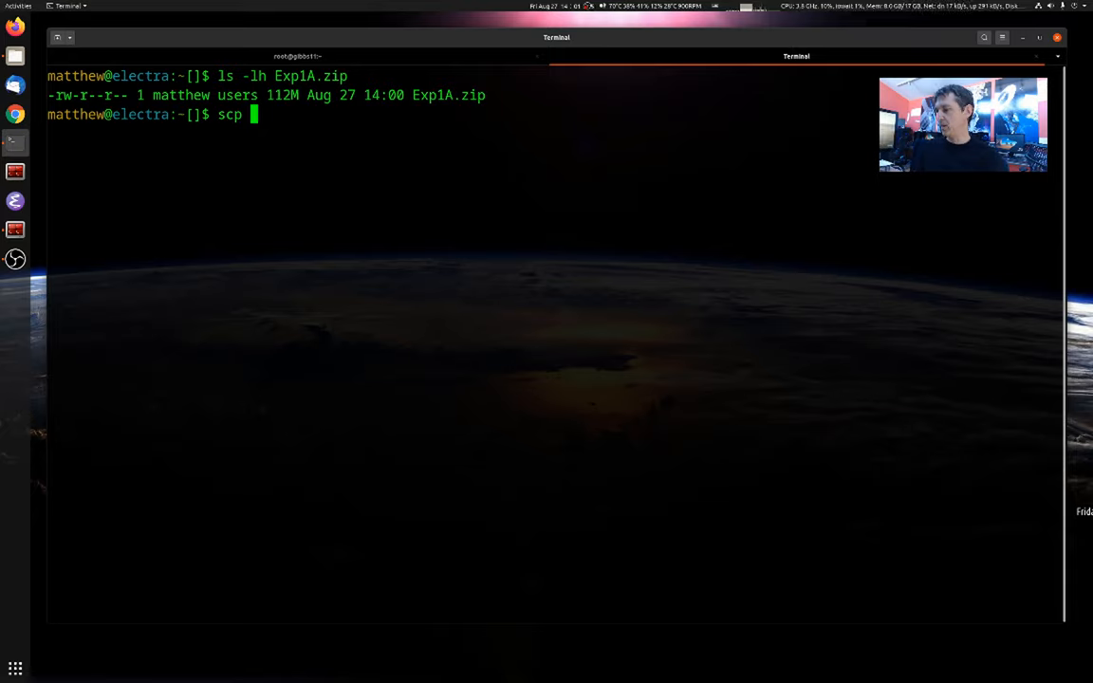
pyautogui.write('Exp1A.zip')
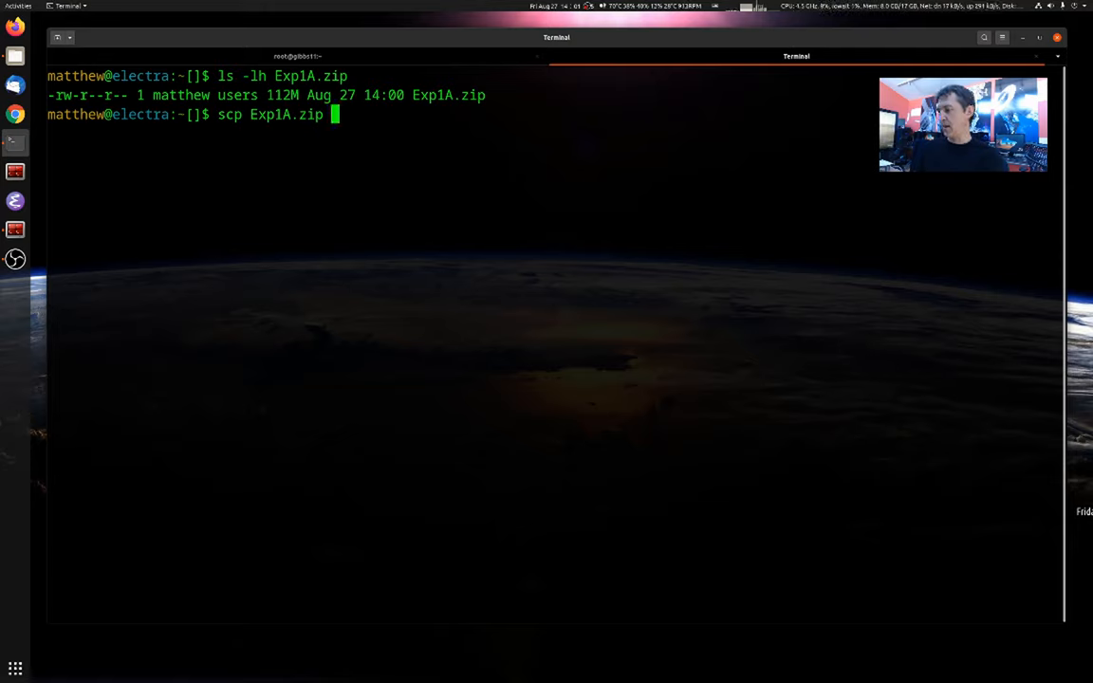
pyautogui.write('mfricke')
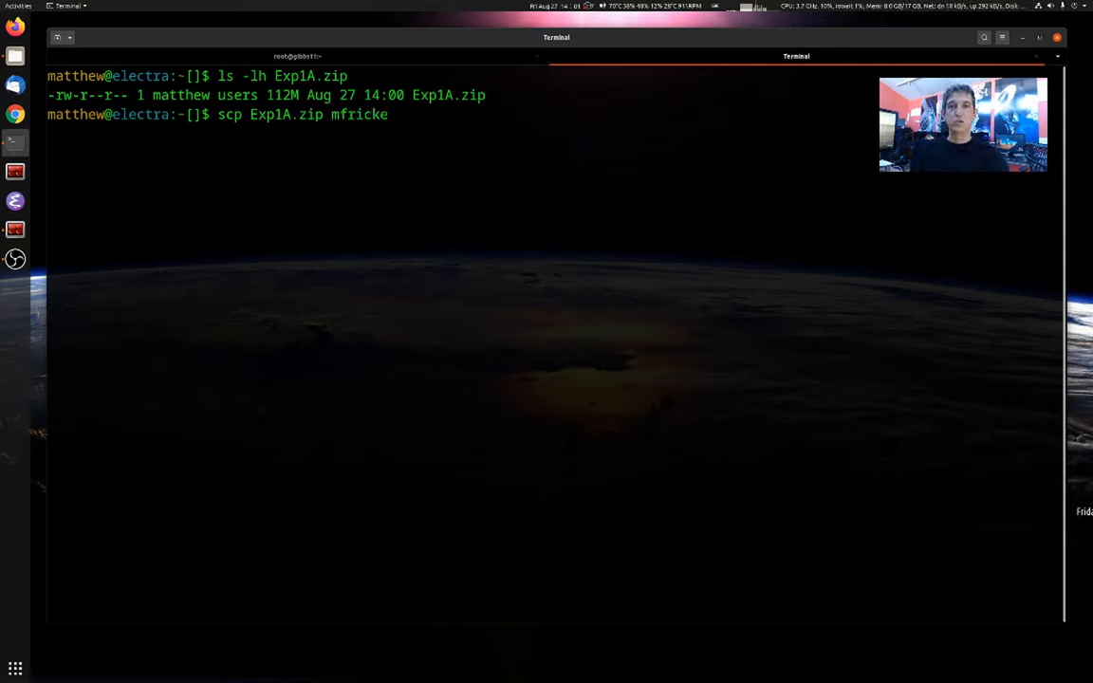
pyautogui.write('@')
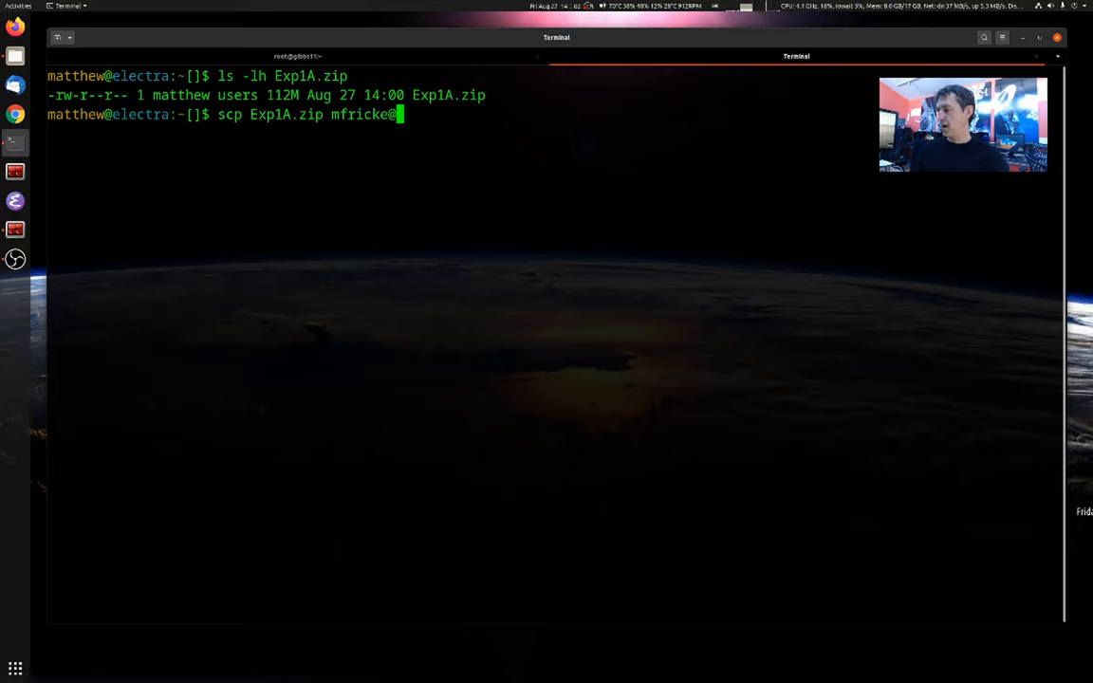
pyautogui.write('vdt')
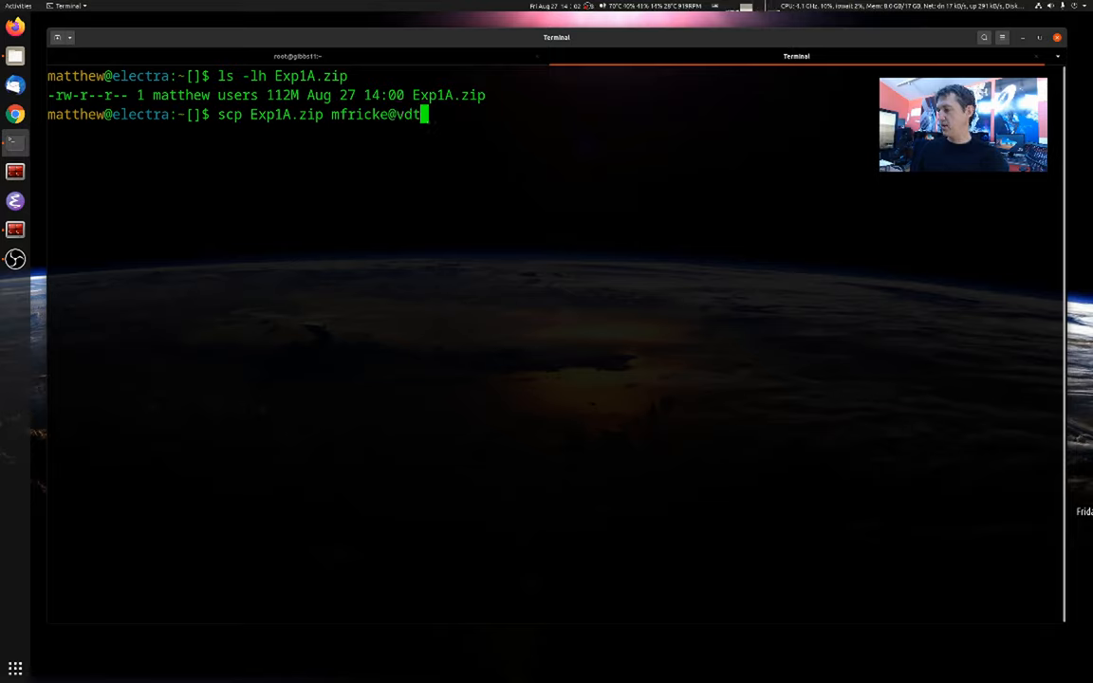
pyautogui.write('n03.all')
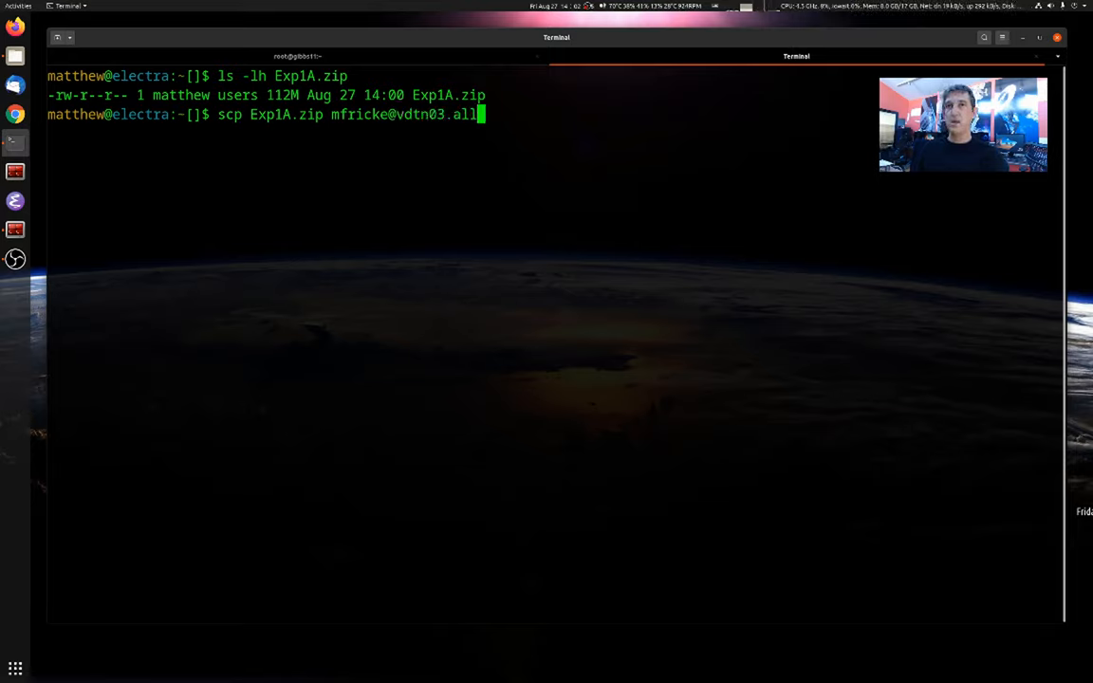
pyautogui.write('iance.unm.edu')
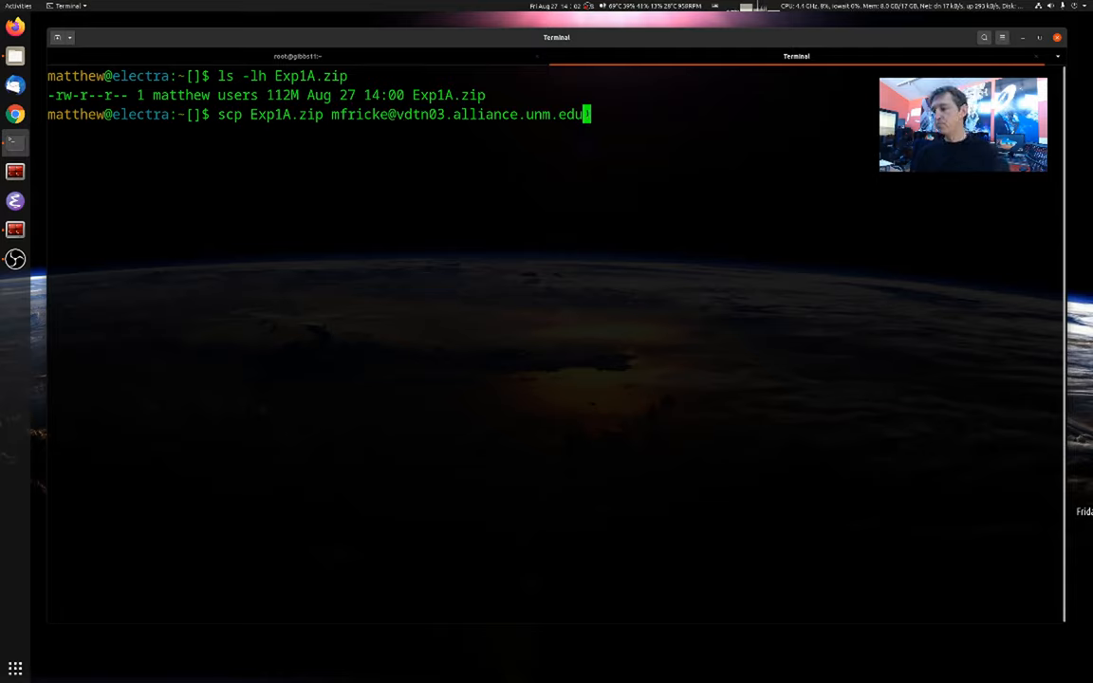
# - Set the scp destination to the remote home directory ~/ after correcting the typed path
pyautogui.write(':')
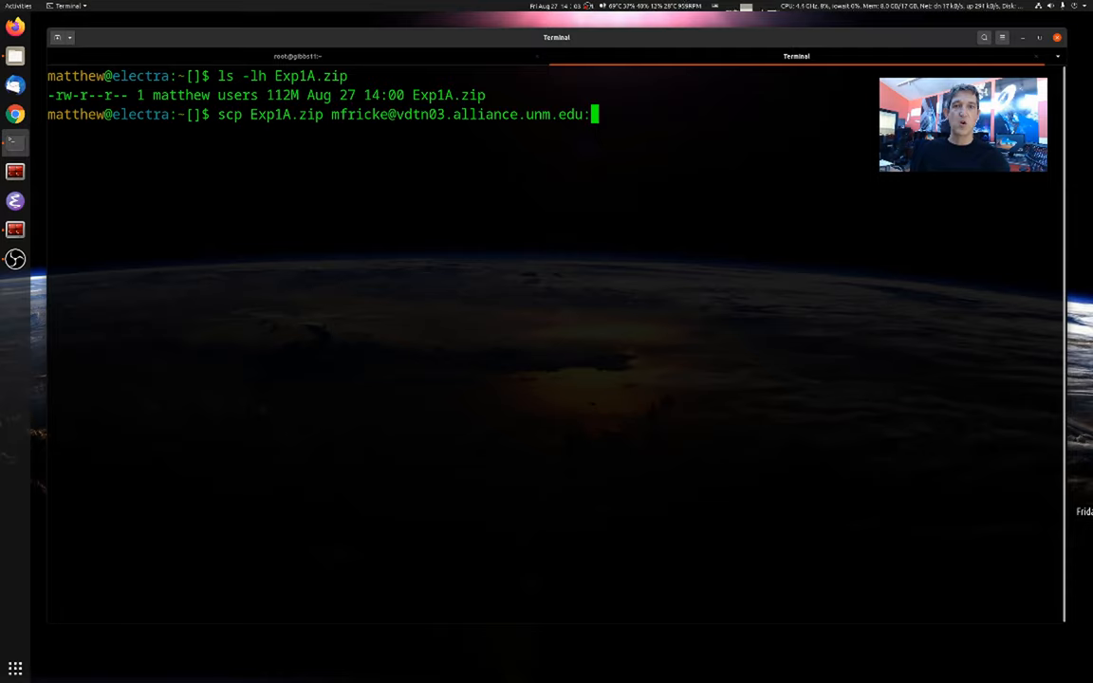
pyautogui.write('~')
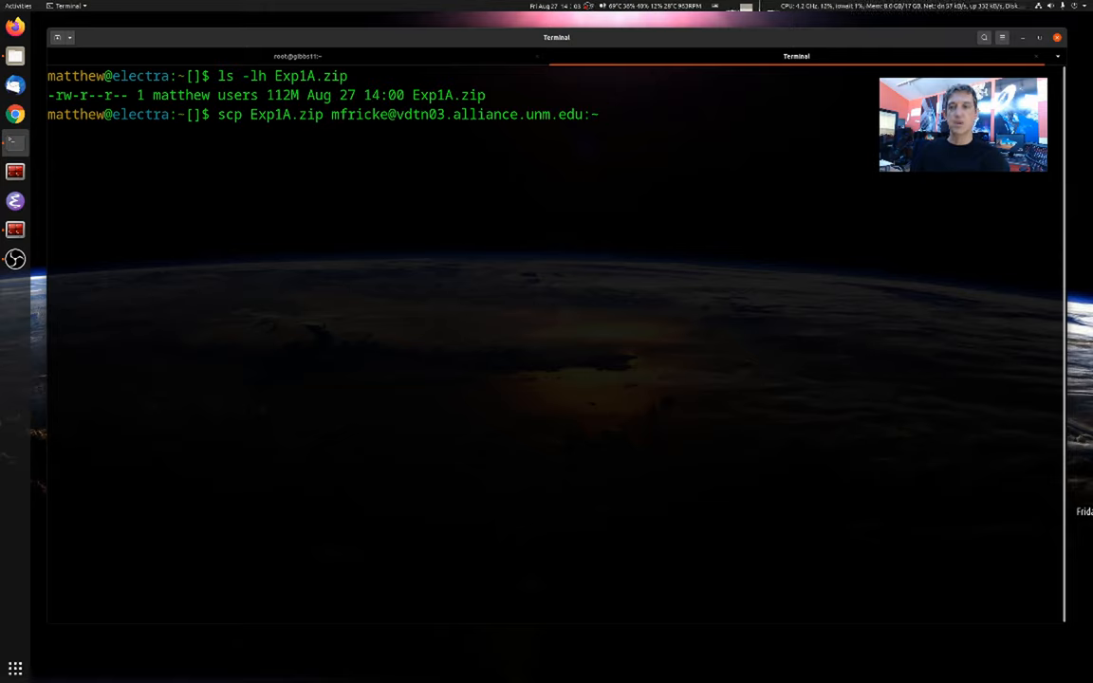
pyautogui.write('/')
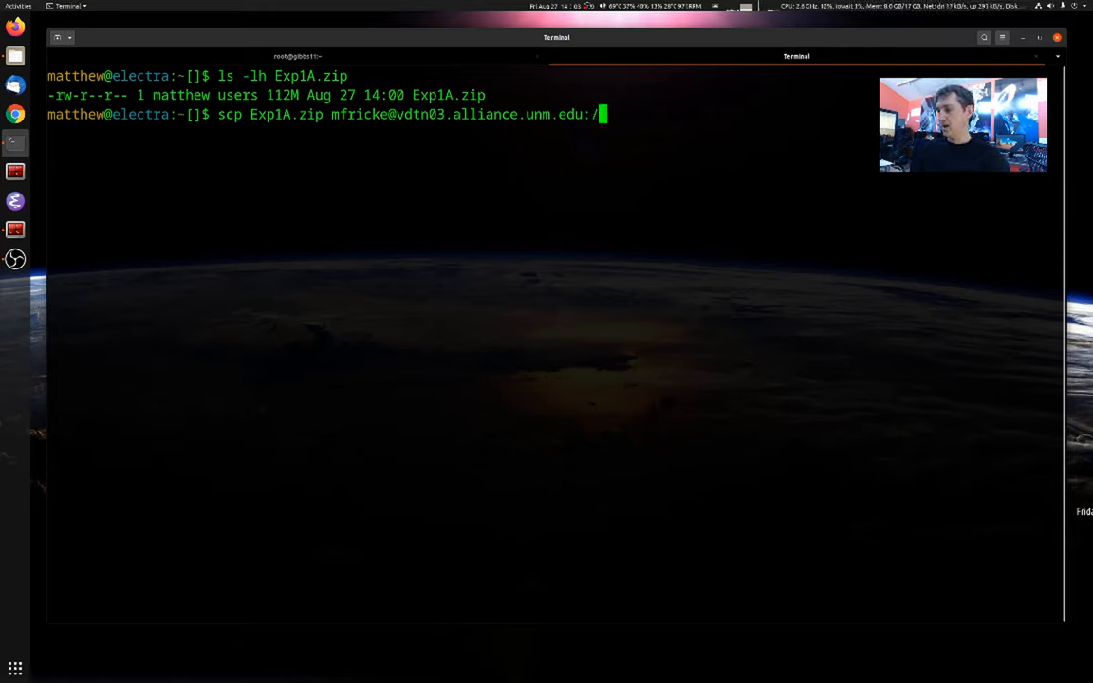
pyautogui.write('user')
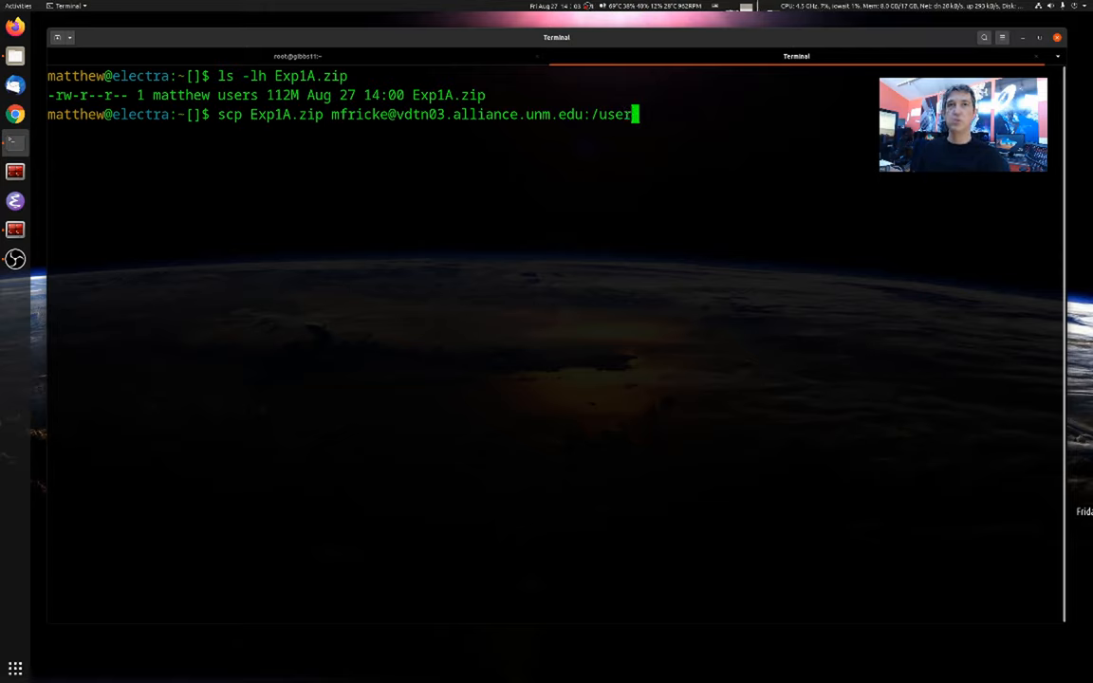
pyautogui.write('s/mfricke')
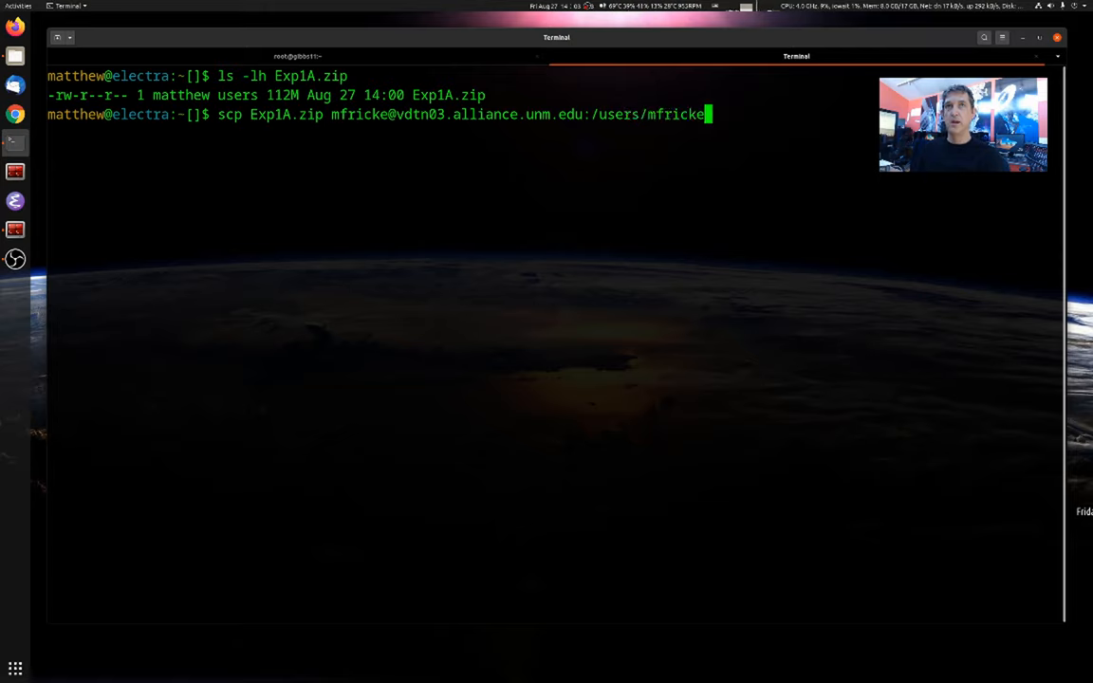
pyautogui.press('BackSpace')
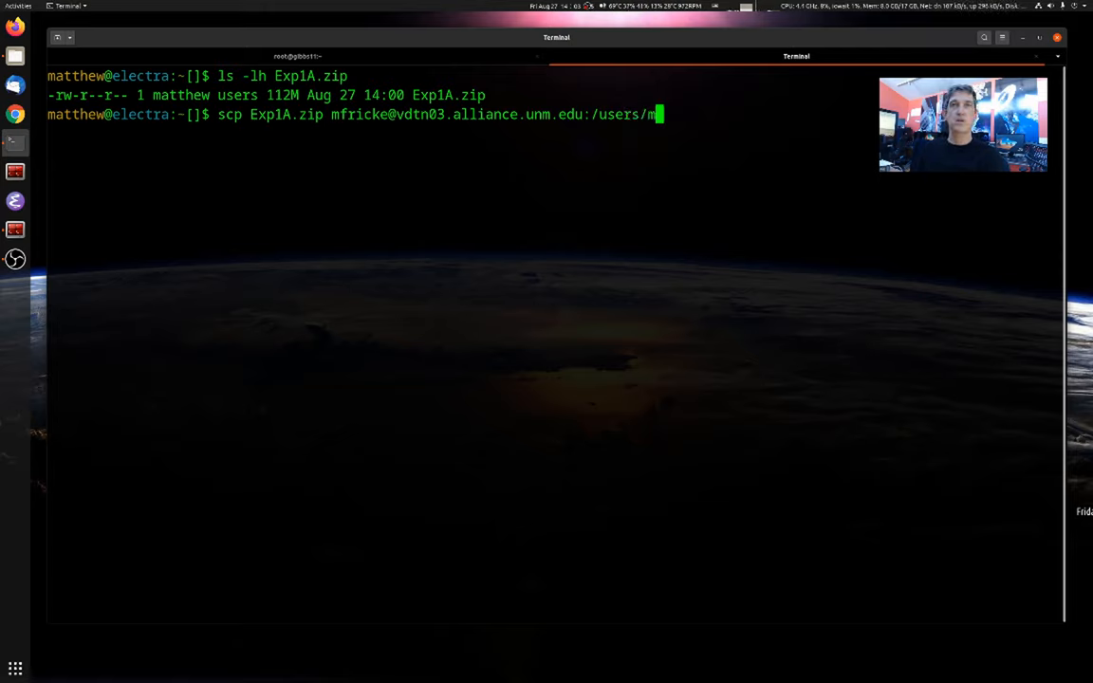
pyautogui.press('BackSpace')
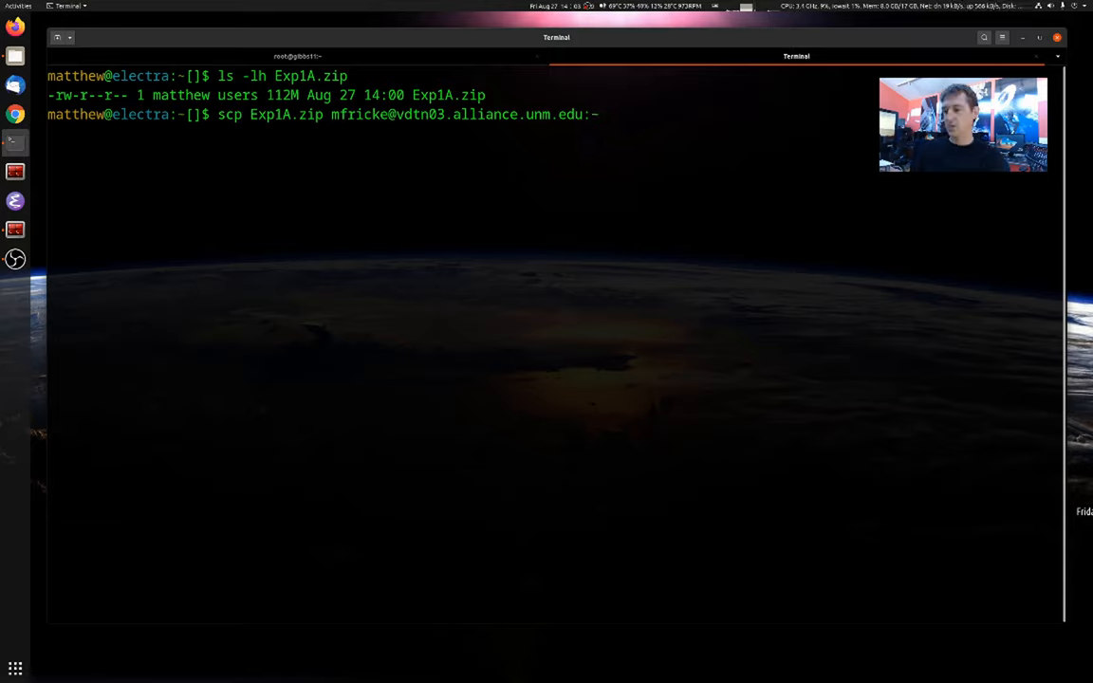
pyautogui.write('/')
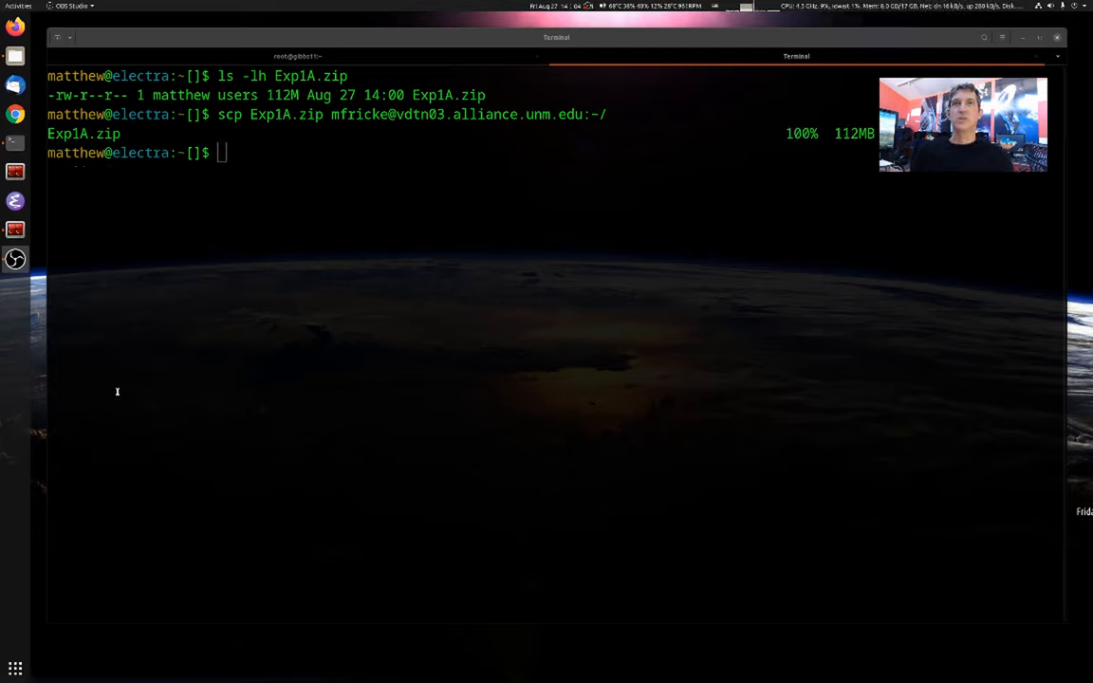
# - Log into Wheeler with ssh wheeler
pyautogui.write('ss')
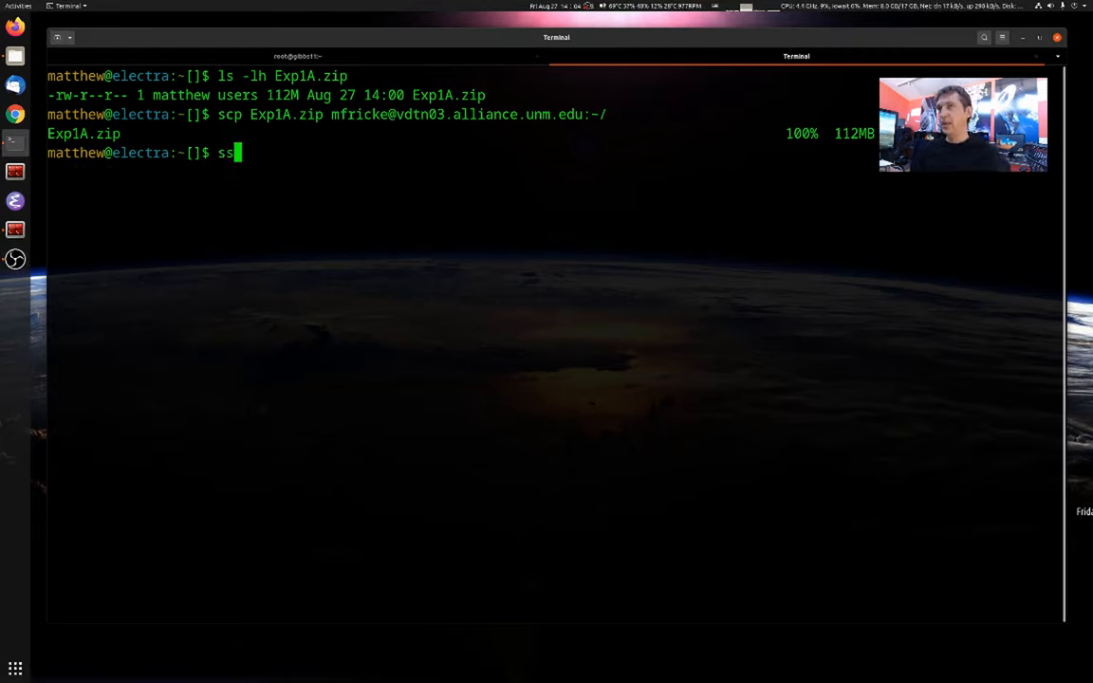
pyautogui.write('h wheeler')
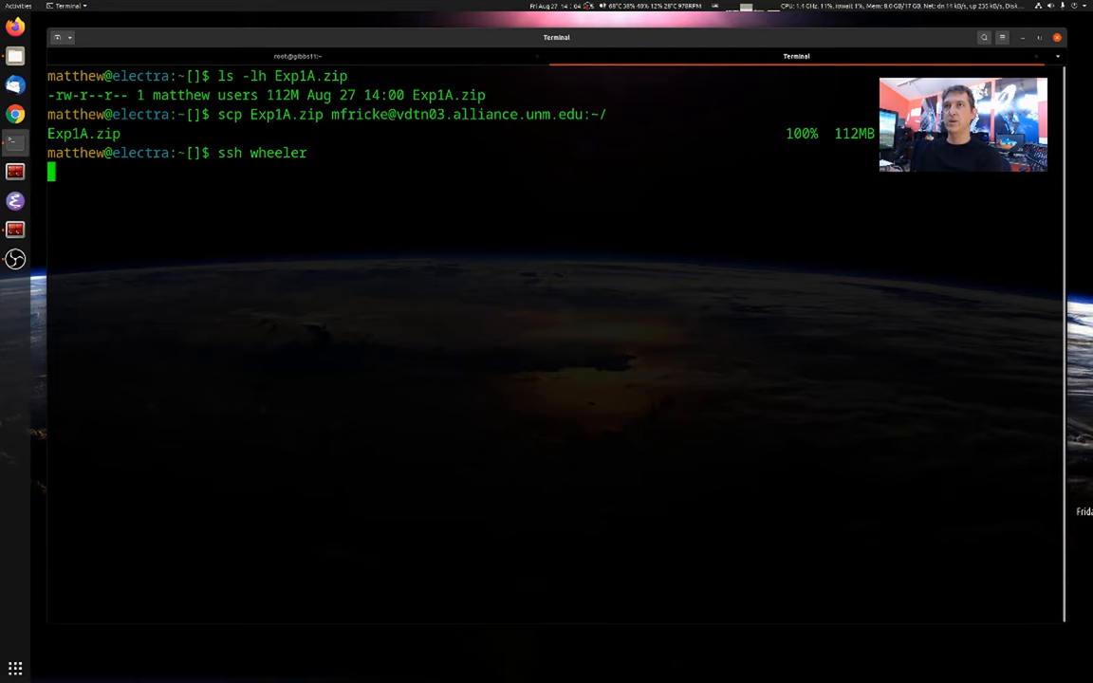
pyautogui.press('Return')
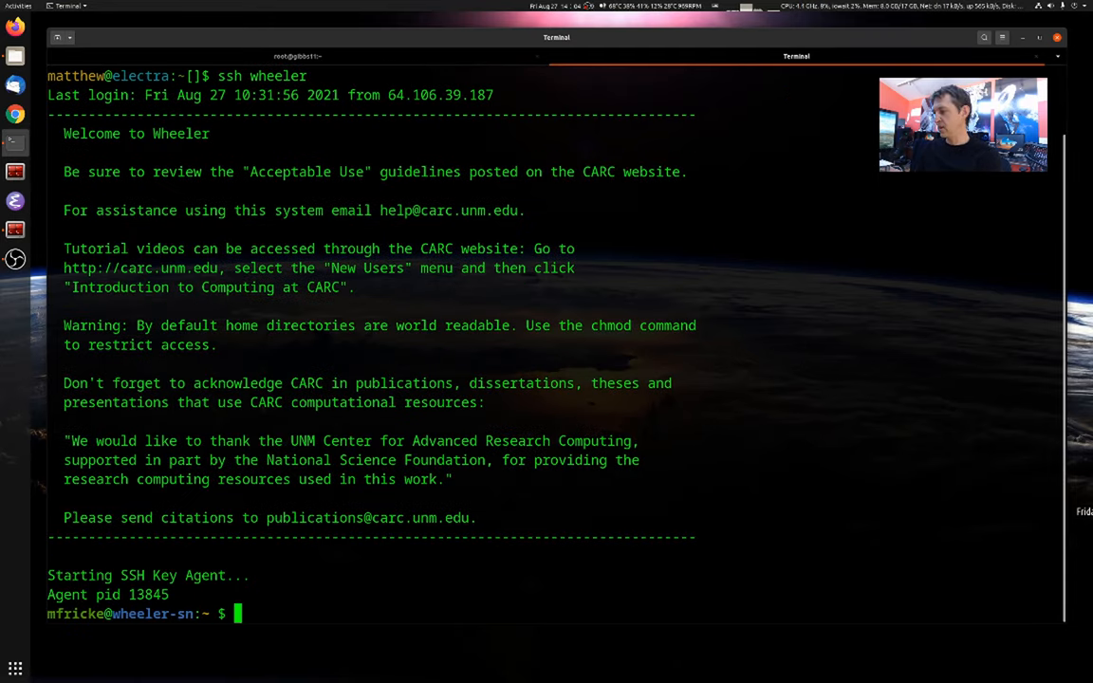
# - List Exp1A.zip on Wheeler to confirm 112M, then exit the remote session
pyautogui.write('ls Expl')
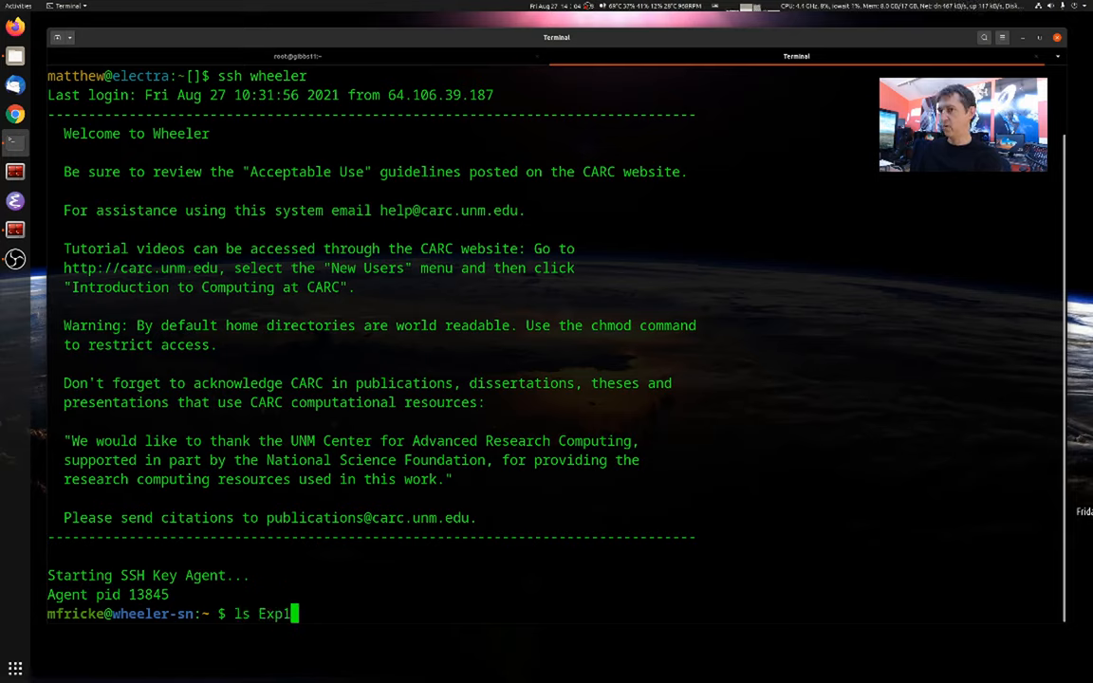
pyautogui.write('A.zip')
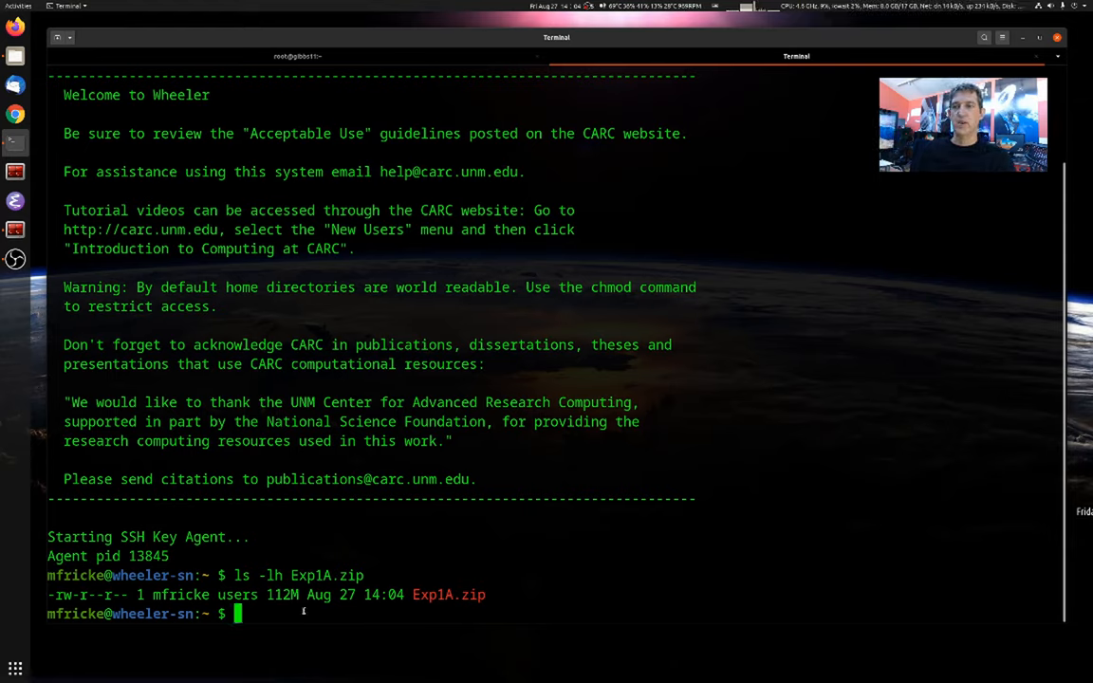
pyautogui.write('exit')
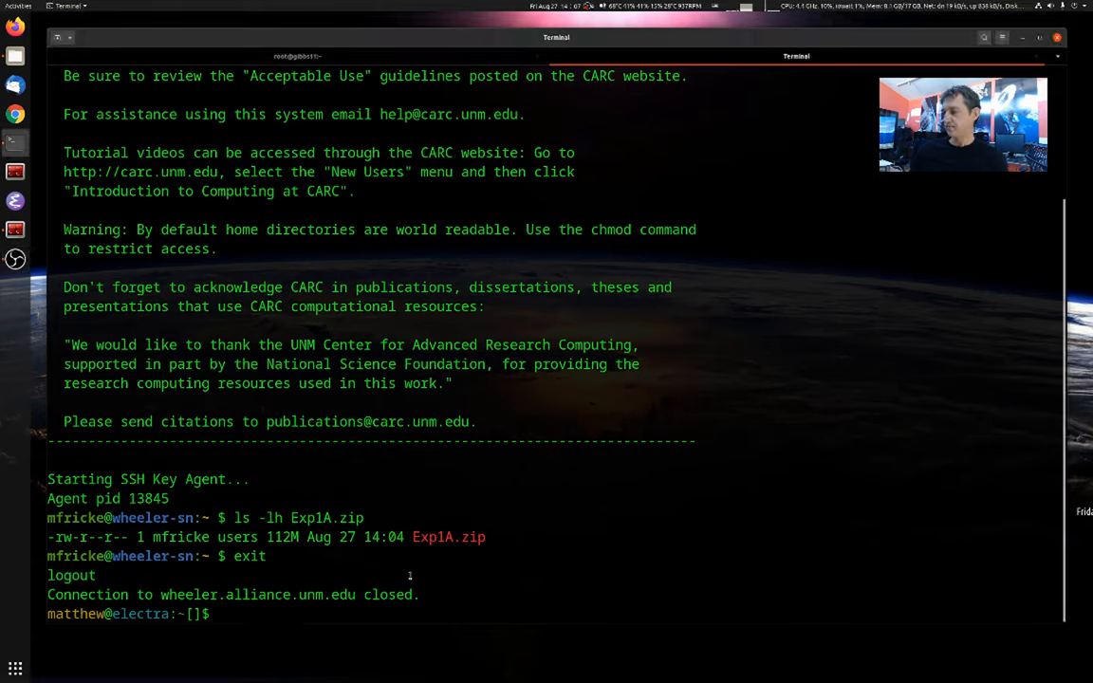
# - Begin an rsync -P transfer of Exp1A.zip with progress reporting
pyautogui.write('rsync')
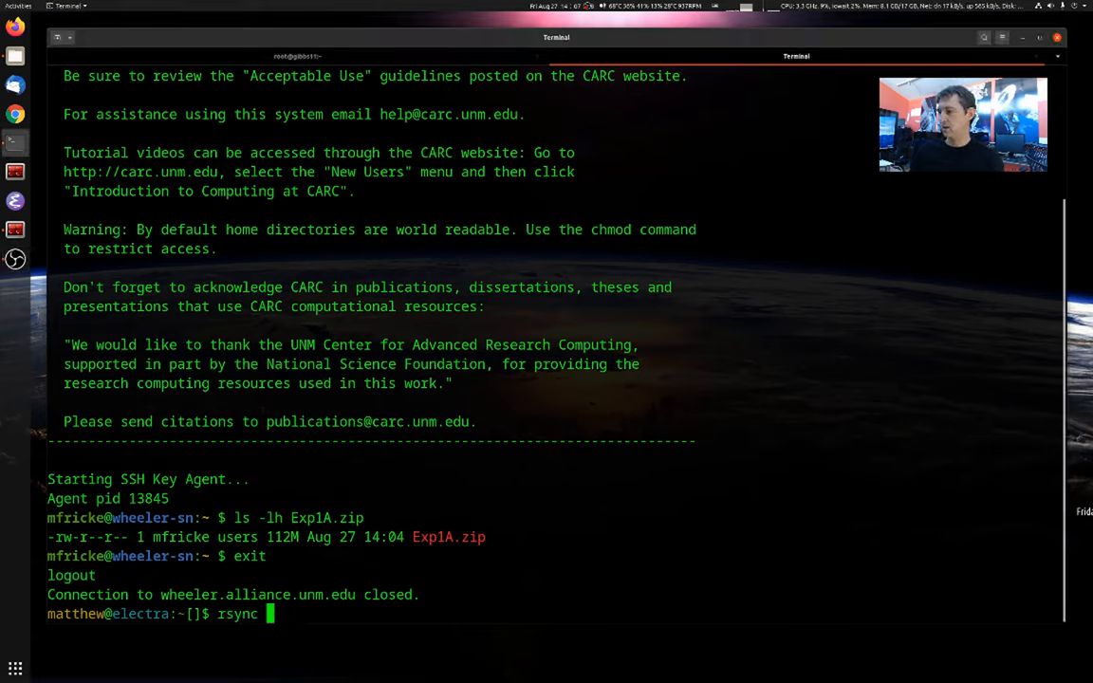
pyautogui.write('-P')
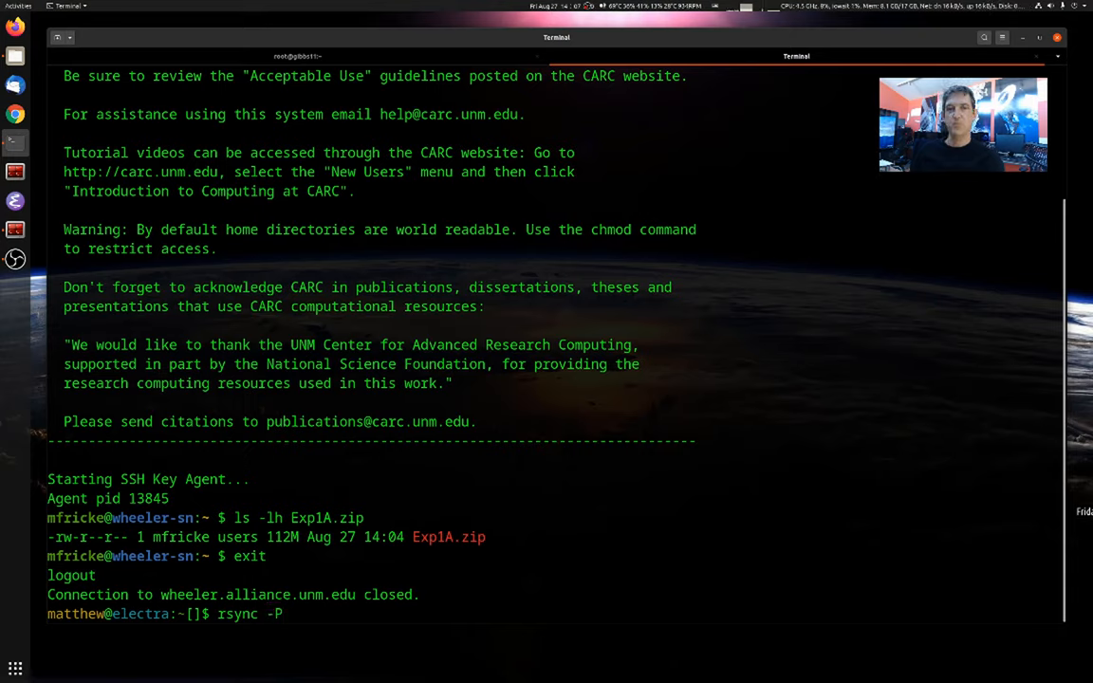
pyautogui.write('Exp')
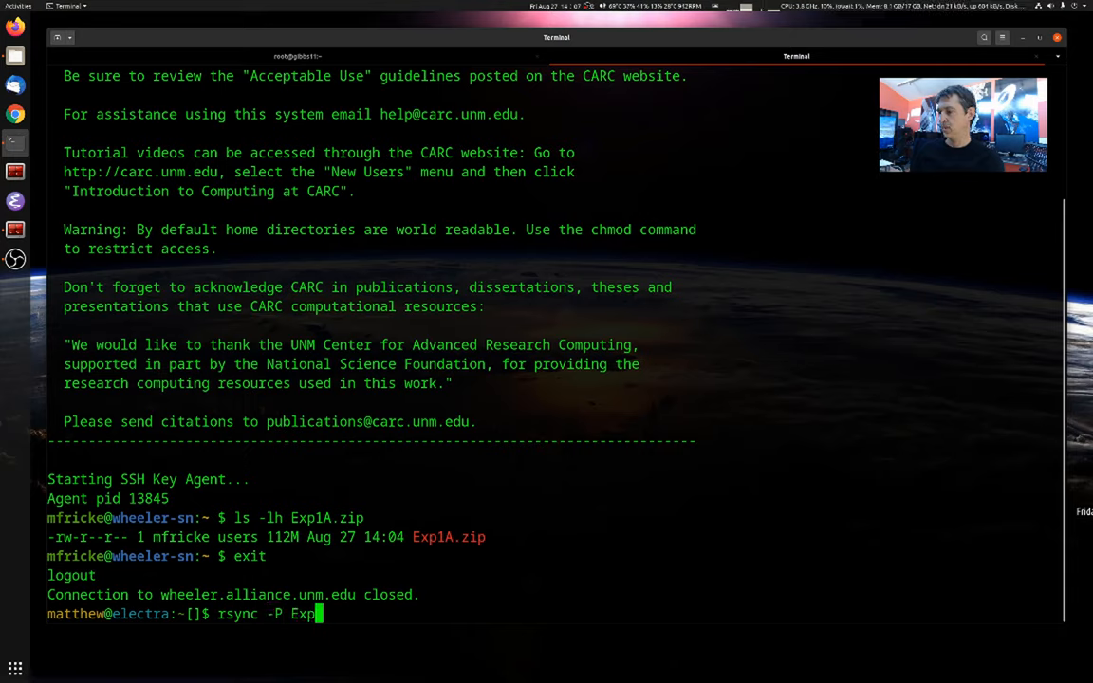
pyautogui.write('1A.zip')
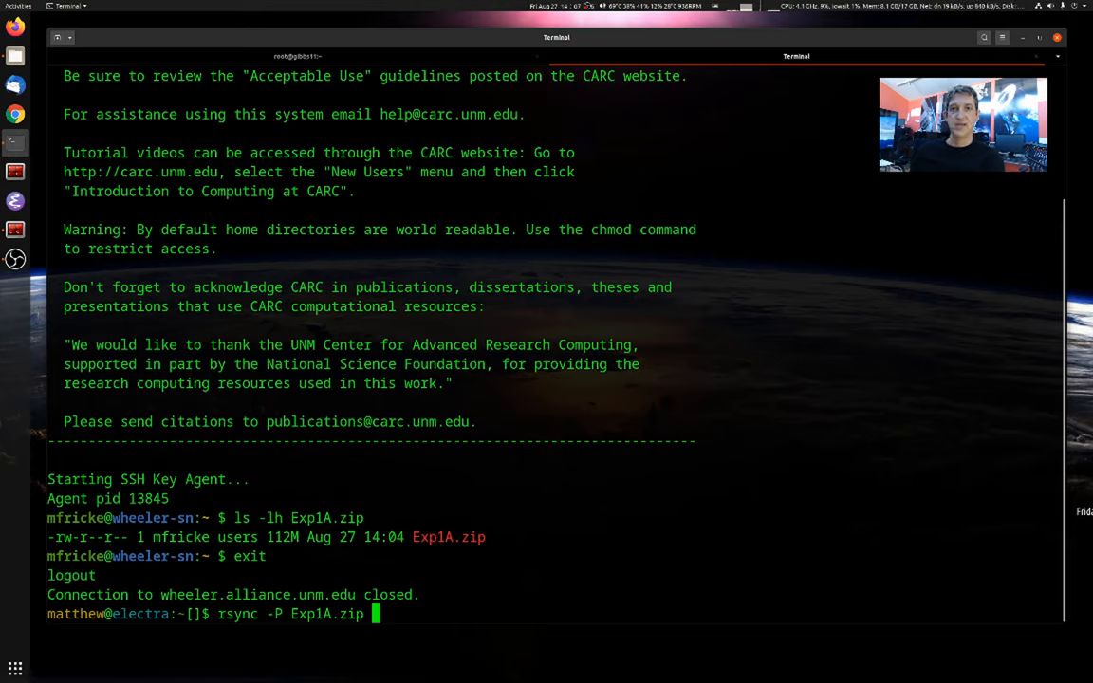
pyautogui.write('mfricke')
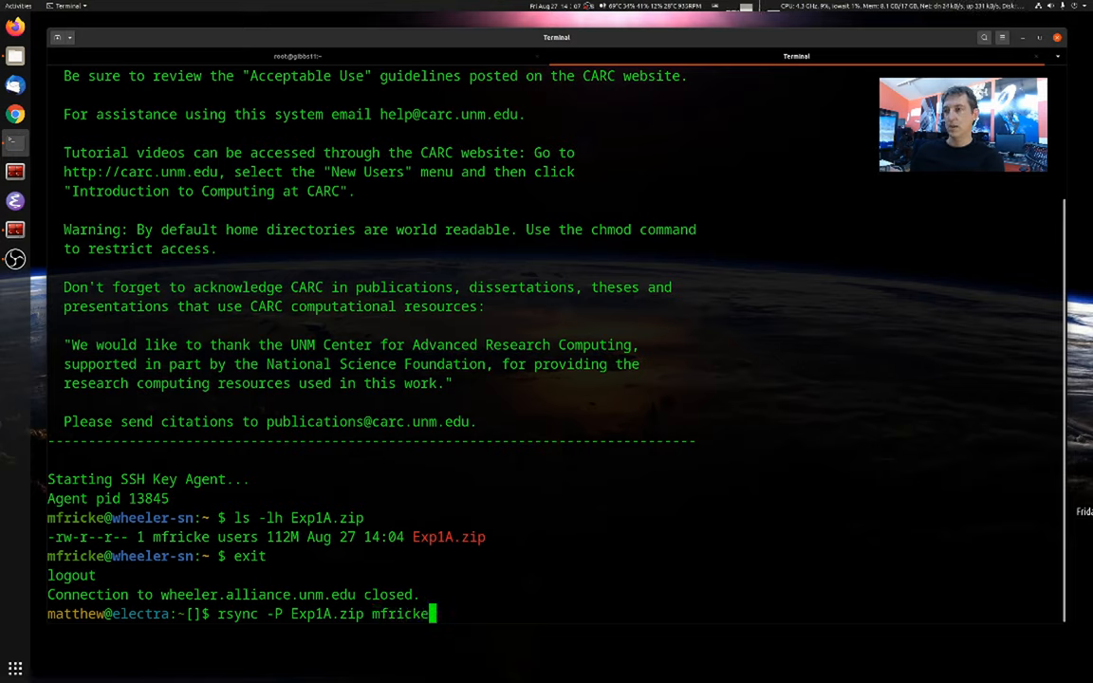
pyautogui.write('@')
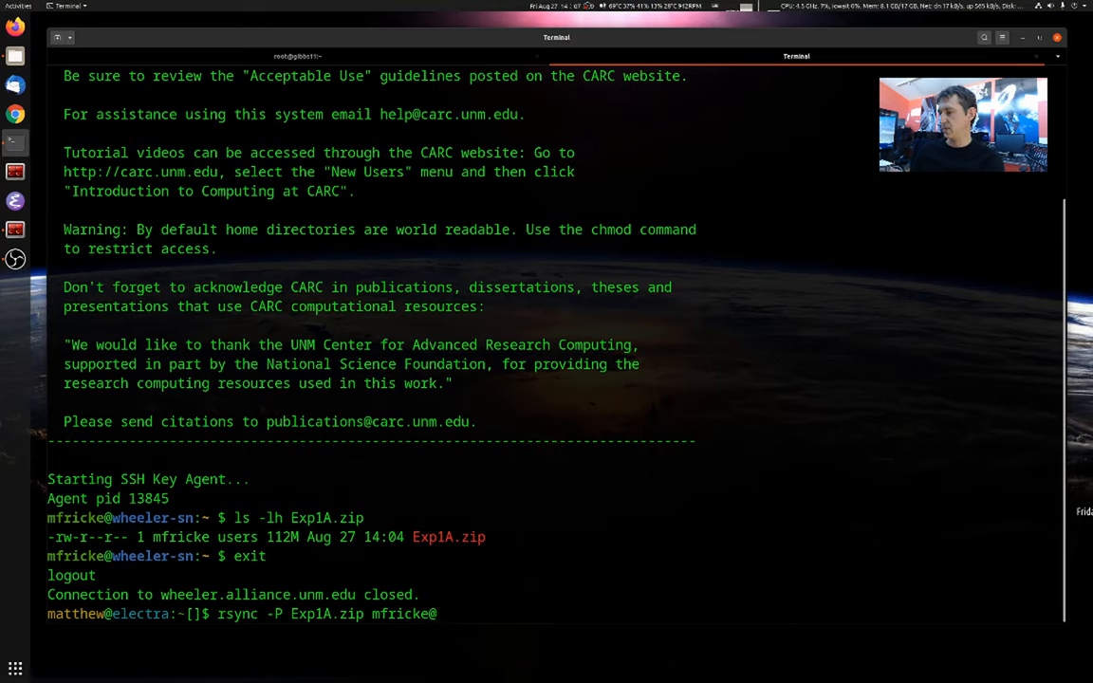
pyautogui.write('vdtn')
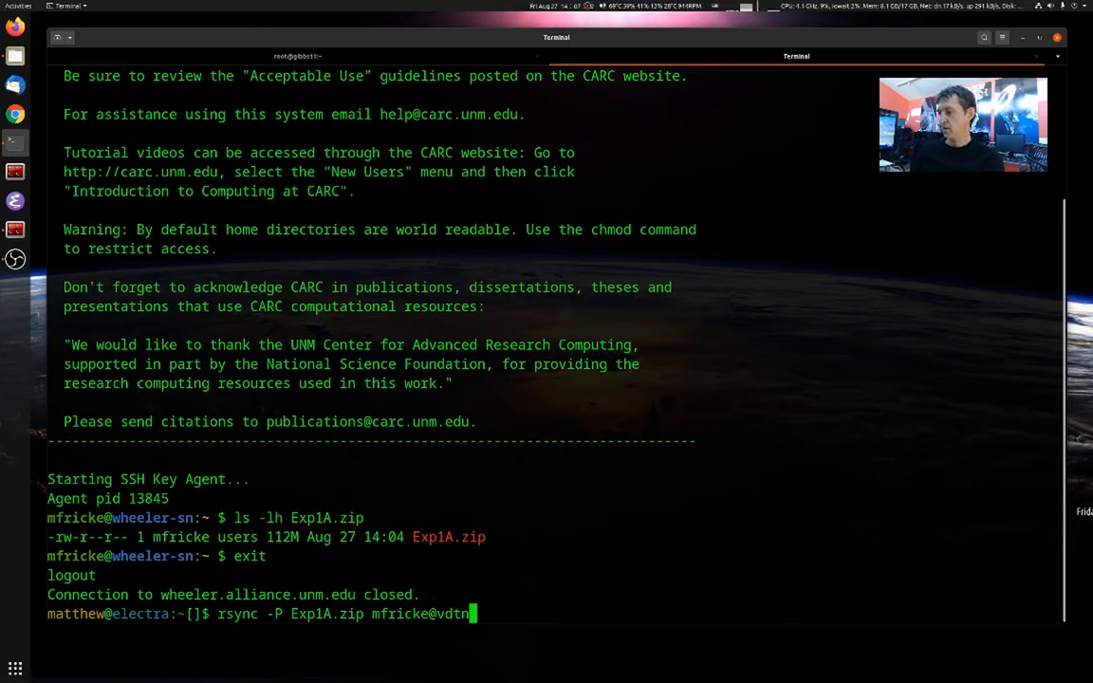
pyautogui.write('03.')
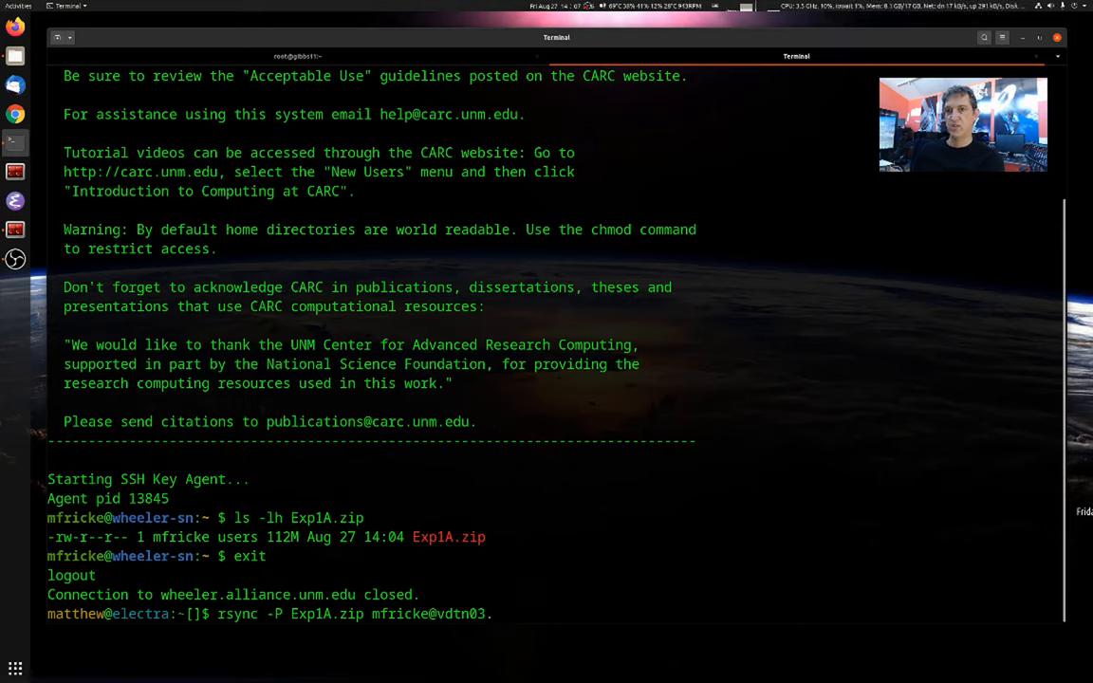
pyautogui.write('alliance')
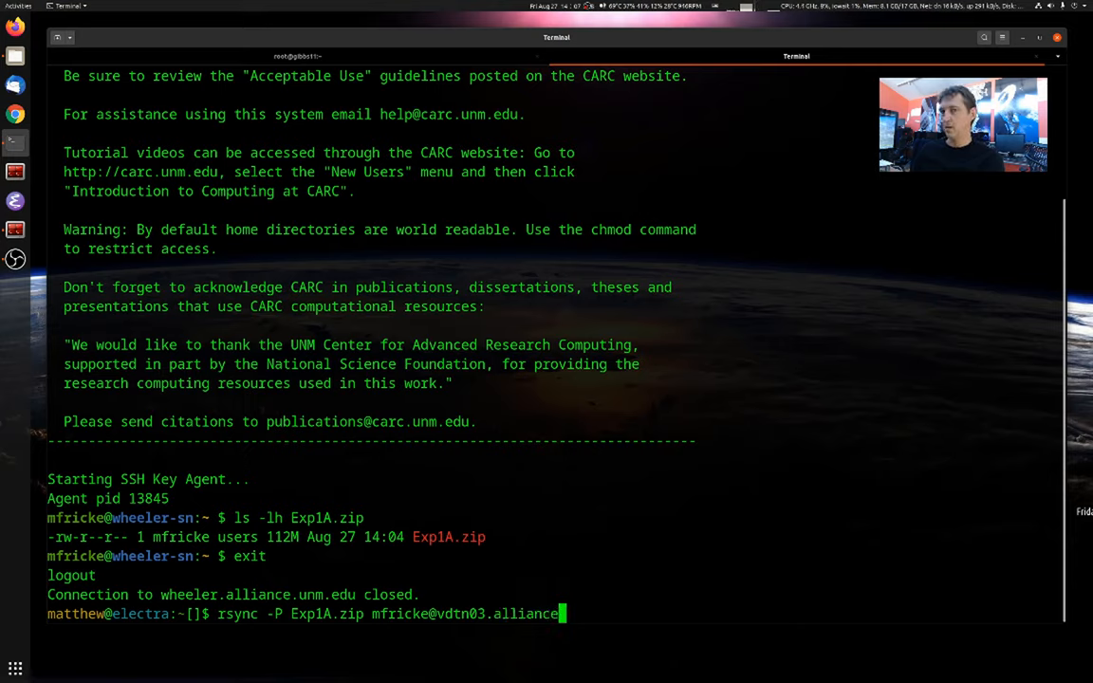
pyautogui.write('.unm.edu:~')
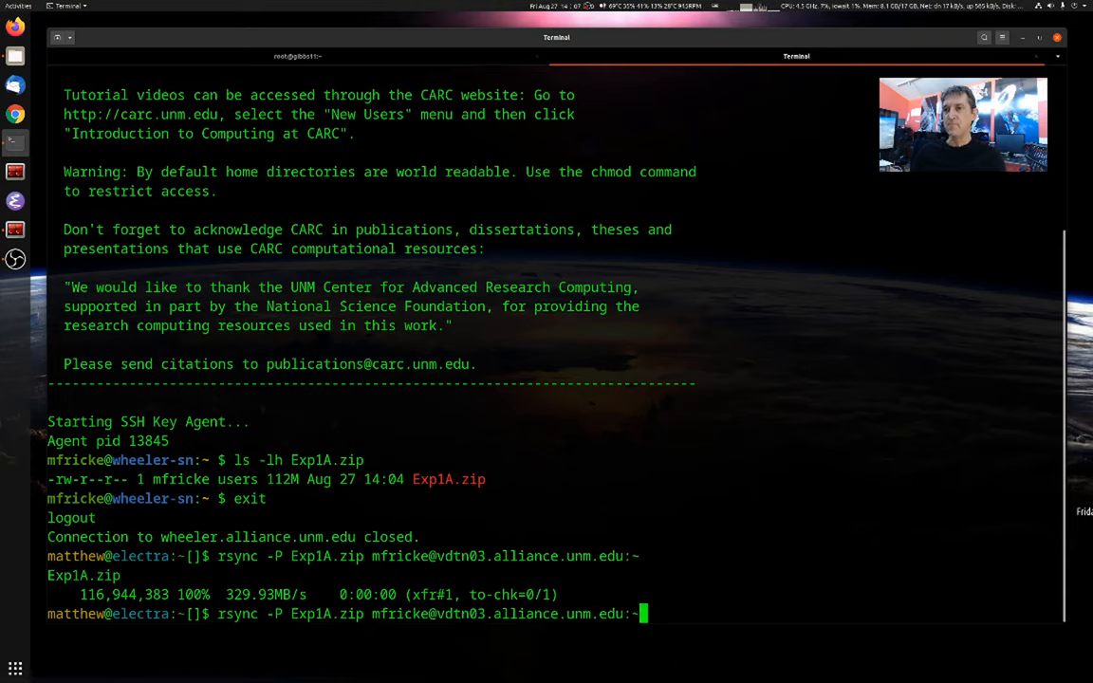
# - Rsync Exp1A.zip to vdtn03 again under the new name /ExpA1_copy.zip
pyautogui.write('/')
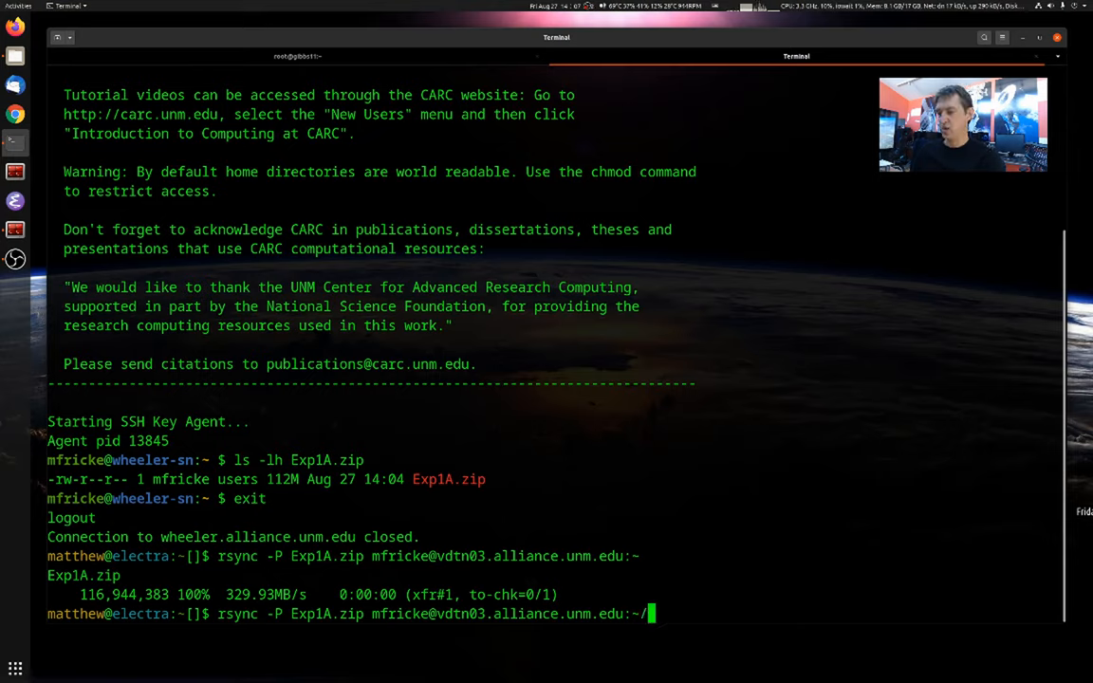
pyautogui.write('ExpA')
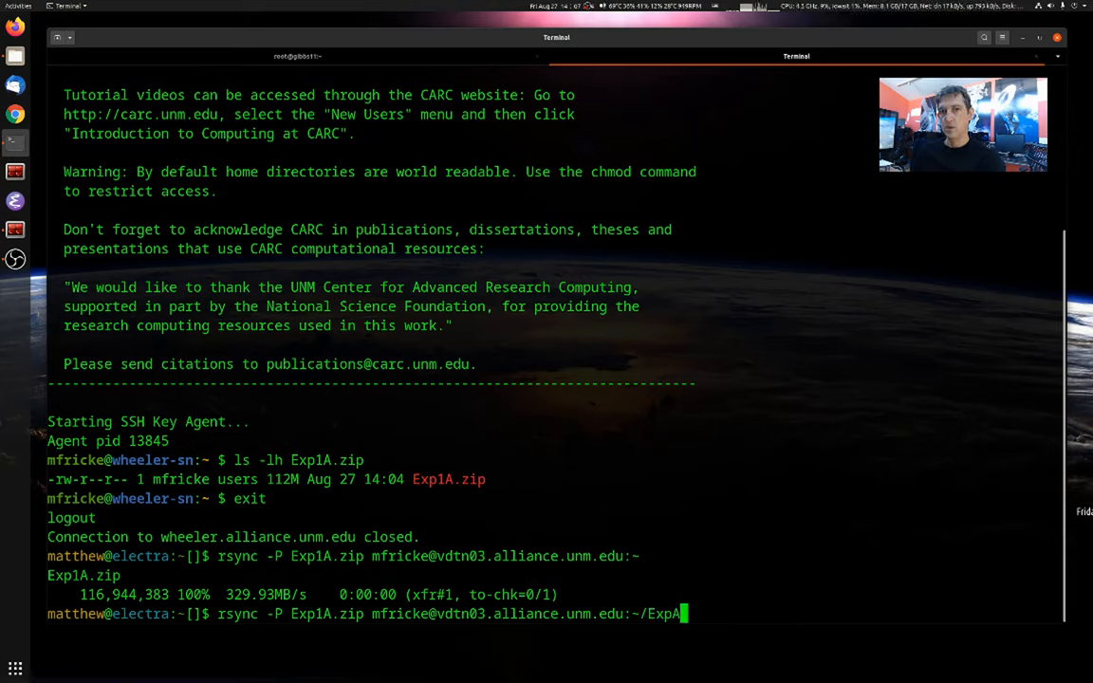
pyautogui.write('1')
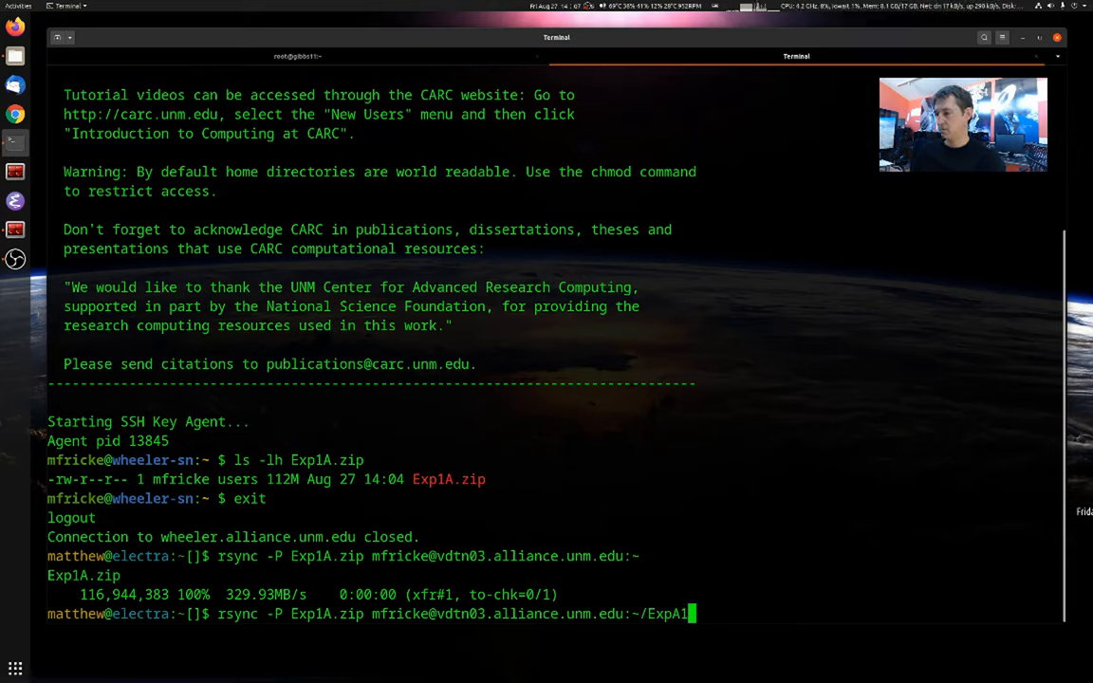
pyautogui.write('_copy.')
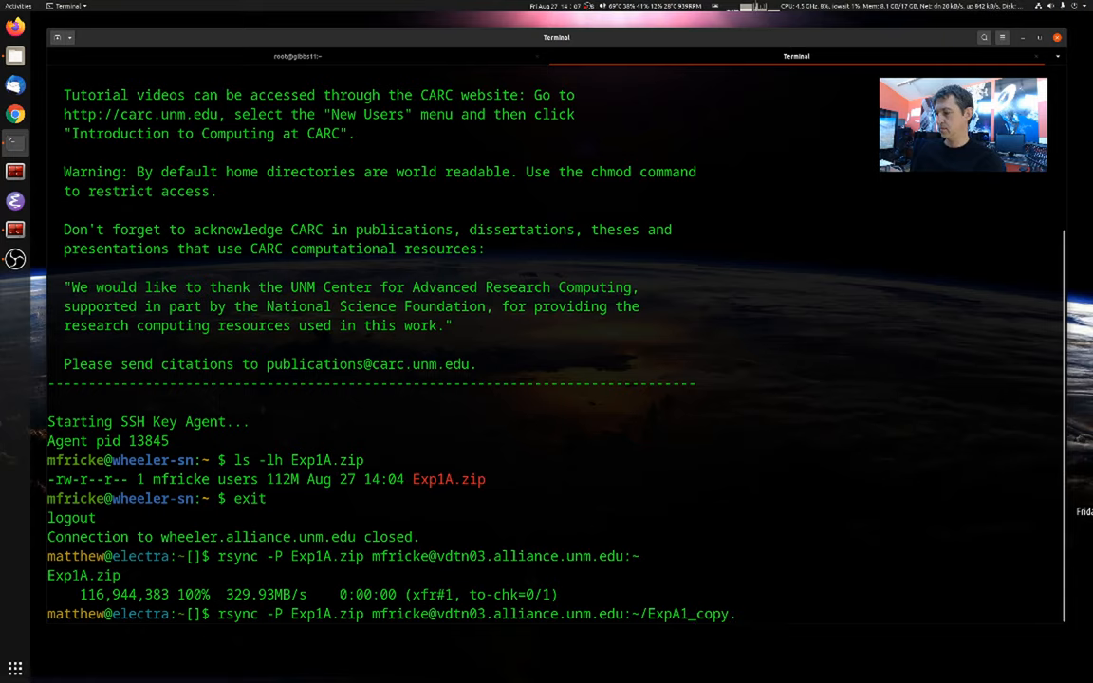
pyautogui.write('zip')
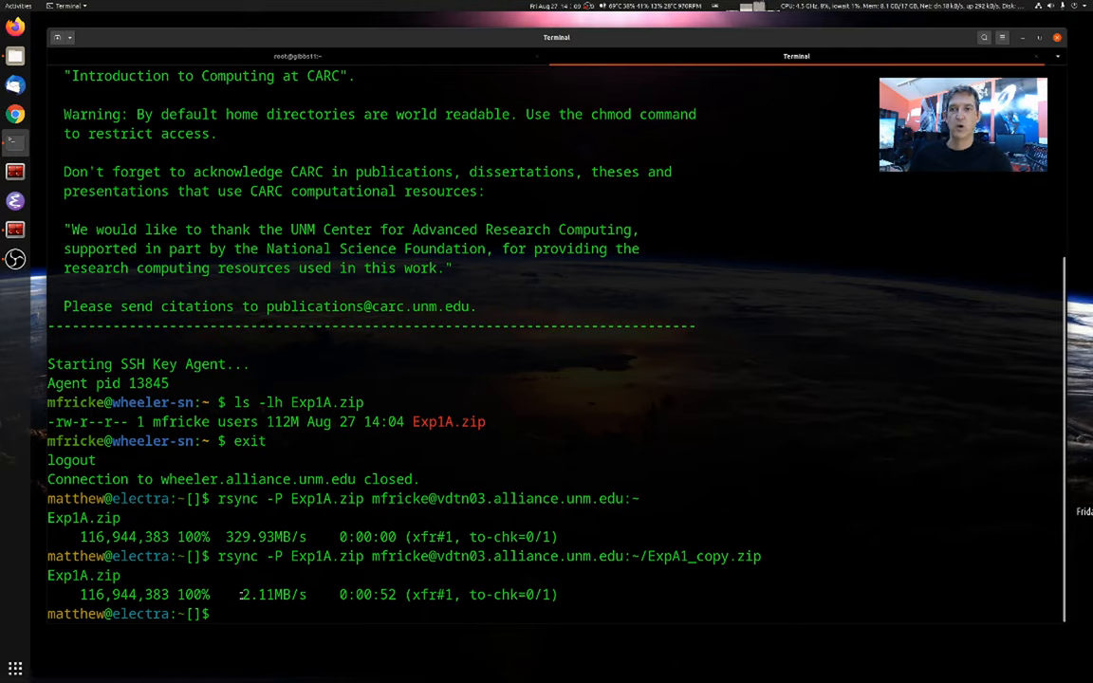
pyautogui.doubleClick(257, 594)
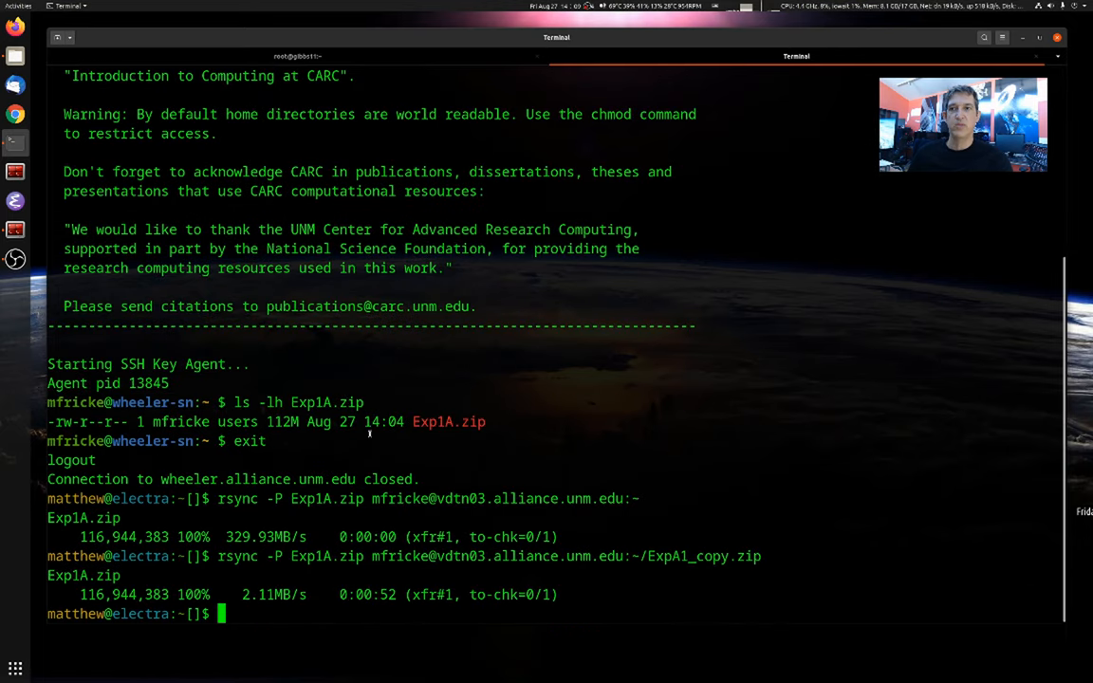
pyautogui.moveTo(399, 567)
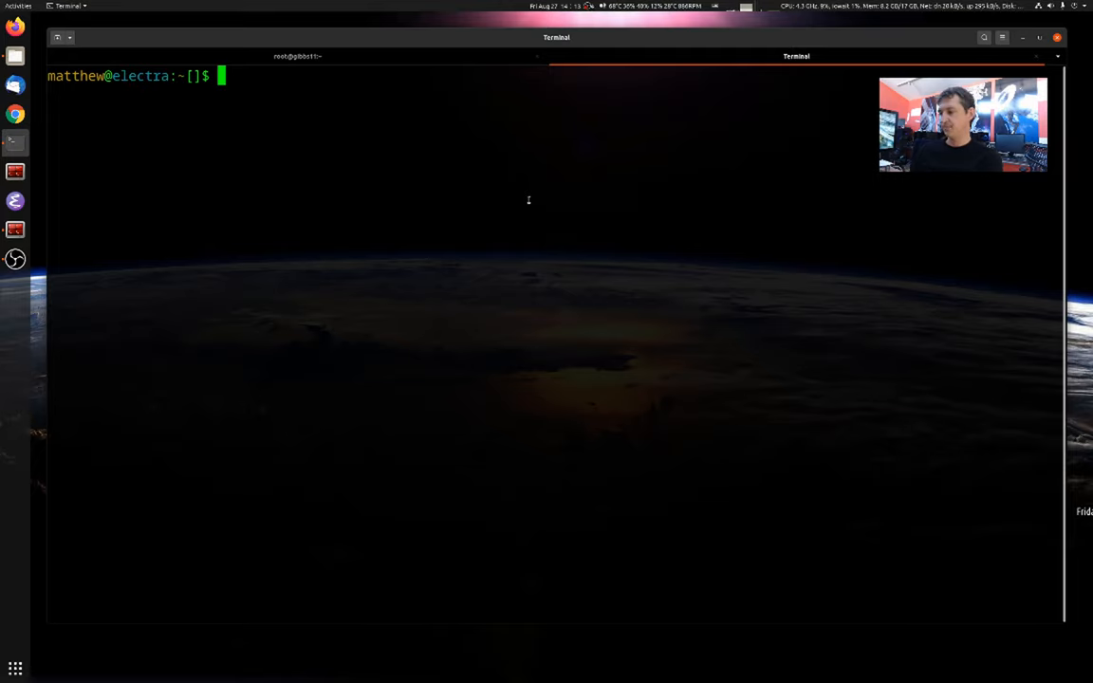
pyautogui.write('scp')
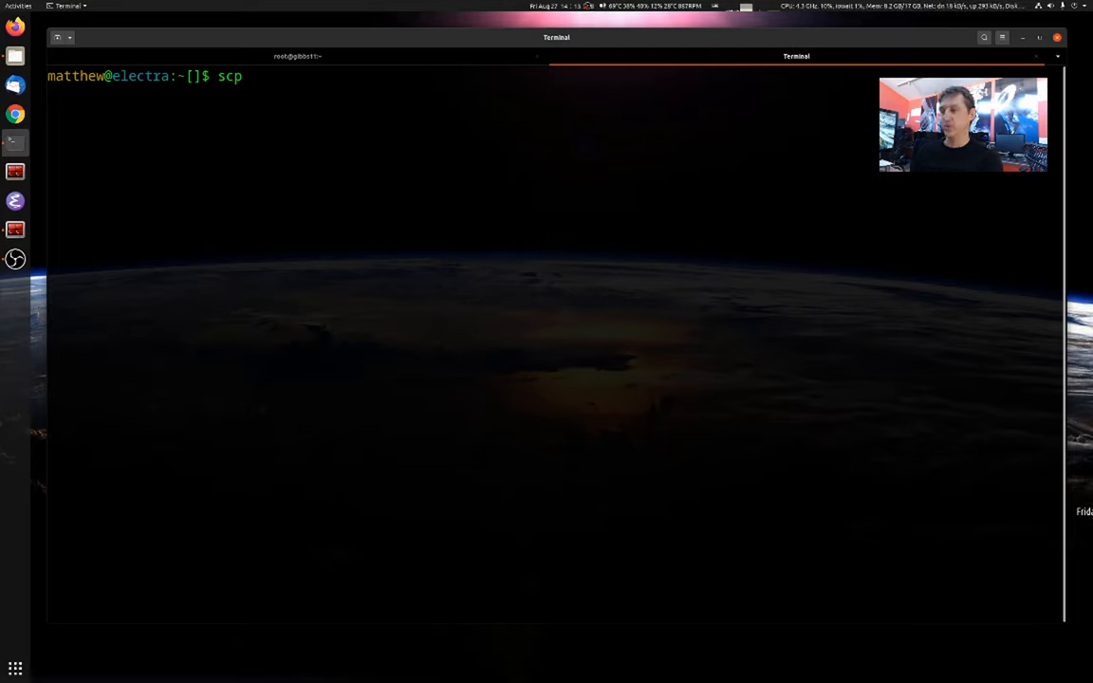
pyautogui.write('mfricke@')
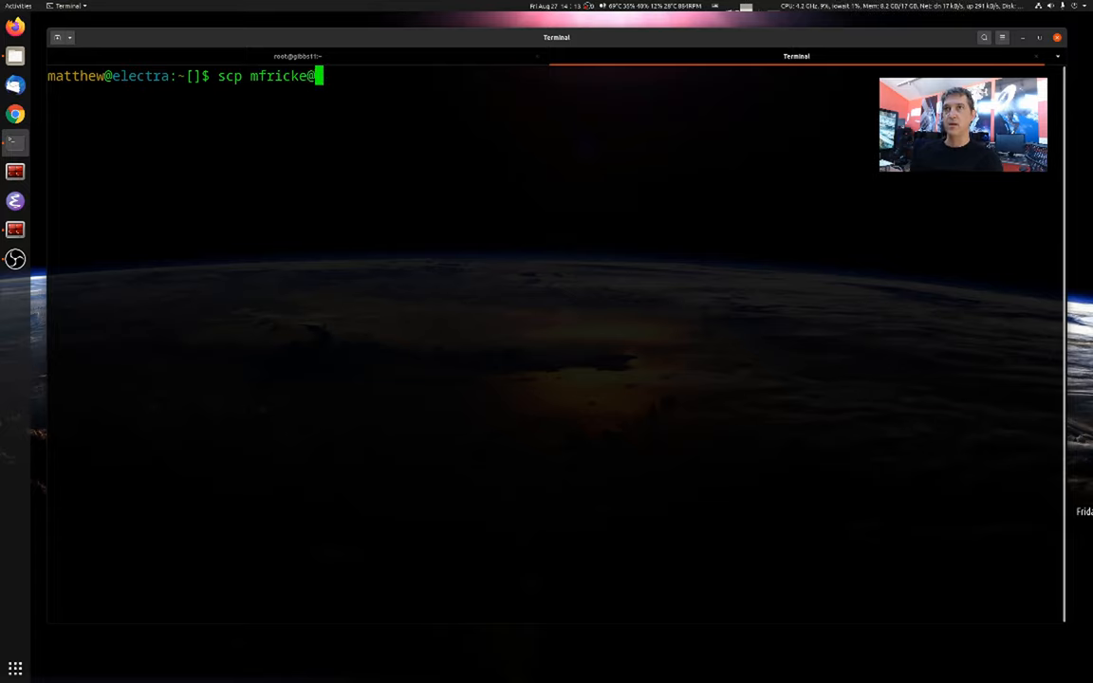
pyautogui.write('vd')
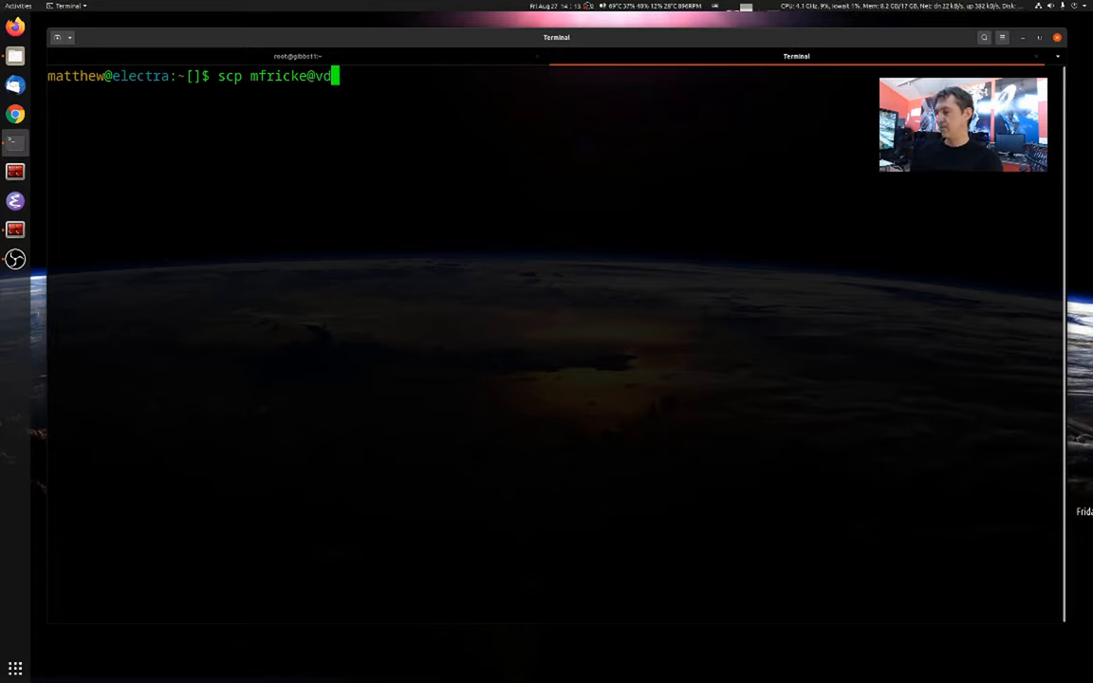
pyautogui.write('tn')
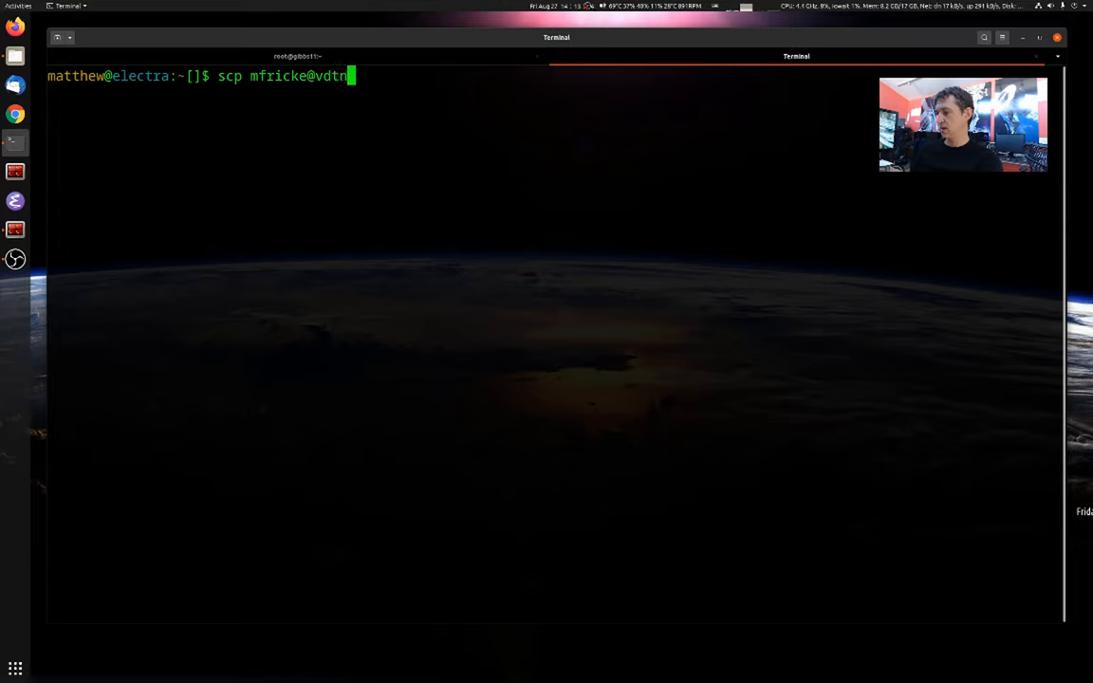
pyautogui.write('03.allianc')
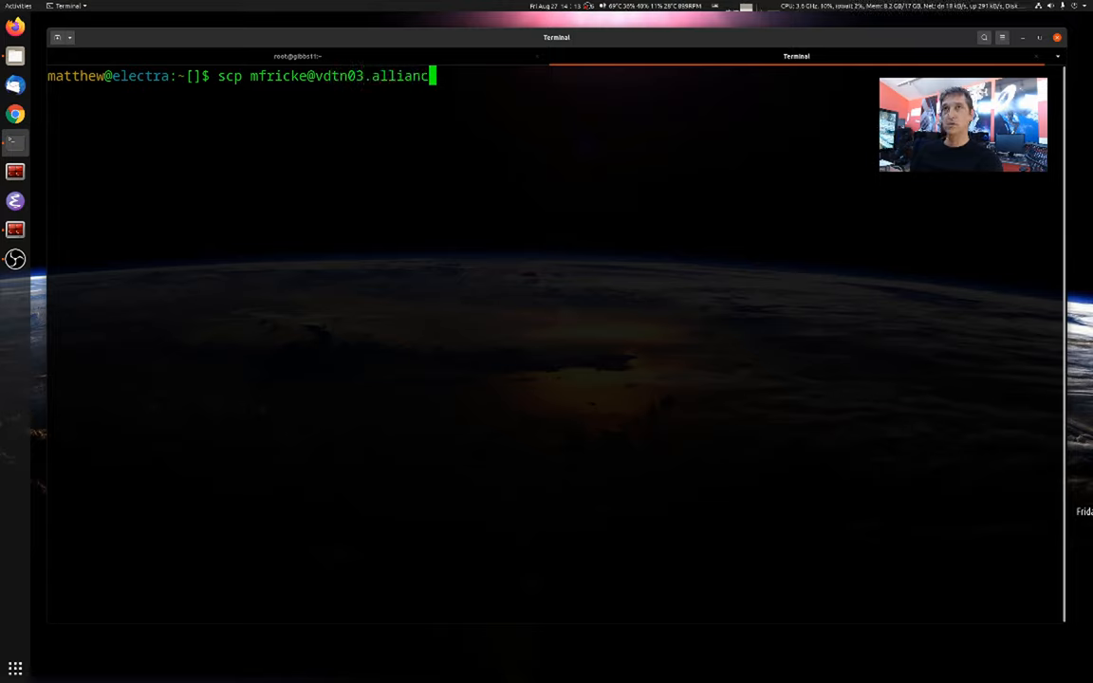
pyautogui.write('.un,')
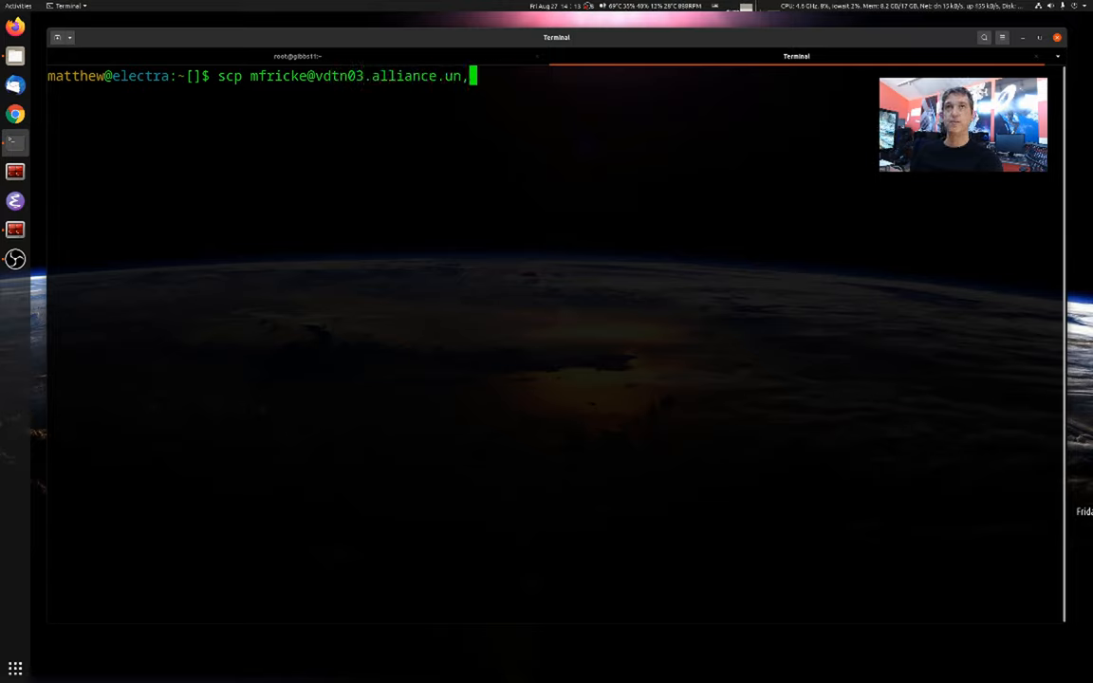
pyautogui.write('m.edu')
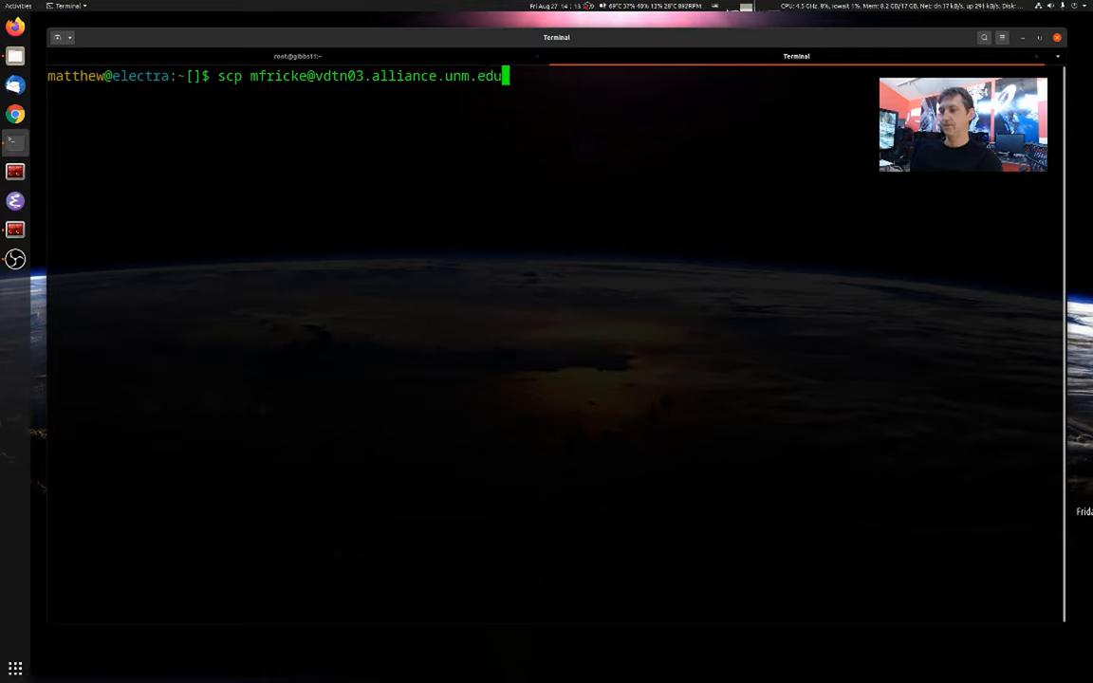
pyautogui.write(':~')
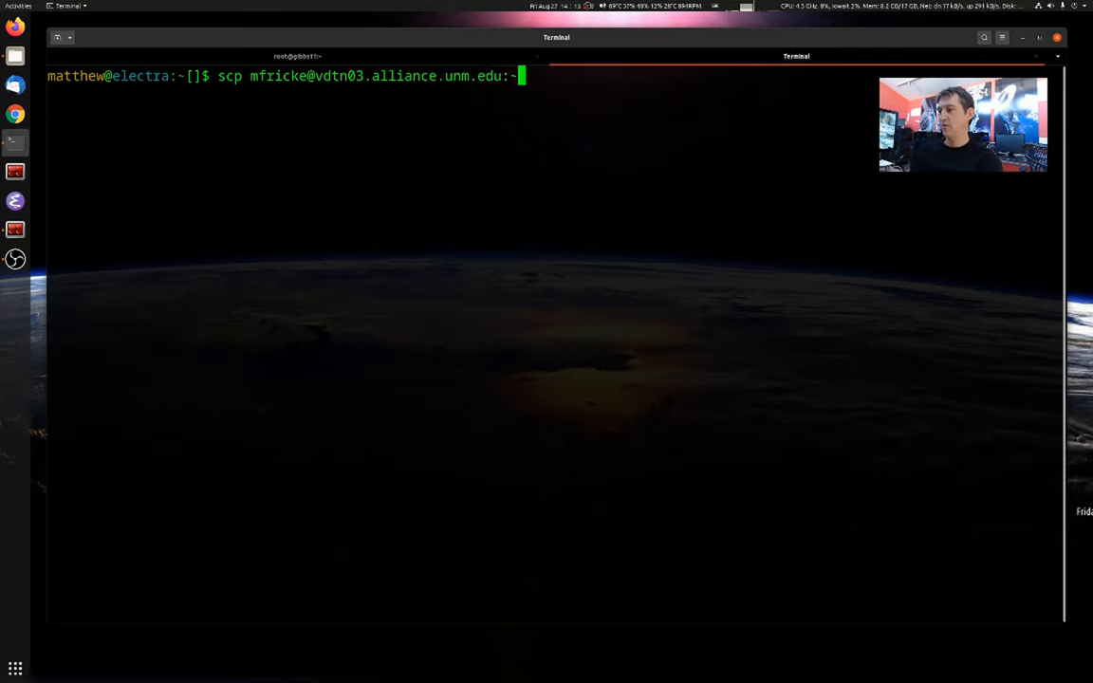
# - Pull ExpA1_copy.zip into the local current directory (.), completing at 100% of 112MB
pyautogui.write('/')
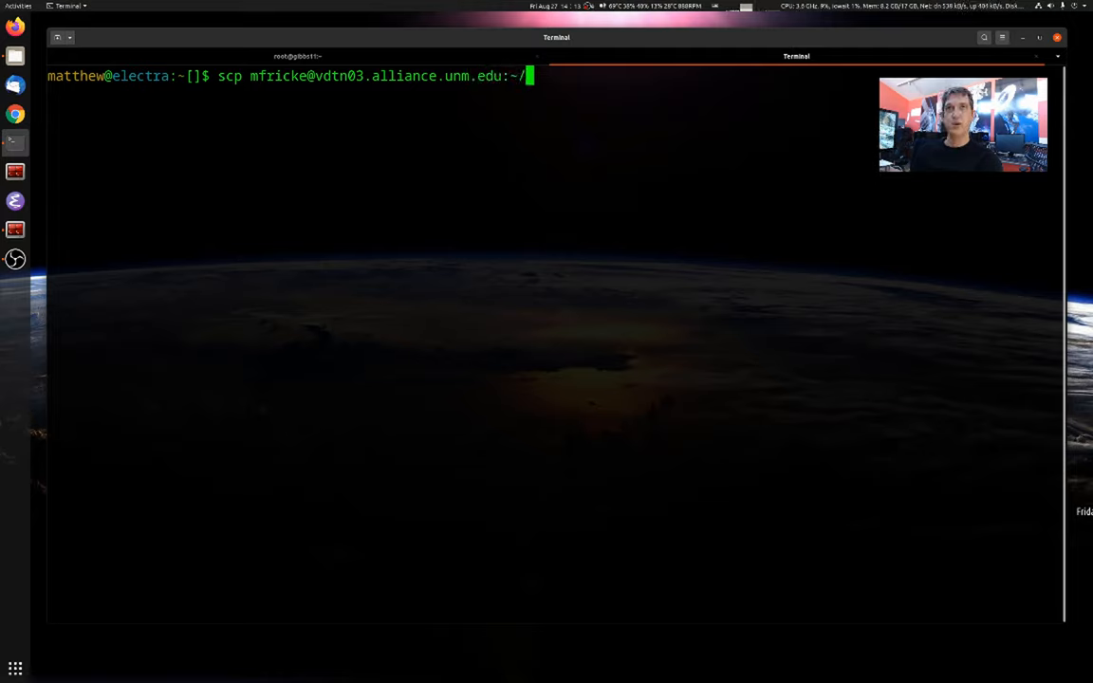
pyautogui.write('Exp')
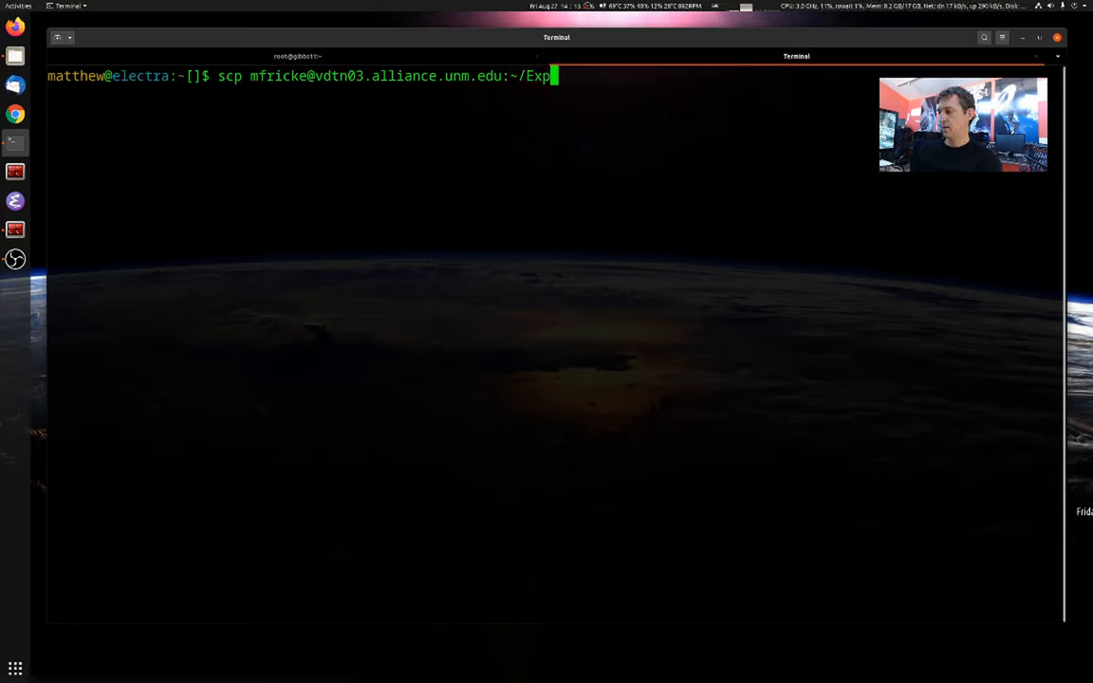
pyautogui.write('A1')
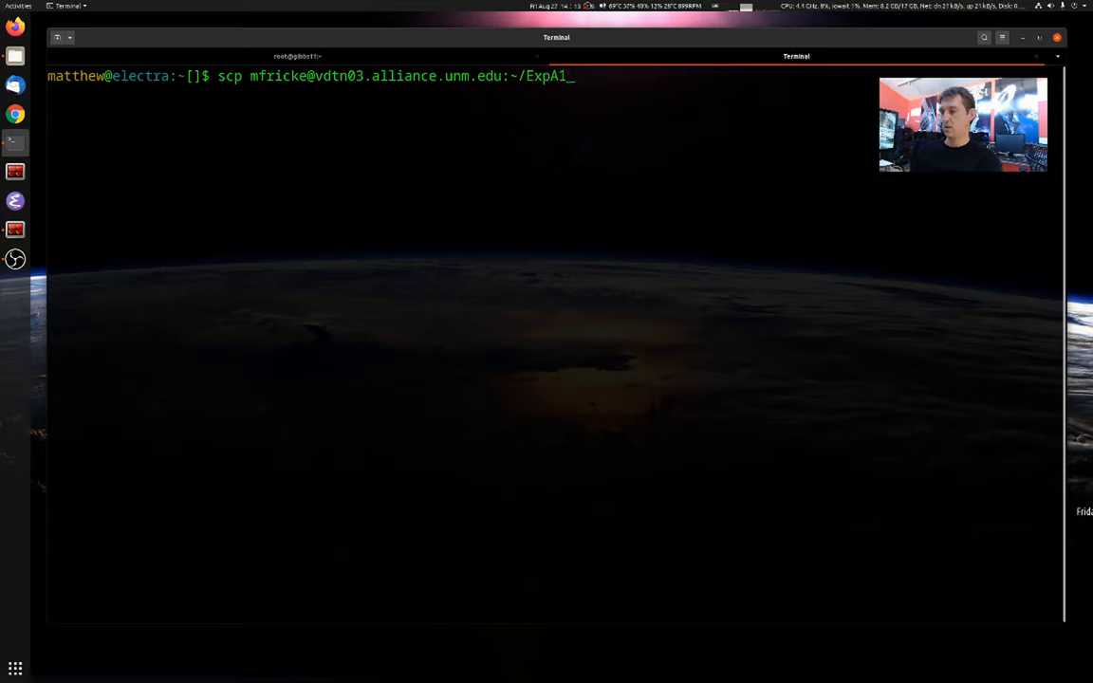
pyautogui.write('_copy/')
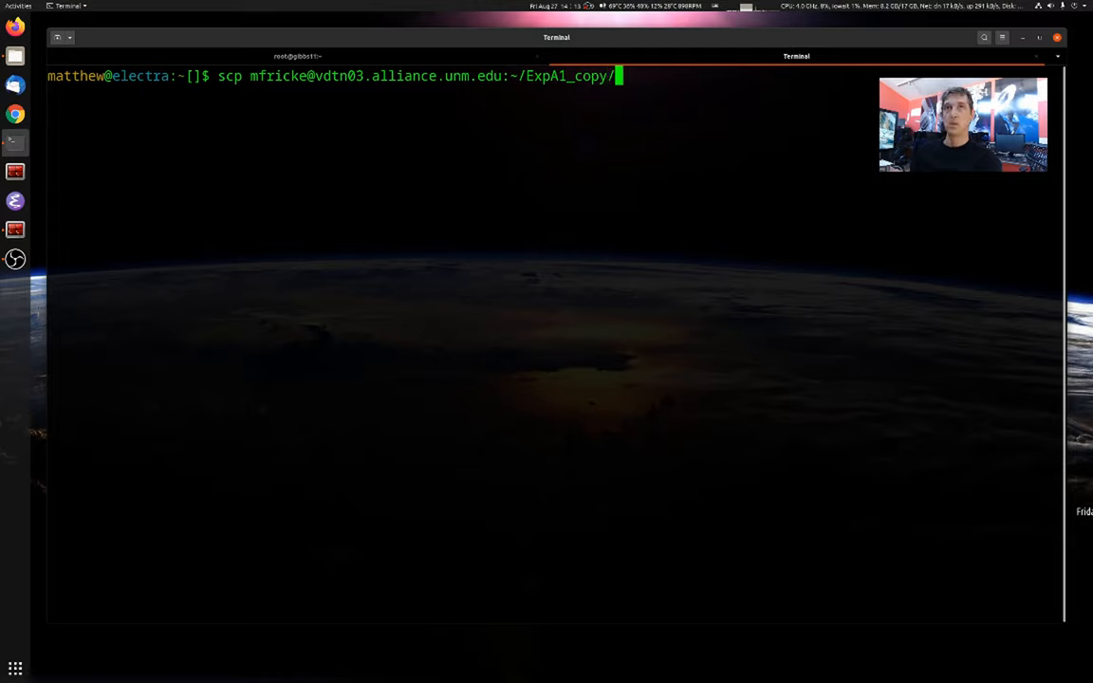
pyautogui.write('z')
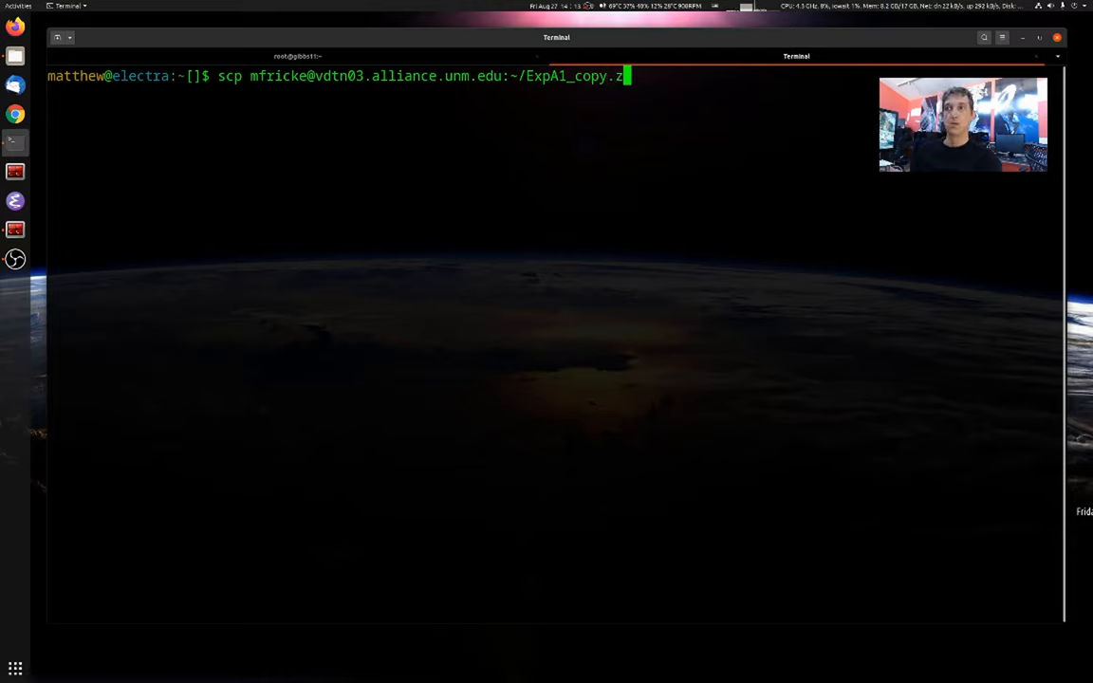
pyautogui.write('ip')
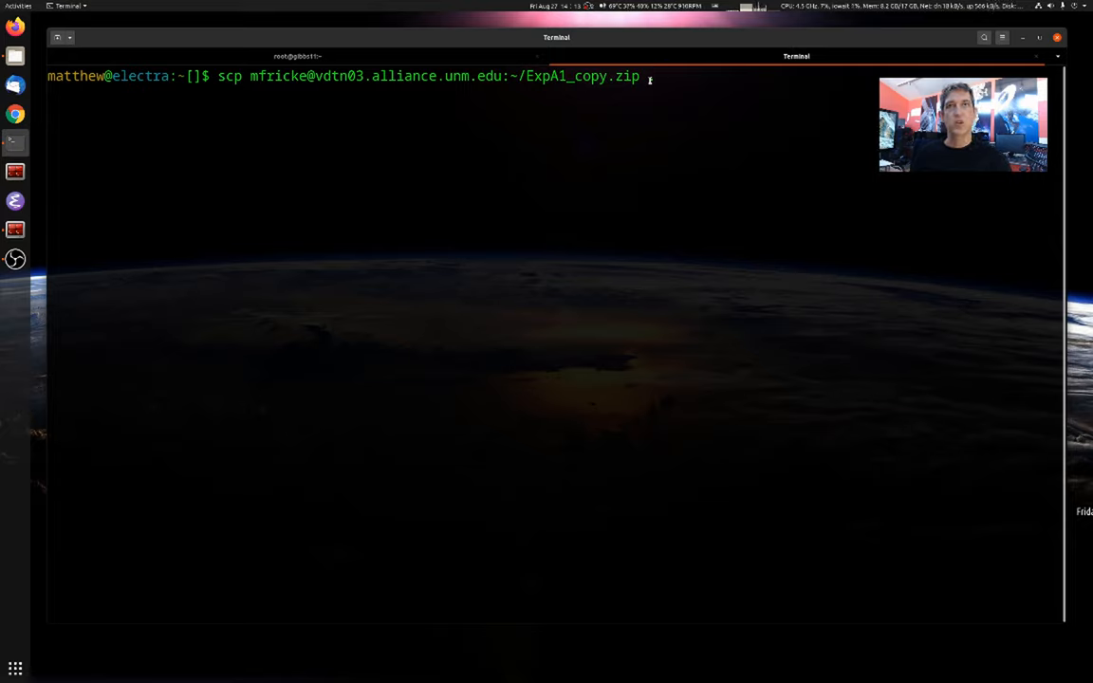
pyautogui.write('.')
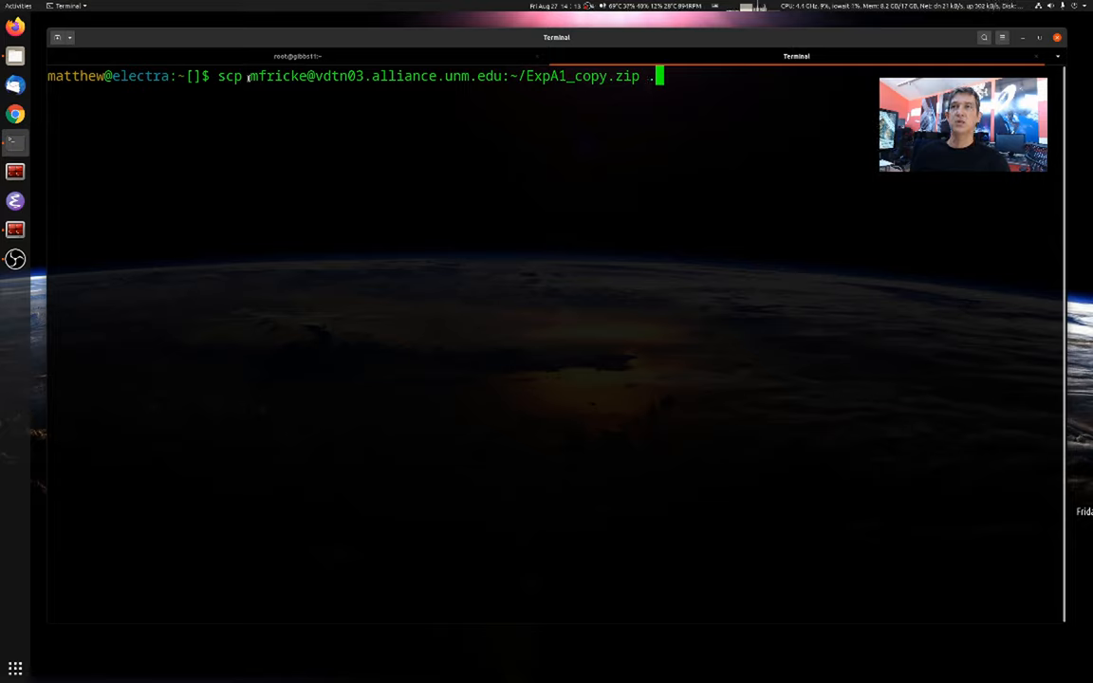
pyautogui.moveTo(251, 76); pyautogui.dragTo(455, 76)
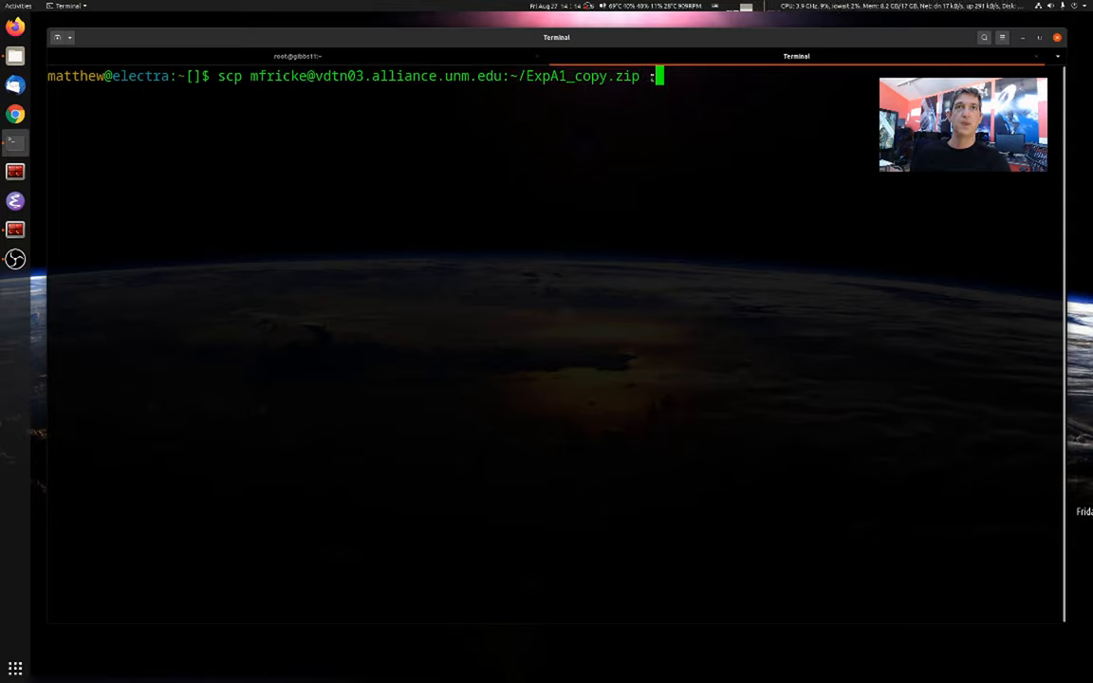
pyautogui.write('.')
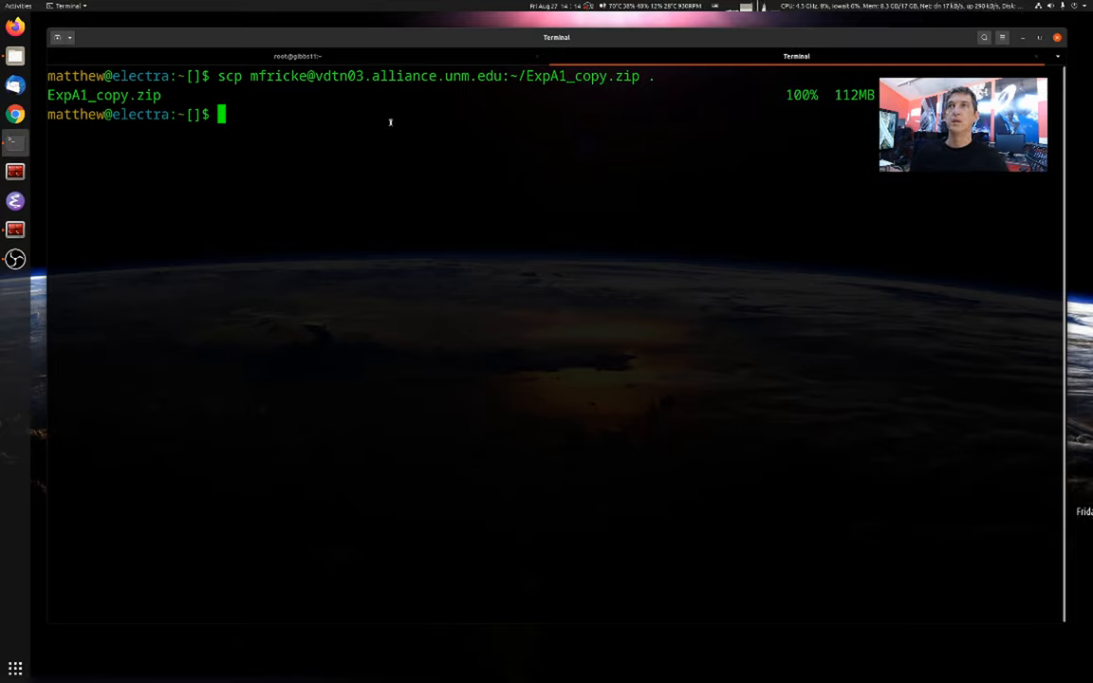
# - List ExpA1_copy.zip locally with ls -lh to confirm it is 112M
pyautogui.write('ls')
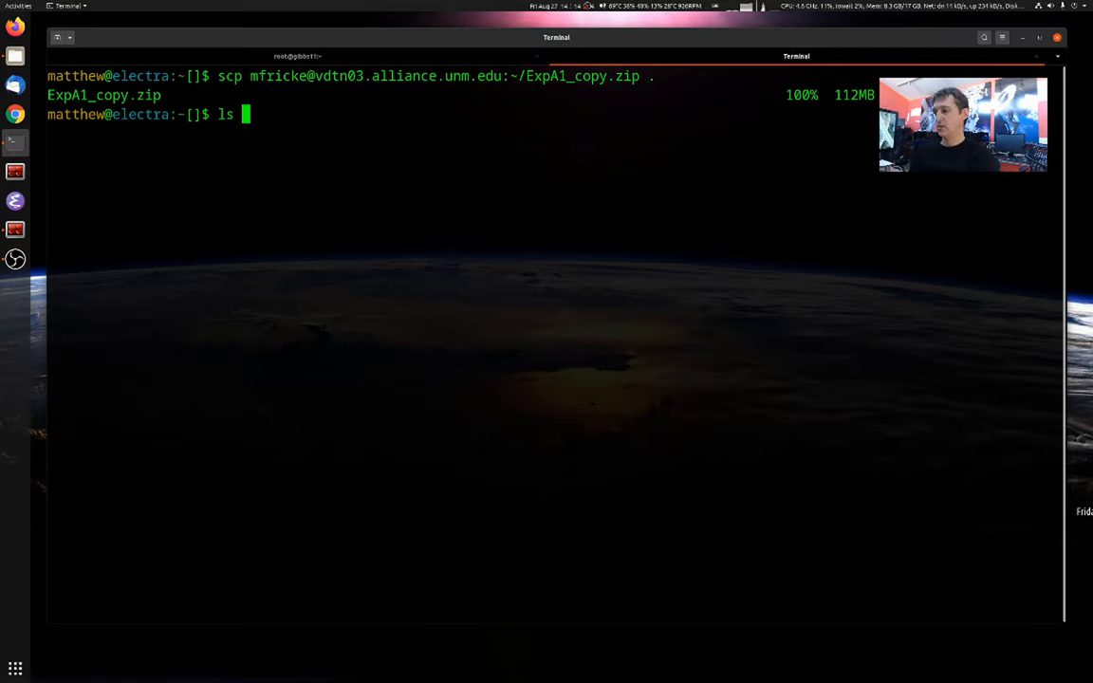
pyautogui.write('-lh')
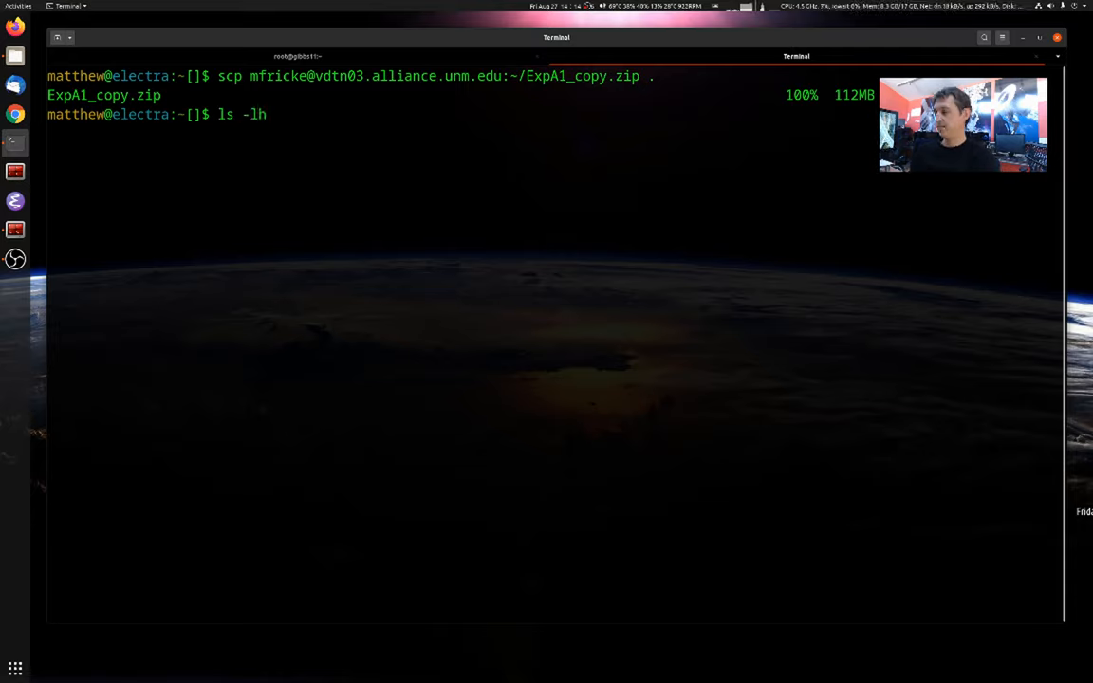
pyautogui.write('ExpA1_copy.zip')
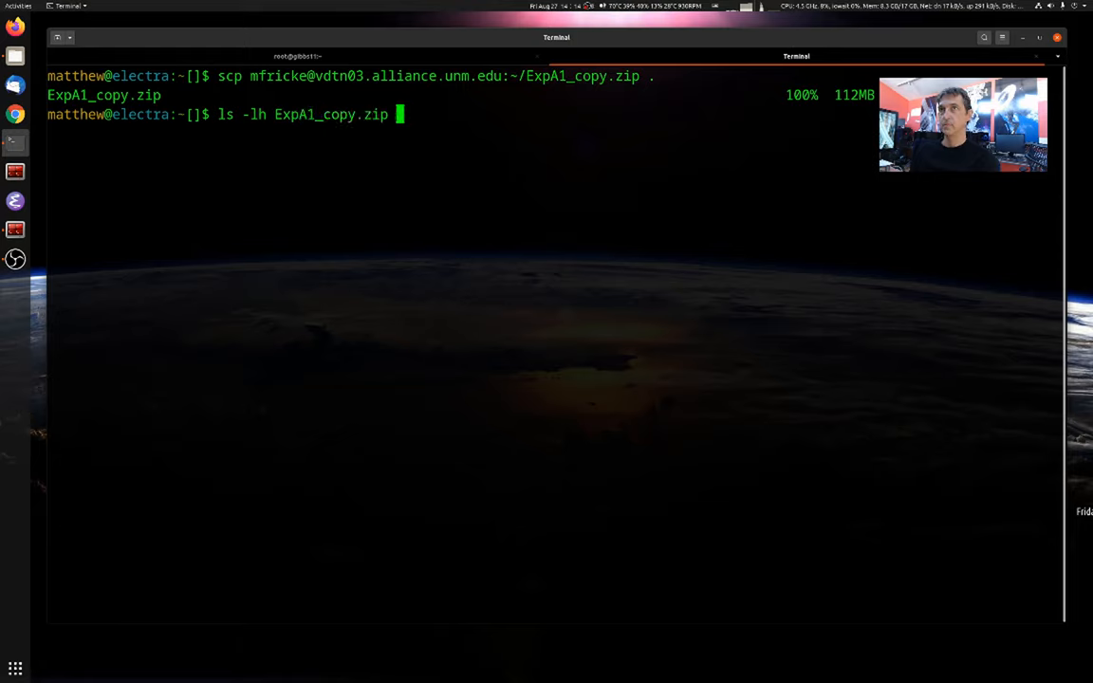
pyautogui.press('Return')
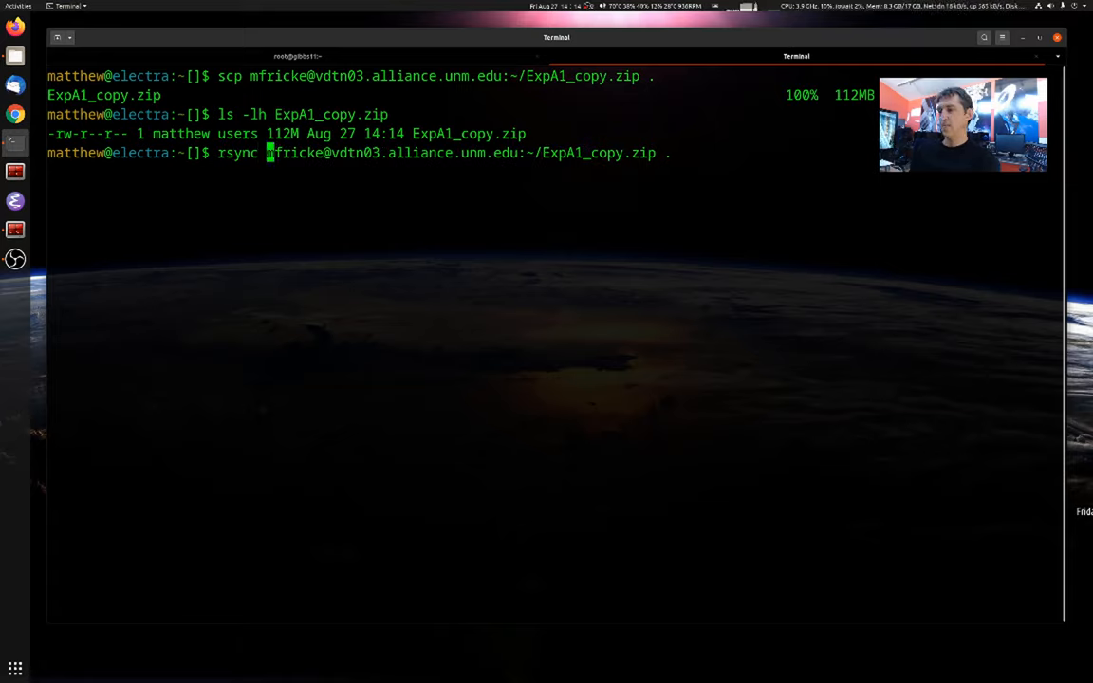
# - Rerun the rsync pull of ExpA1_copy.zip with -P progress, then connect to Wheeler via ssh
pyautogui.write('-P')
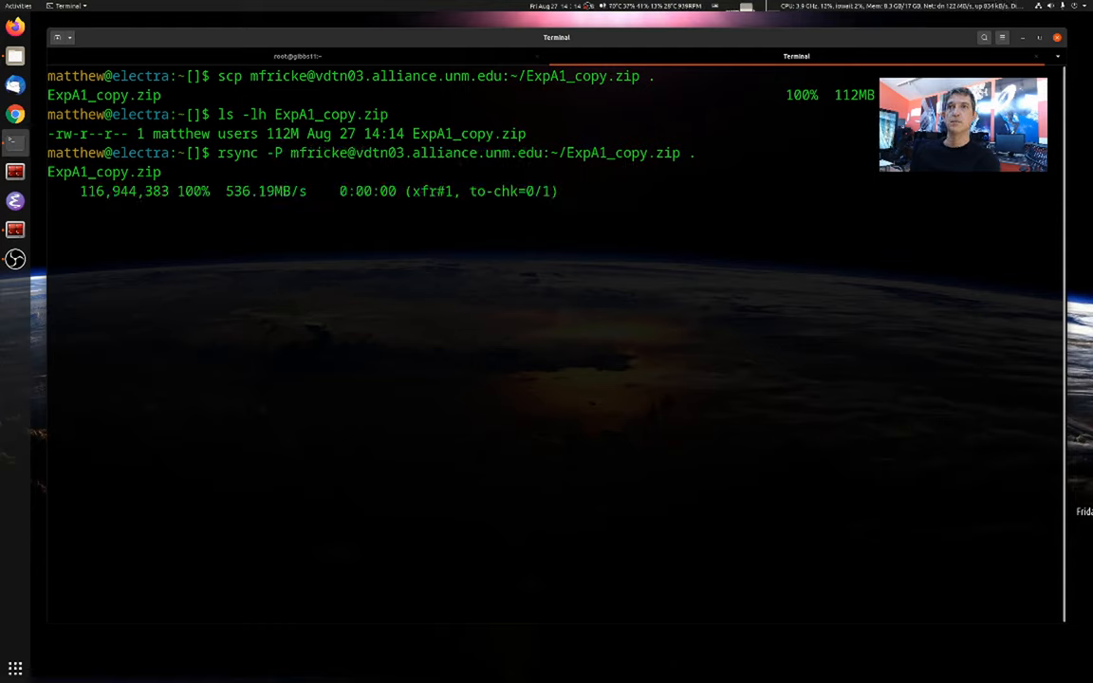
pyautogui.press('Return')
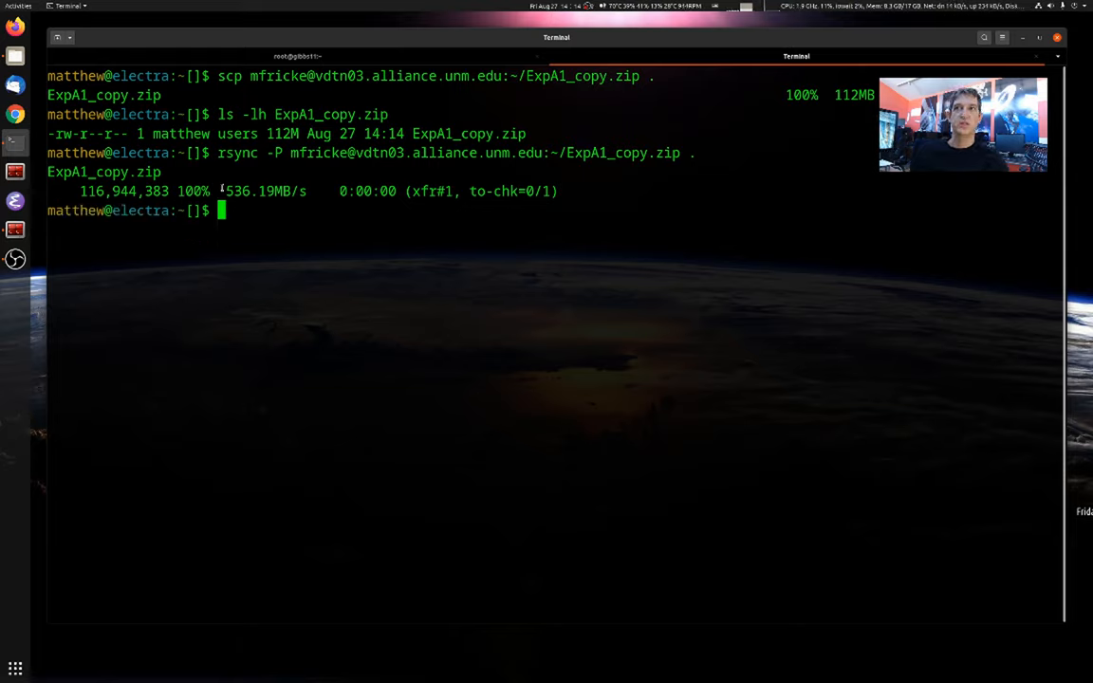
pyautogui.doubleClick(266, 190)
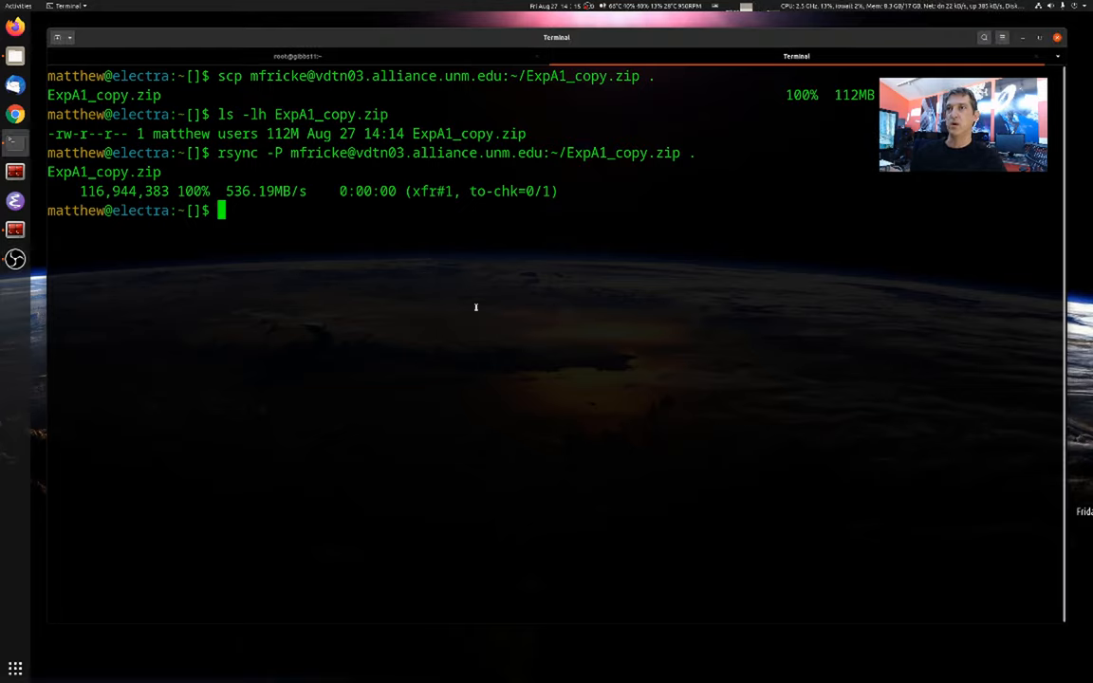
pyautogui.write('ssh wheeler')
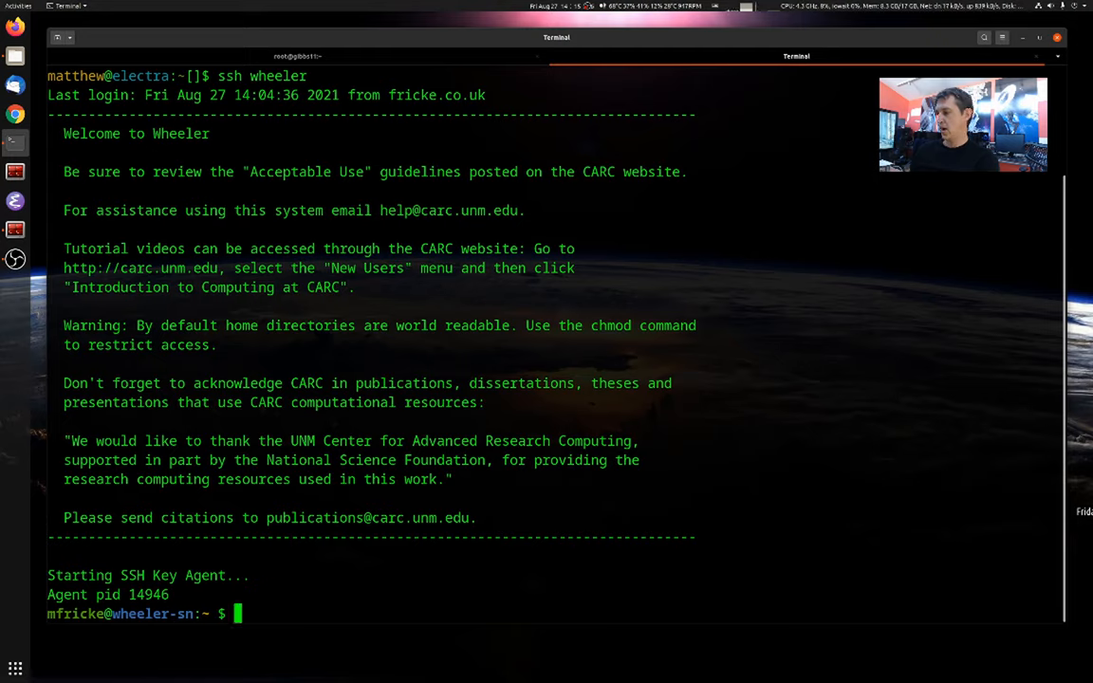
# - On Wheeler, rsync Exp1A.zip into wheeler-scratch
pyautogui.write('rsyc')
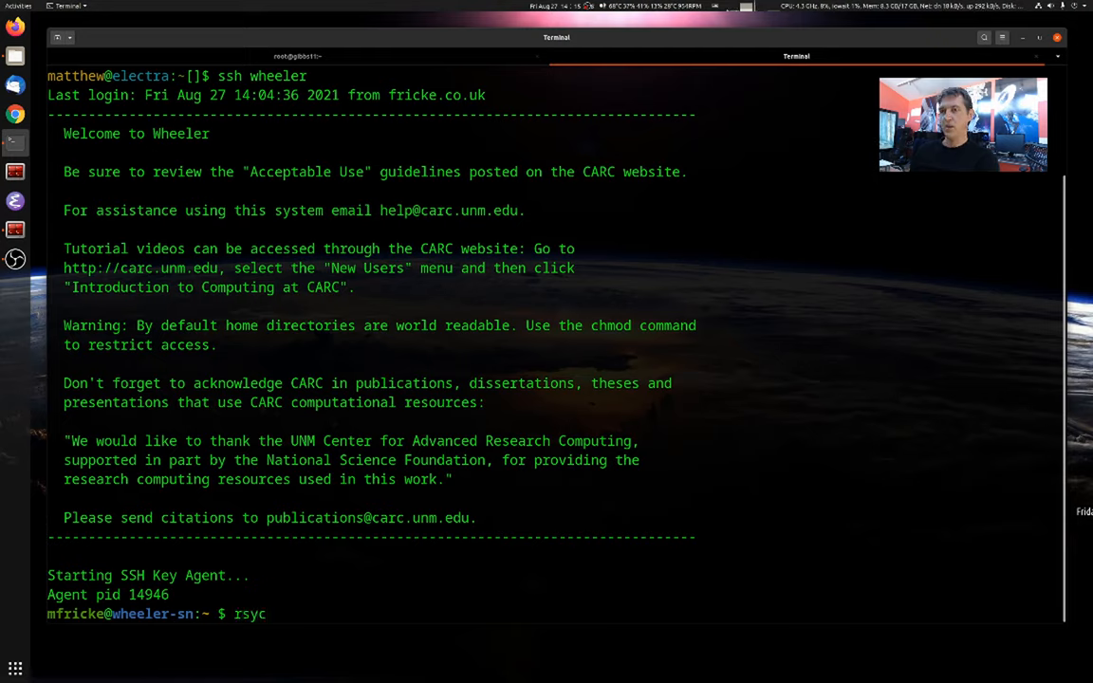
pyautogui.write('E')
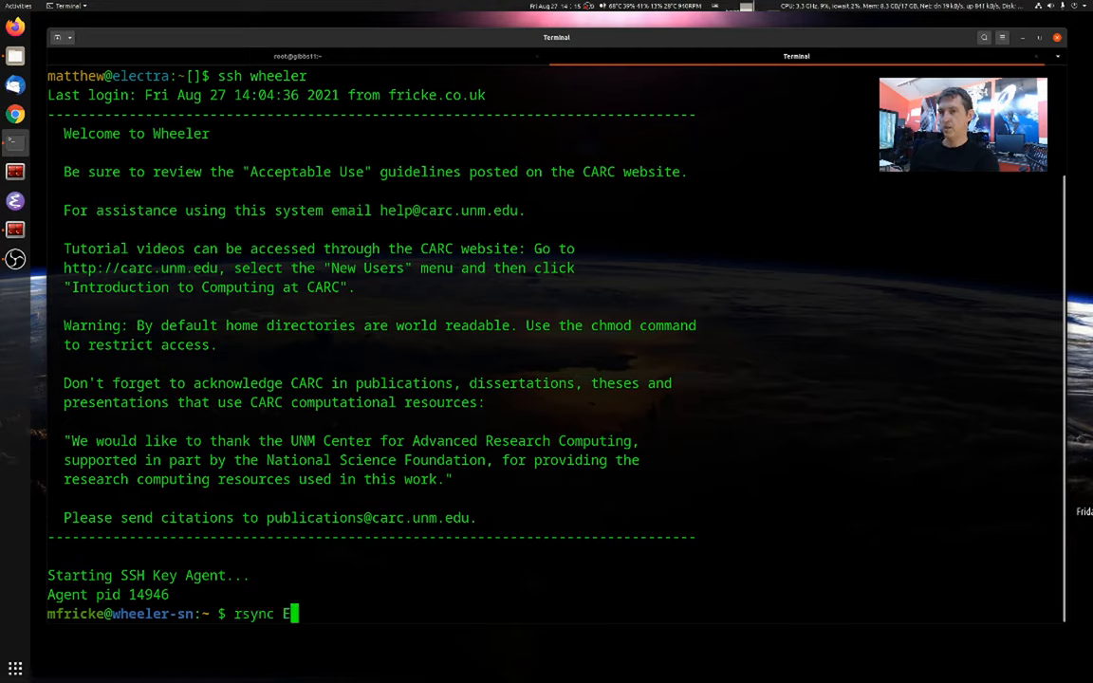
pyautogui.write('xp')
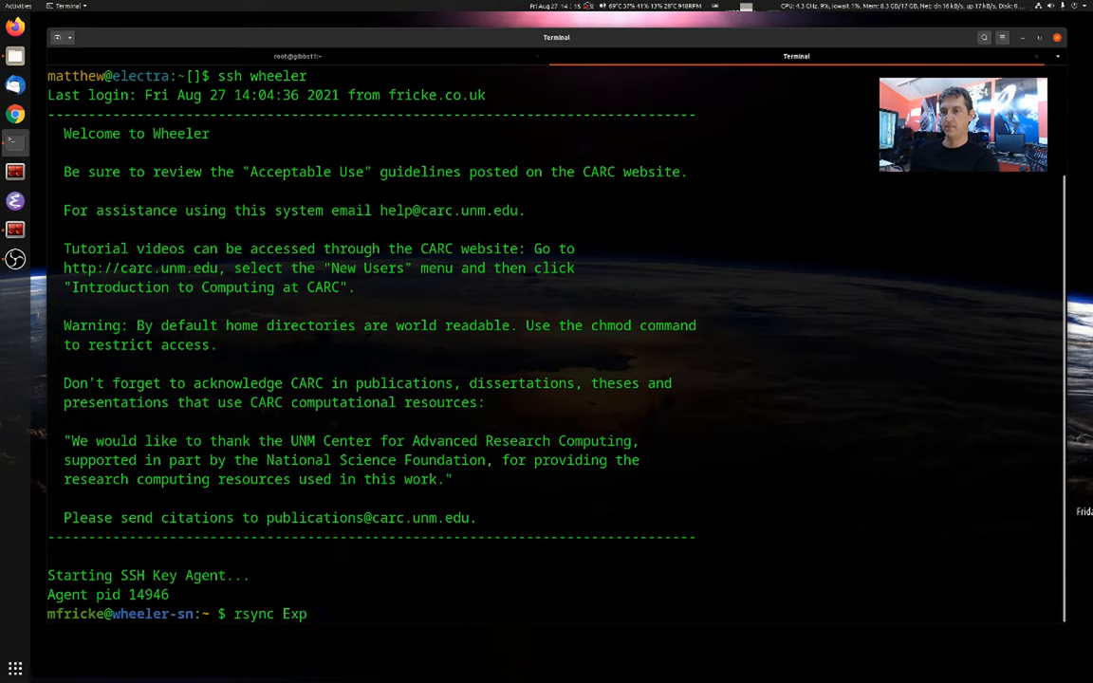
pyautogui.write('1A.zip')
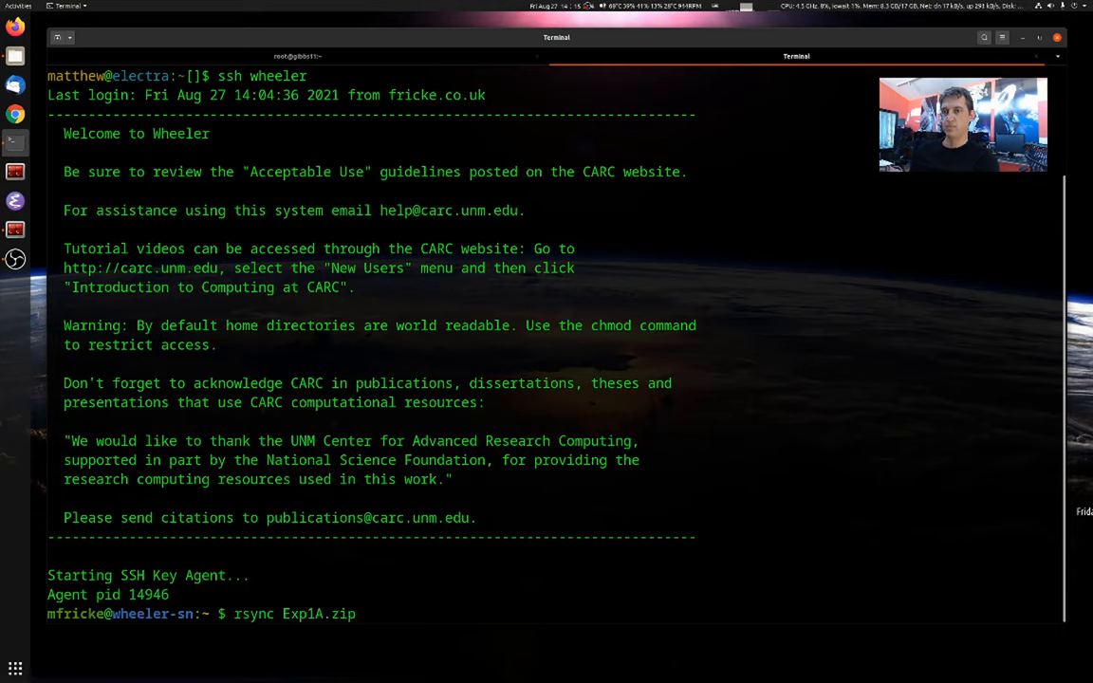
pyautogui.write('wheeler-scratch')
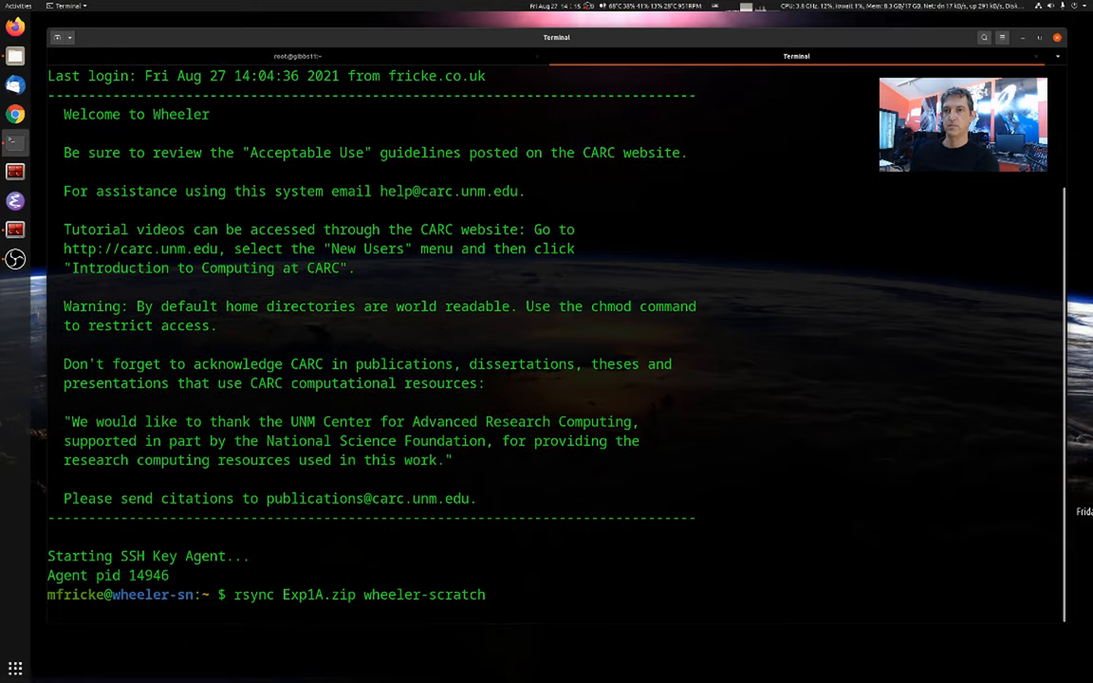
pyautogui.press('Return')
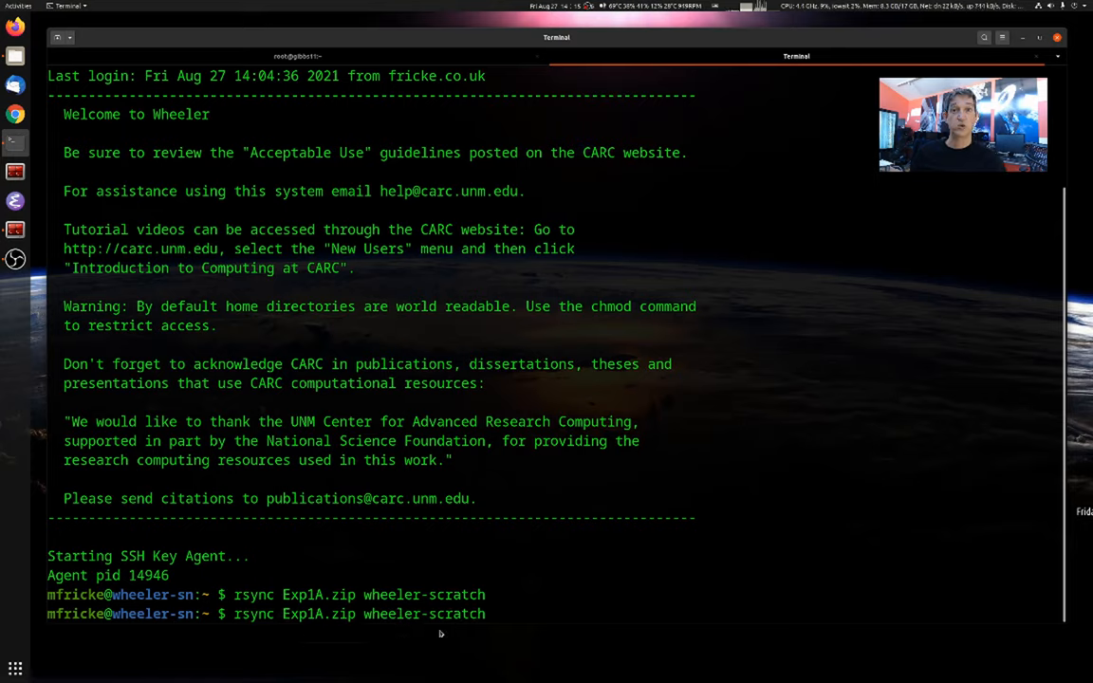
pyautogui.moveTo(492, 615)
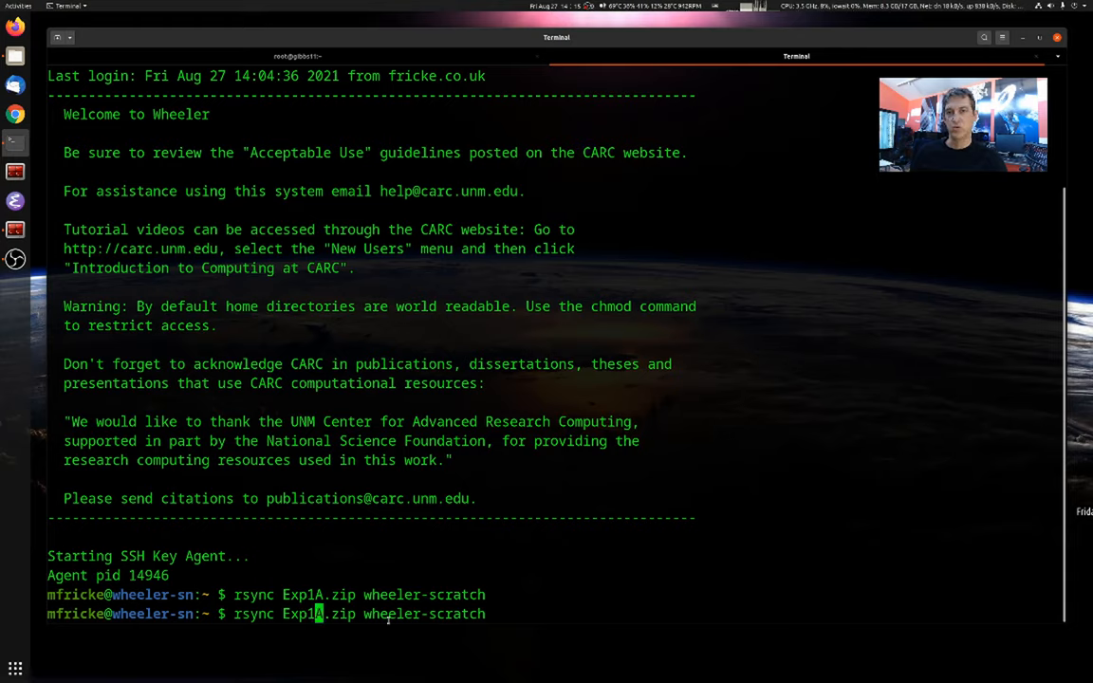
# - Rerun the sync as rsync -P Exp1A.zip wheeler-scratch to show 100% progress
pyautogui.doubleClick(319, 615)
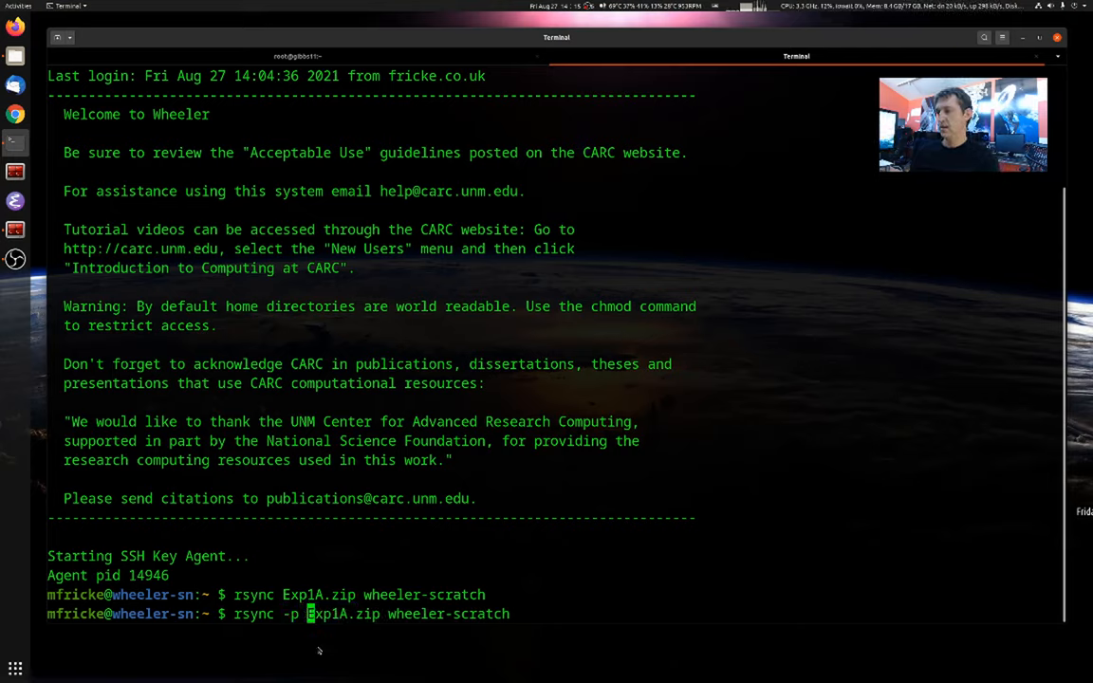
pyautogui.press('Return')
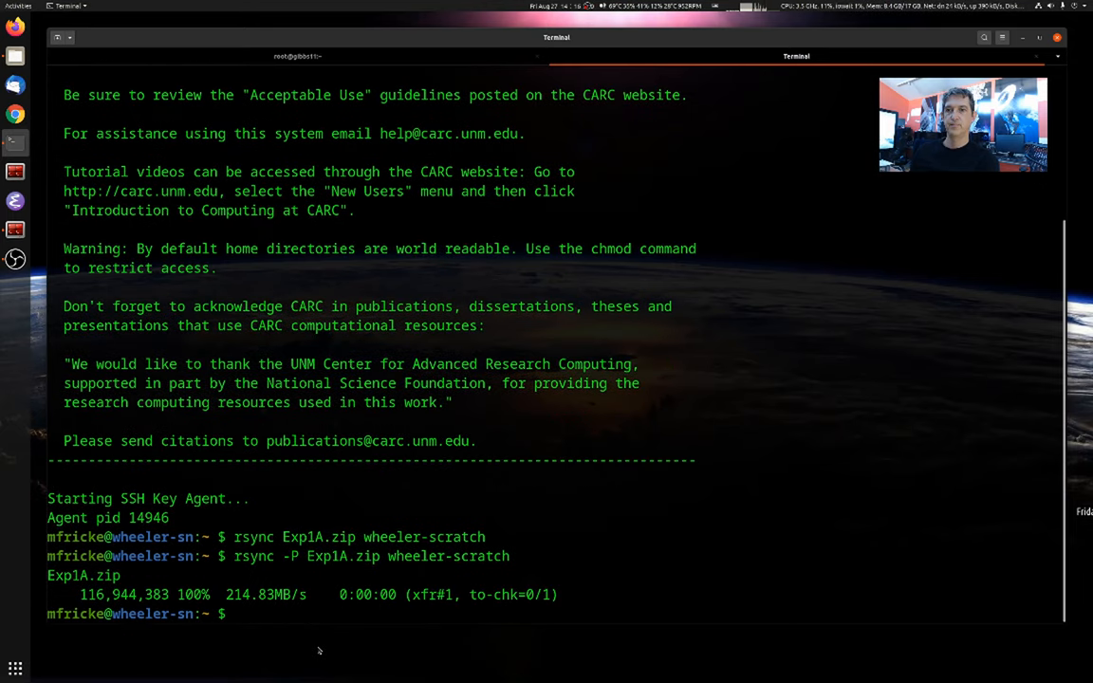
pyautogui.write('rsync -P Exp1A.zip wheeler-scratch')
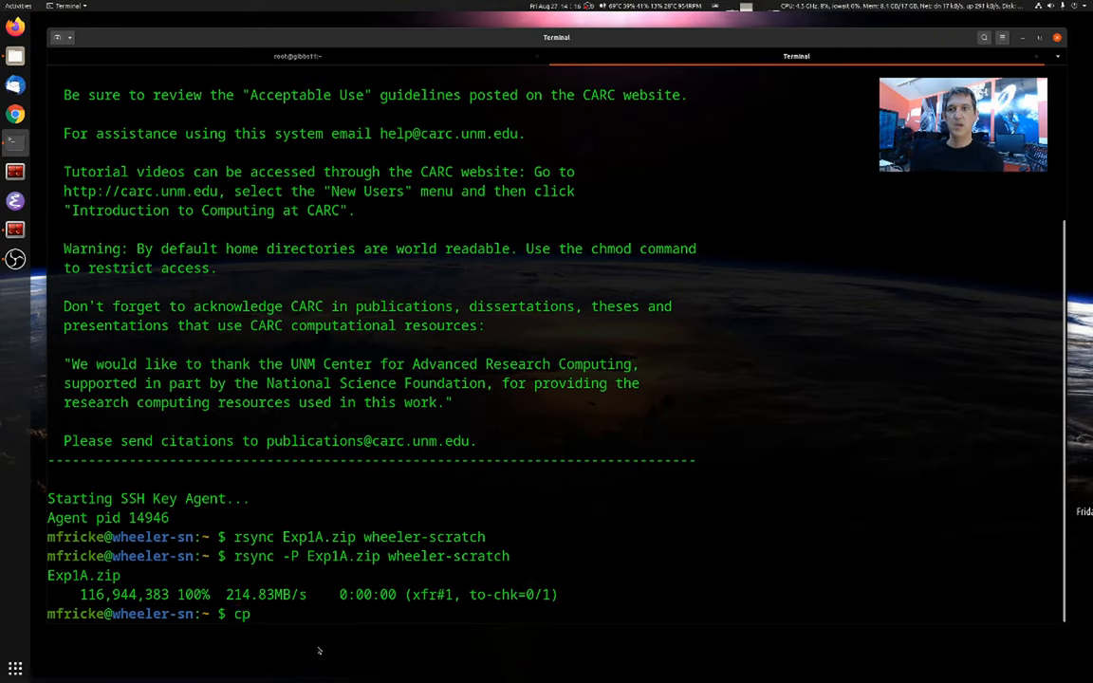
# - Copy Exp1A.zip into wheeler-scratch as Test1.zip using scp
pyautogui.write('" "')
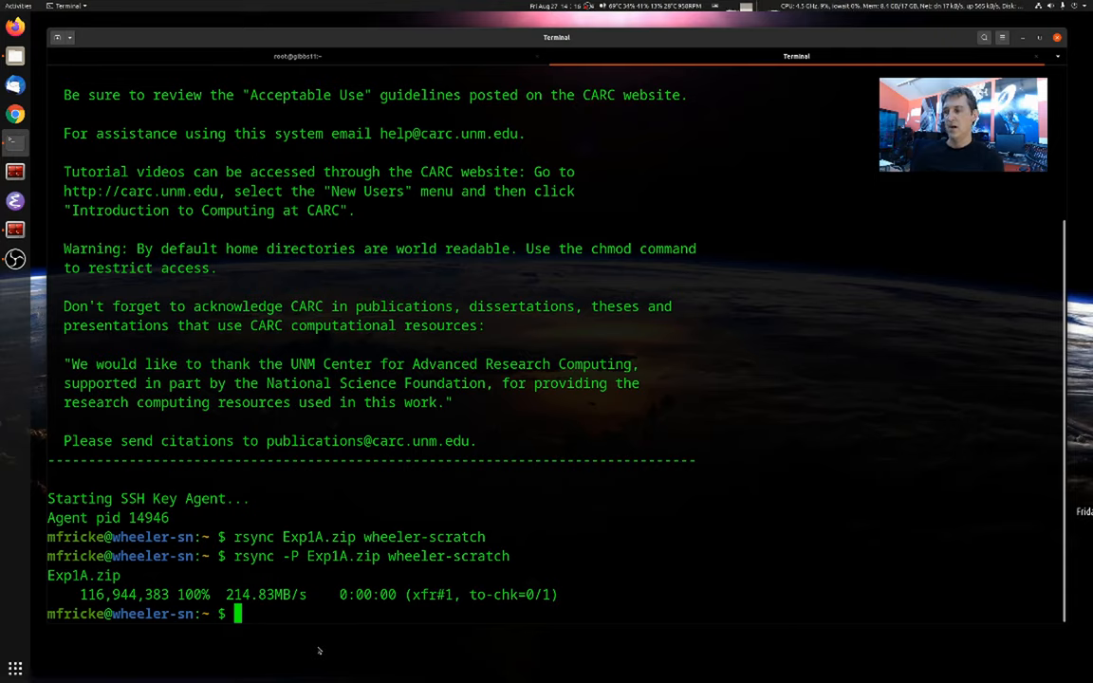
pyautogui.write('scp E')
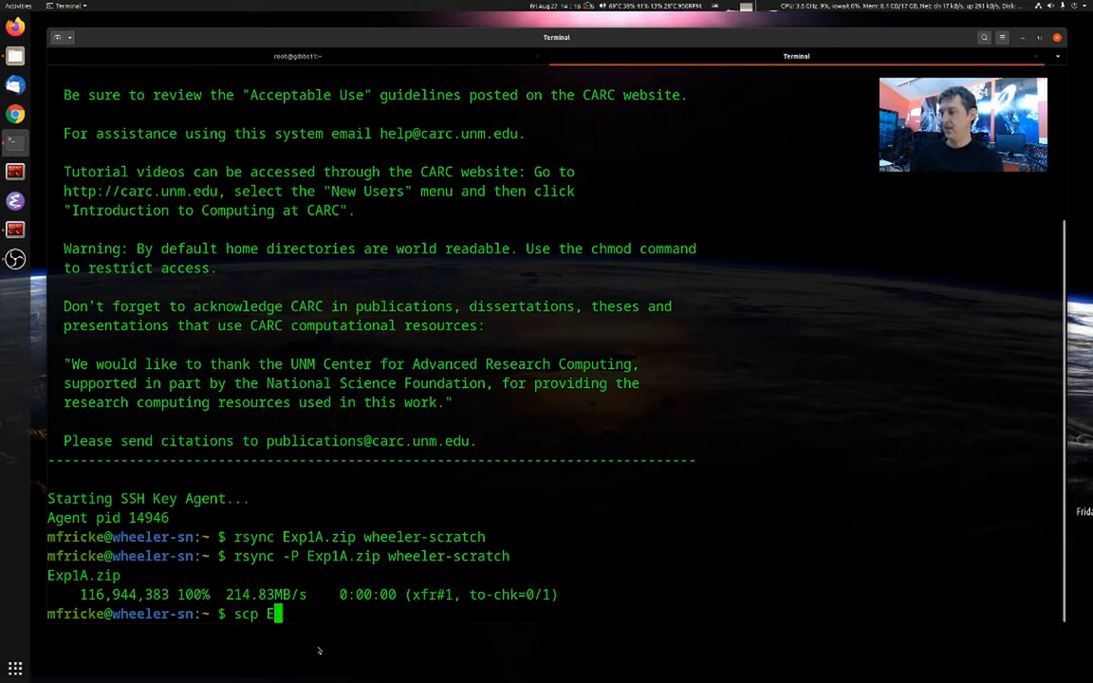
pyautogui.write('xp1')
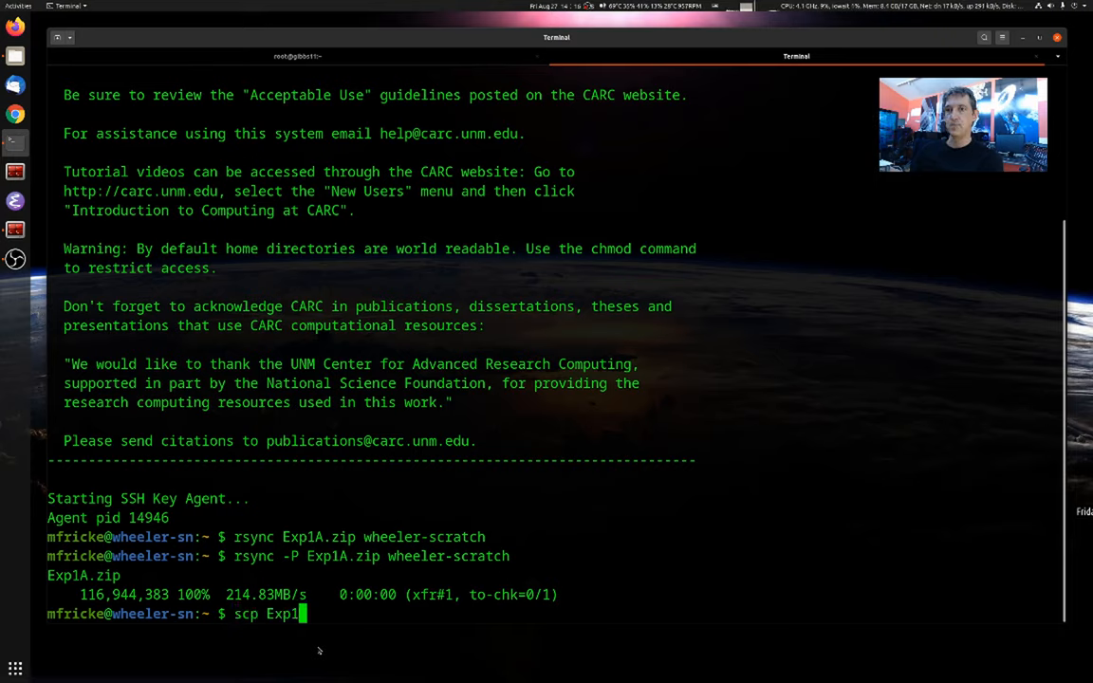
pyautogui.write('A.zip')
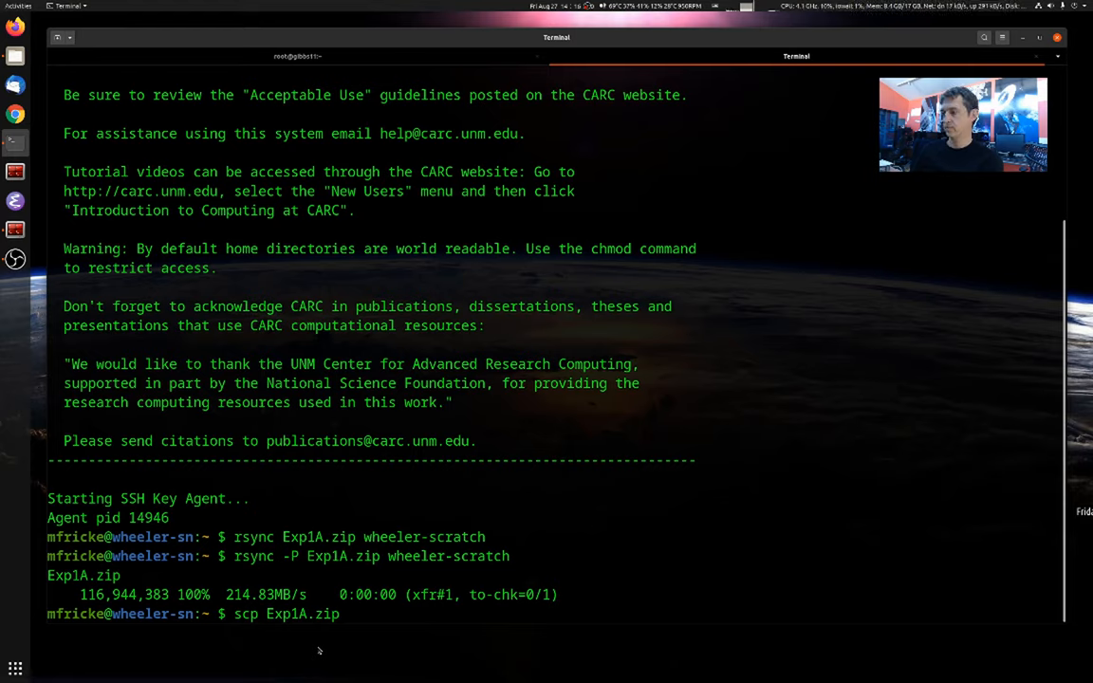
pyautogui.write('wheeler-scratch')
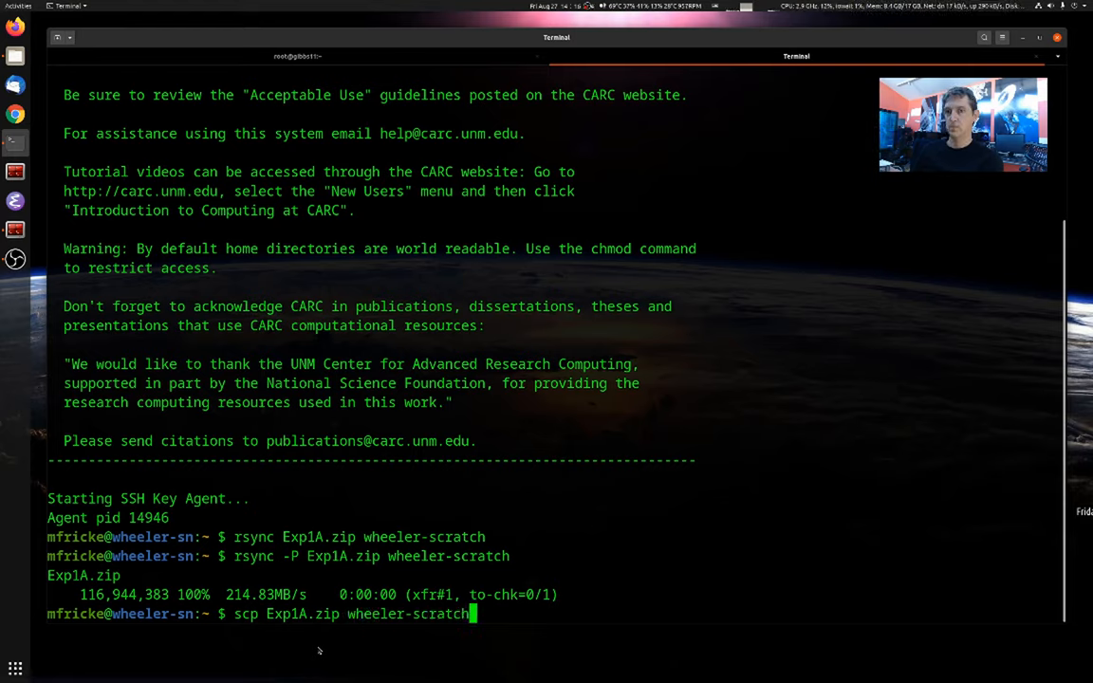
pyautogui.write('/')
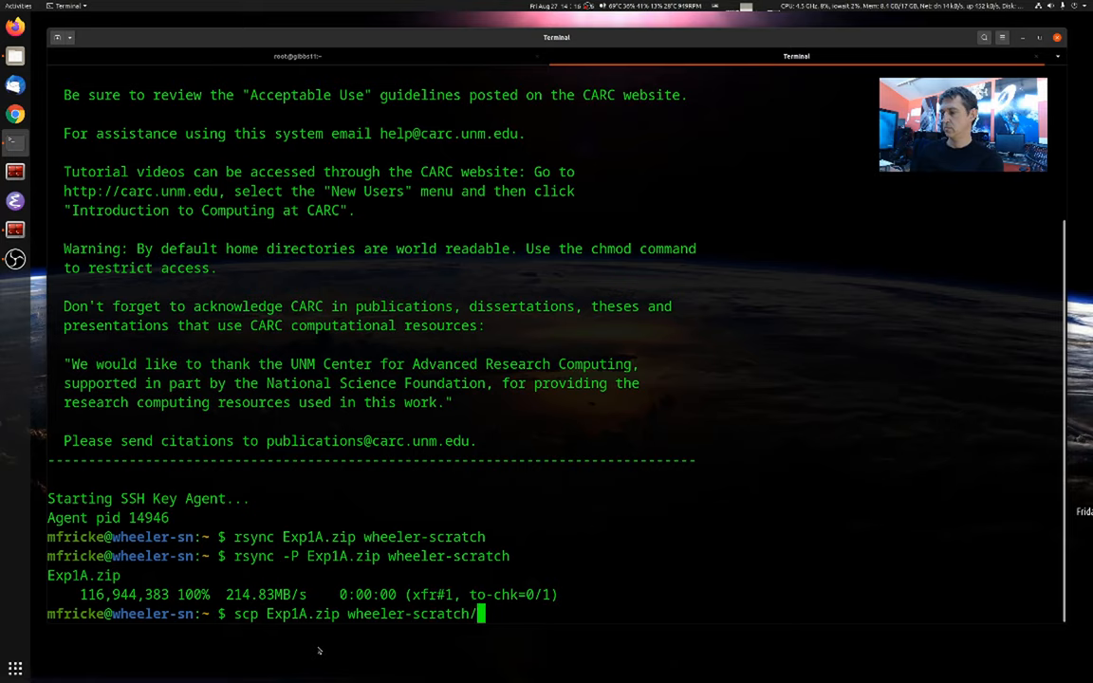
pyautogui.write('Test1.zip')
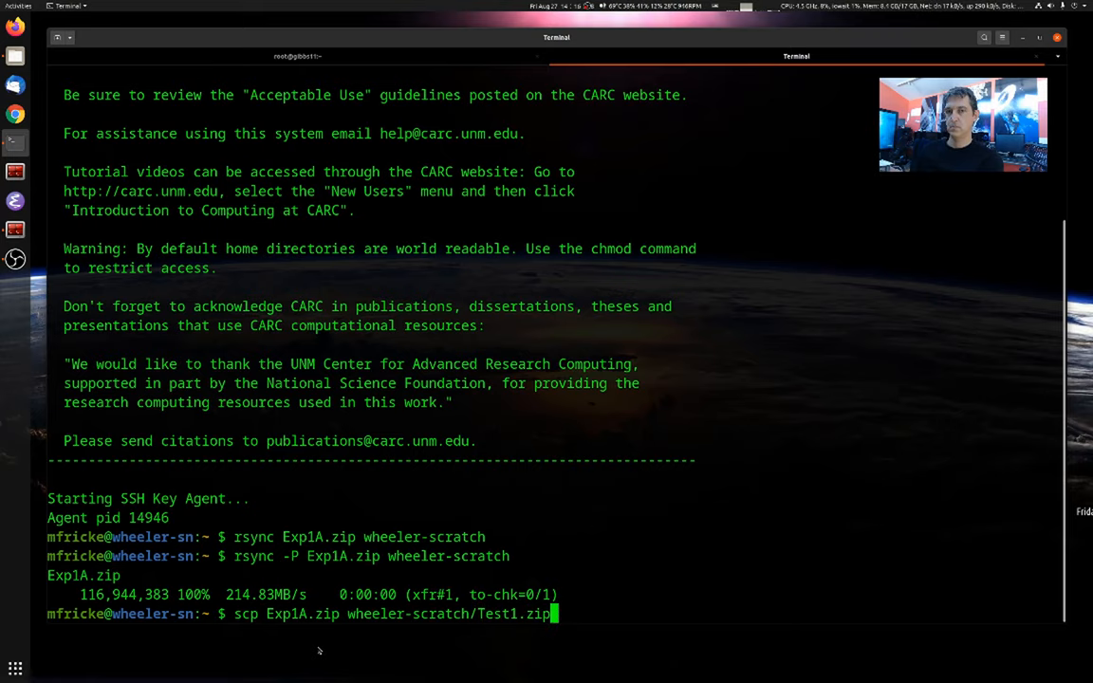
pyautogui.press('Return')
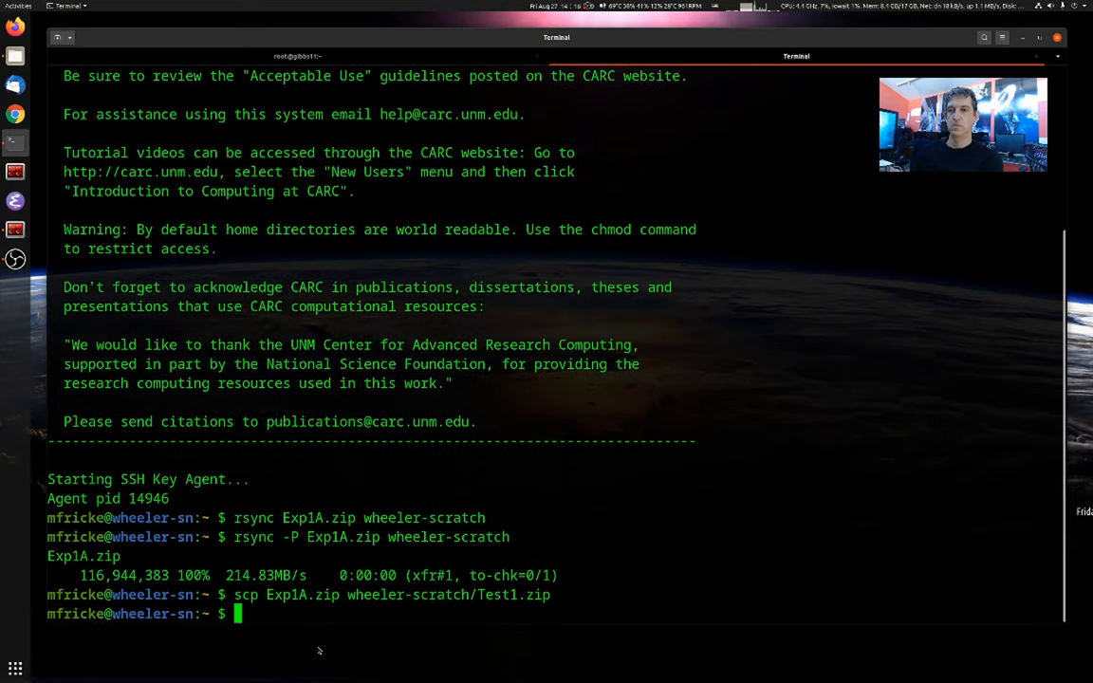
# - List wheeler-scratch/Test1.zip to confirm the copy exists
pyautogui.write('l')
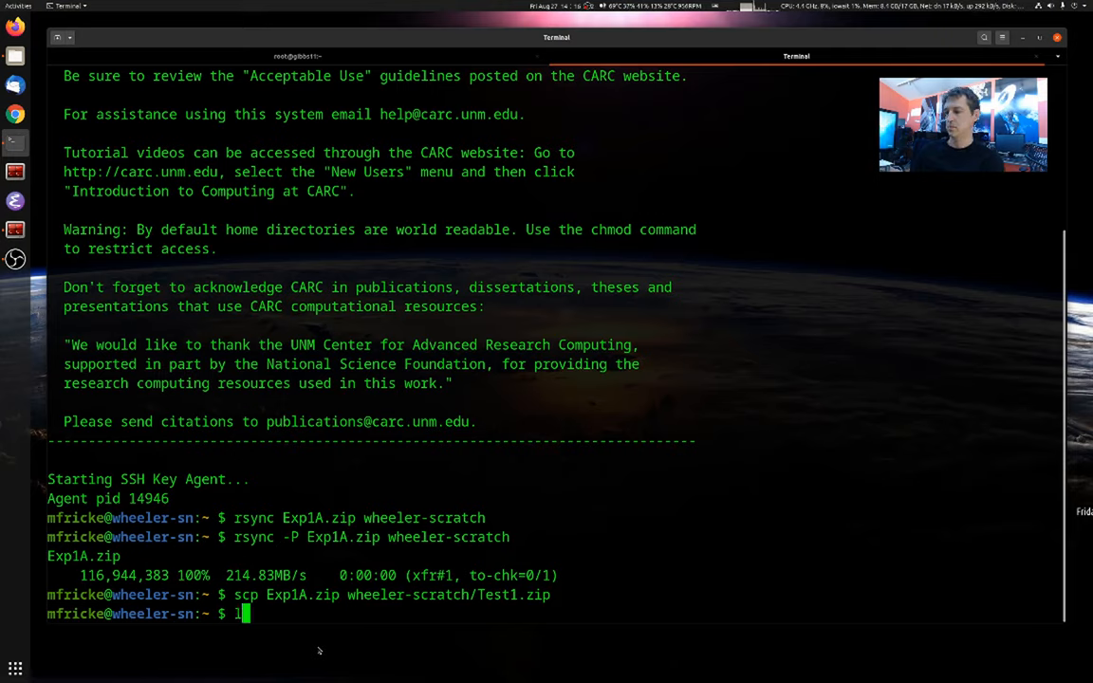
pyautogui.write('s')
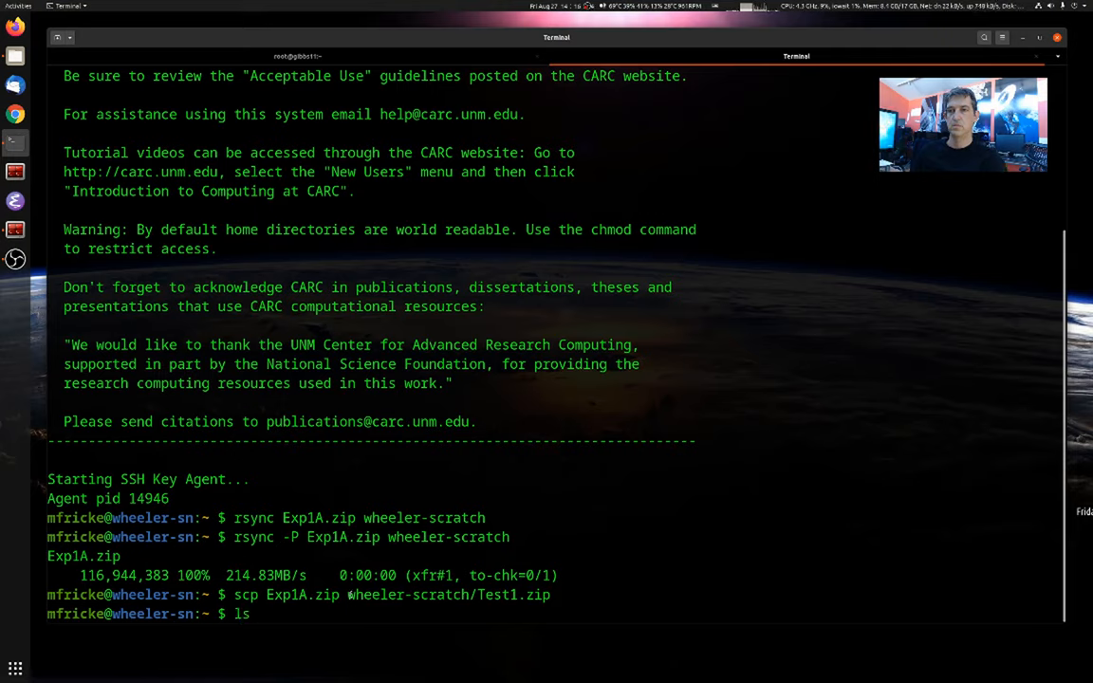
pyautogui.rightClick(446, 596)
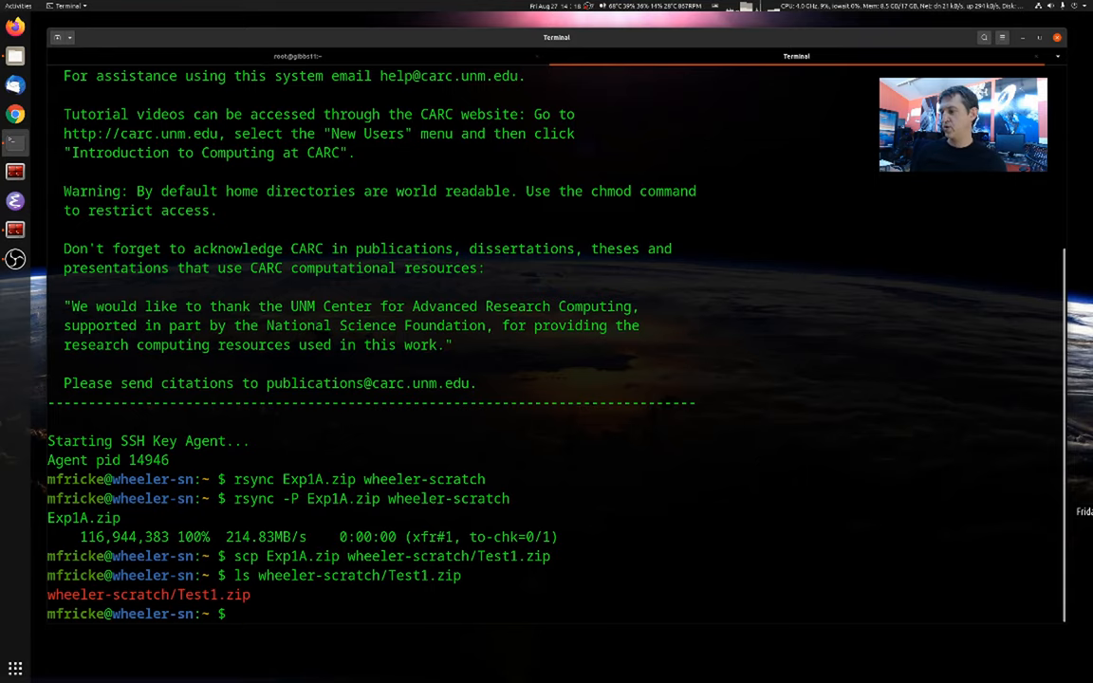
# - Move up a directory and exit the Wheeler SSH session back to the local electra prompt
pyautogui.write('cd ..')
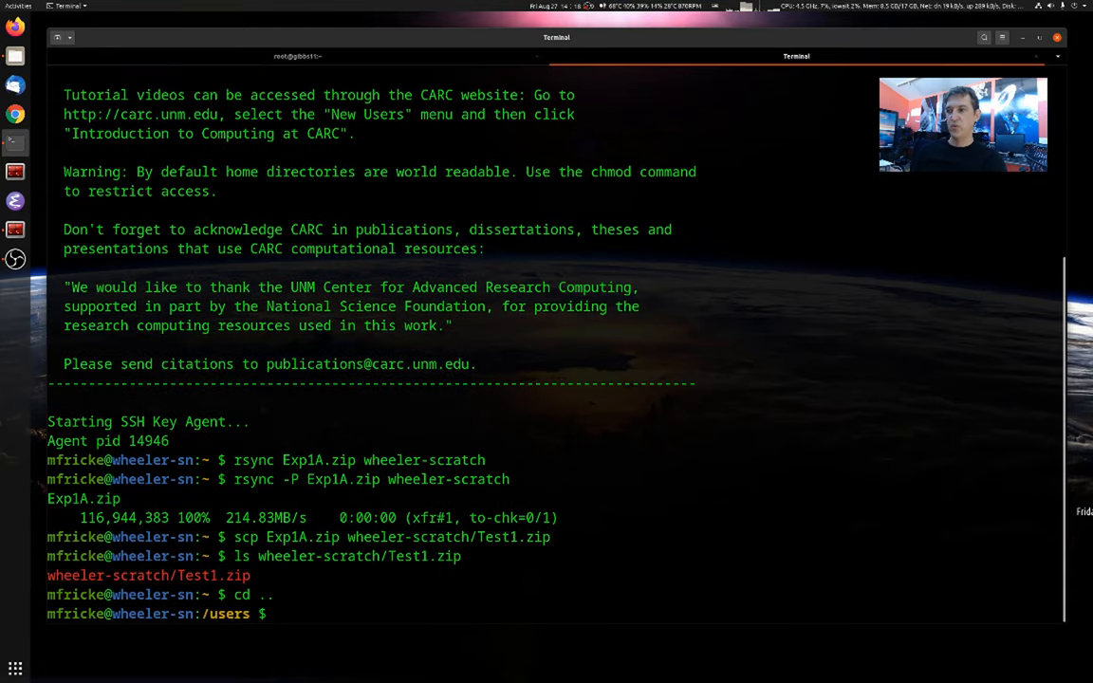
pyautogui.write('exiyt')
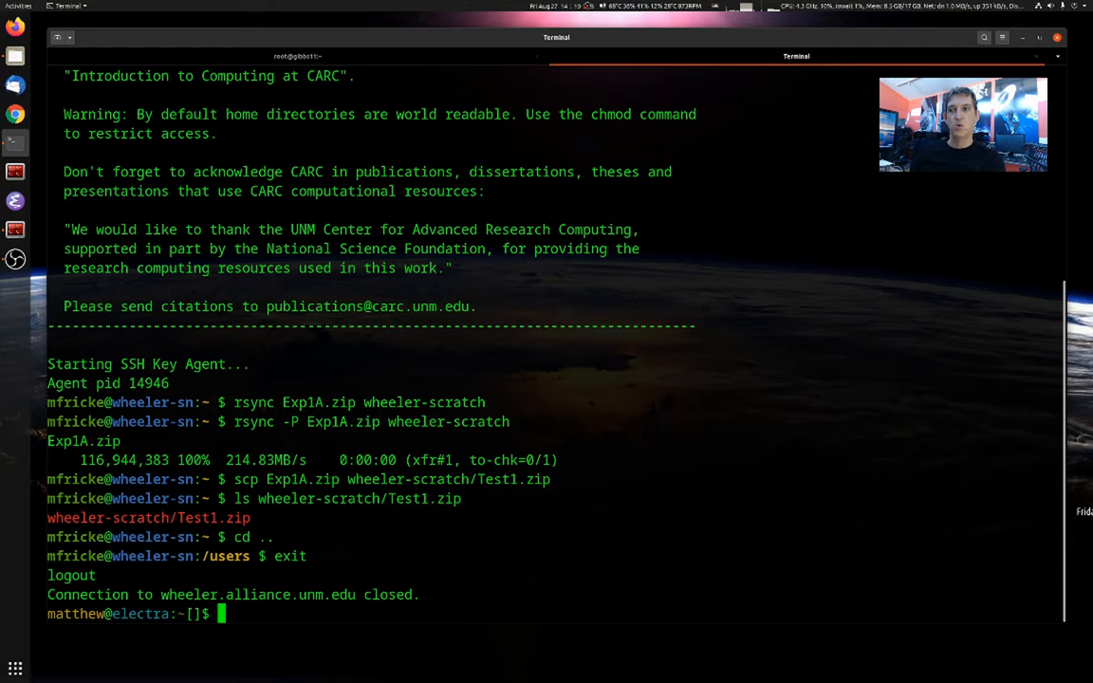
# - Make a local test folder, rsync -P all *.zip files into it, and list its contents
pyautogui.write('mkdir')
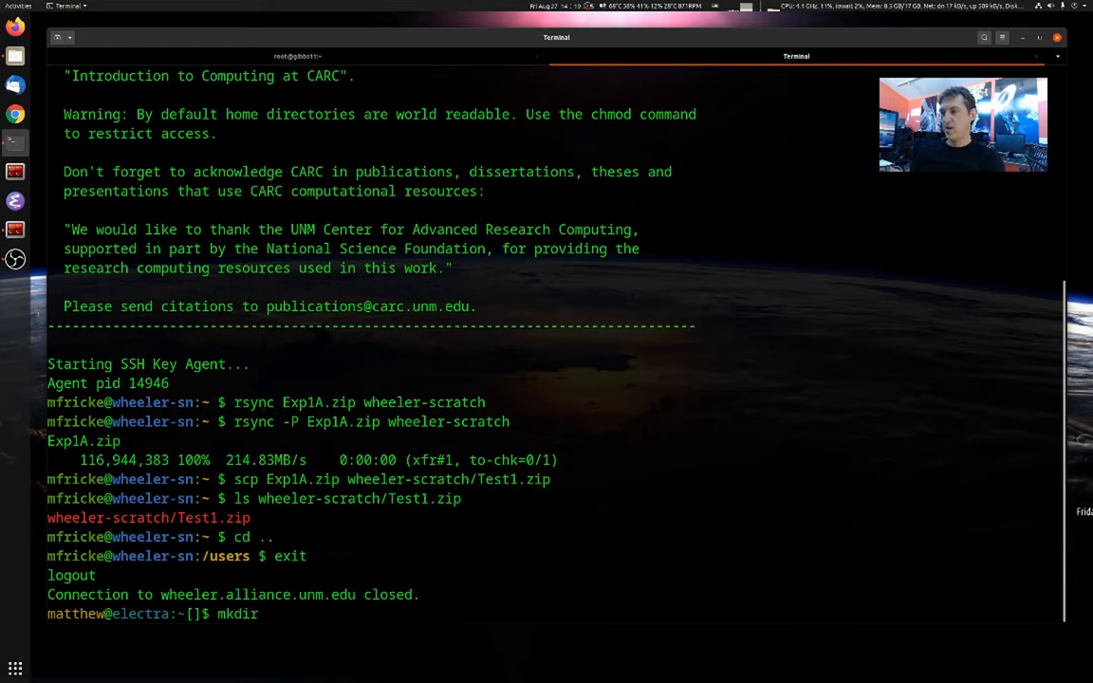
pyautogui.write('test')
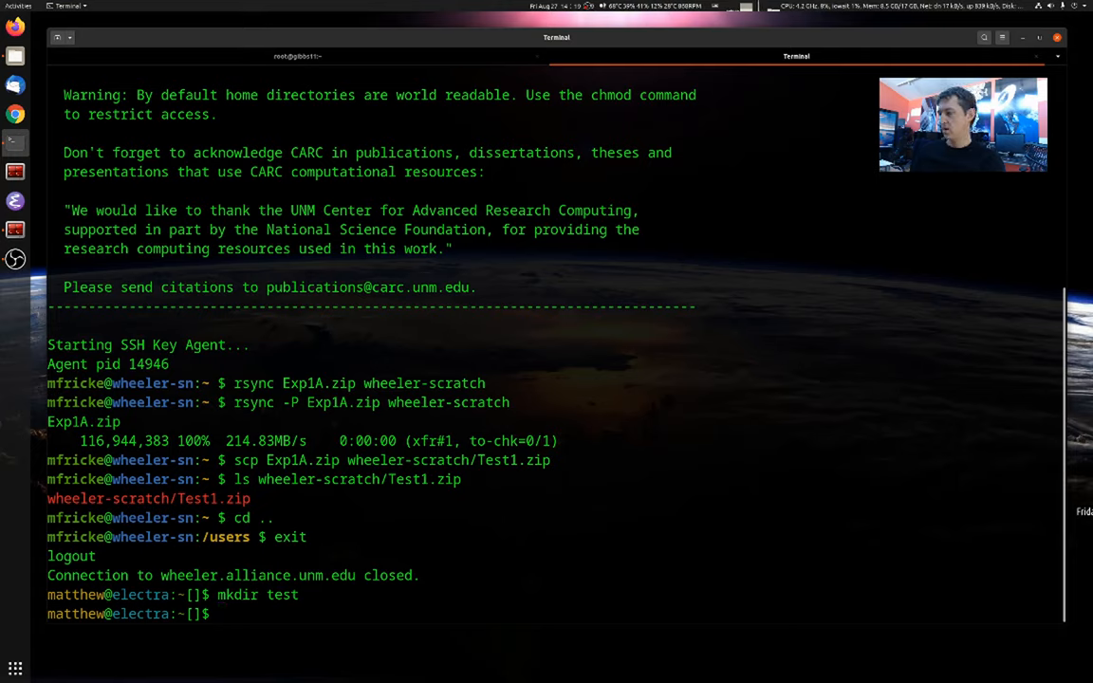
pyautogui.write('rs')
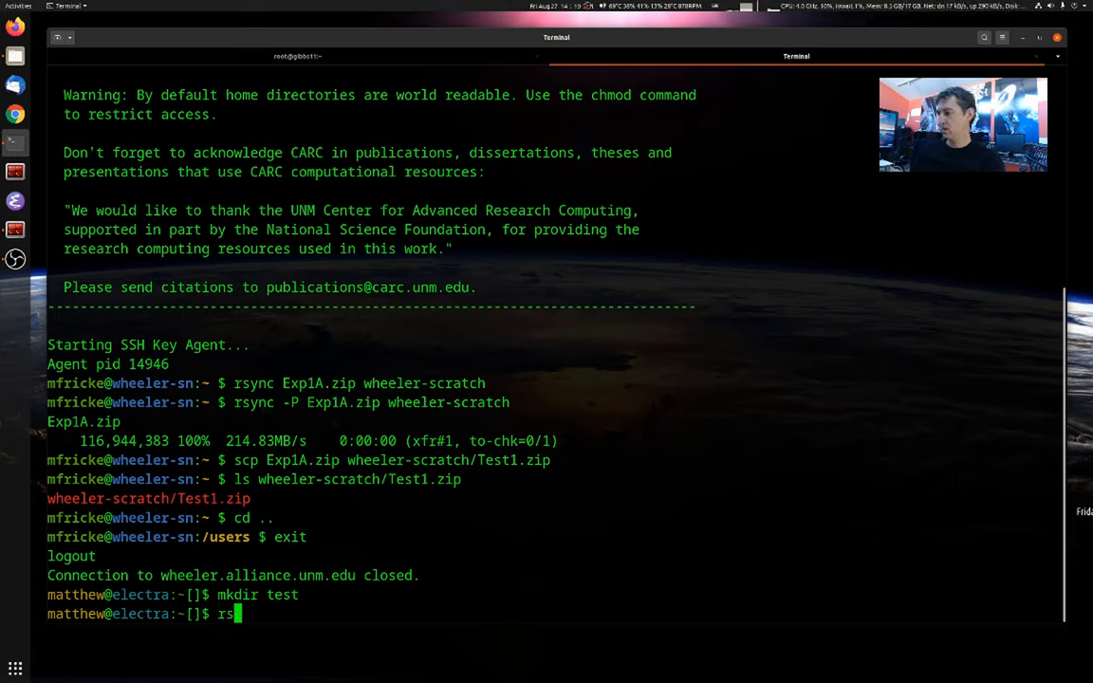
pyautogui.write('ycn')
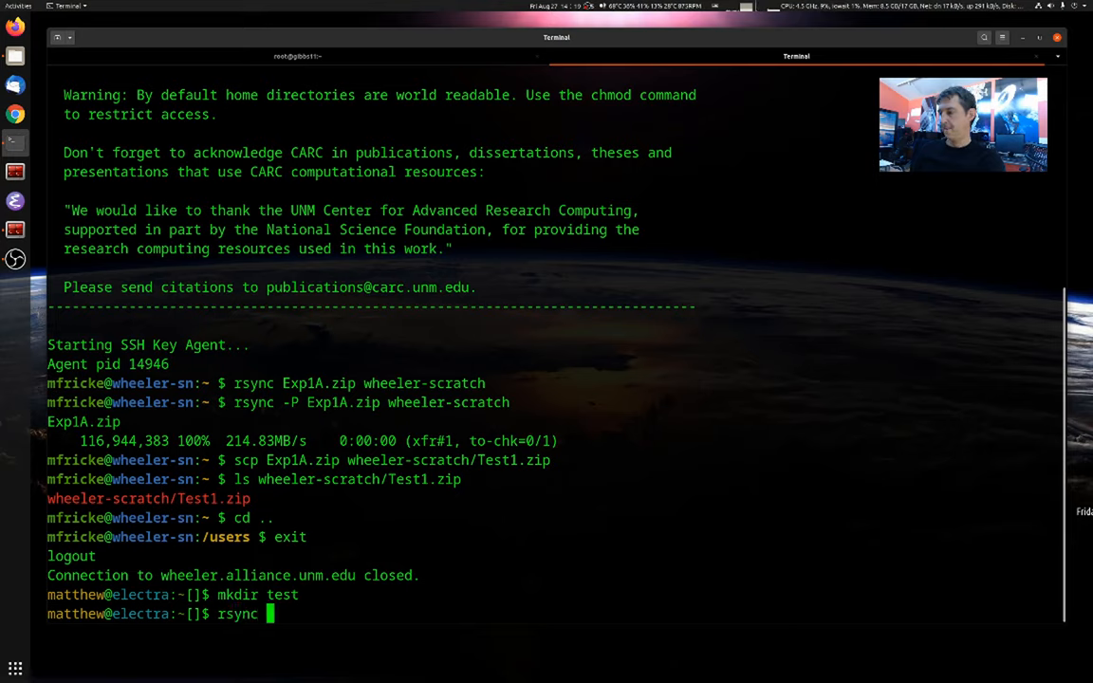
pyautogui.write('*.zip')
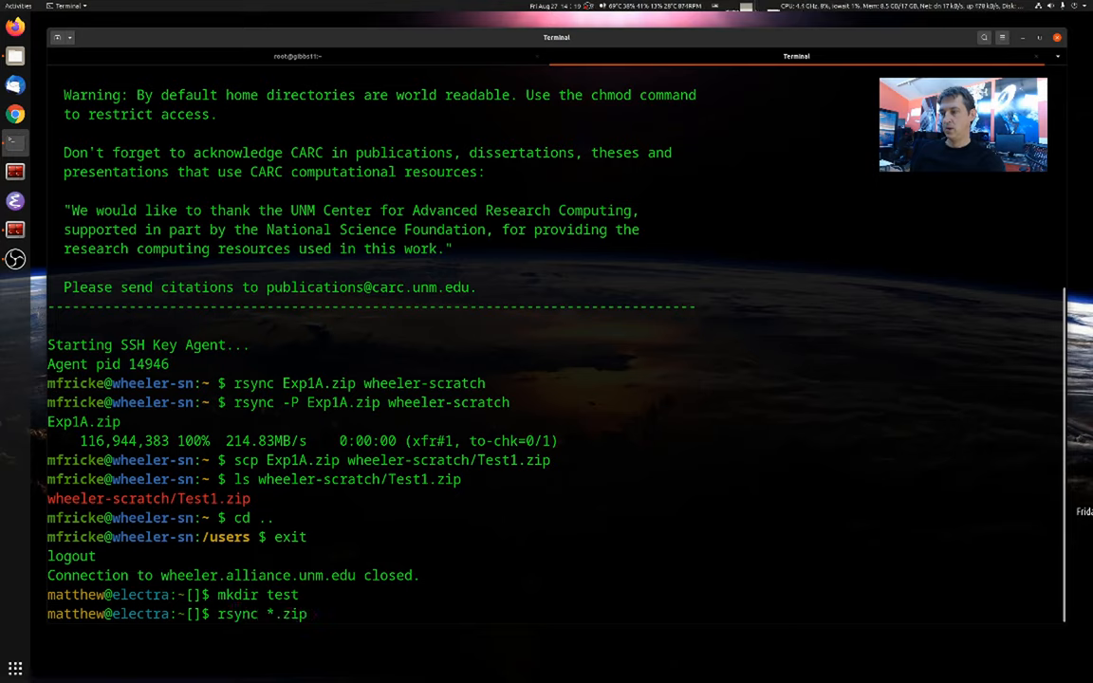
pyautogui.write('test/')
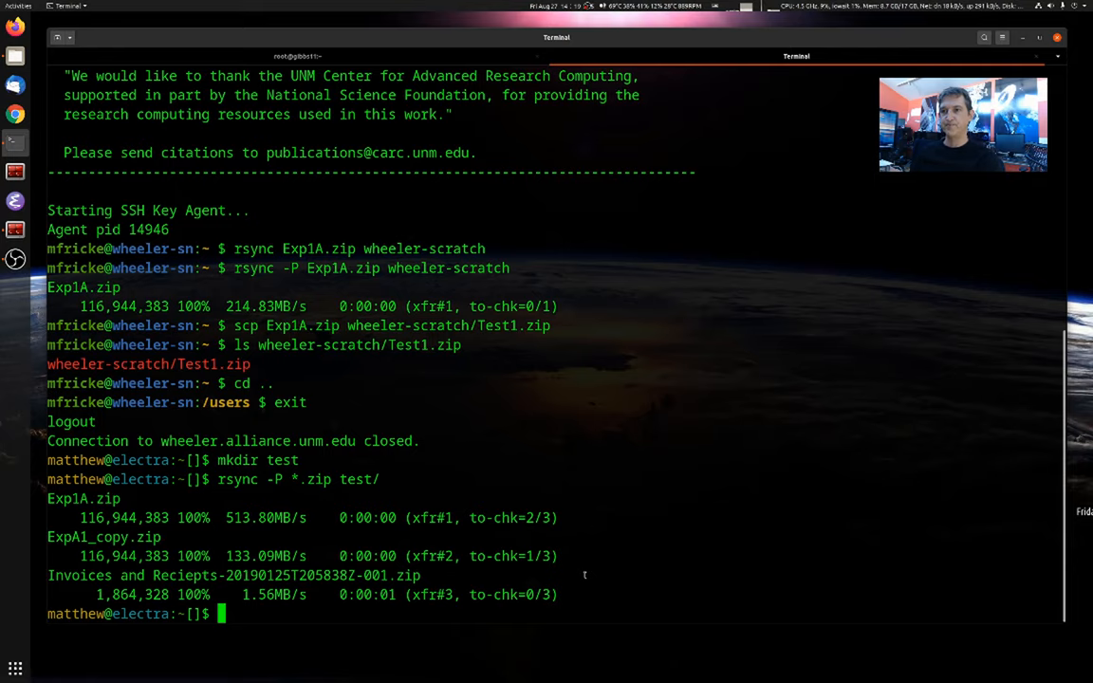
pyautogui.write('cd test')
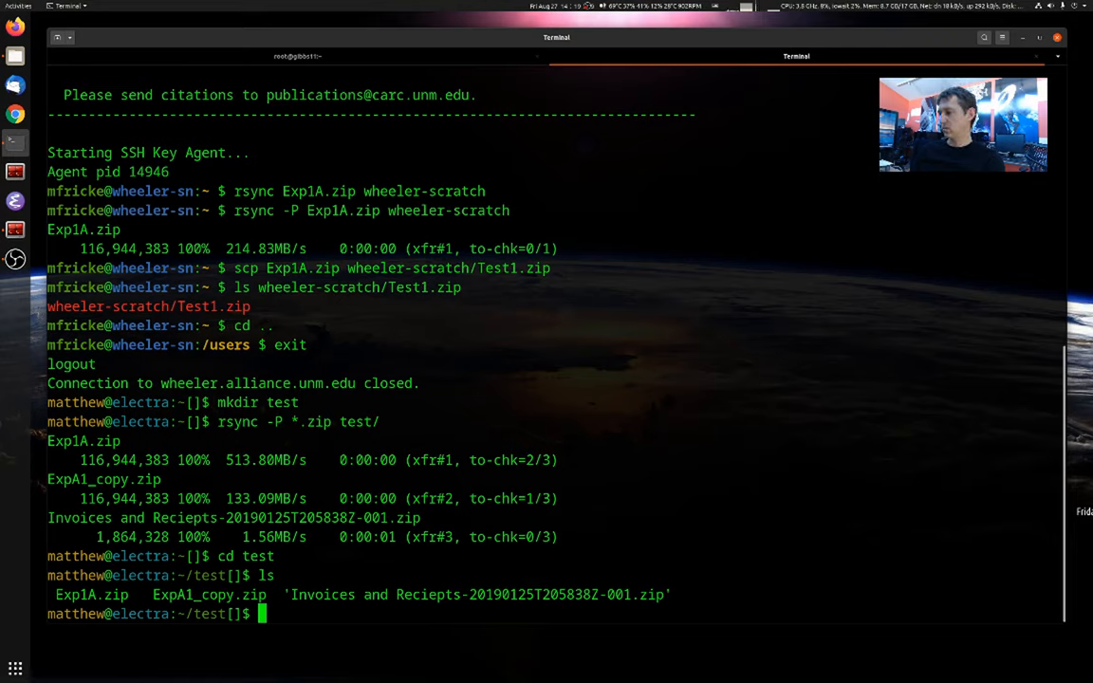
# - Remove the Invoices and Reciepts zip from test and return to the parent directory
pyautogui.write("rm 'Invoices and Reciepts-20190125T205838Z-001.zip")
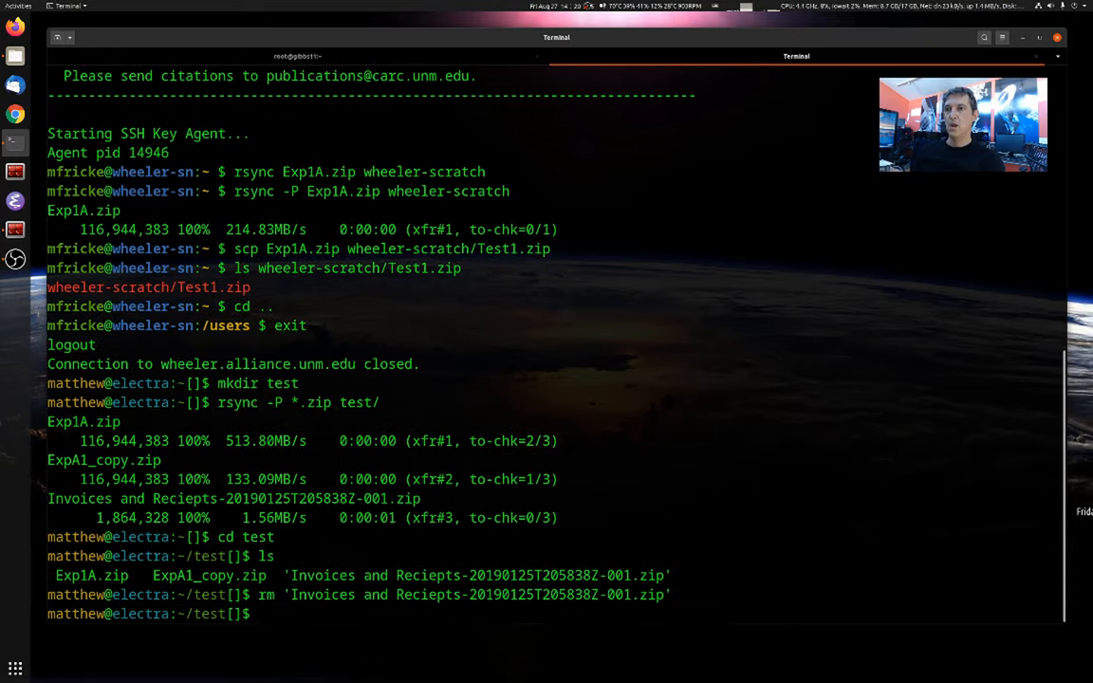
pyautogui.write('cd ..')
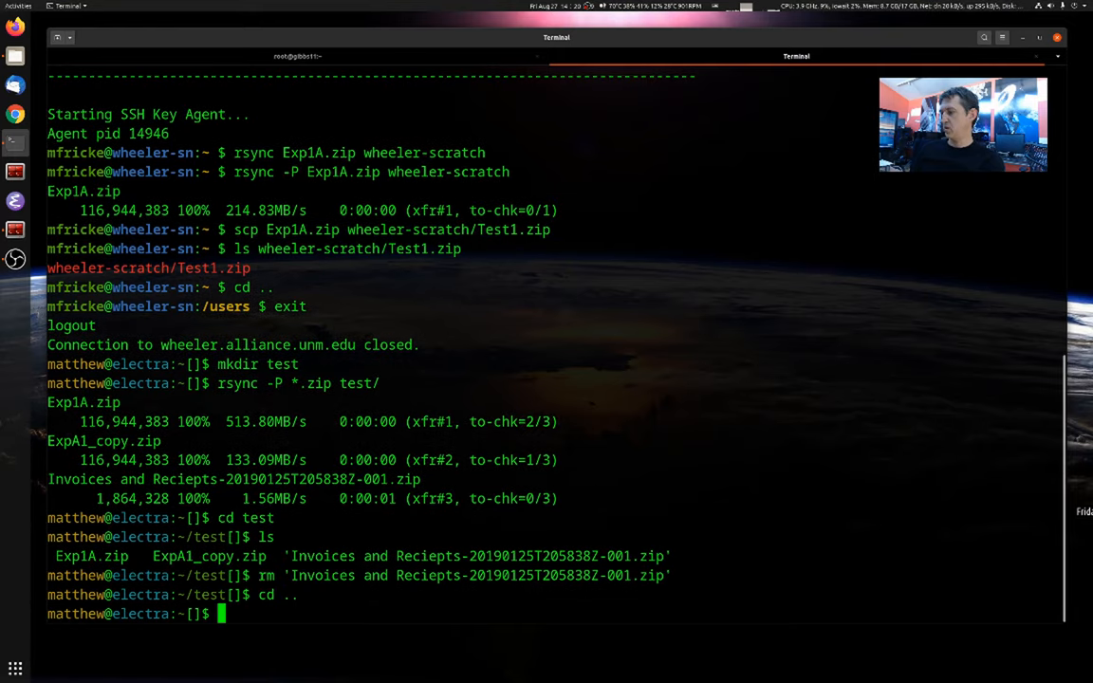
pyautogui.write('rs')
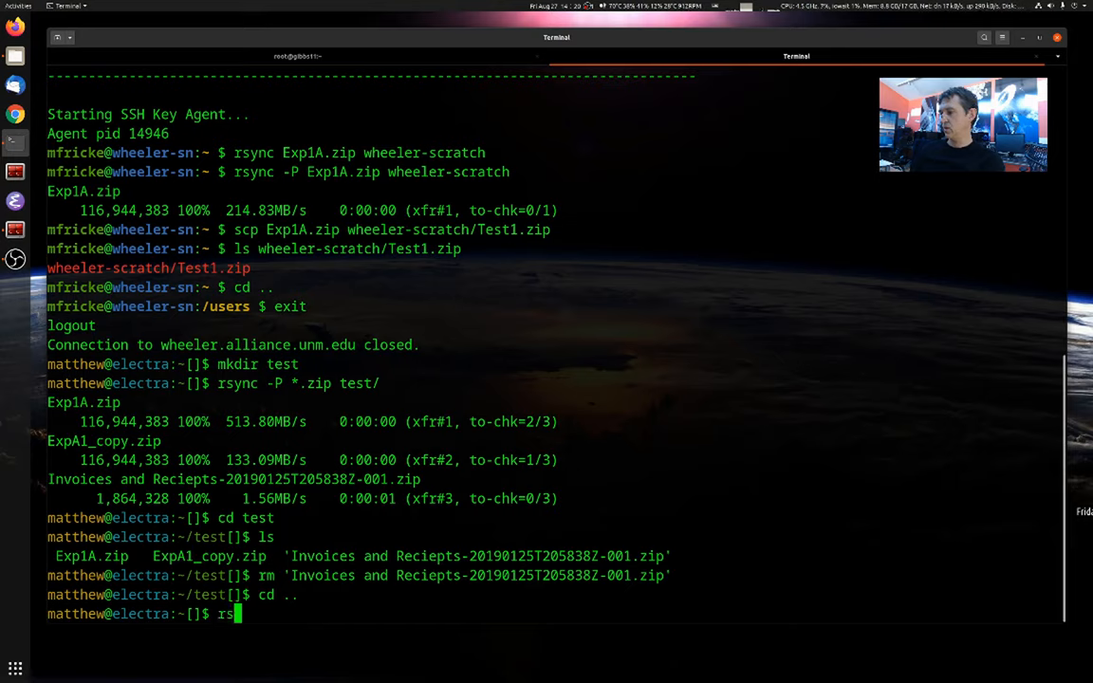
pyautogui.write('ync -r')
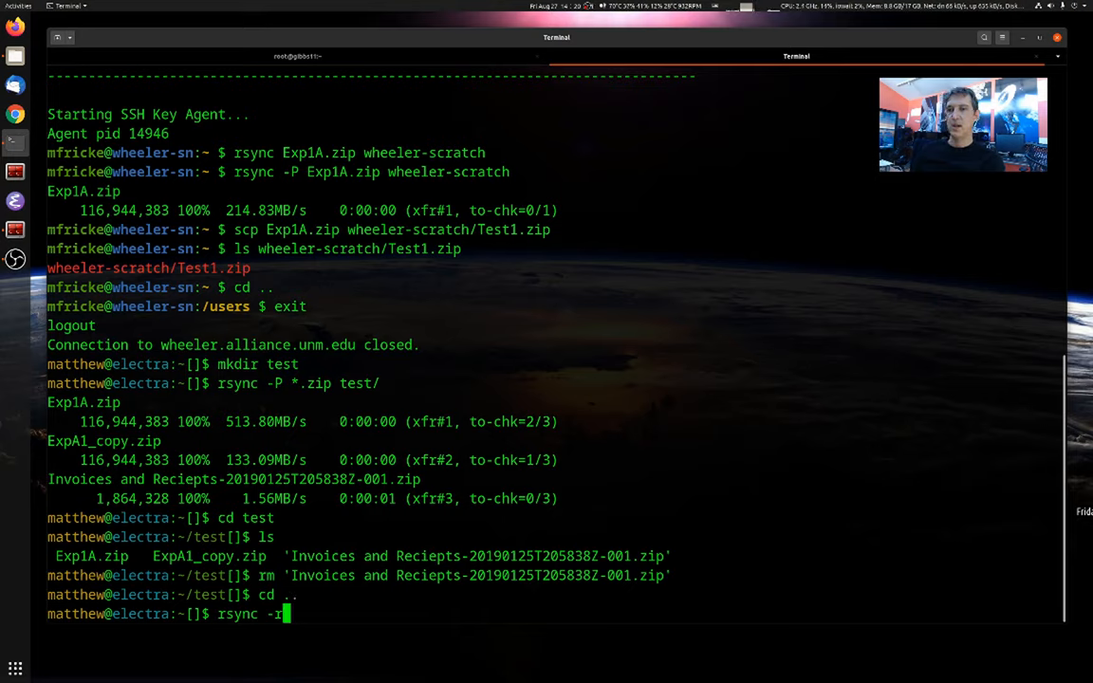
pyautogui.write('P')
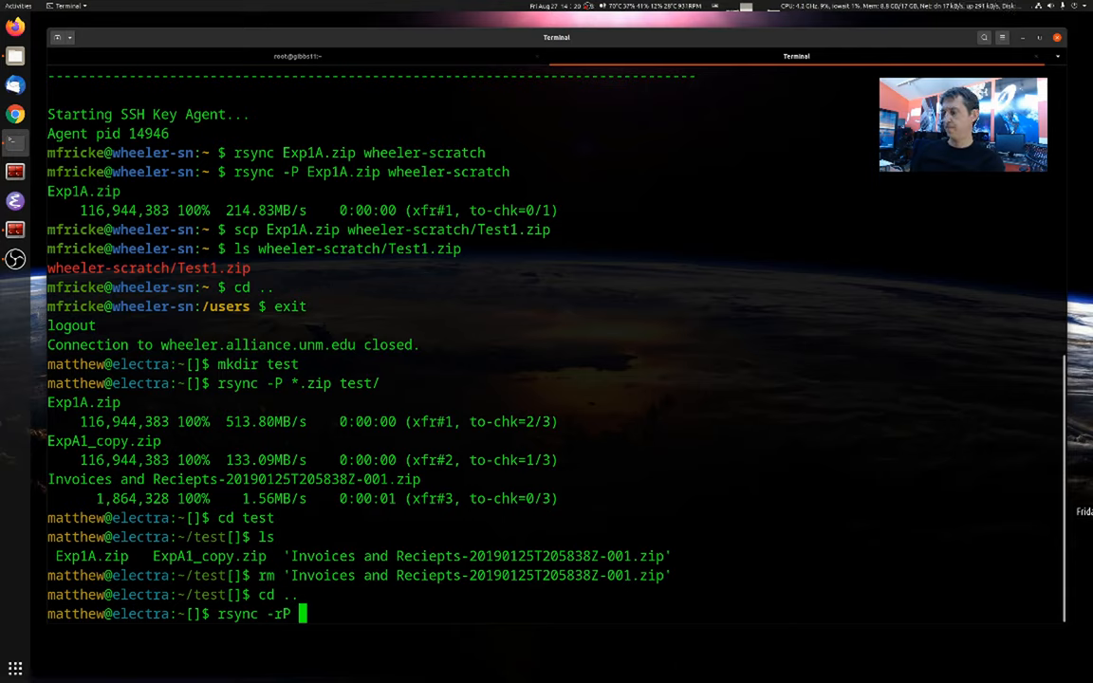
pyautogui.write('test')
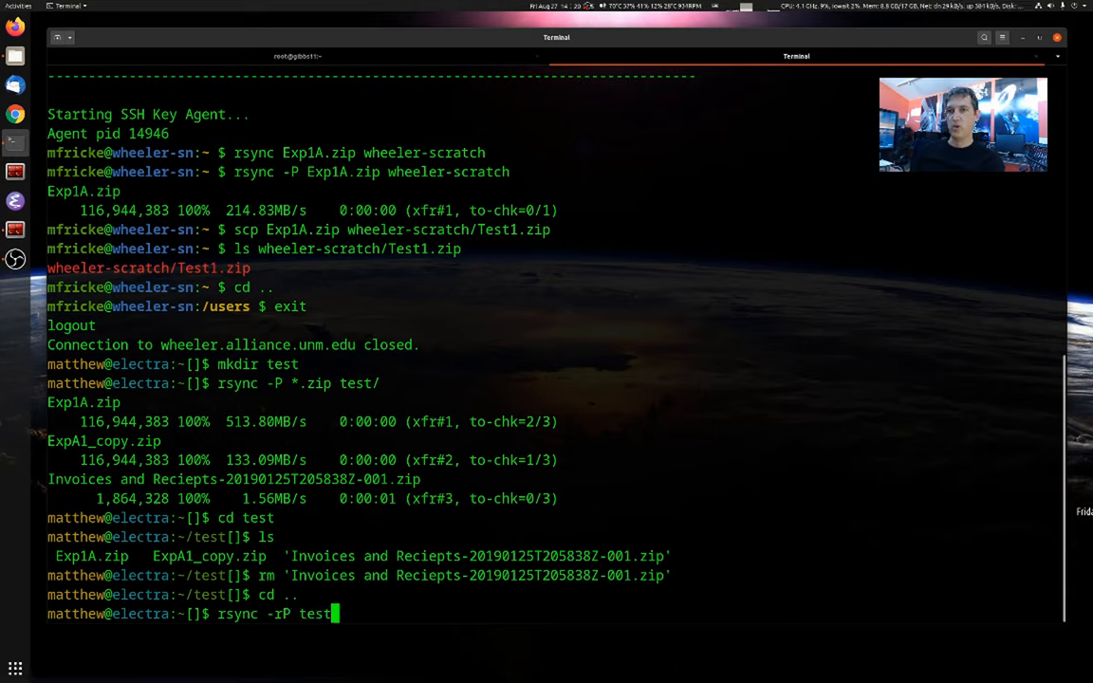
pyautogui.write('mfricke')
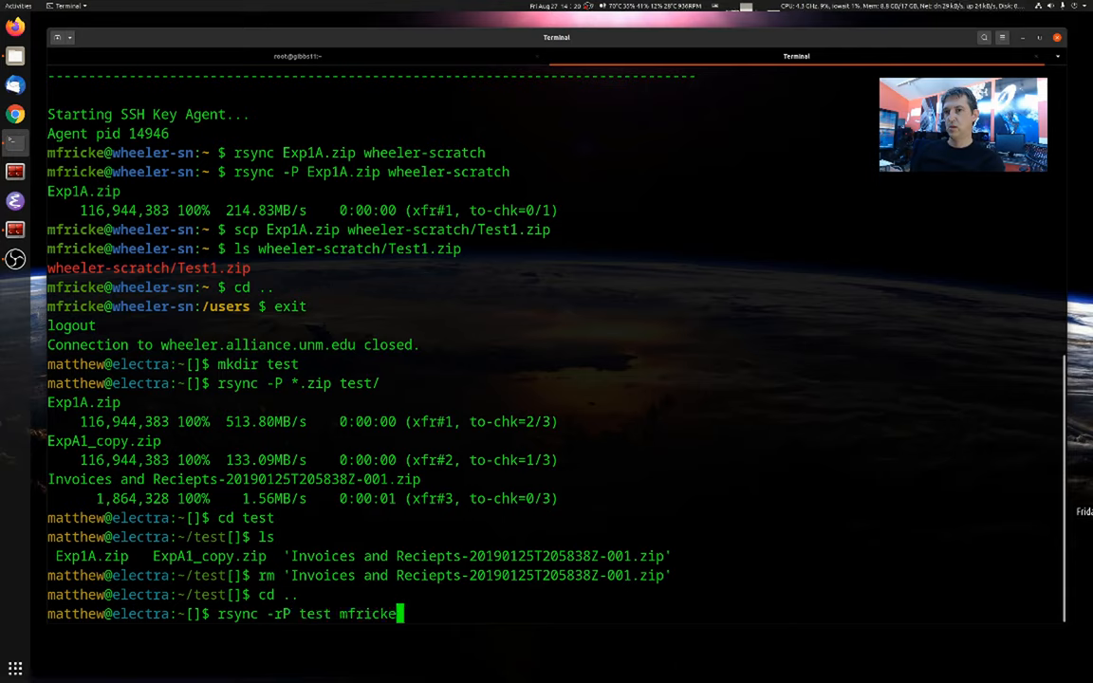
pyautogui.write('@')
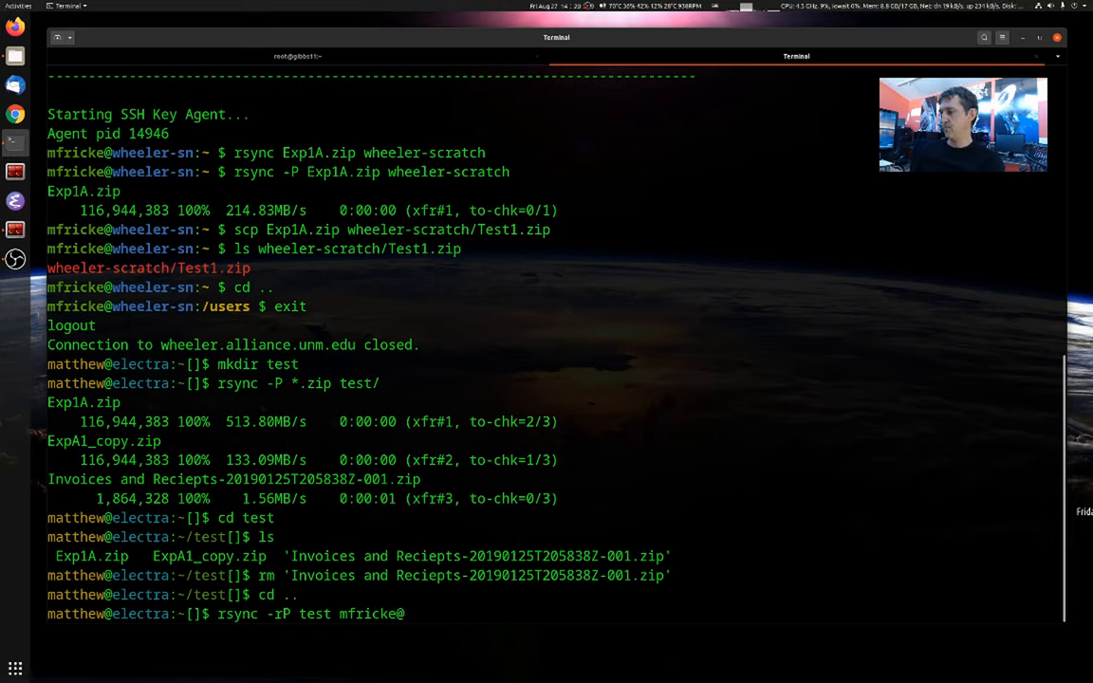
pyautogui.write('vdtd.')
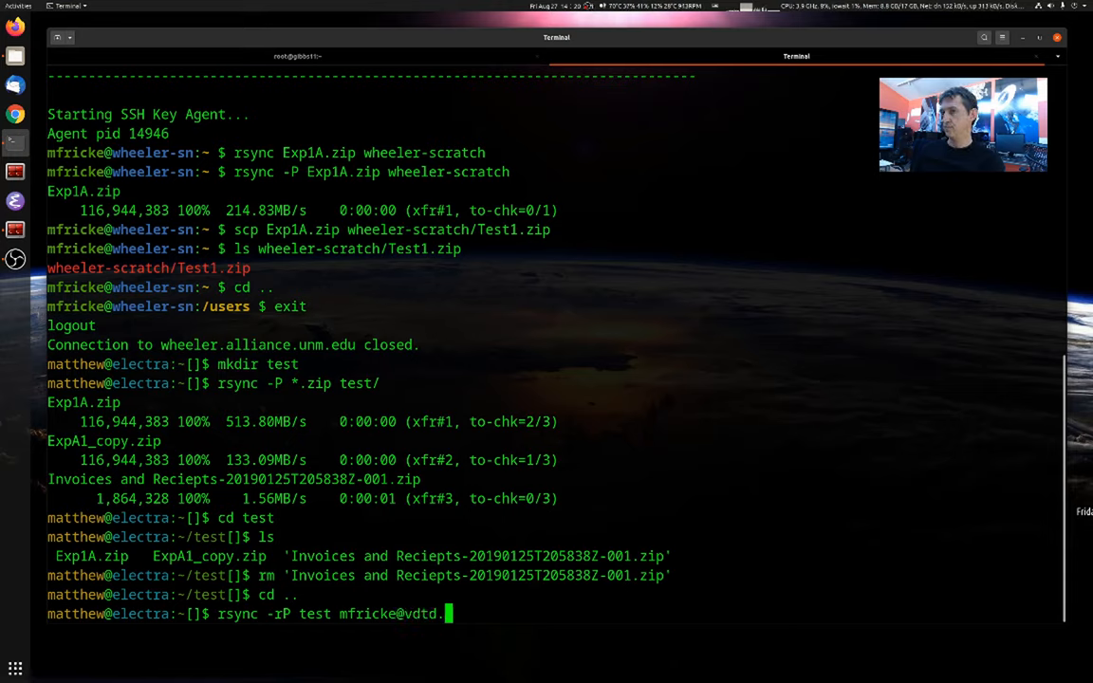
pyautogui.press('BackSpace')
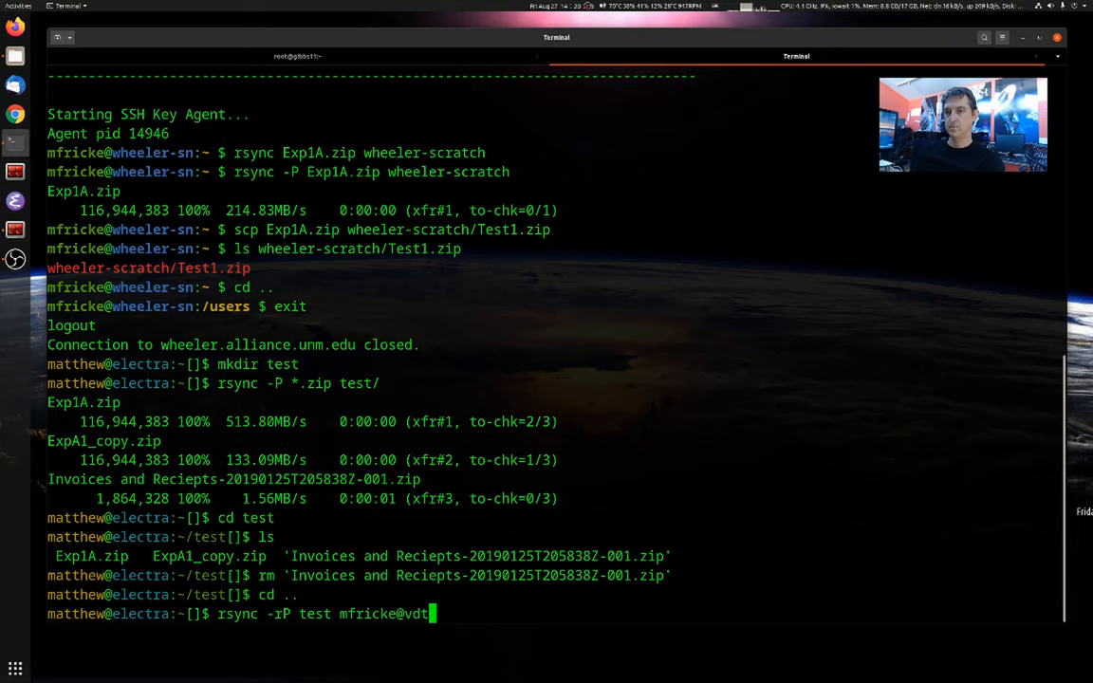
pyautogui.write('n03.')
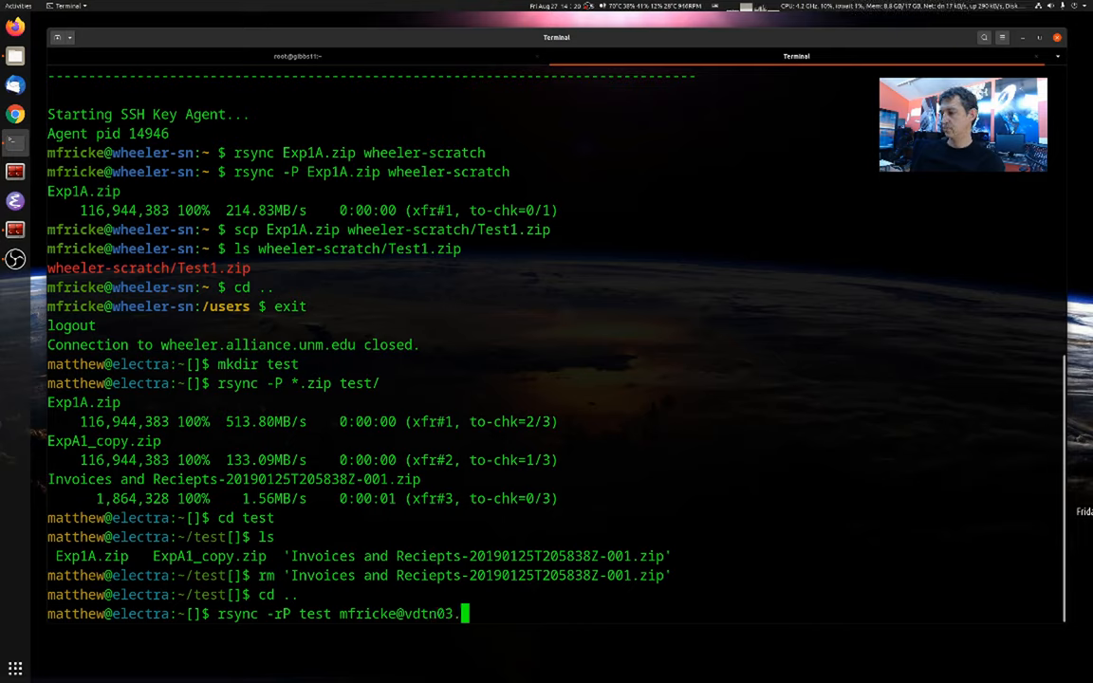
pyautogui.write('alliance.unm.edu:~/')
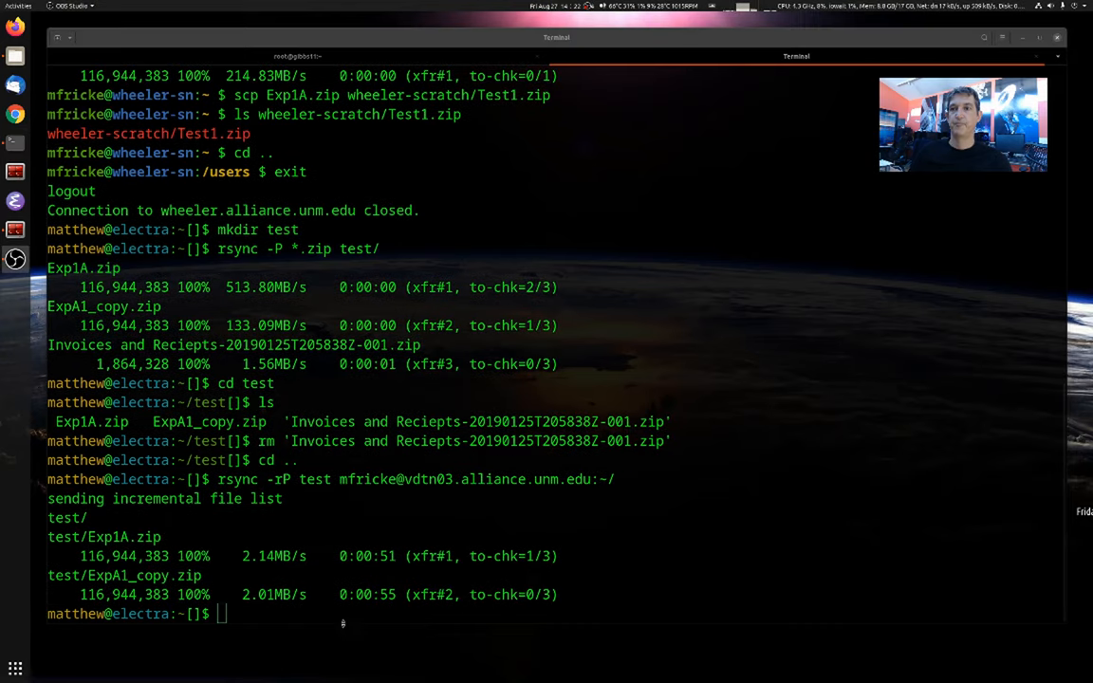
pyautogui.write('rsync -rP test mfricke@vdtn03.alliance.unm.edu:~/')
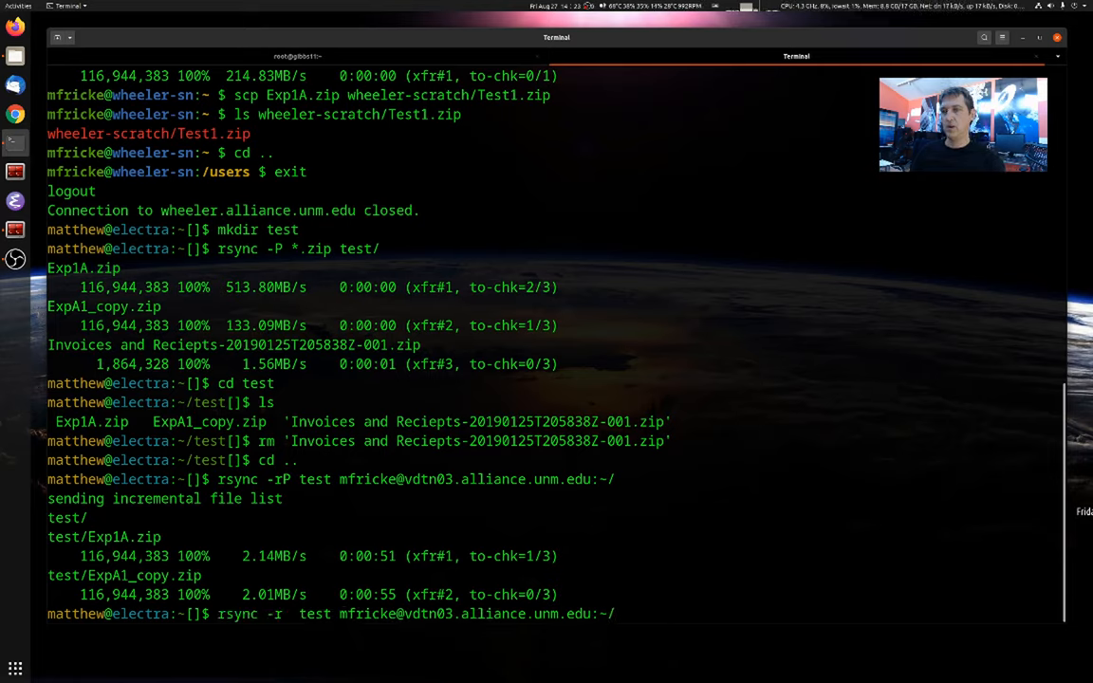
# - Re-sync test with --info=progress2, then in test rsync Exp1A.zip to a duplicate Exp2A.zip
pyautogui.write('--')
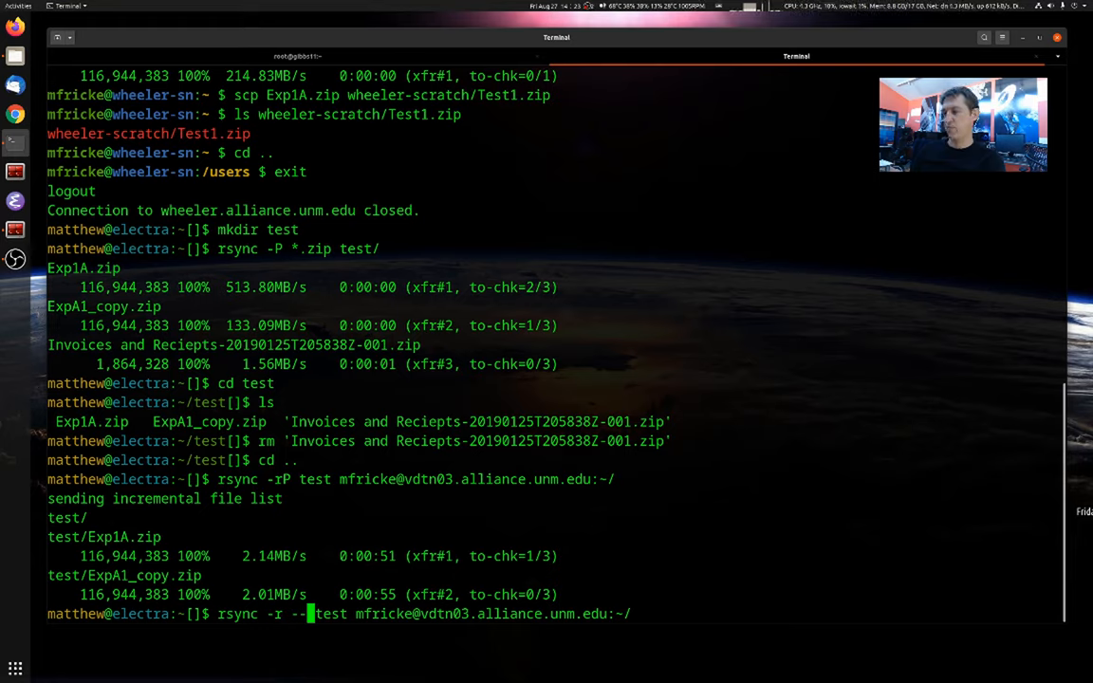
pyautogui.write('info=progress2')
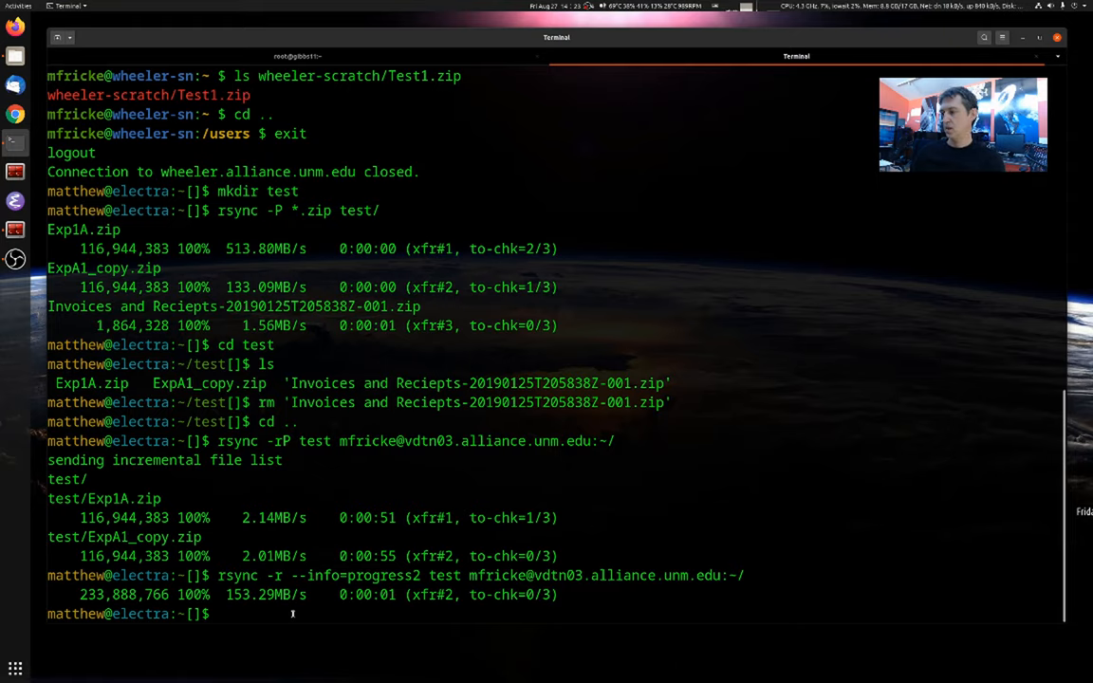
pyautogui.write('cd test')
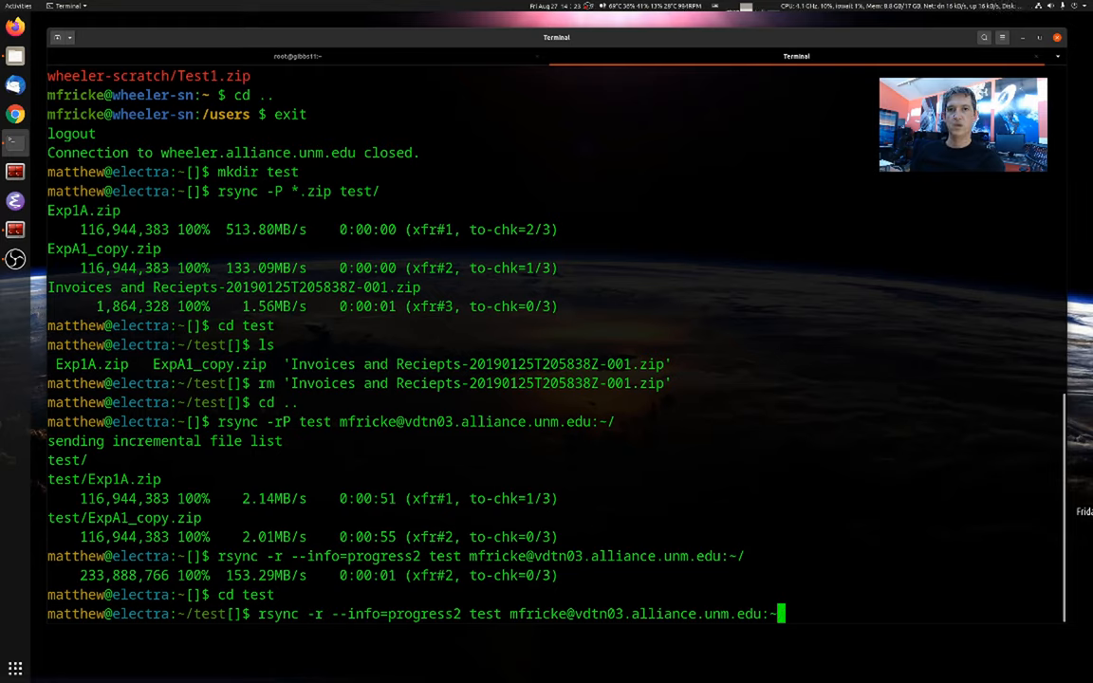
pyautogui.press('BackSpace')
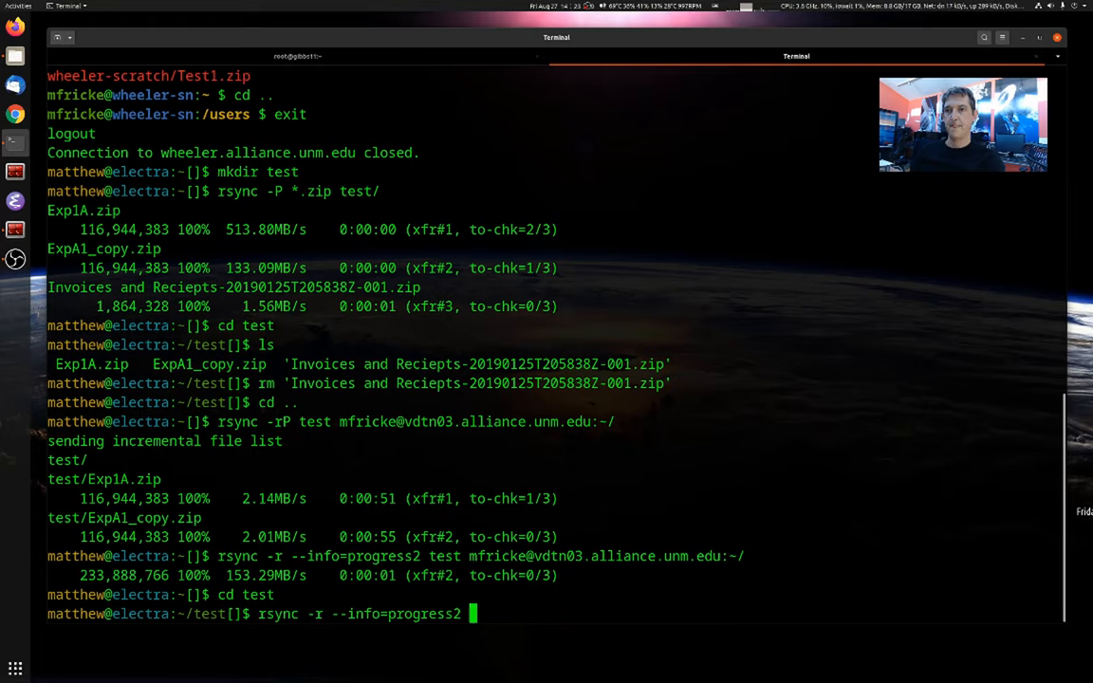
pyautogui.write('Exp1A.zip Exp')
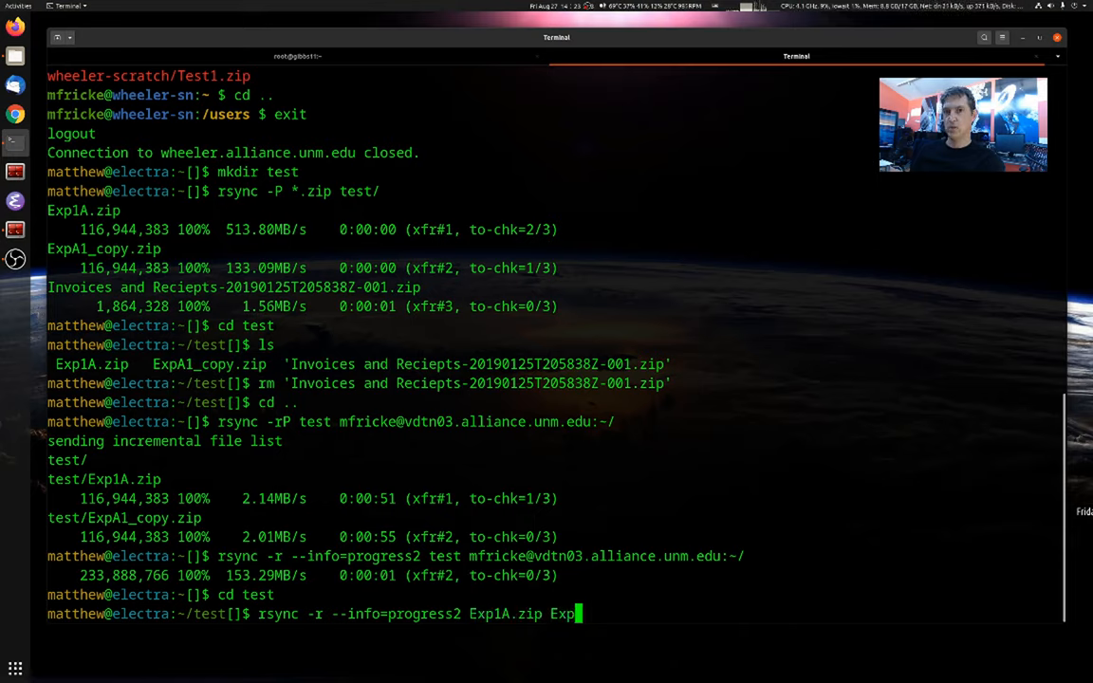
pyautogui.write('2A')
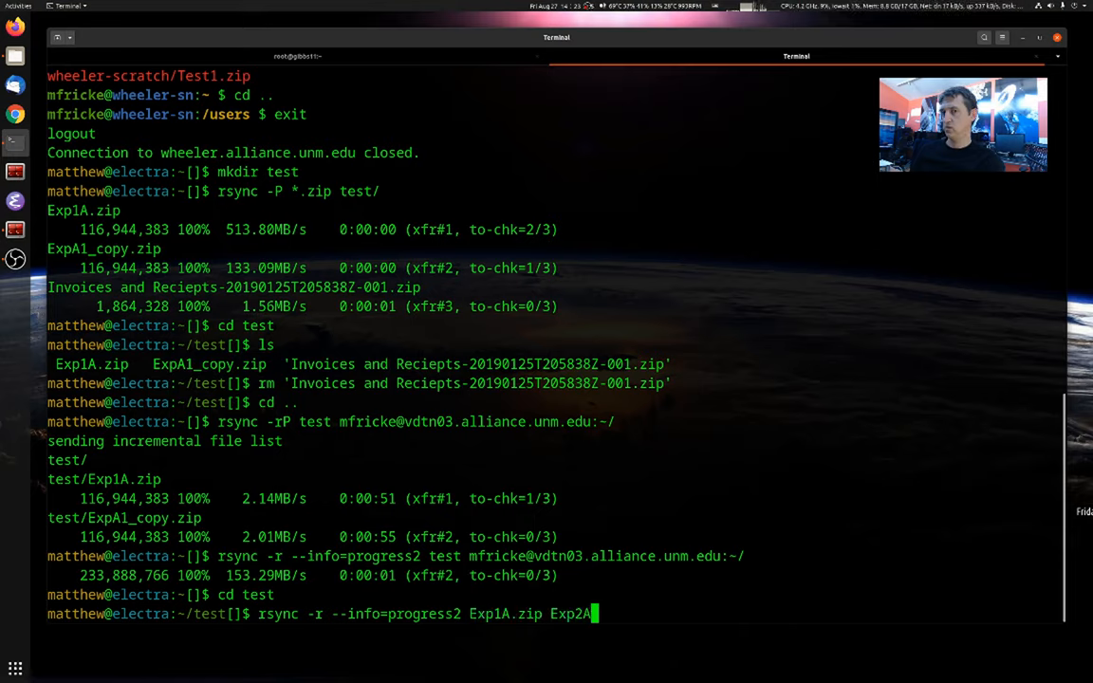
pyautogui.press('Return')
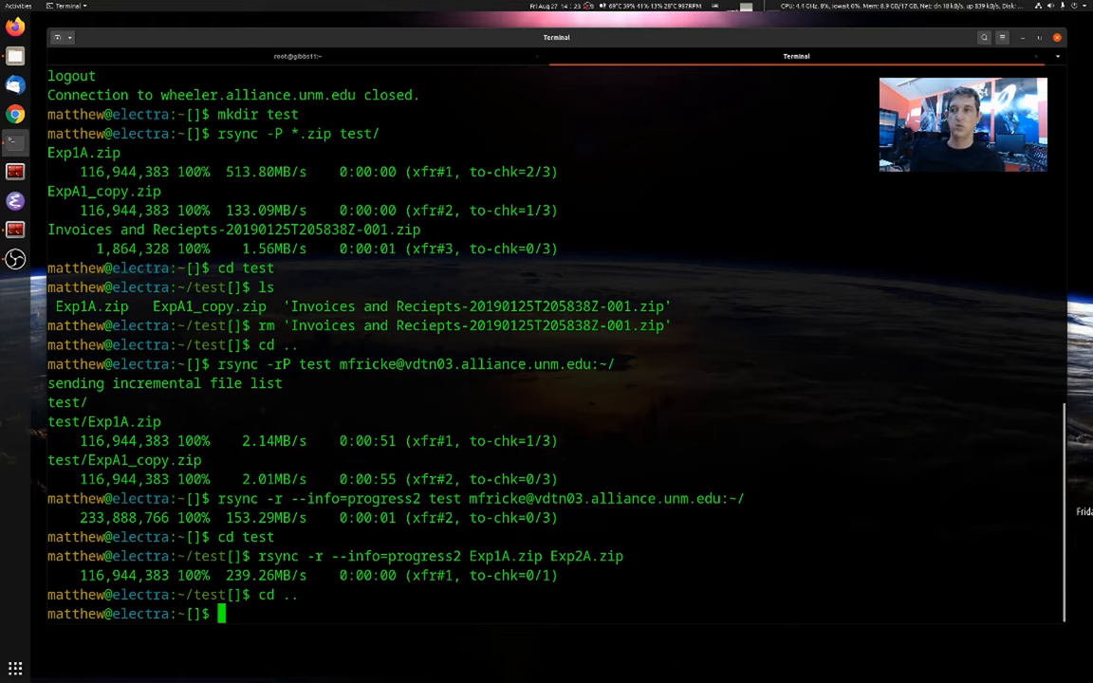
# - Recall the rsync -r --info=progress2 command and begin another recursive sync of test
pyautogui.write('cd test')
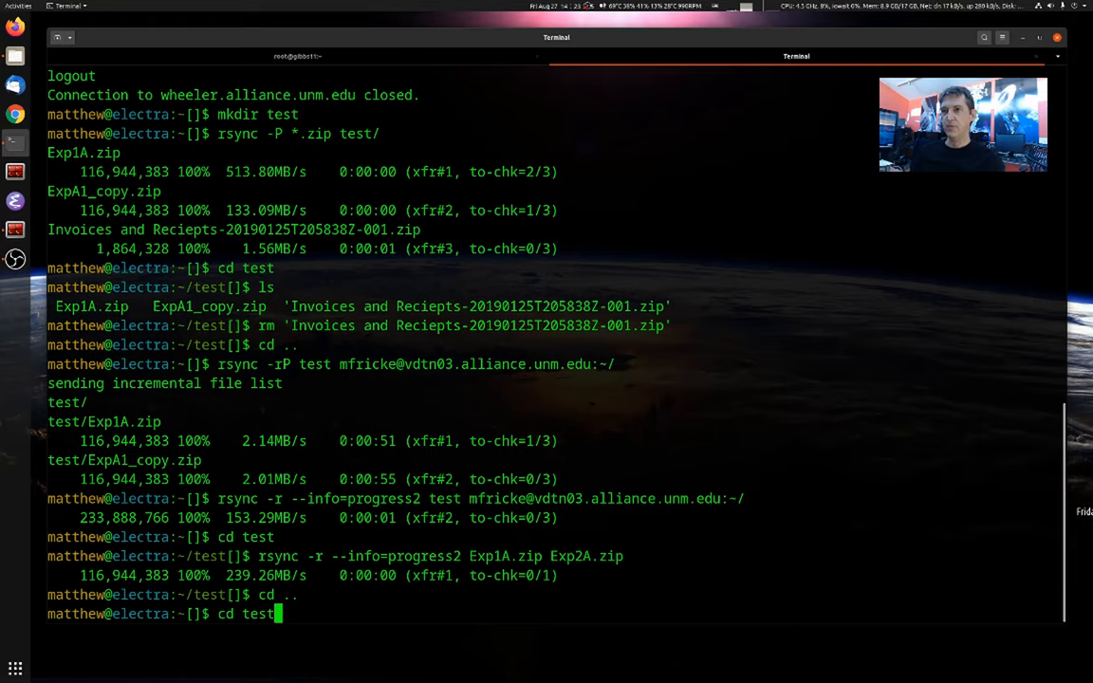
pyautogui.write('rsync -r --info=progress2 Exp1A.zip Exp2A.zip')
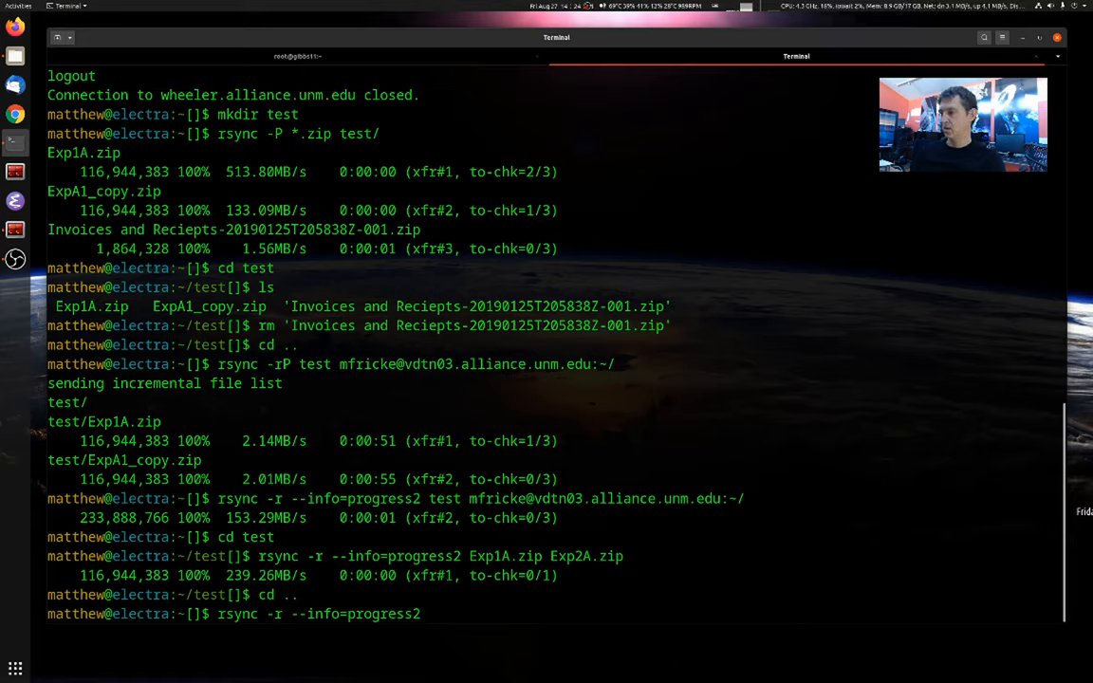
pyautogui.write('test')
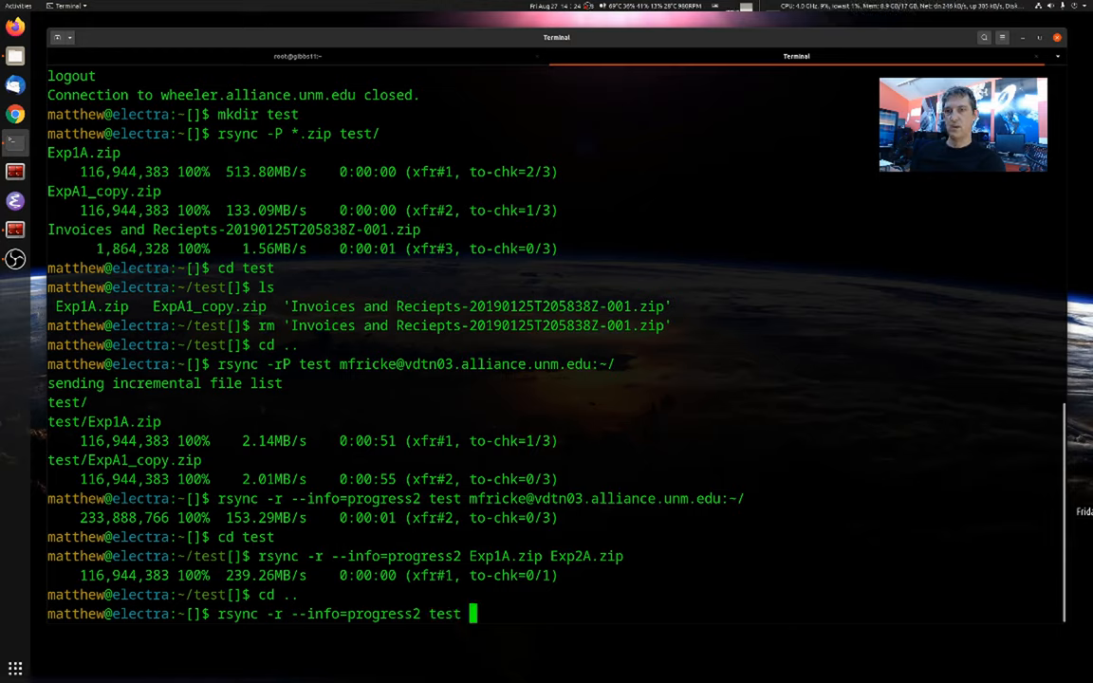
pyautogui.write('mfrik')
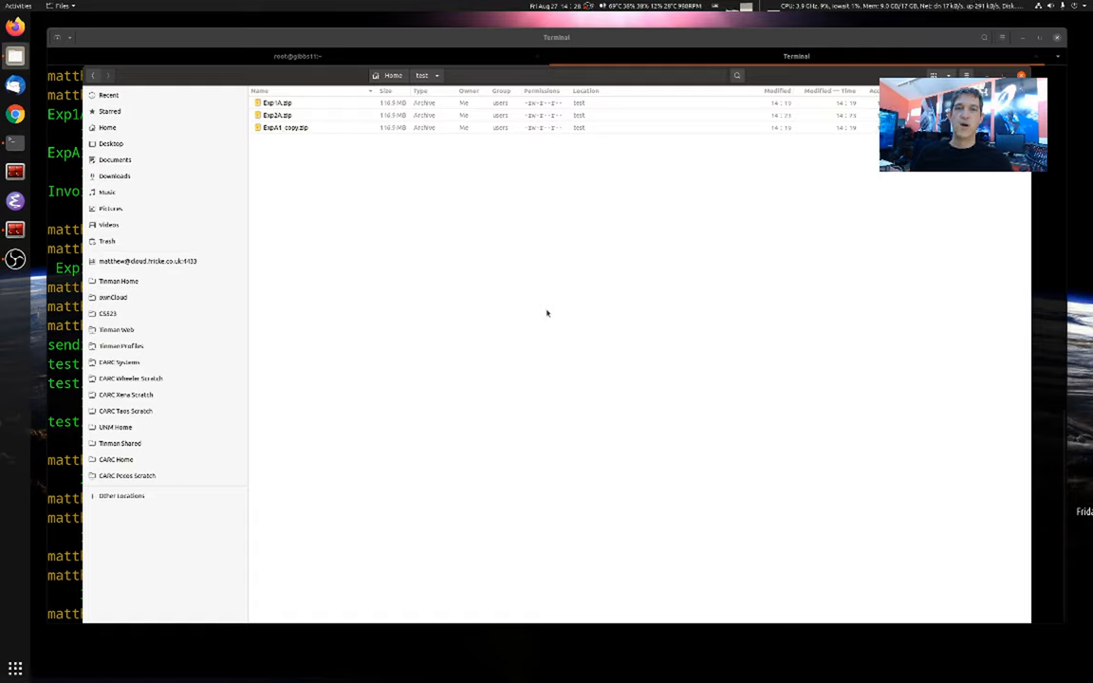
pyautogui.moveTo(498, 304)
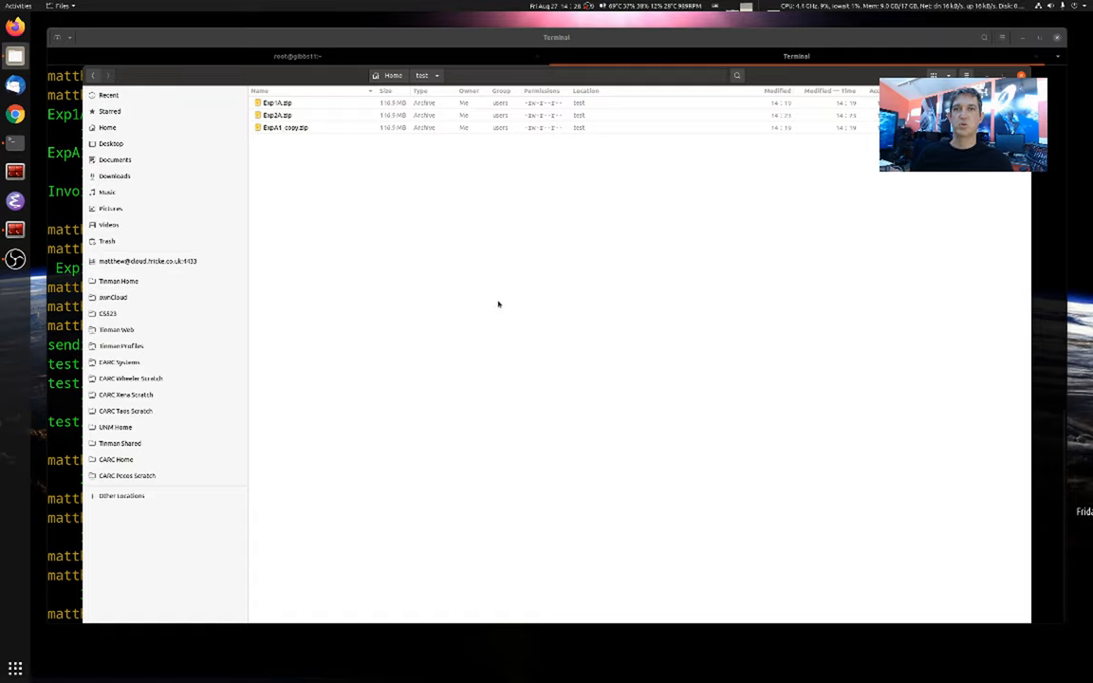
pyautogui.moveTo(437, 356)
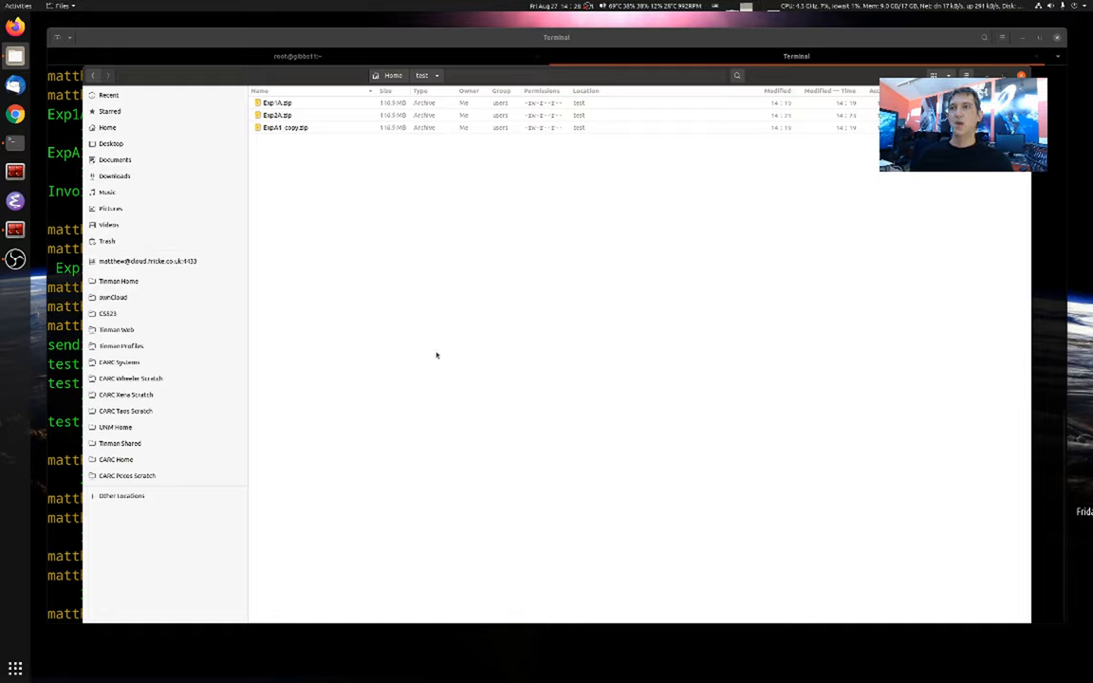
pyautogui.moveTo(432, 355)
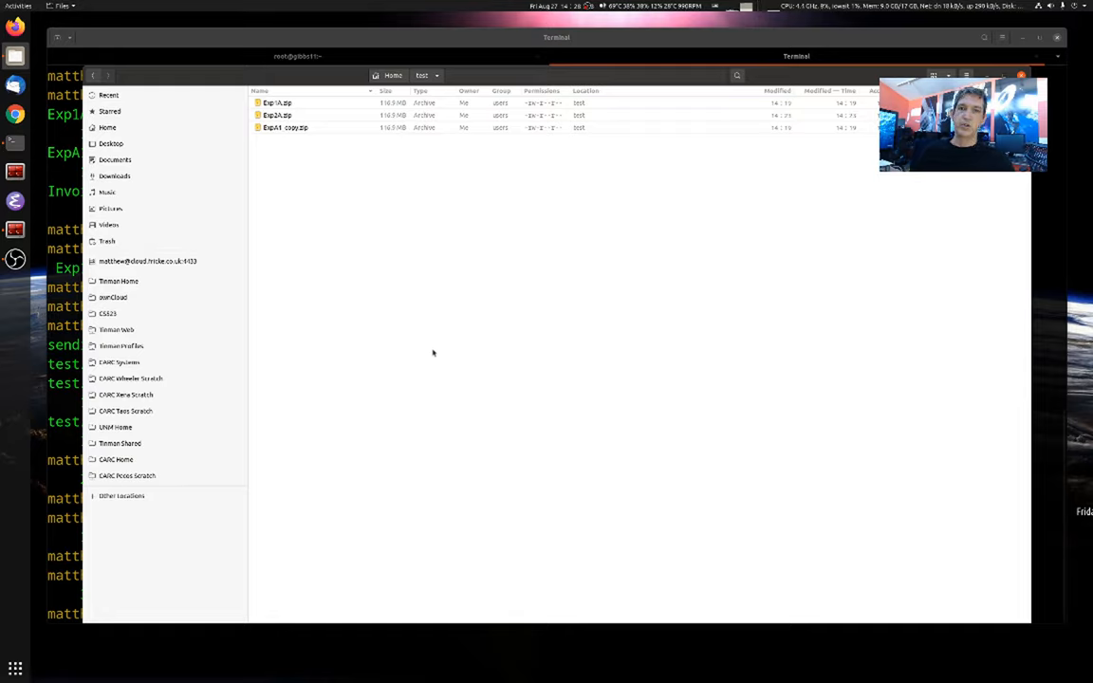
pyautogui.moveTo(399, 425)
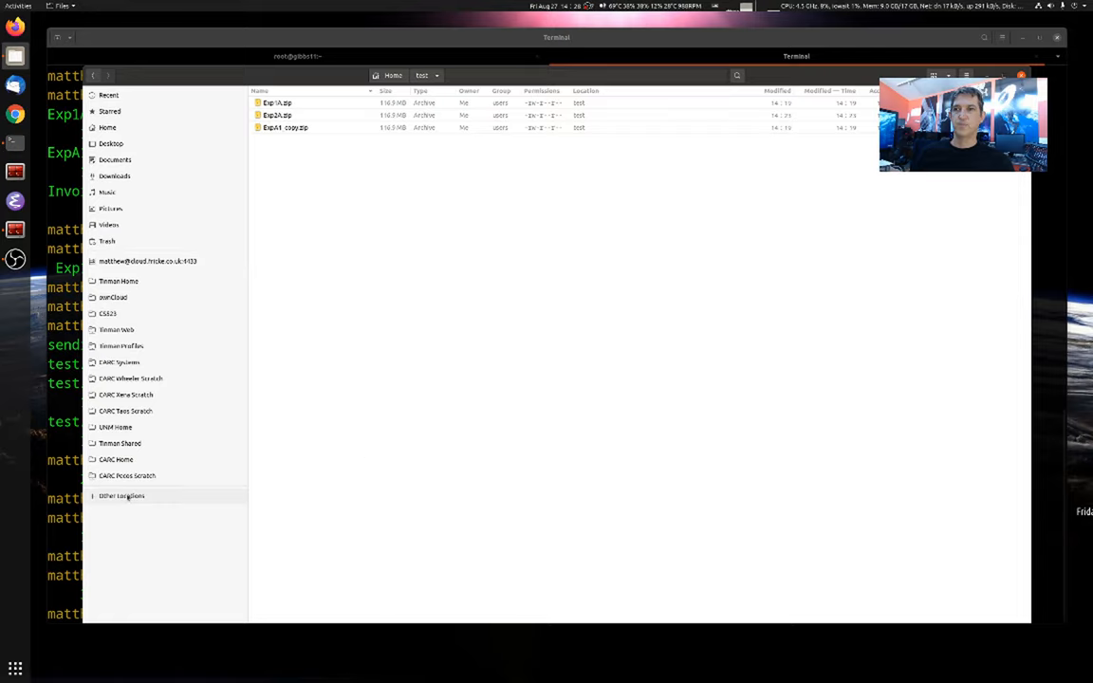
# - Connect to Server at sftp://vdtn03.alliance.unm.edu/users/mfricke from Other Locations
pyautogui.click(122, 495)
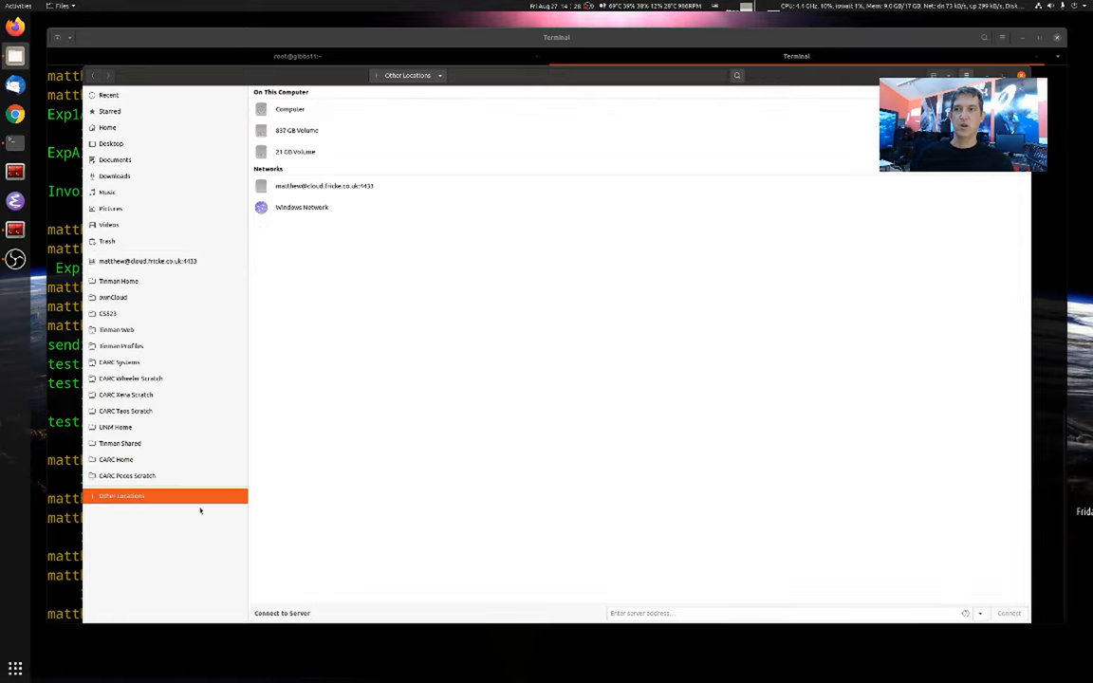
pyautogui.click(788, 613)
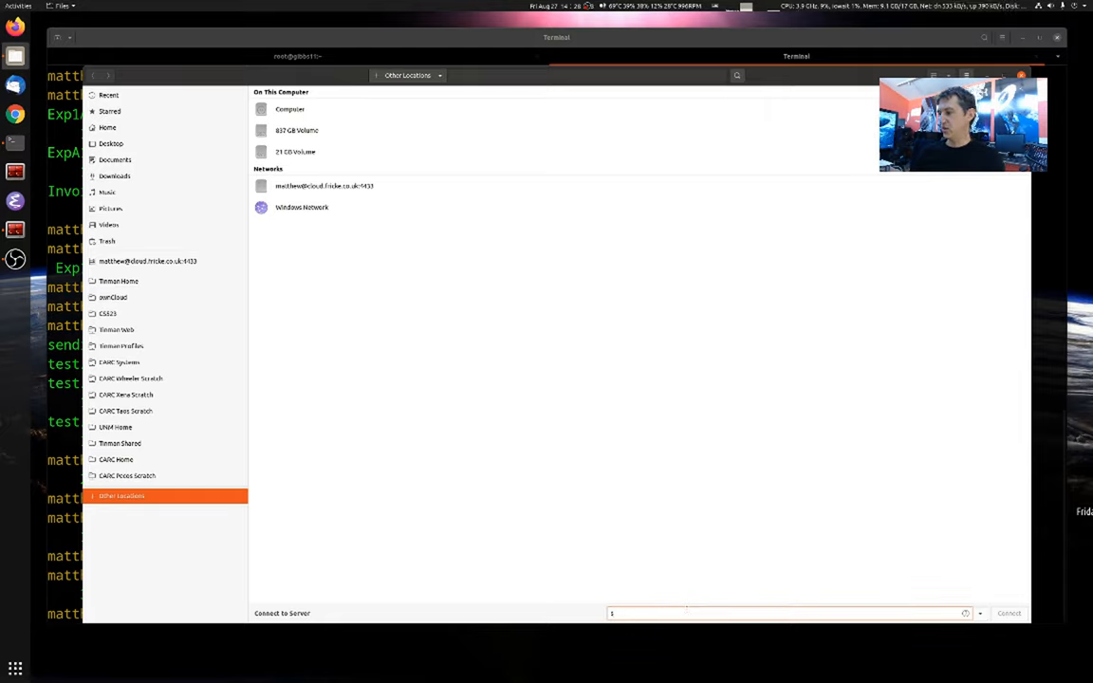
pyautogui.write('sftp:/')
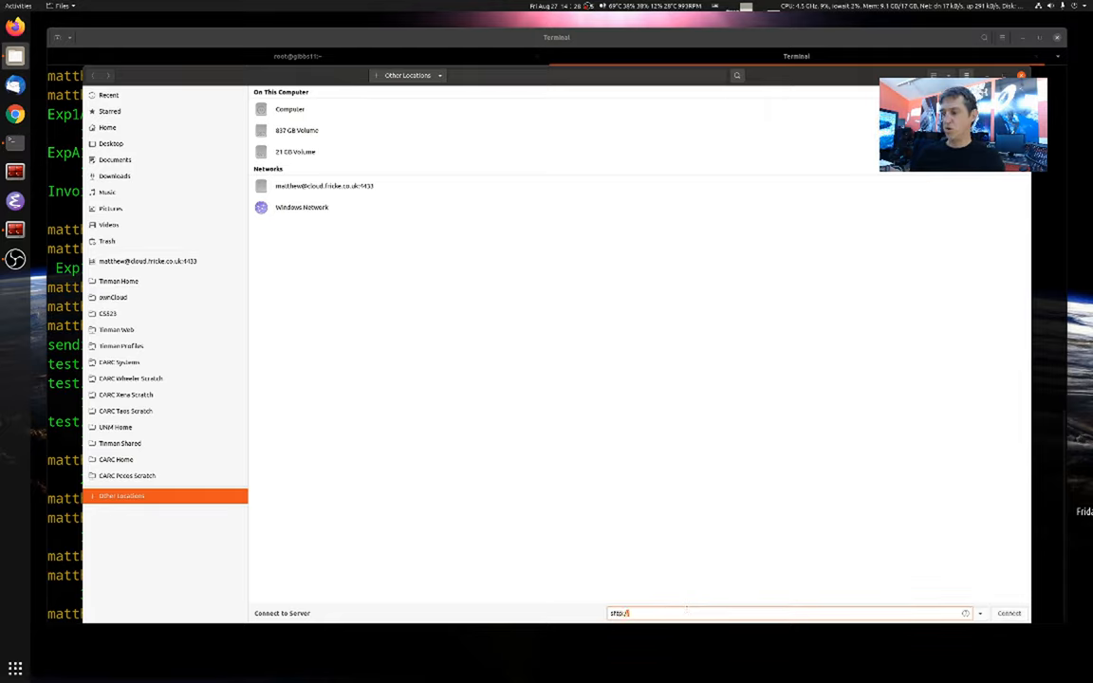
pyautogui.write('/dtn03.alliance.unm.edu')
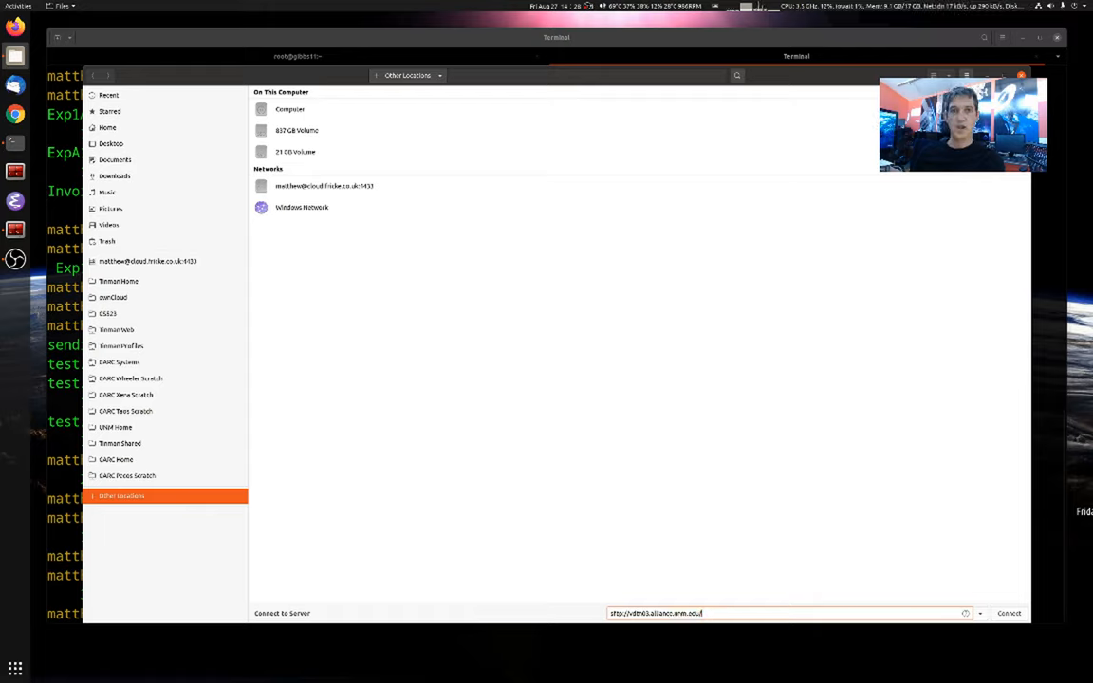
pyautogui.write('/users/mfricke')
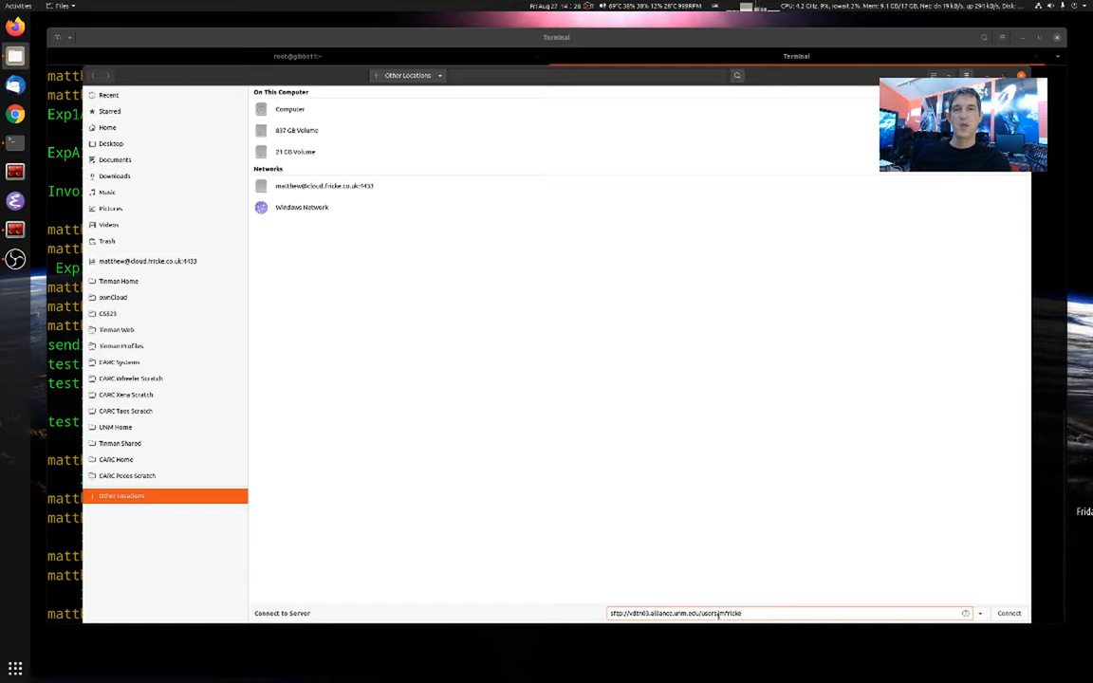
pyautogui.click(1010, 613)
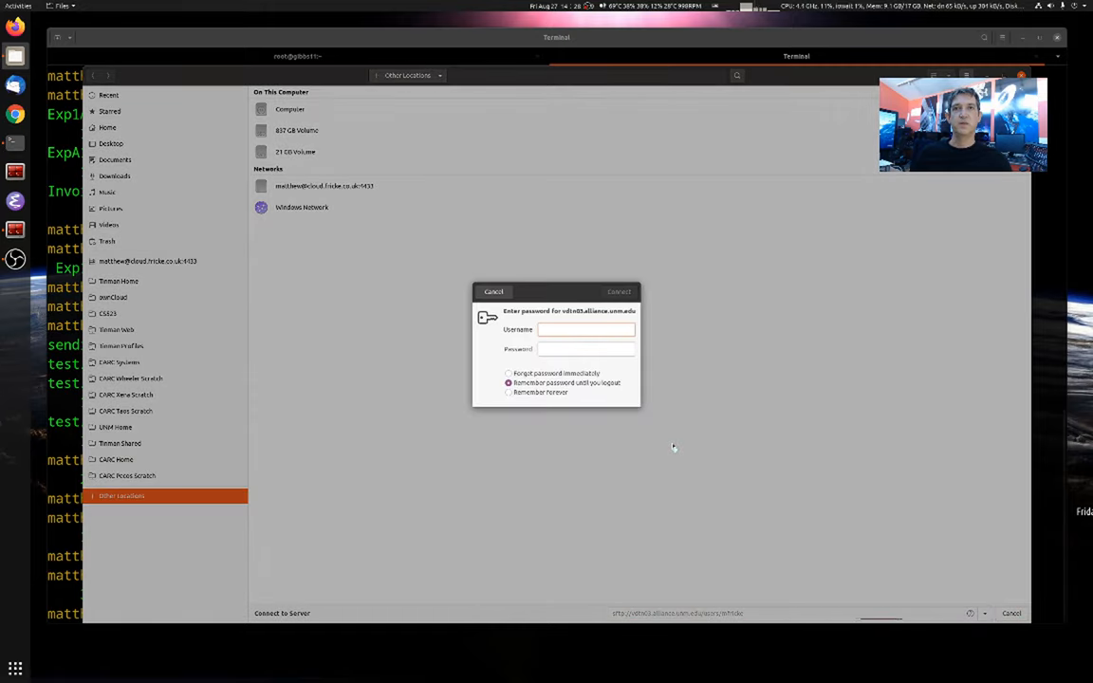
# - Log in as mfricke and browse the remote home folder down to the test folder
pyautogui.write('mfricke')
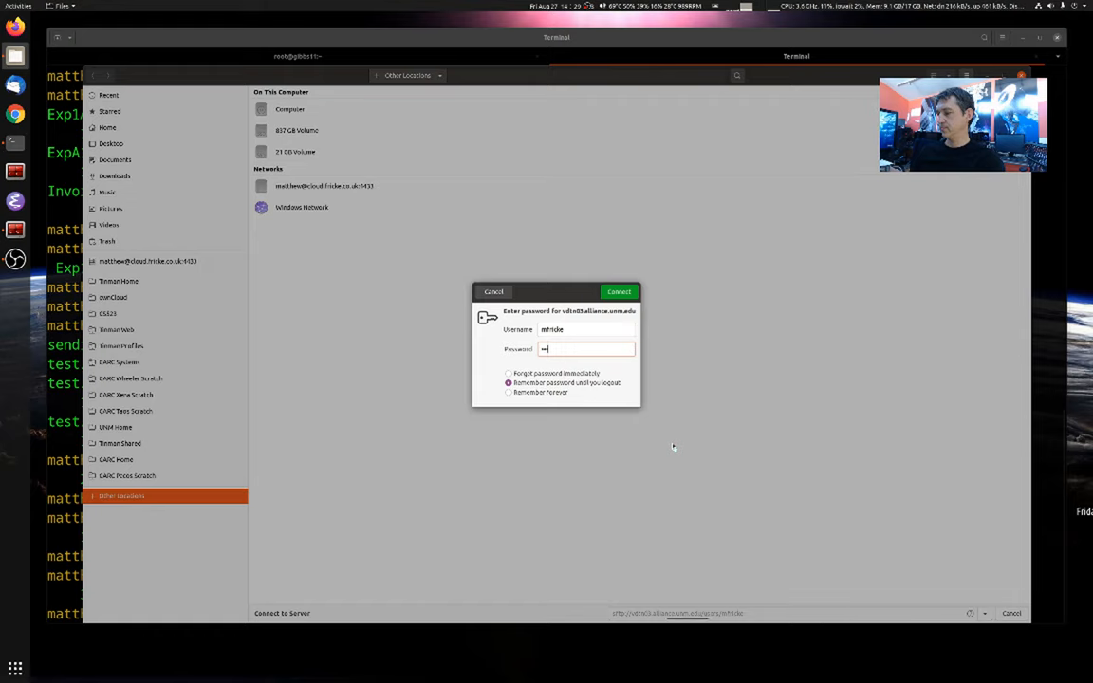
pyautogui.click(619, 292)
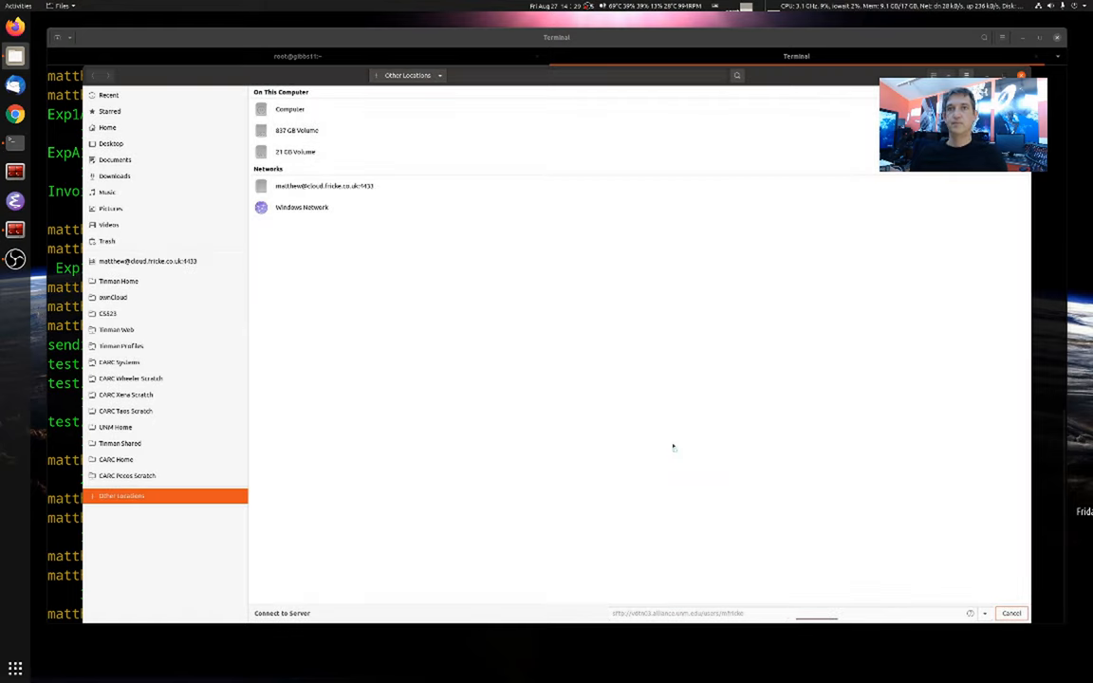
pyautogui.click(325, 186)
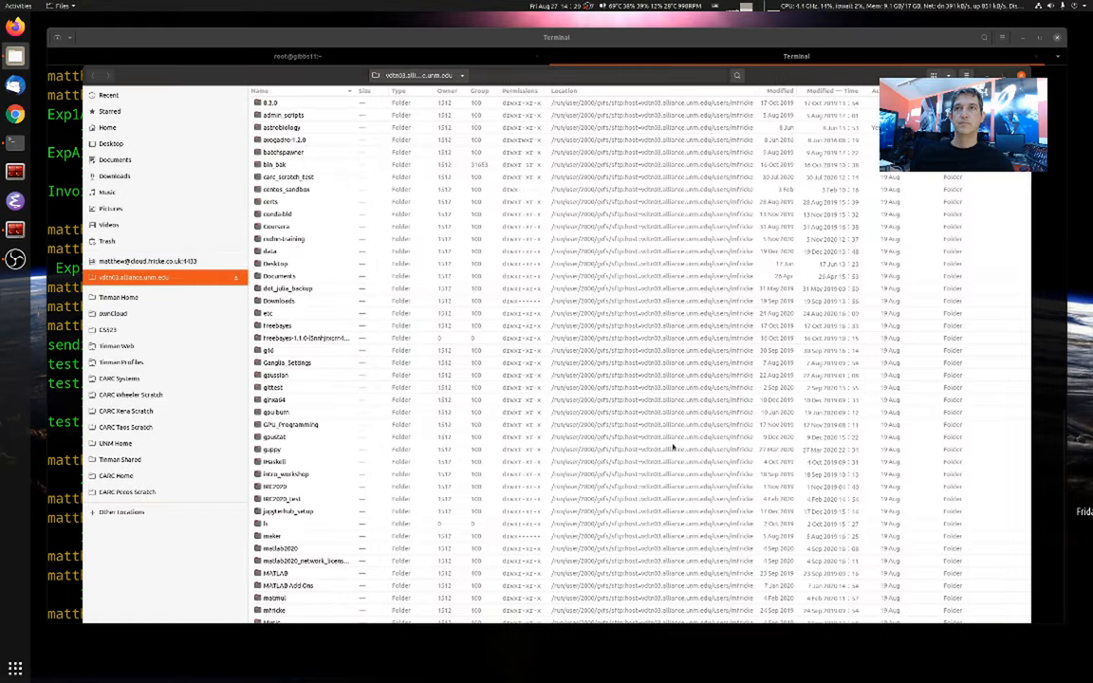
pyautogui.scroll(-3)
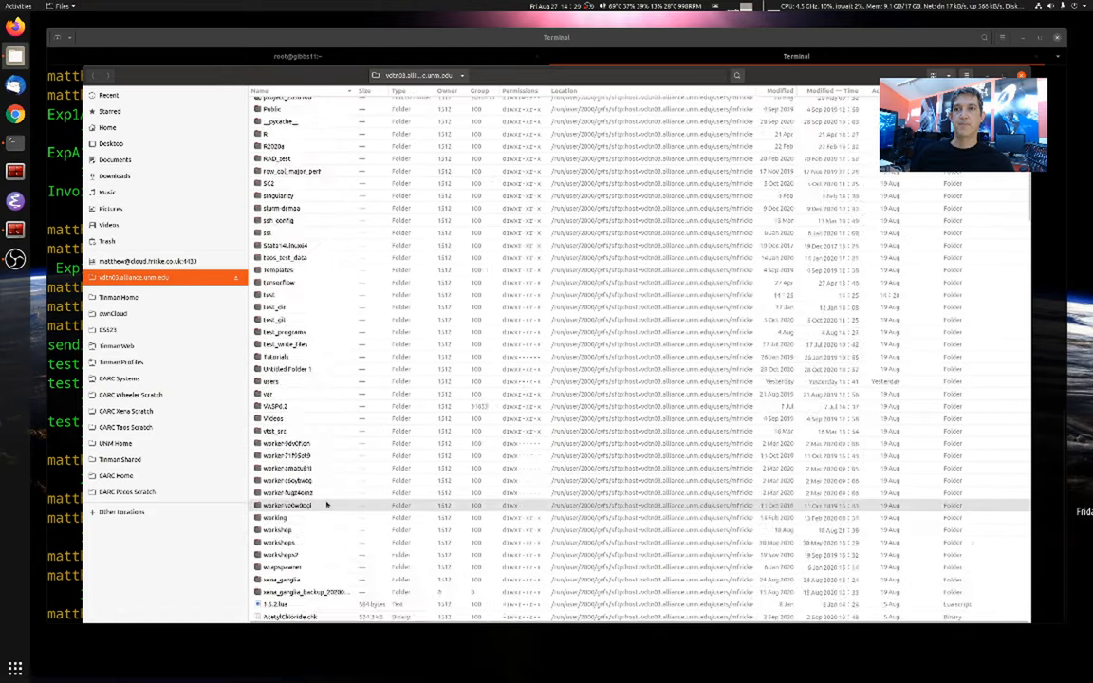
pyautogui.scroll(-3)
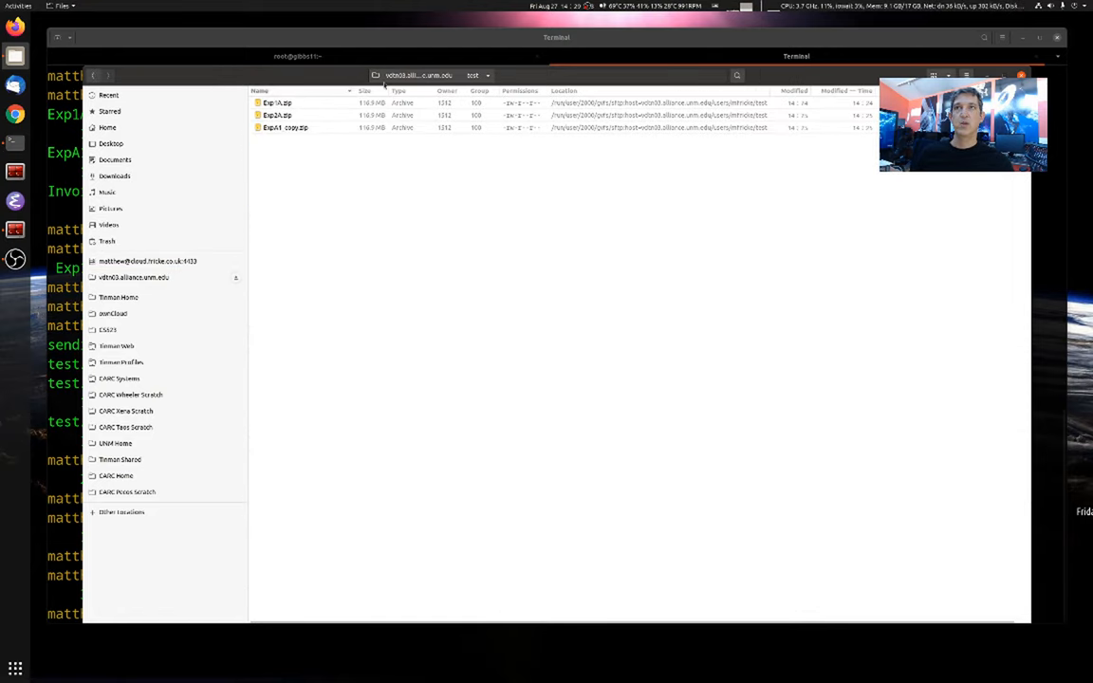
# - Copy Exp1_copy.zip from the remote test folder to local Home, replacing the older copy
pyautogui.click(285, 127)
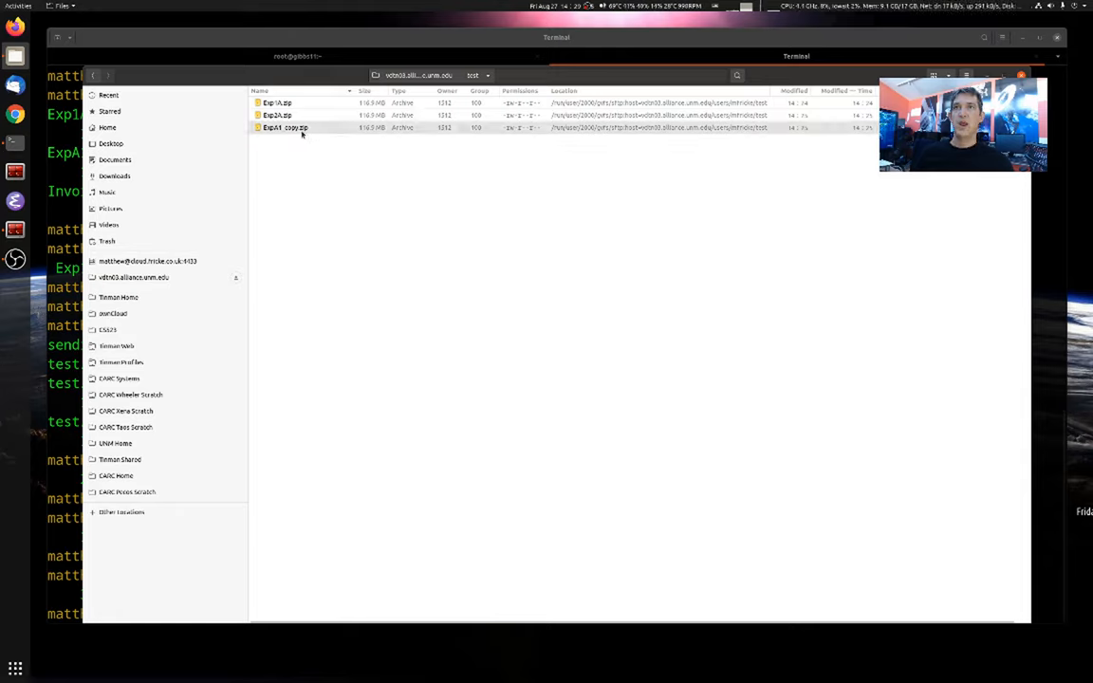
pyautogui.rightClick(285, 127)
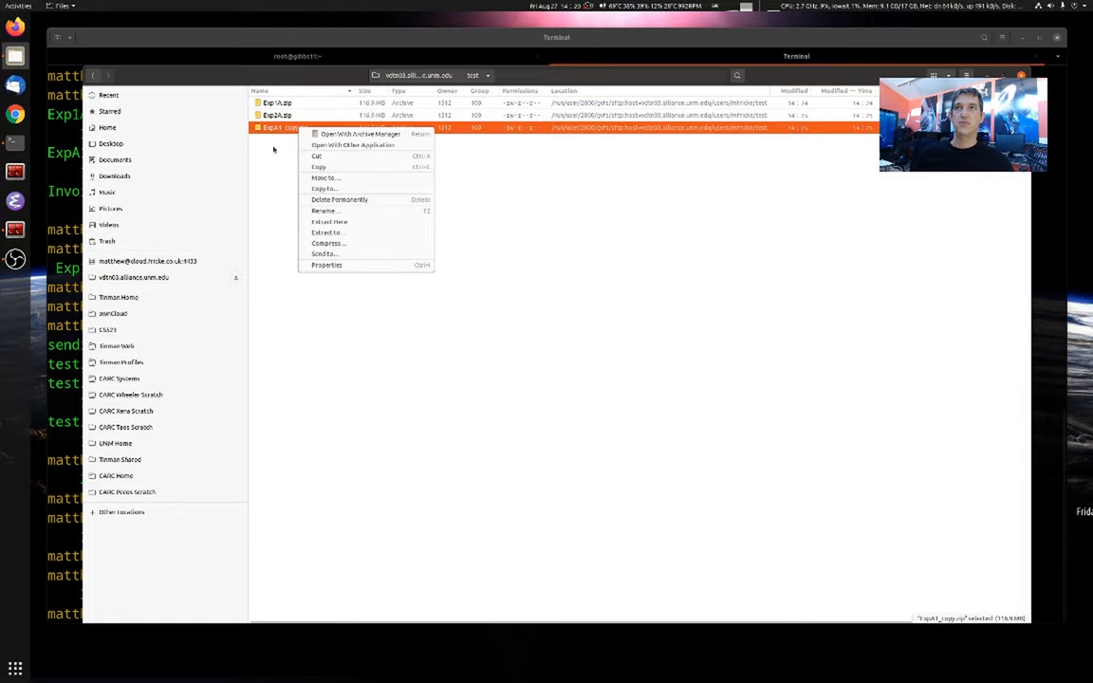
pyautogui.click(349, 196)
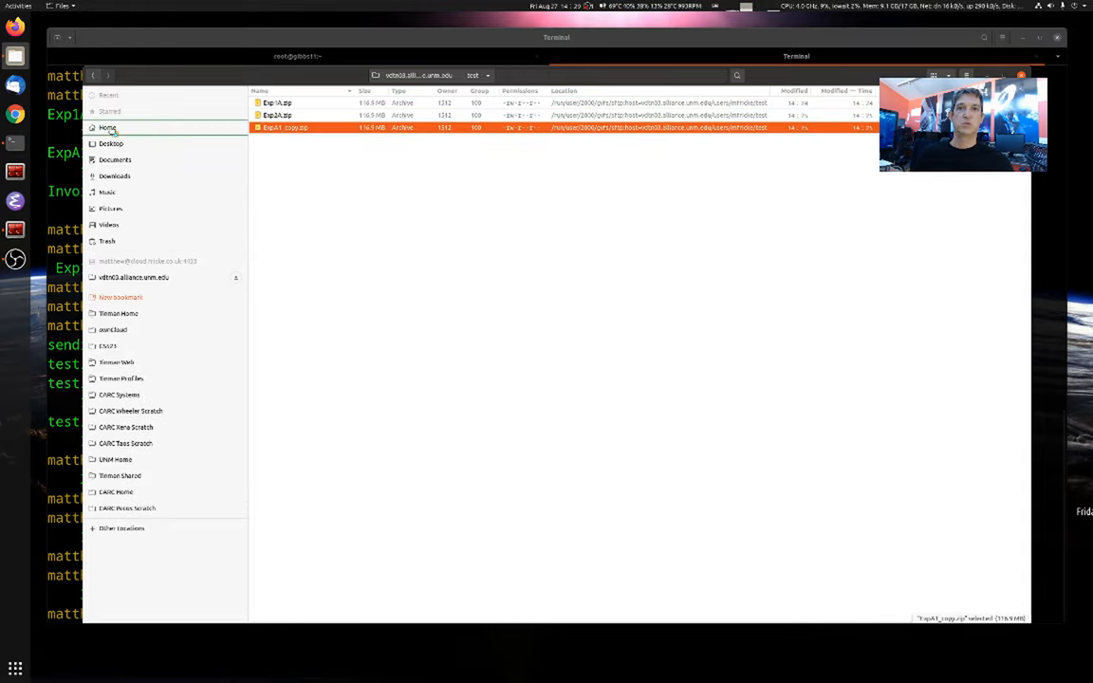
pyautogui.click(106, 127)
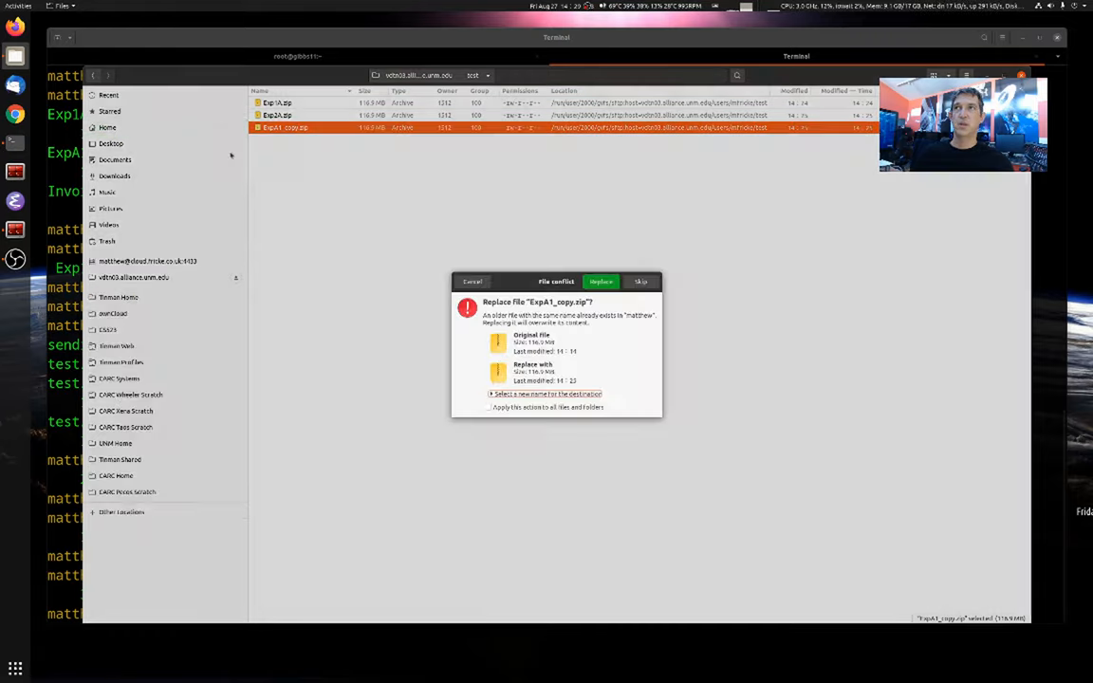
pyautogui.click(602, 281)
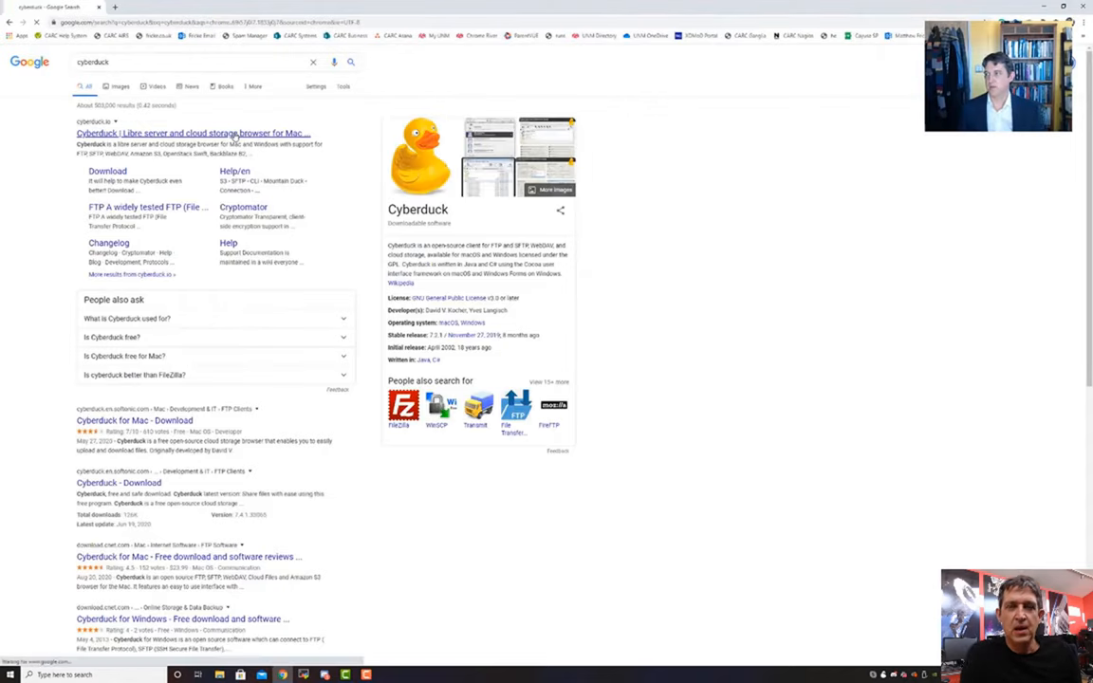
# - Go to cyberduck.io and download the Cyberduck installer for Windows
pyautogui.click(190, 133)
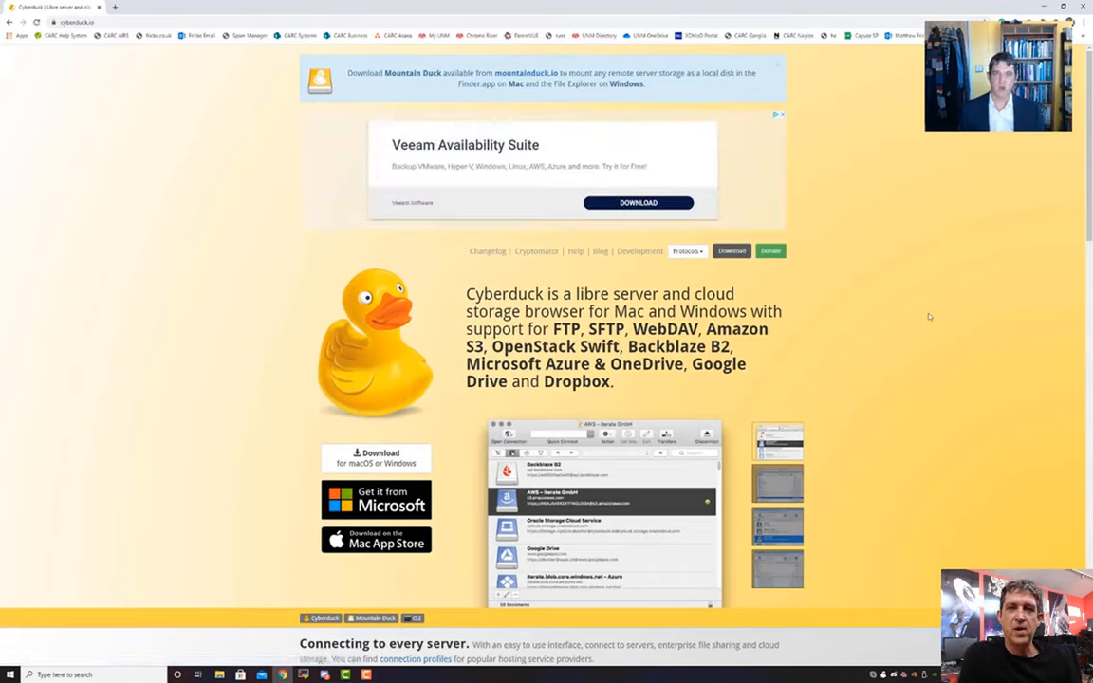
pyautogui.moveTo(833, 286)
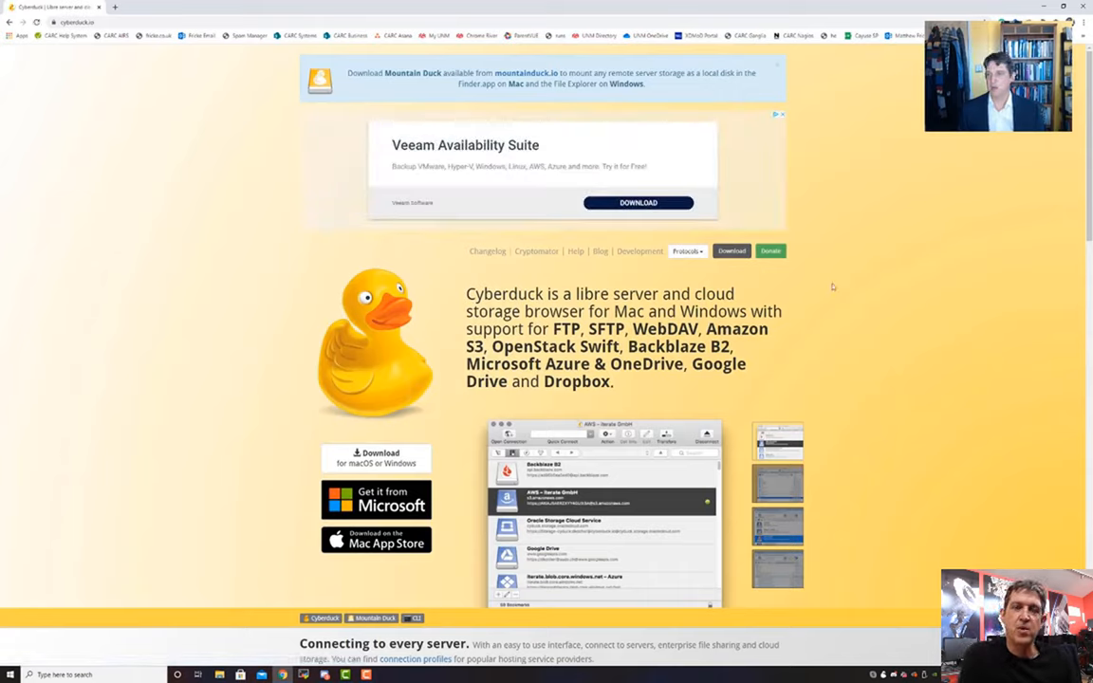
pyautogui.moveTo(429, 383)
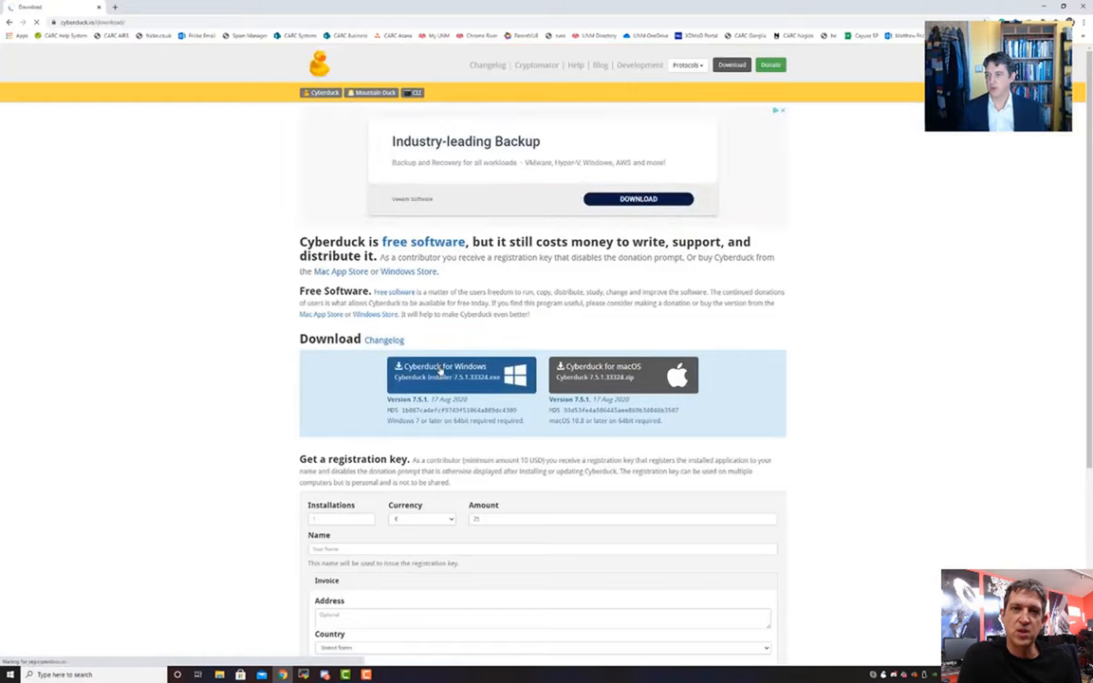
pyautogui.click(440, 370)
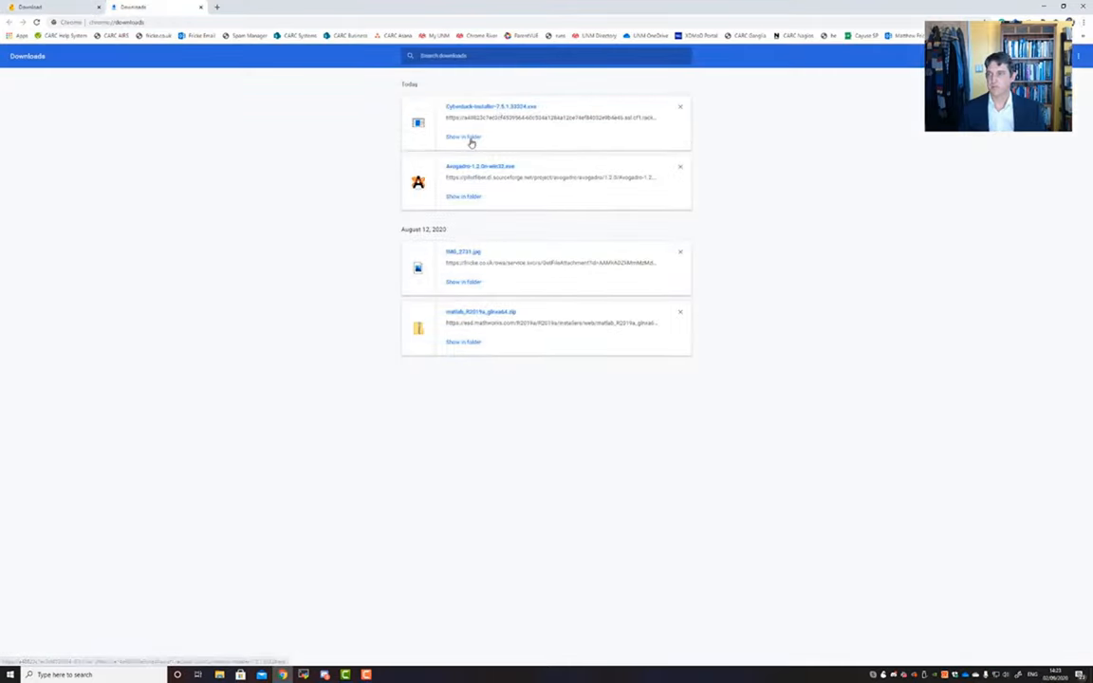
# - Run the Cyberduck installer to completion, close setup, and search Windows for cyberduck
pyautogui.click(463, 137)
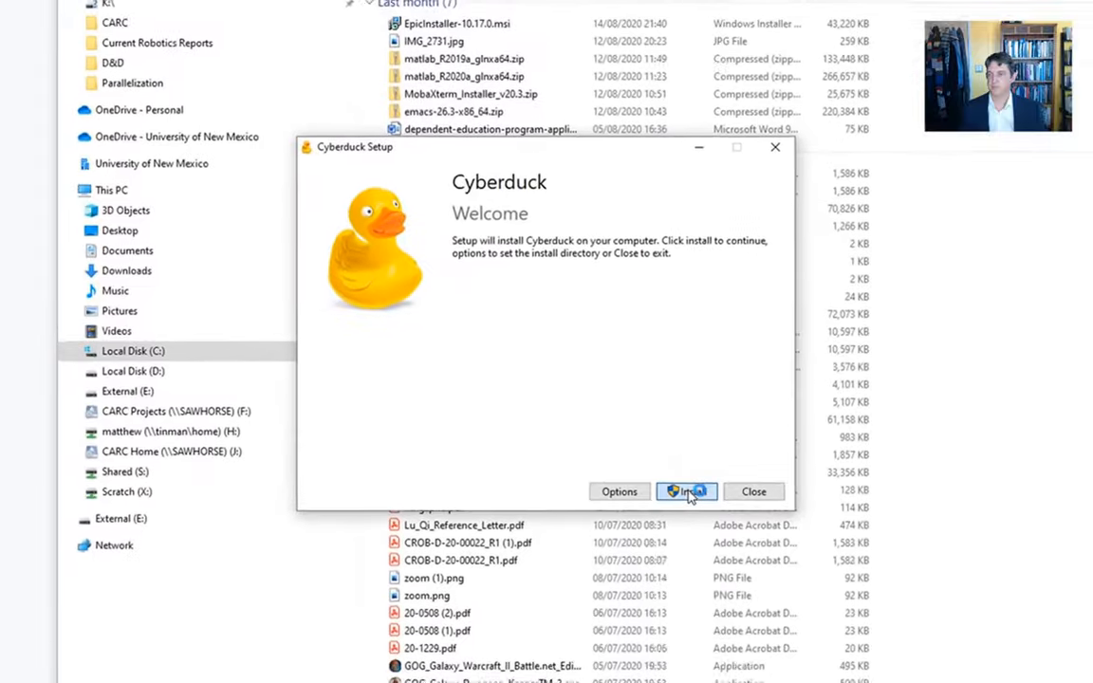
pyautogui.click(687, 492)
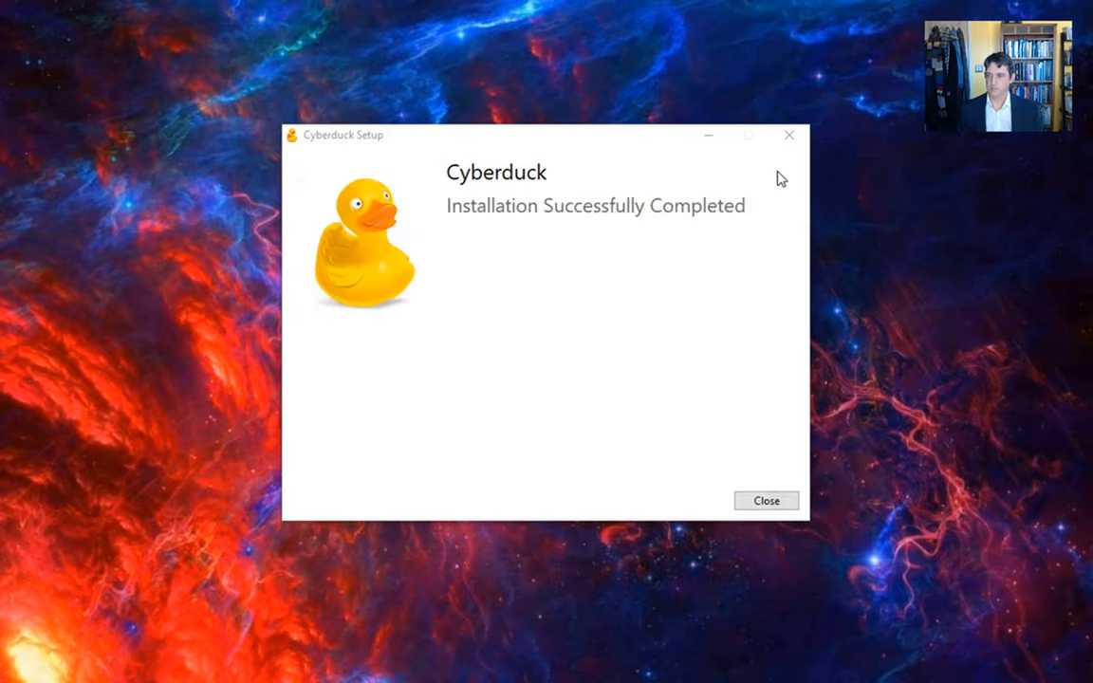
pyautogui.click(767, 501)
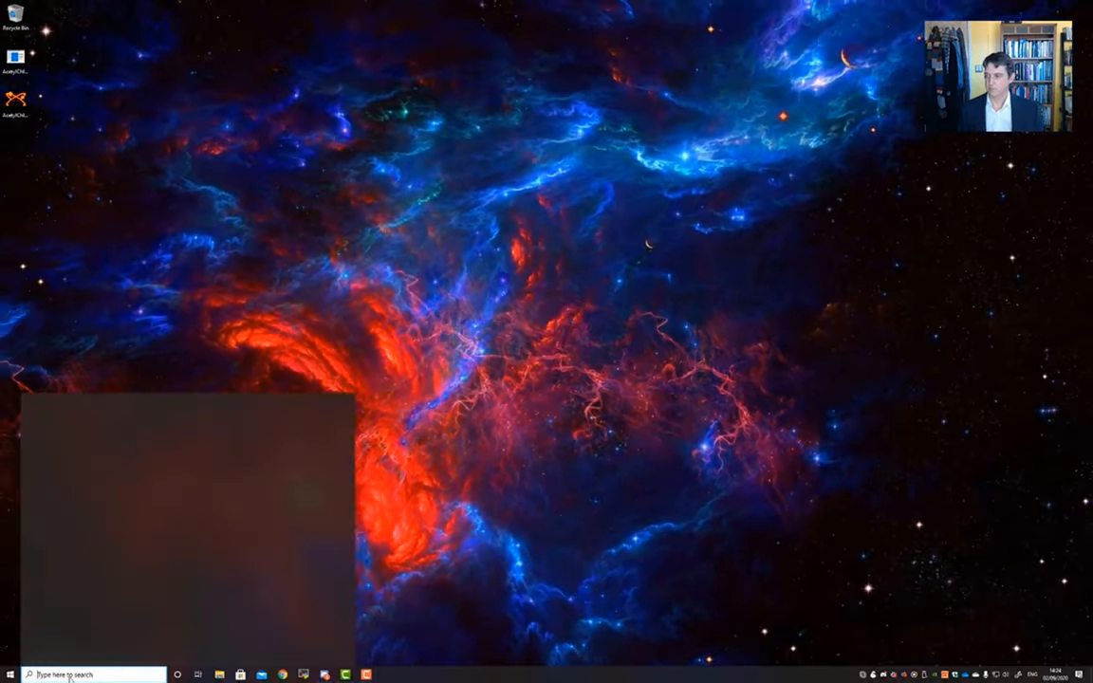
pyautogui.write('cyberduck')
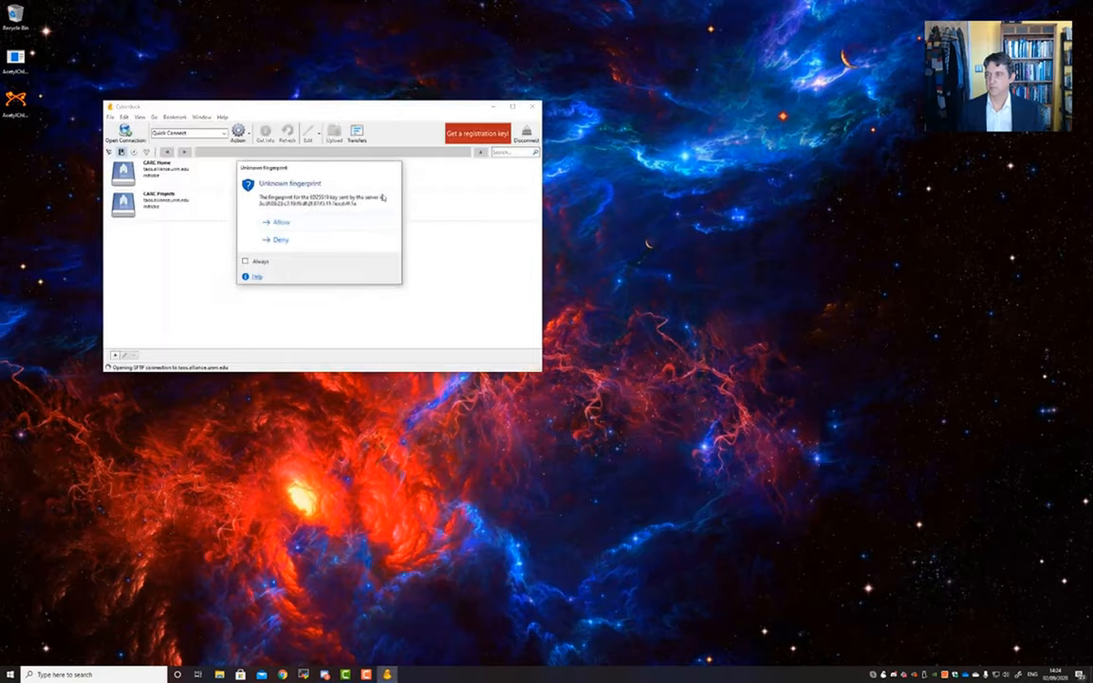
# - Allow the server's unknown fingerprint so the /projects folder listing loads
pyautogui.click(281, 222)
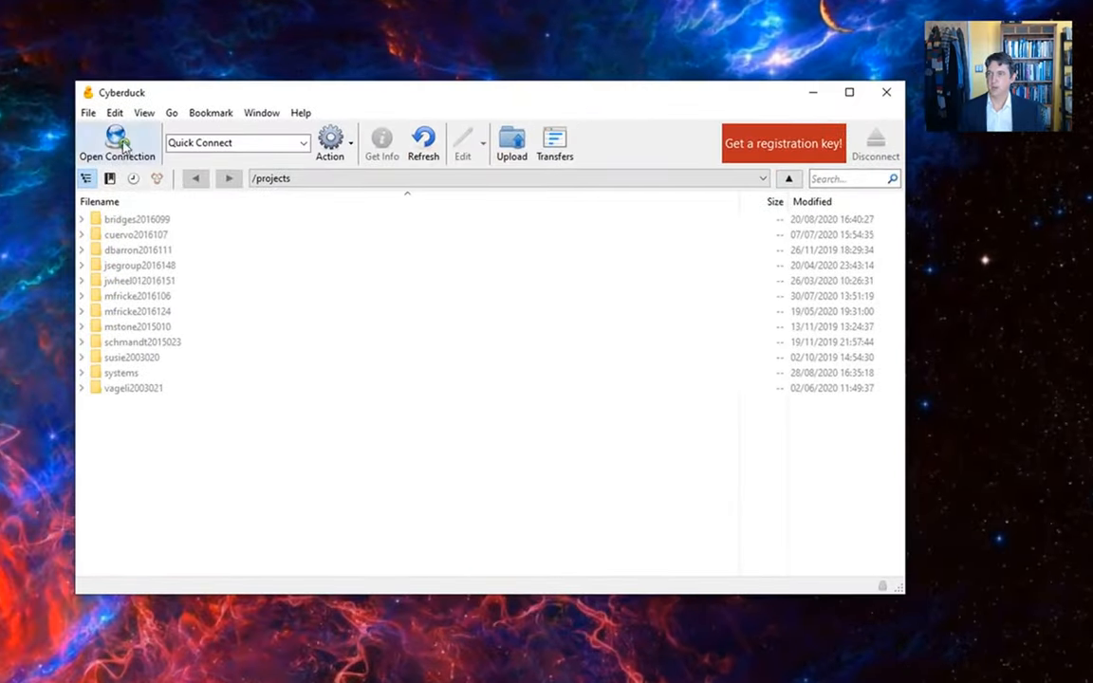
# - Start a new SFTP connection with server address wheeler.alliance.unm.edu
pyautogui.click(117, 143)
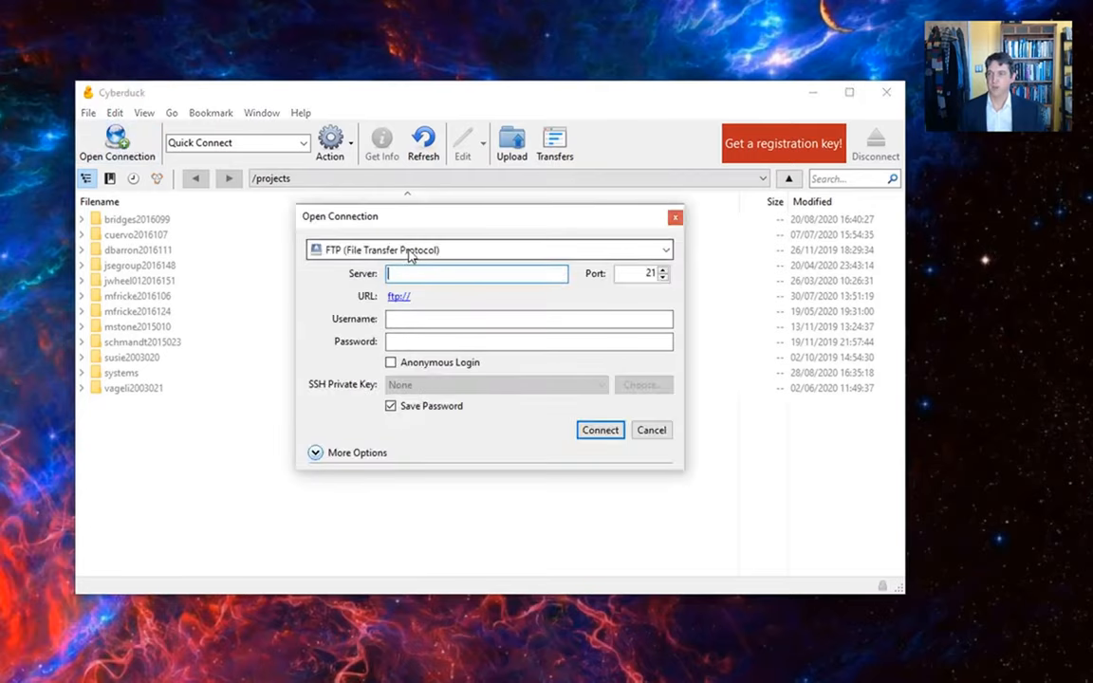
pyautogui.click(484, 251)
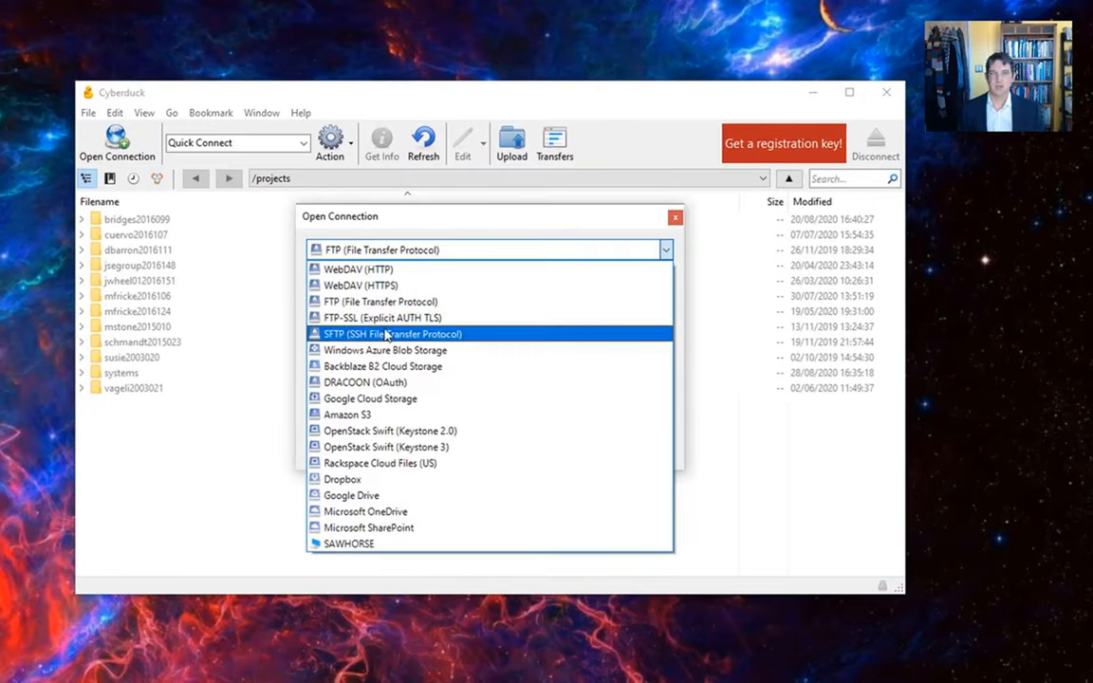
pyautogui.click(394, 334)
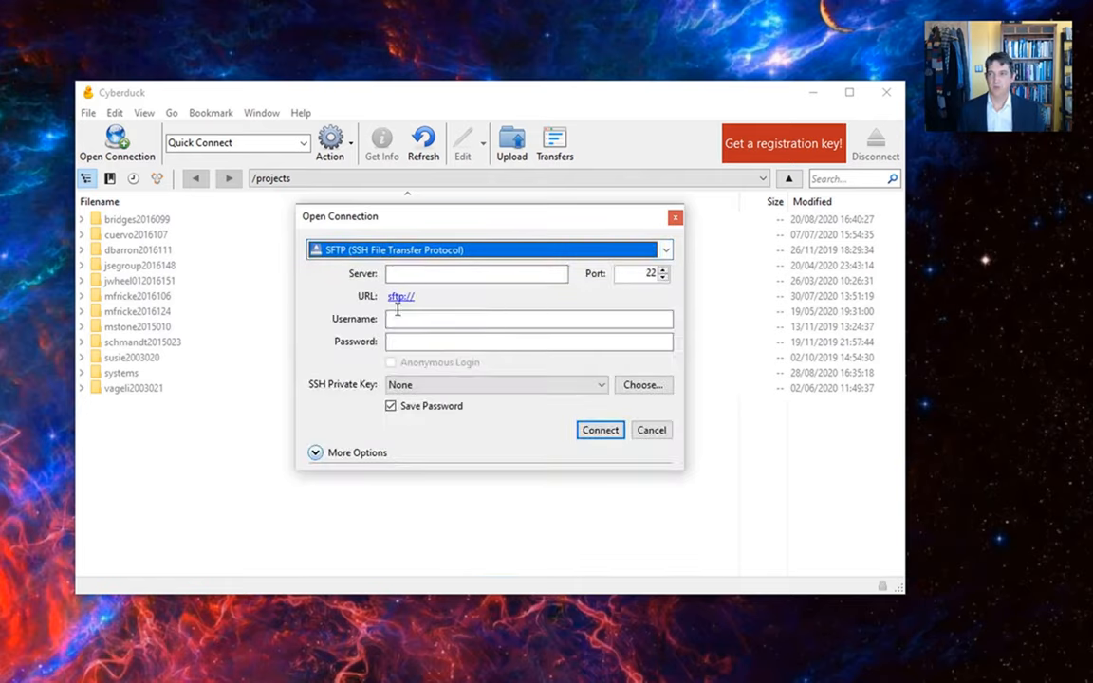
pyautogui.click(474, 273)
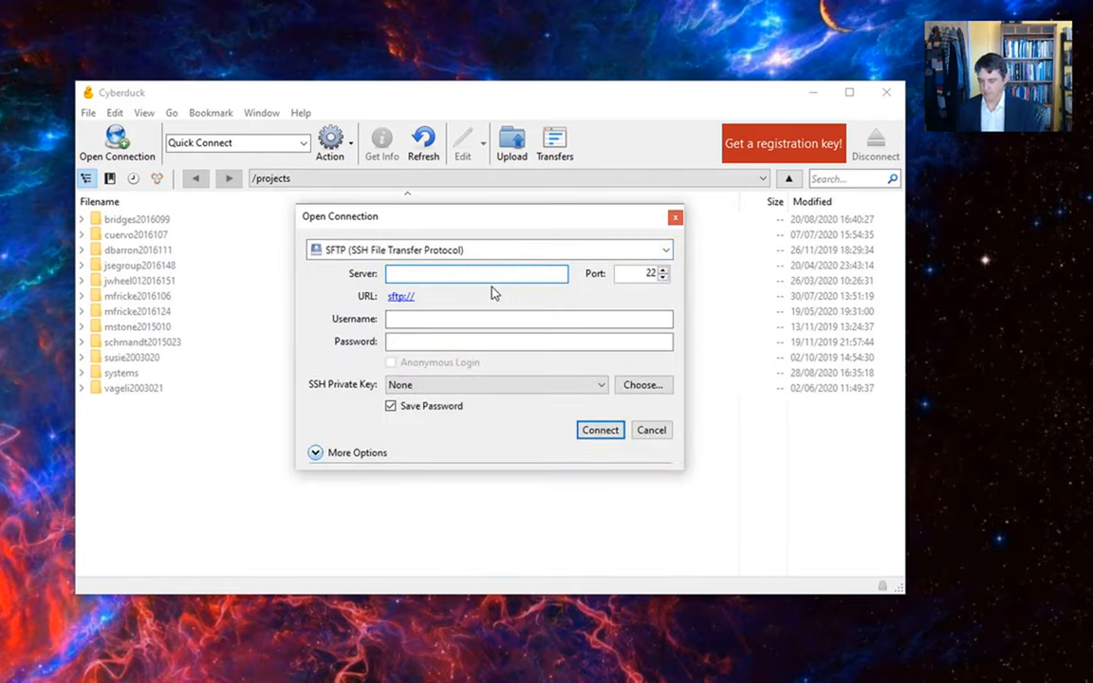
pyautogui.write('wheeler.alliance.unm.e')
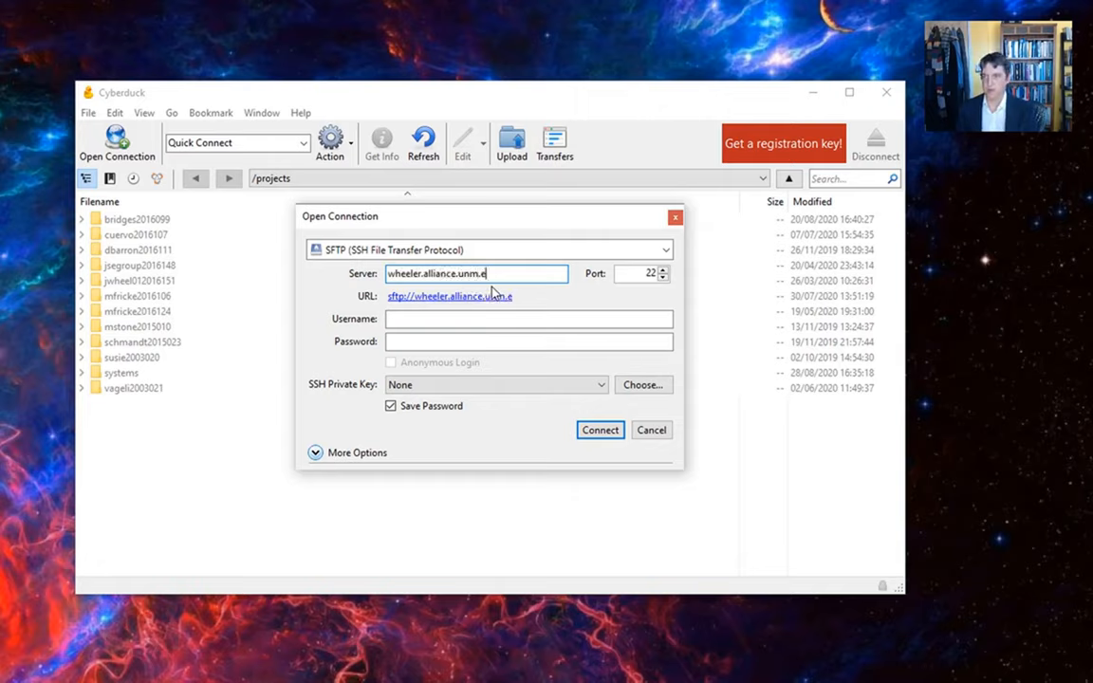
pyautogui.write('du')
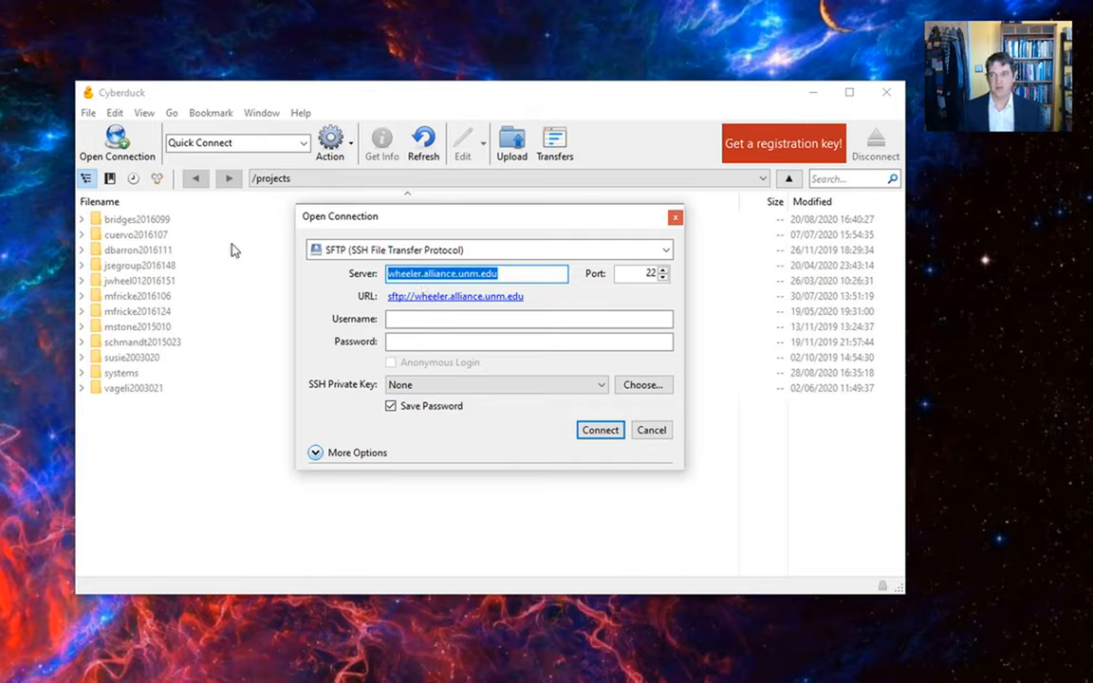
pyautogui.moveTo(473, 153)
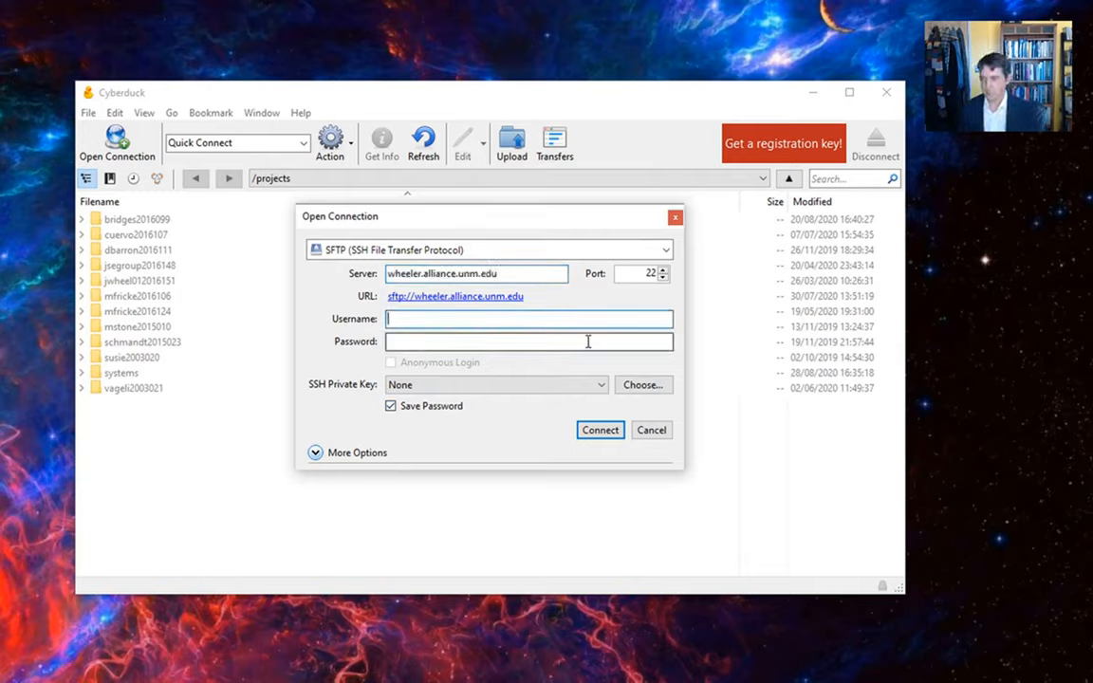
pyautogui.write('mfricke')
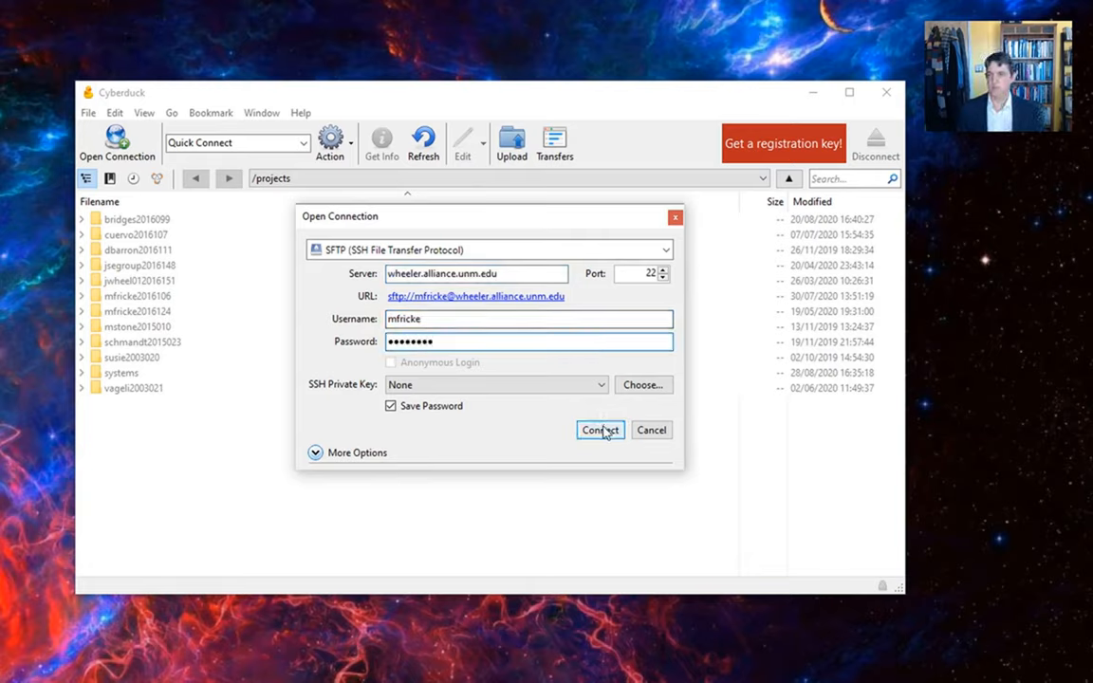
pyautogui.click(600, 428)
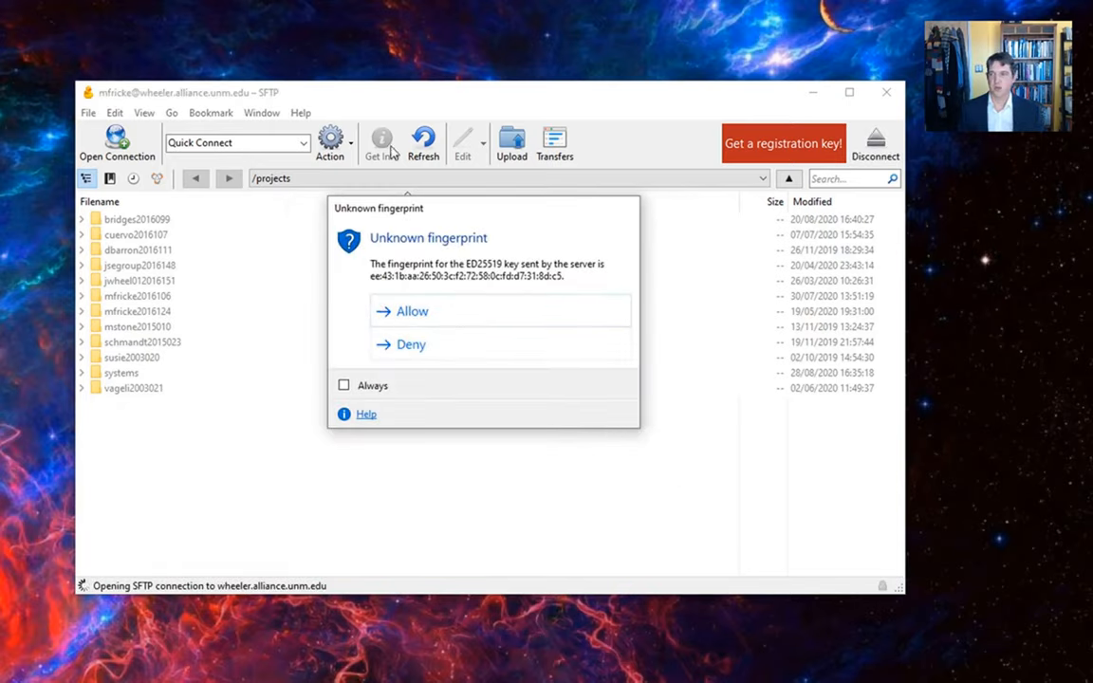
pyautogui.moveTo(292, 304)
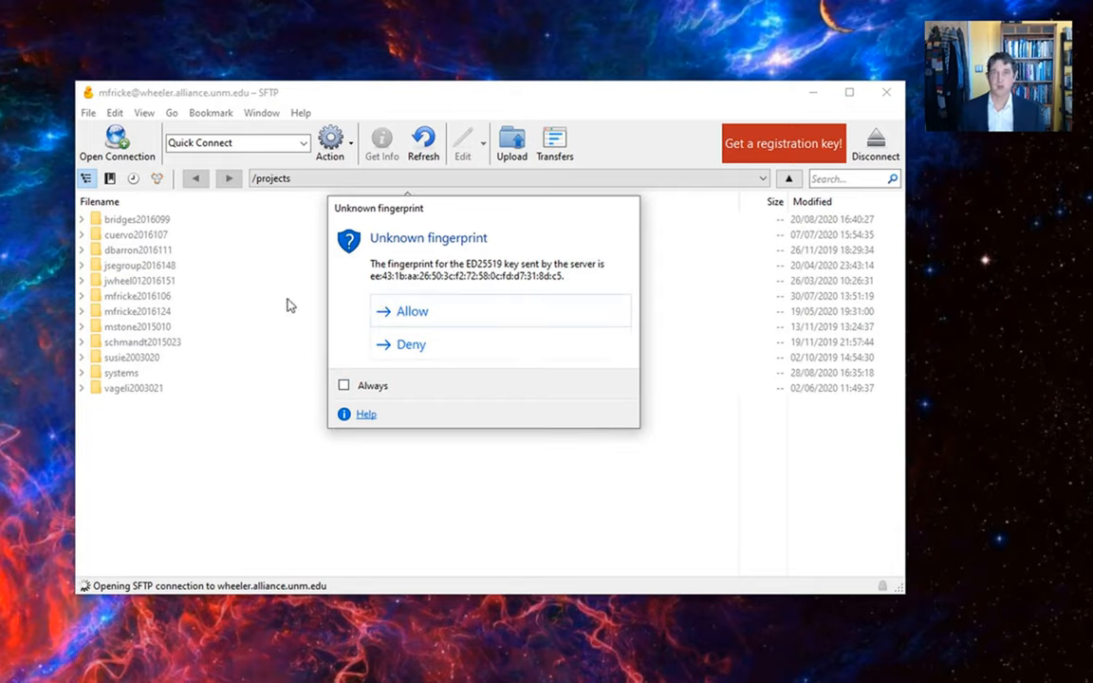
# - Always trust the Wheeler fingerprint and allow it, listing the home directory
pyautogui.click(343, 385)
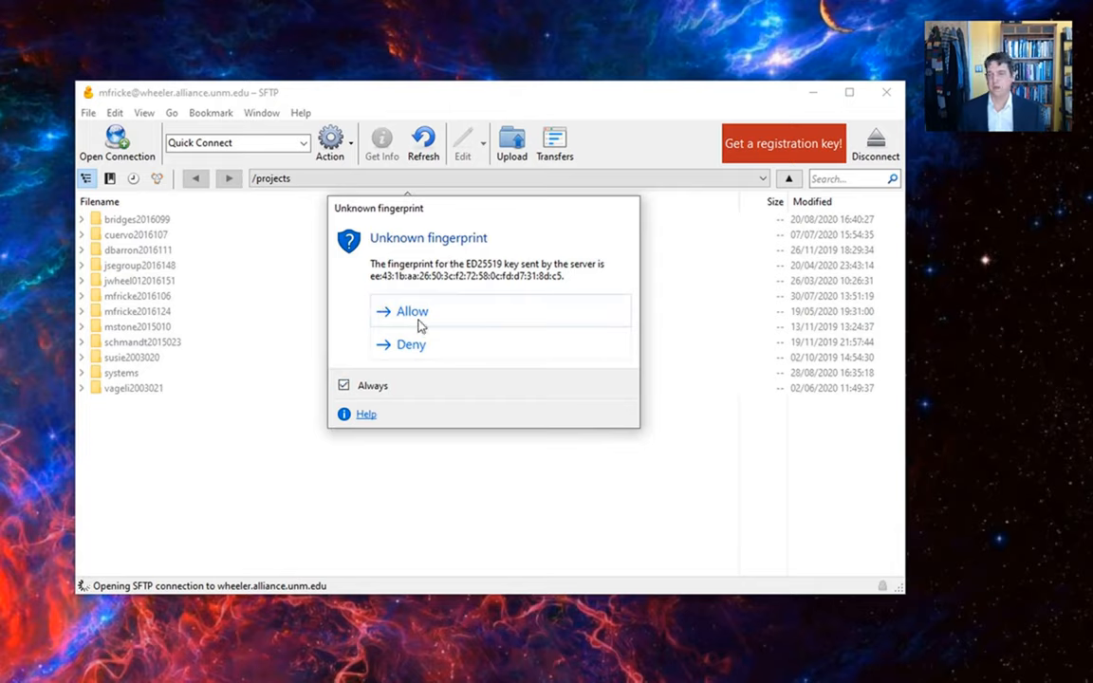
pyautogui.click(410, 311)
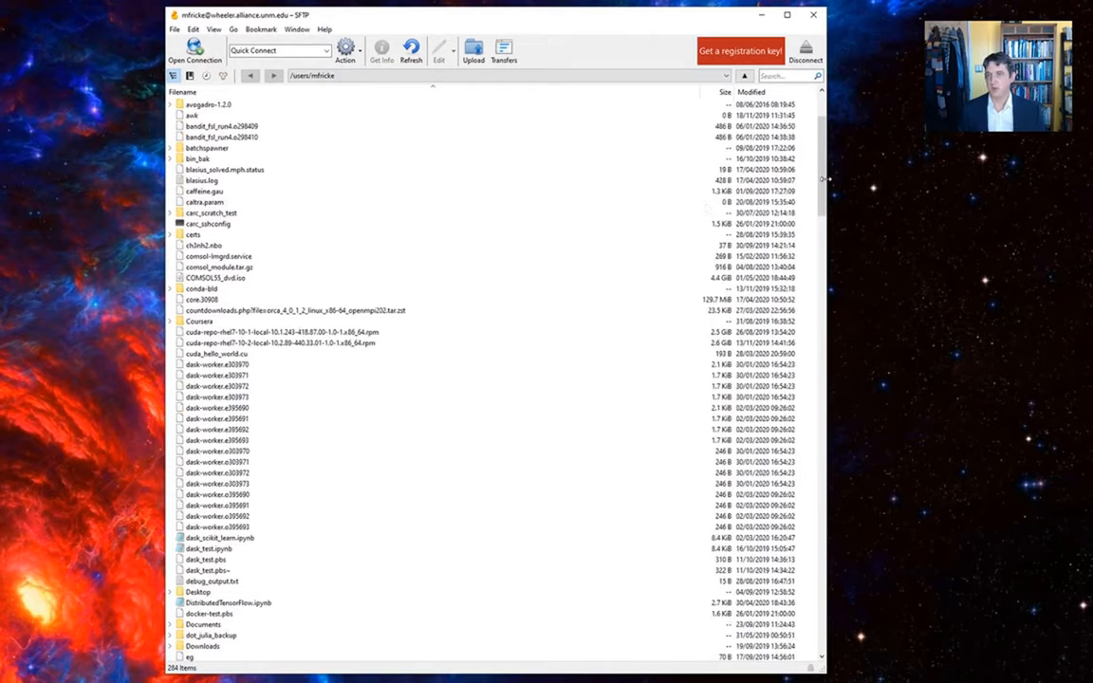
# - Navigate into the wheeler-scratch folder on Wheeler
pyautogui.scroll(-3)
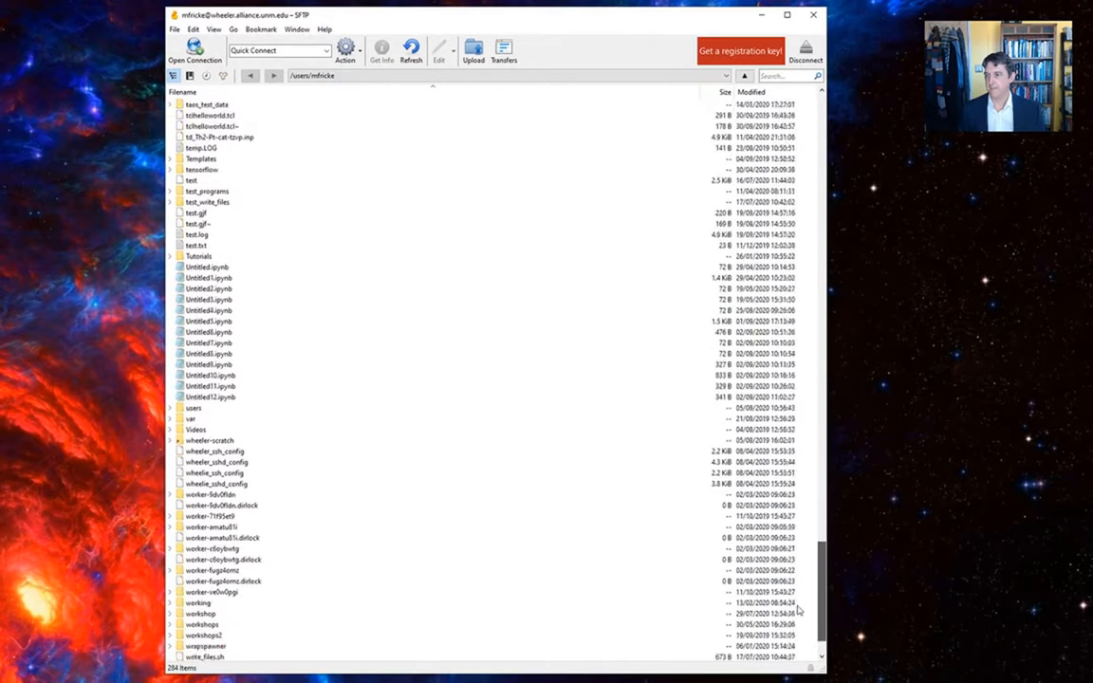
pyautogui.scroll(-3)
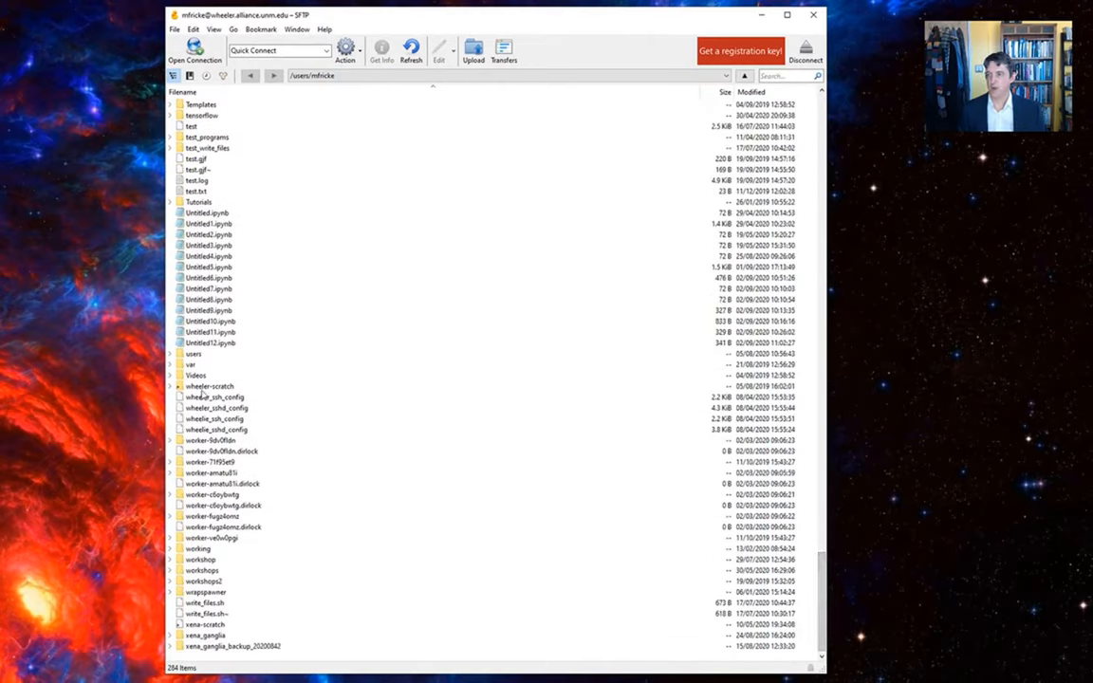
pyautogui.click(209, 387)
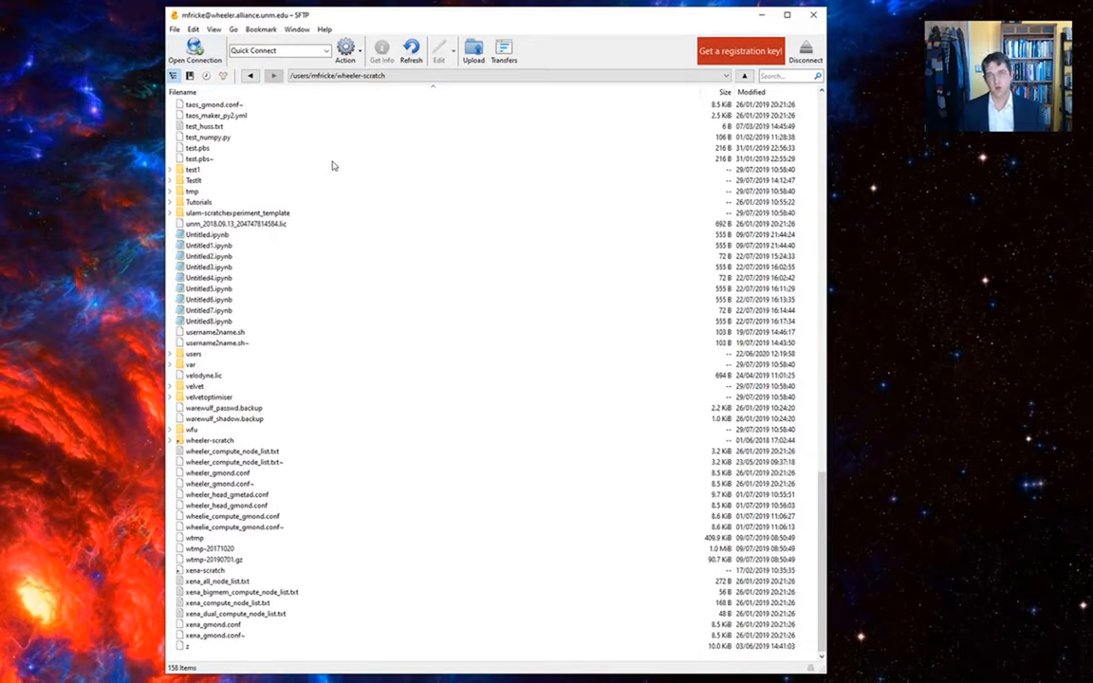
pyautogui.moveTo(359, 216)
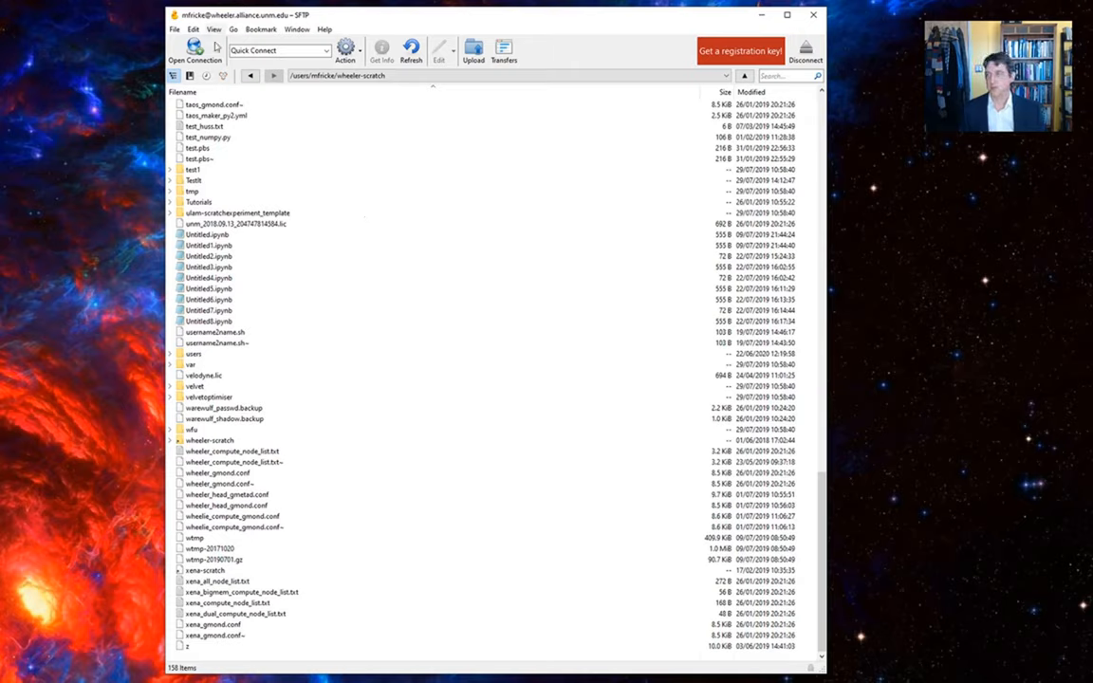
# - Create a new folder named Gaussian in wheeler-scratch and go into it for the upload
pyautogui.rightClick(209, 257)
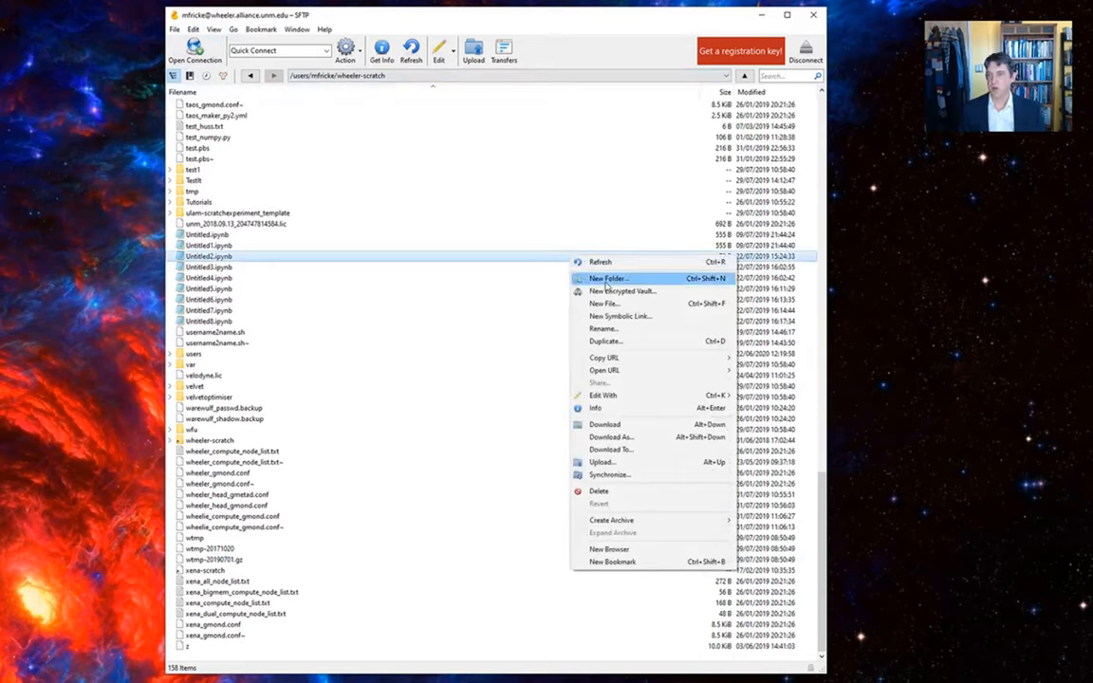
pyautogui.click(608, 278)
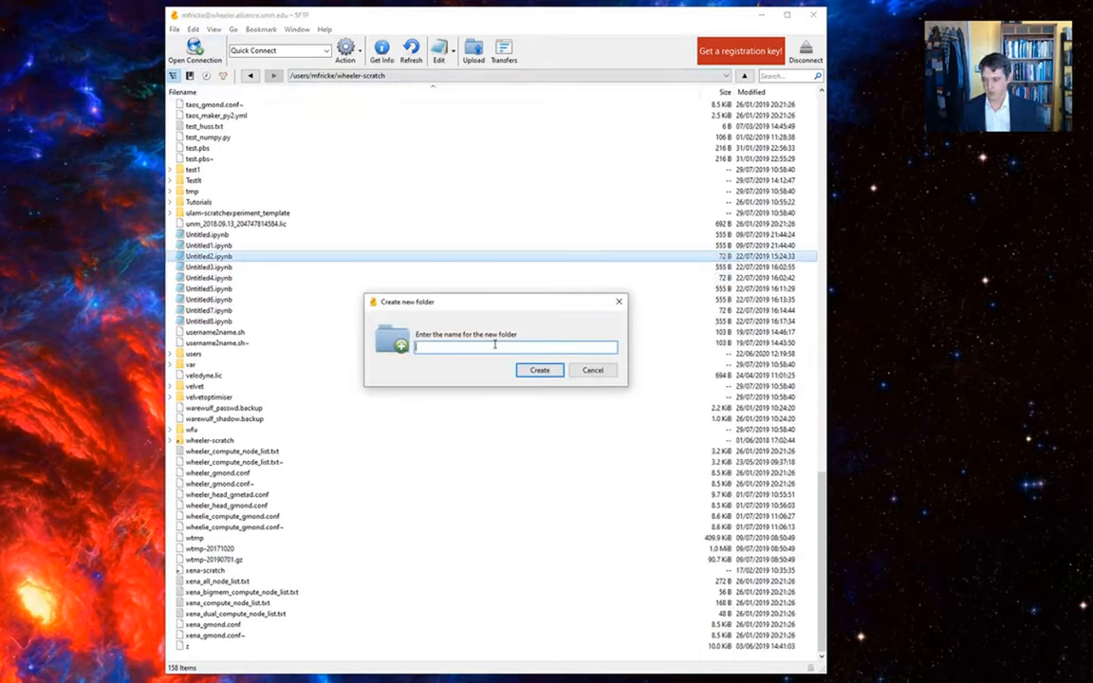
pyautogui.write('Gaussian')
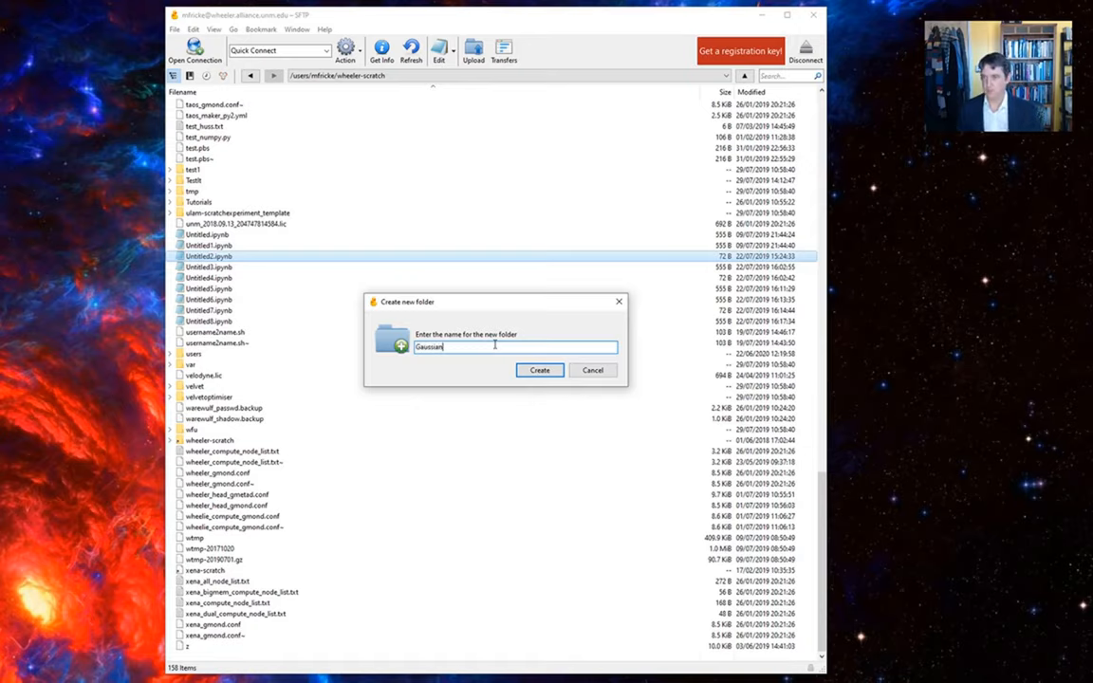
pyautogui.click(539, 370)
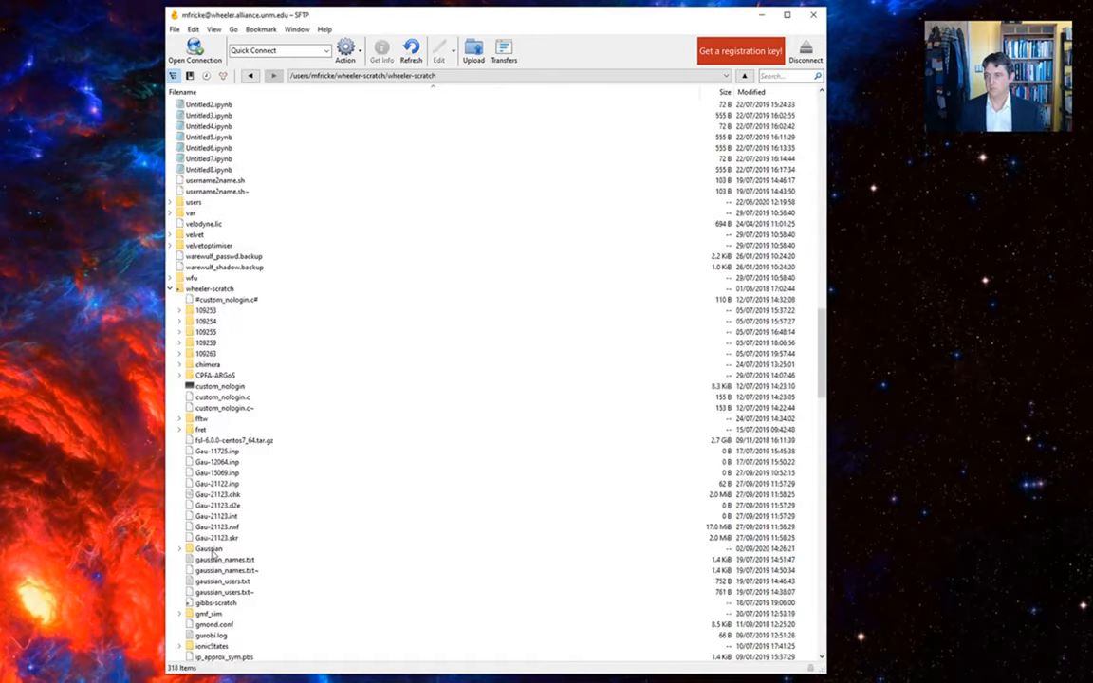
pyautogui.doubleClick(209, 548)
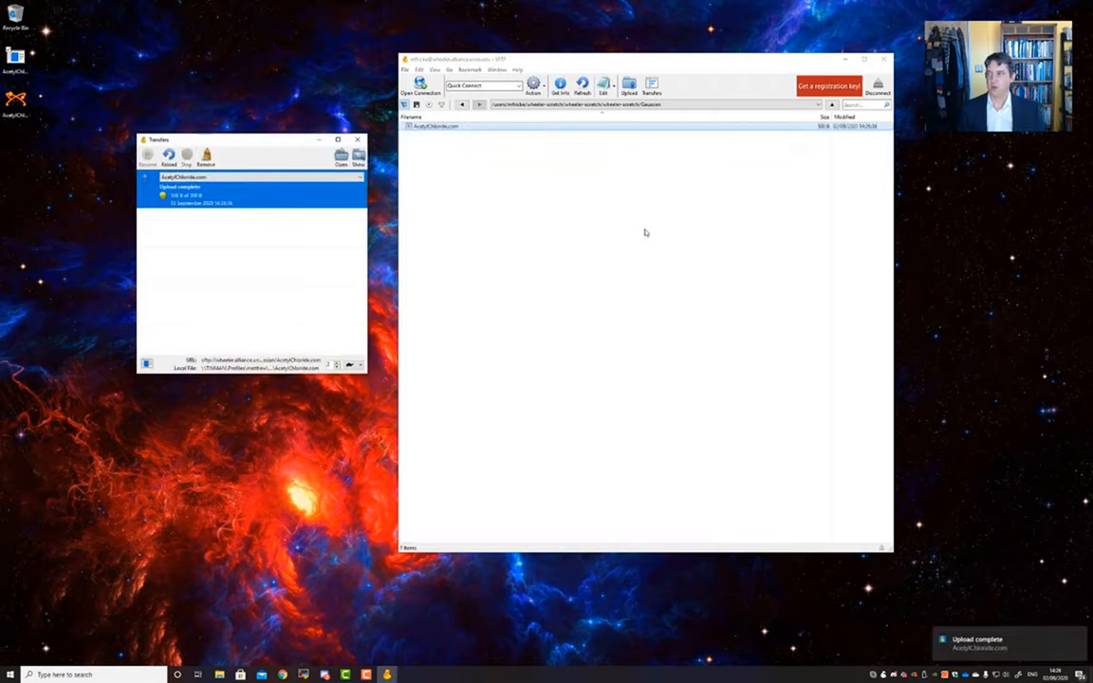
pyautogui.moveTo(563, 269)
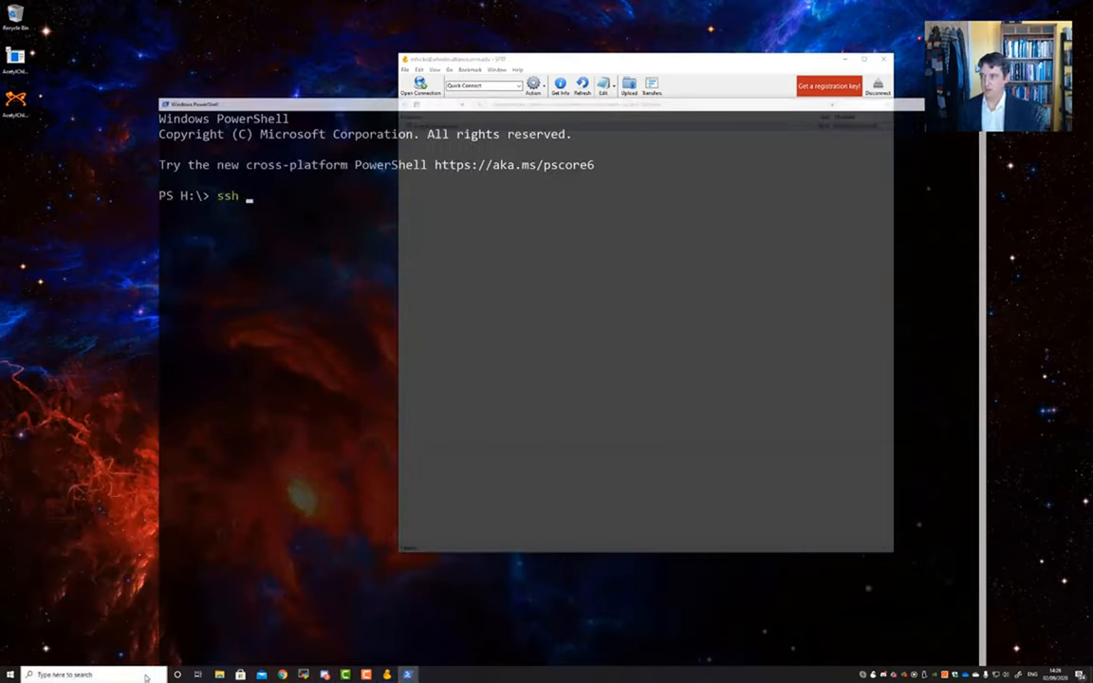
pyautogui.write('mfrik')
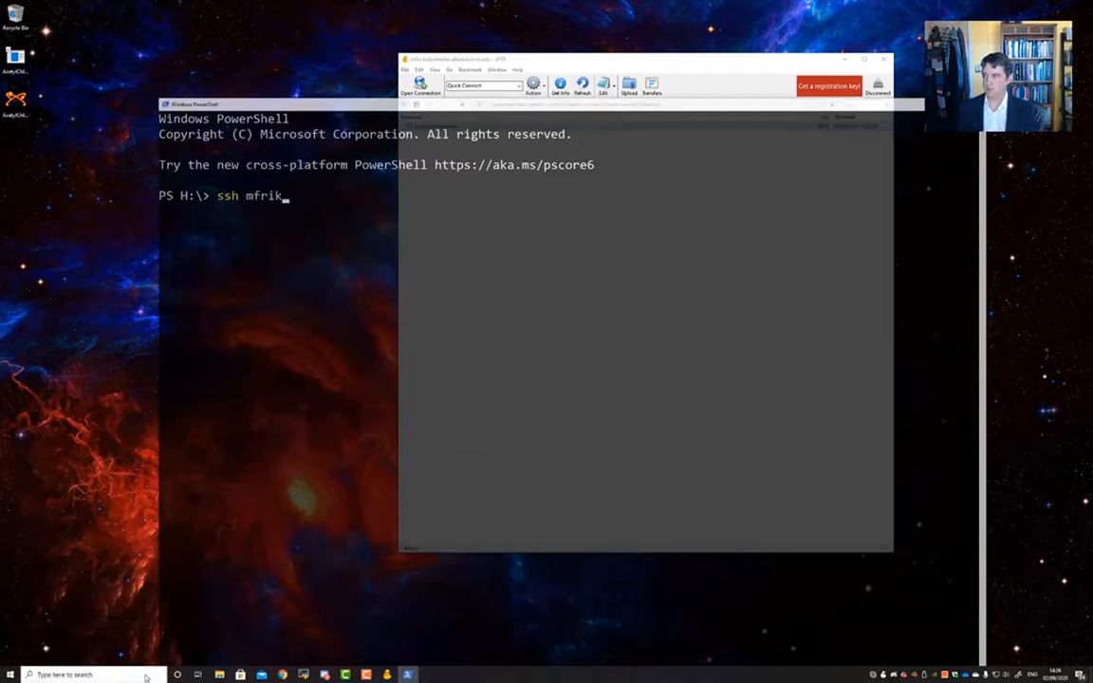
pyautogui.write('cke')
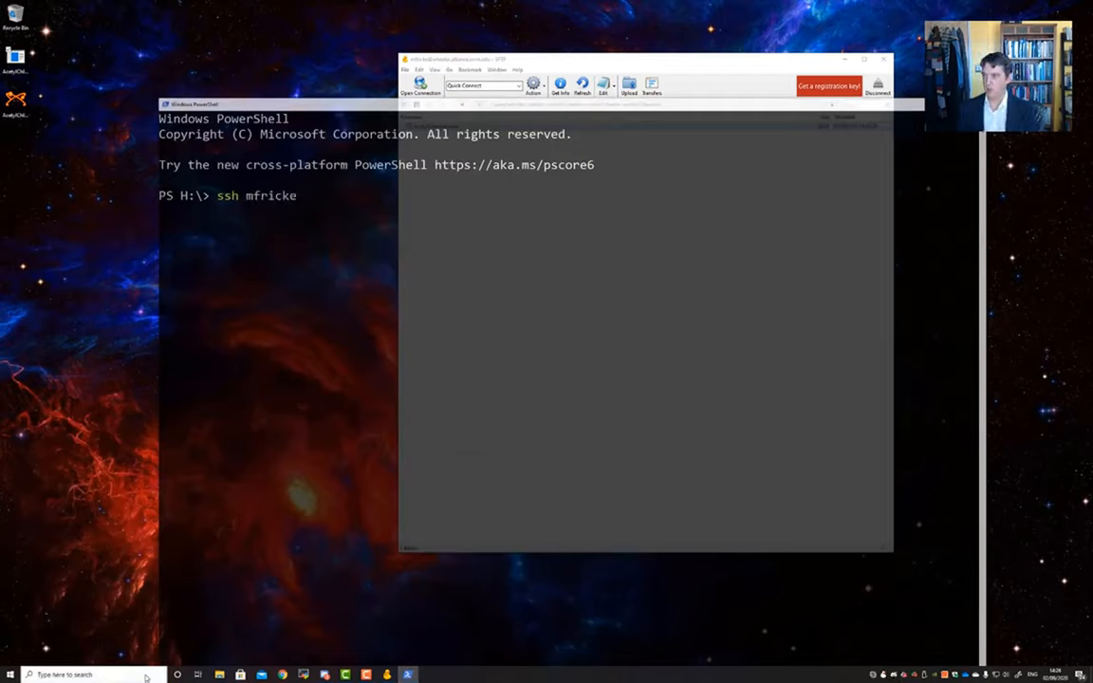
pyautogui.write('@')
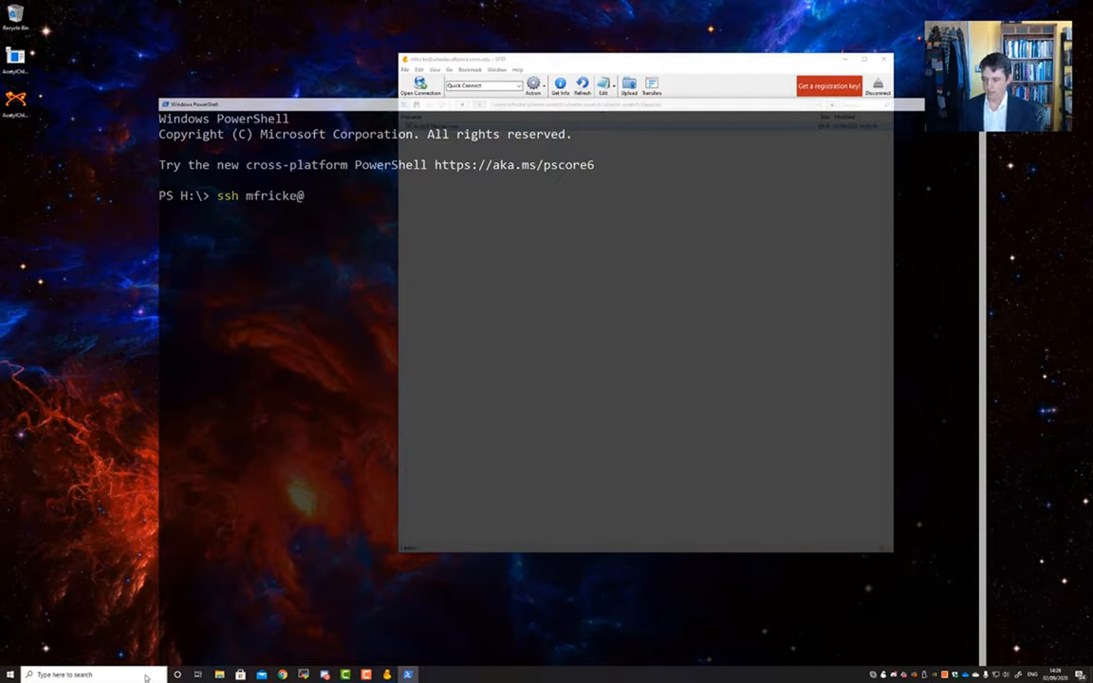
pyautogui.write('wheeler.alli')
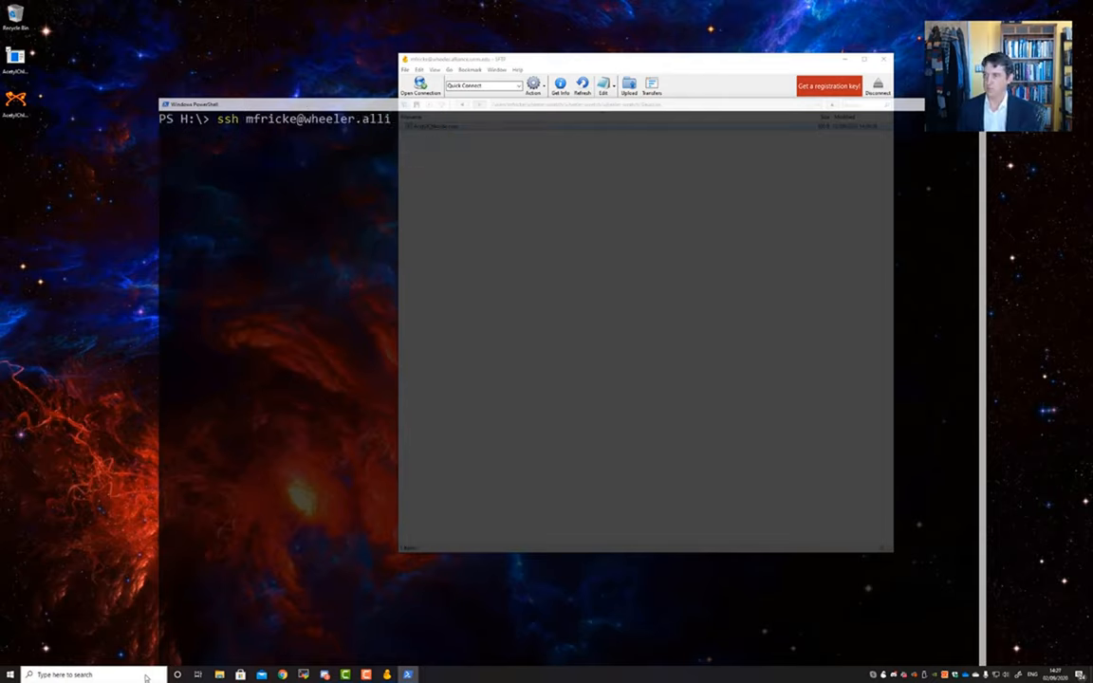
pyautogui.write('ance.')
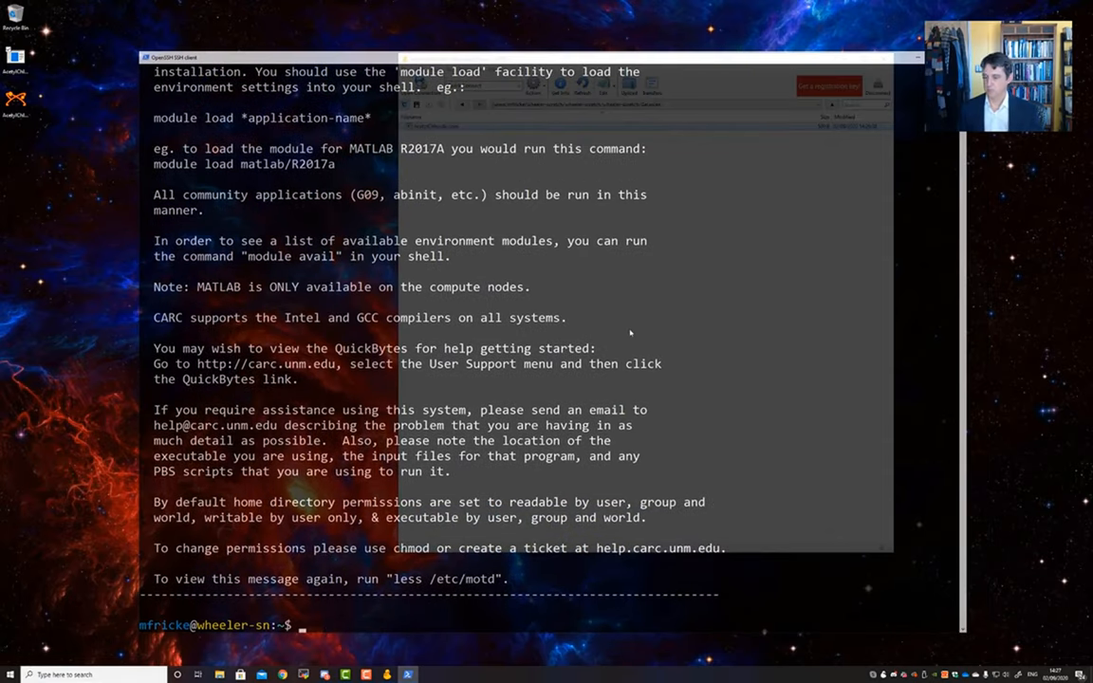
# - Change into wheeler-scratch/Gaussian and list its contents
pyautogui.write('cd wheeler-scratch')
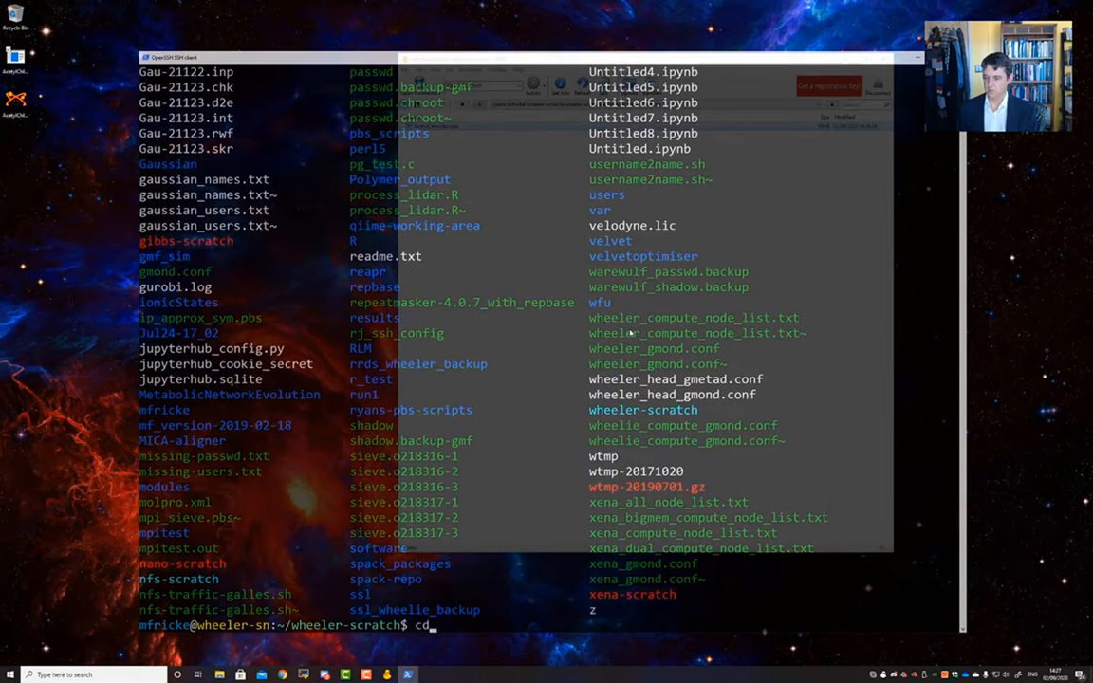
pyautogui.write('Gaussian/a')
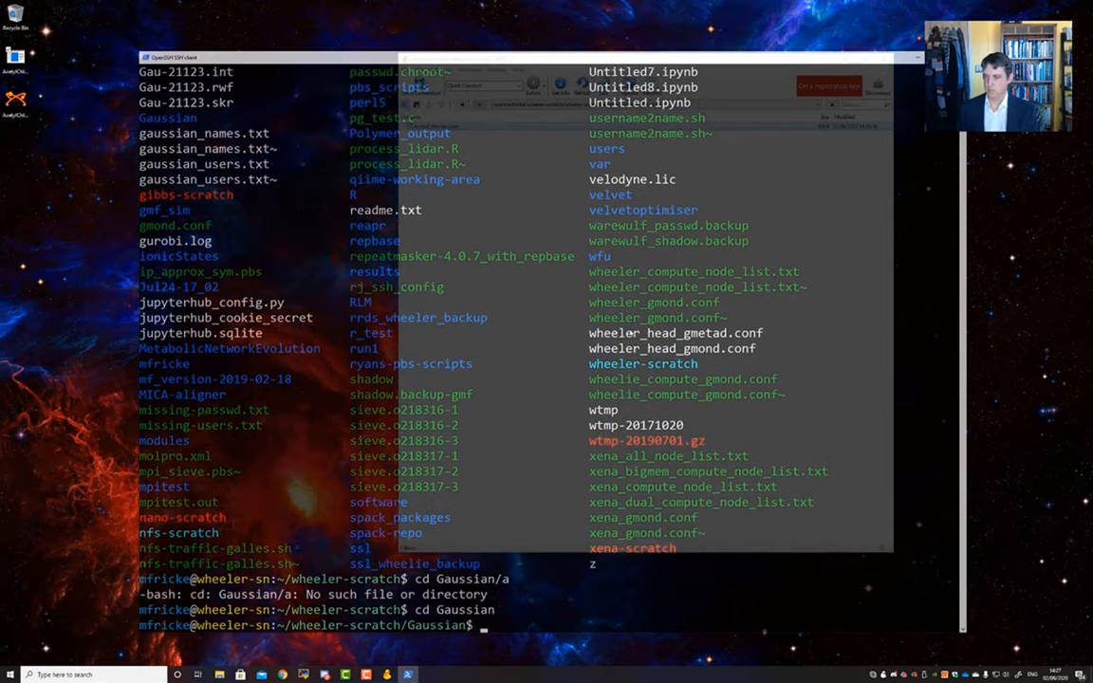
pyautogui.write('ls')
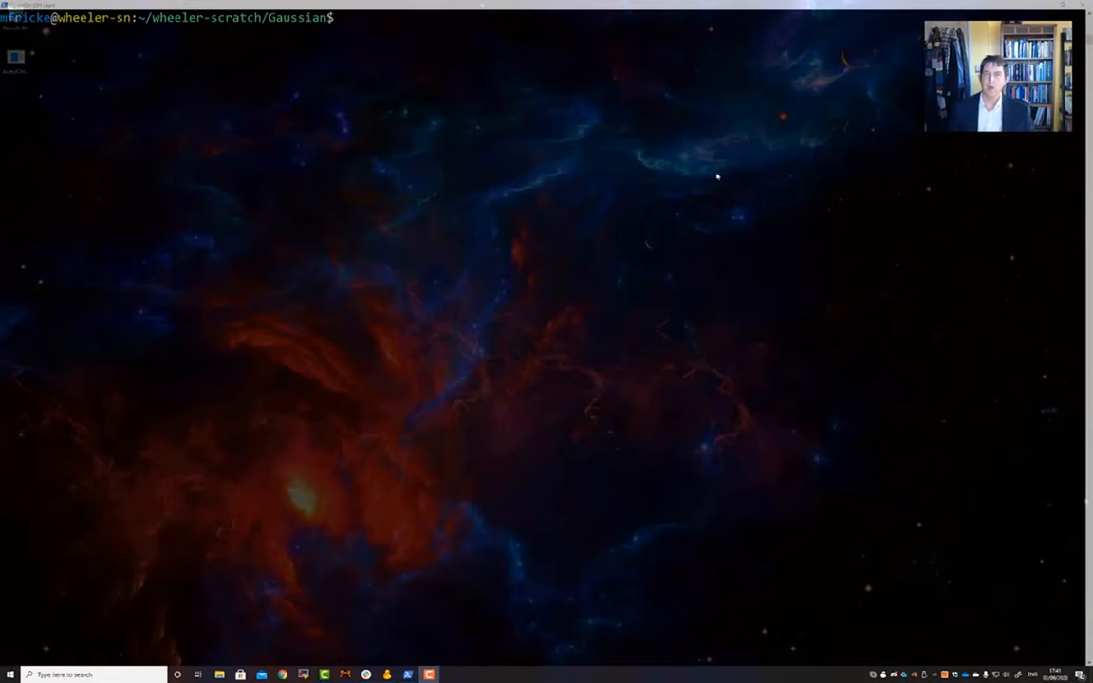
# - Begin a cat command for the AcetylChloride input file at the Gaussian prompt
pyautogui.write('c')
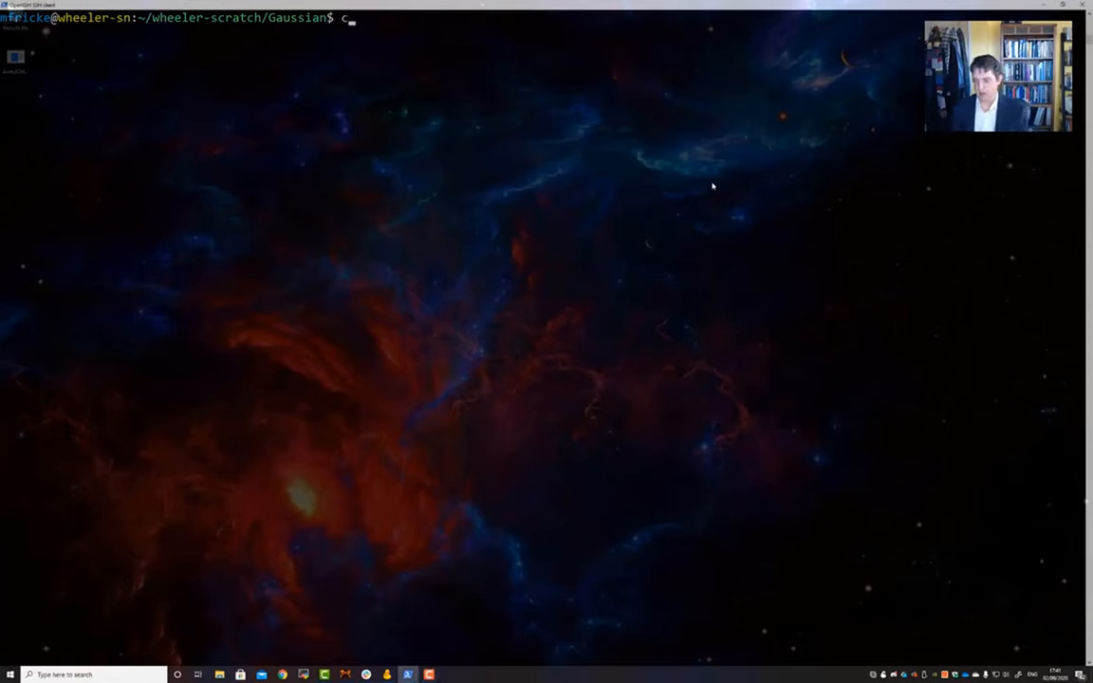
pyautogui.write('at A')
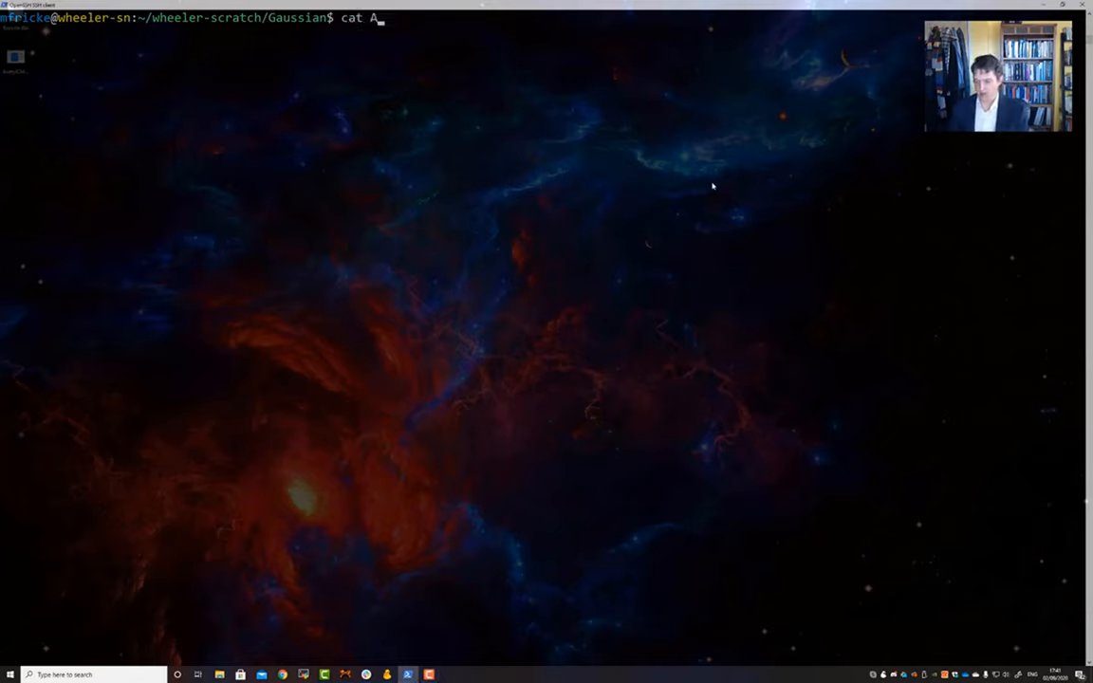
pyautogui.write('cetyl')
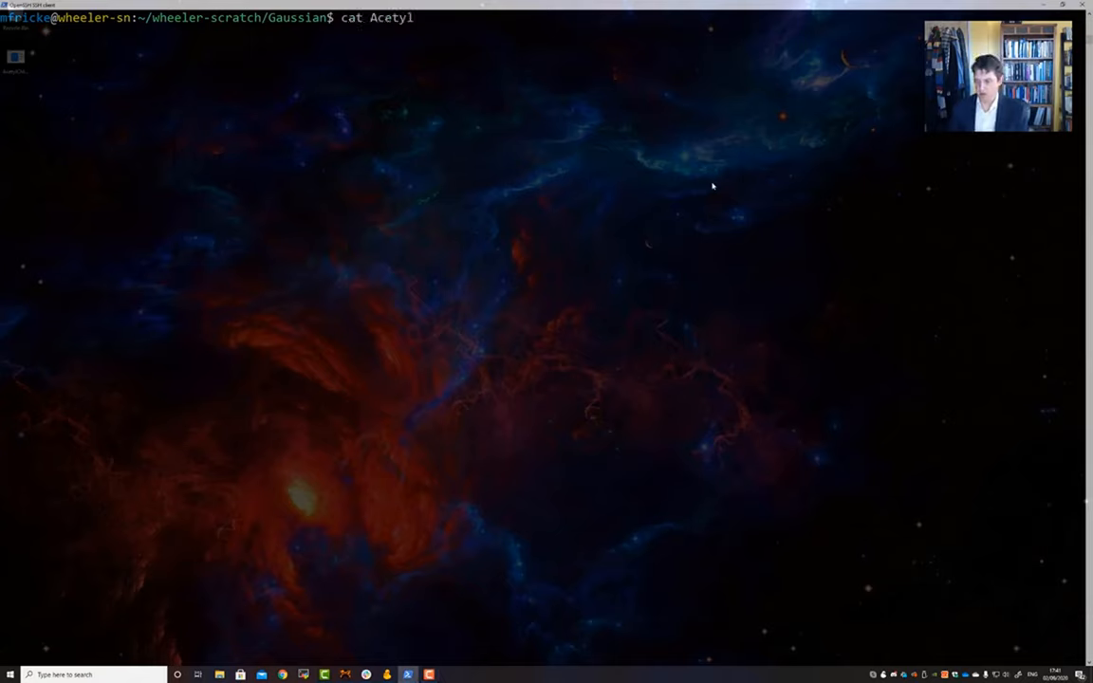
pyautogui.write('Chloride')
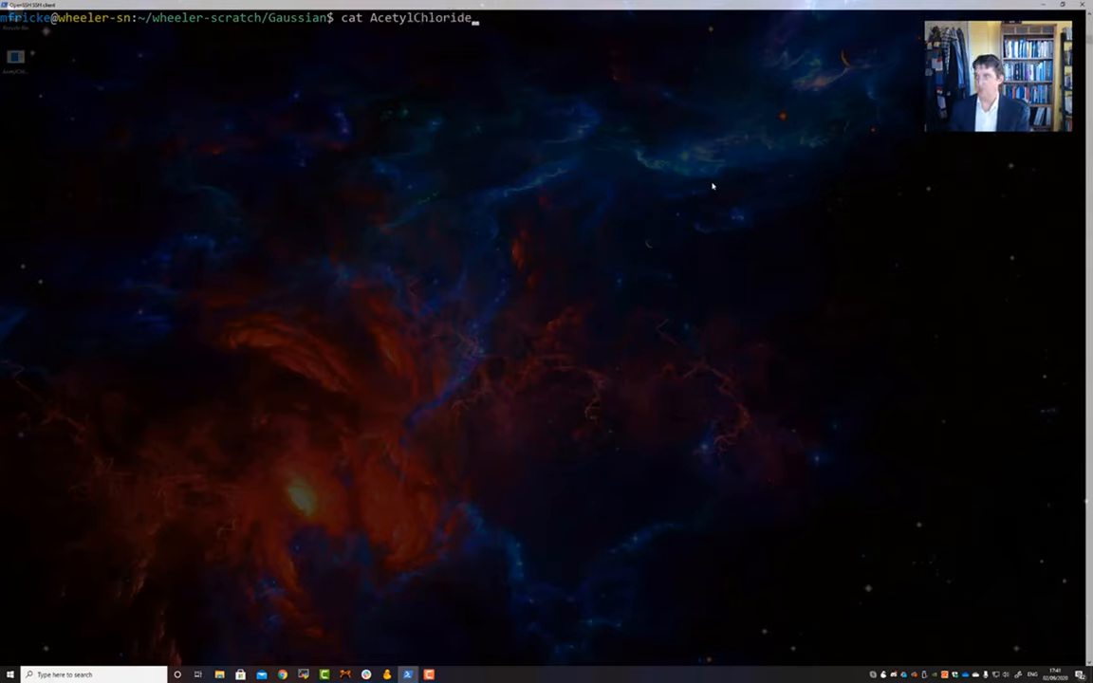
pyautogui.write('.')
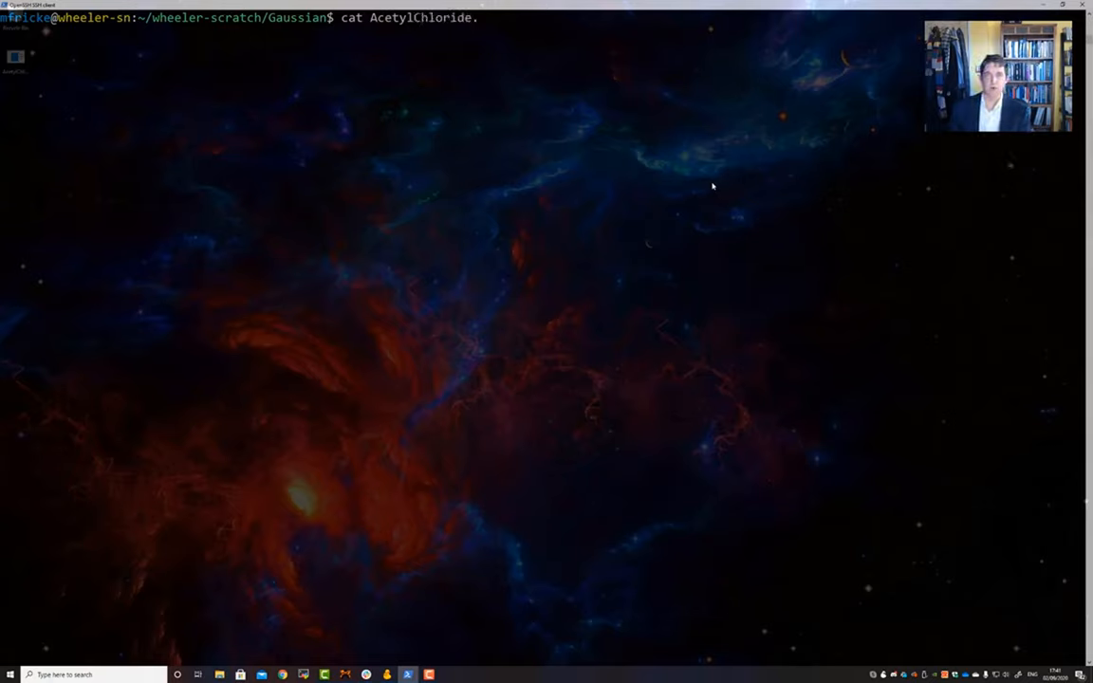